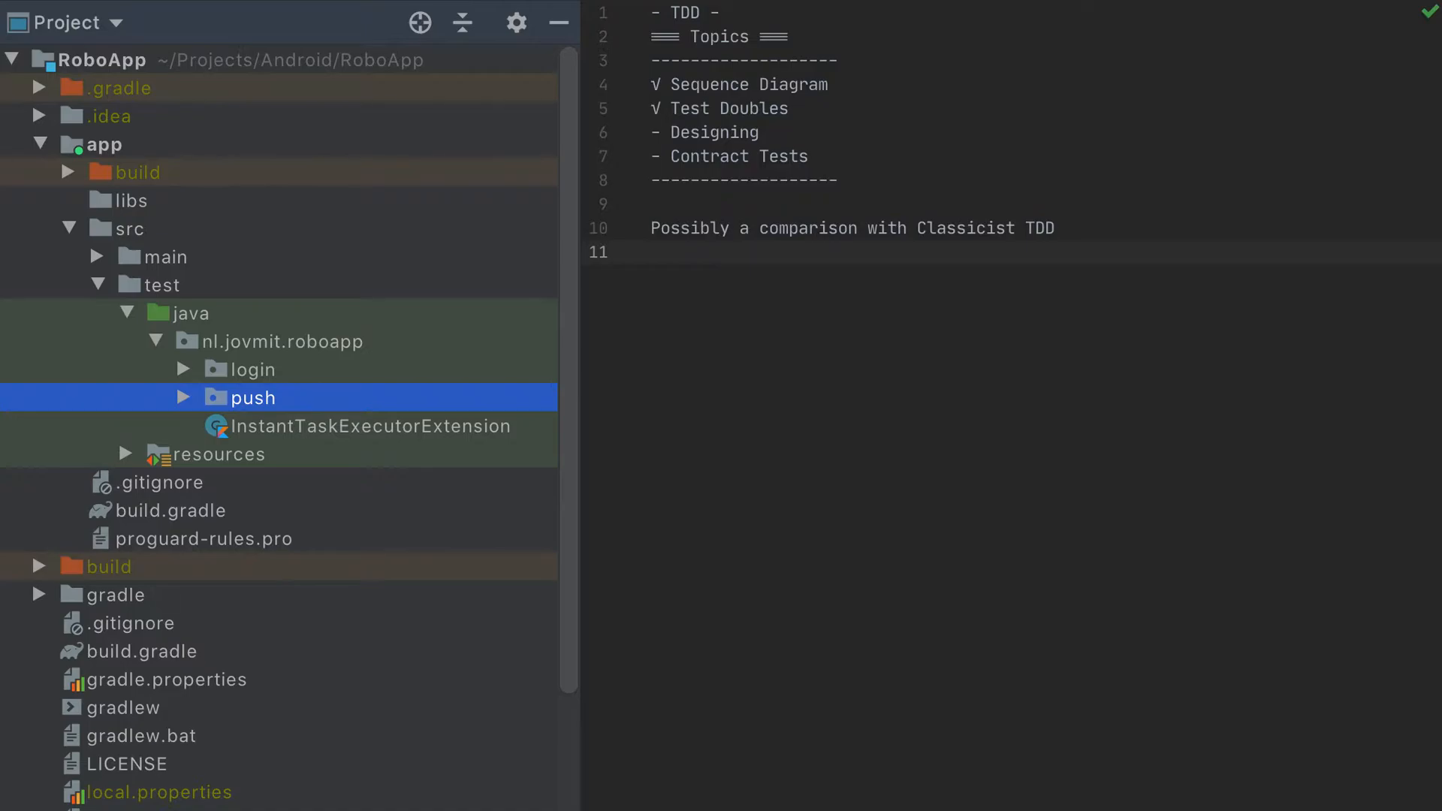
# Step: Create a new Kotlin class search/SearchFeature in the test sources
pyautogui.press('Up')
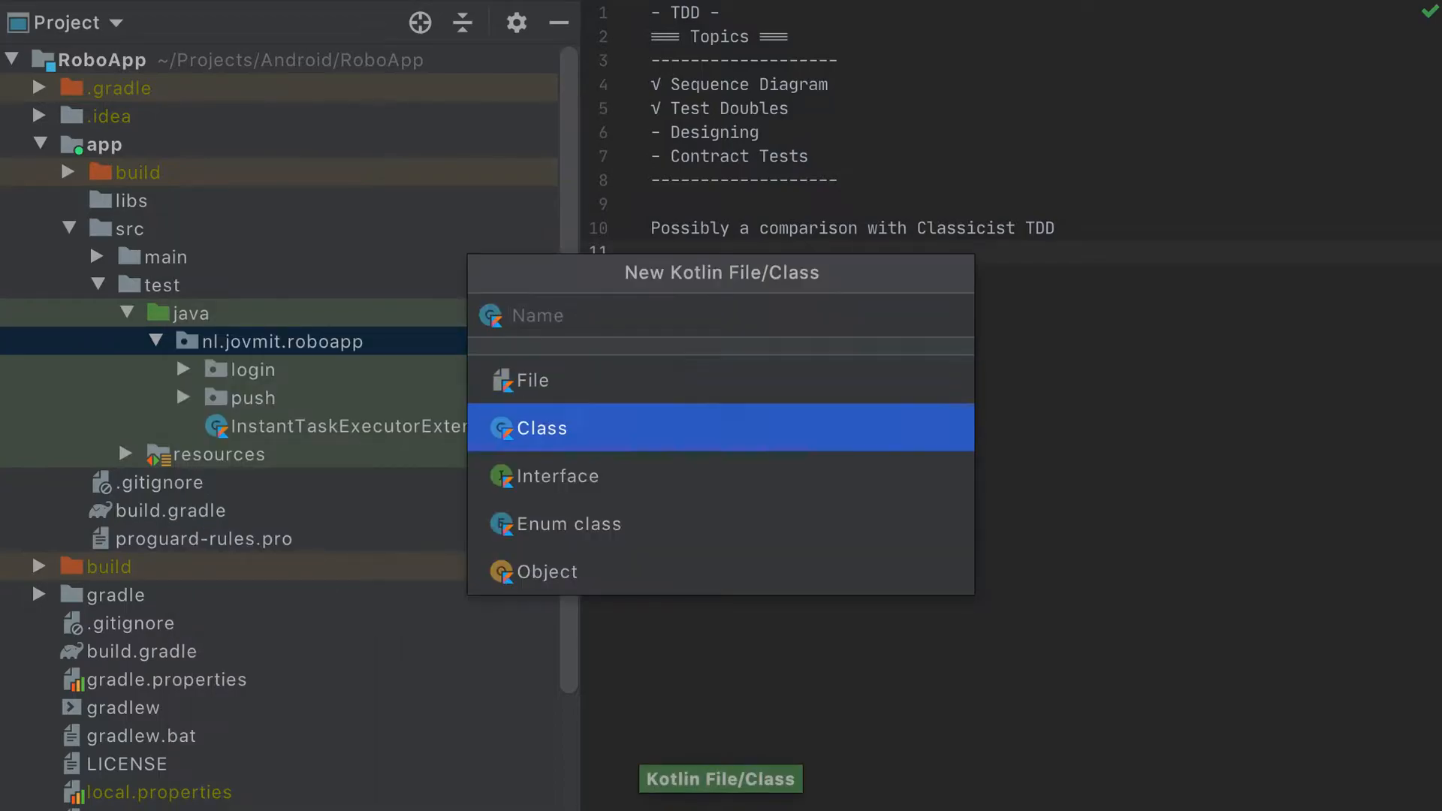
pyautogui.write('searc')
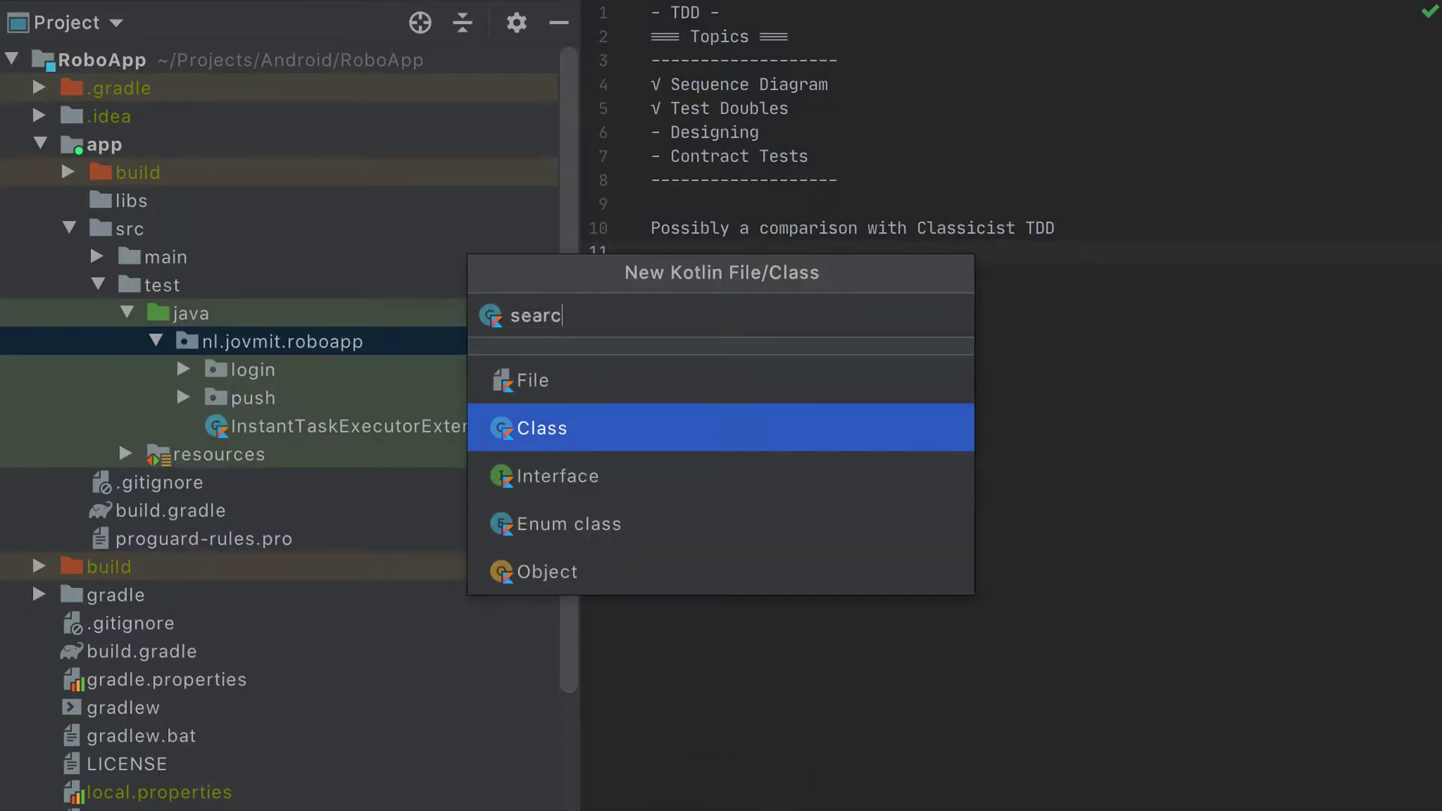
pyautogui.write('h/Searc')
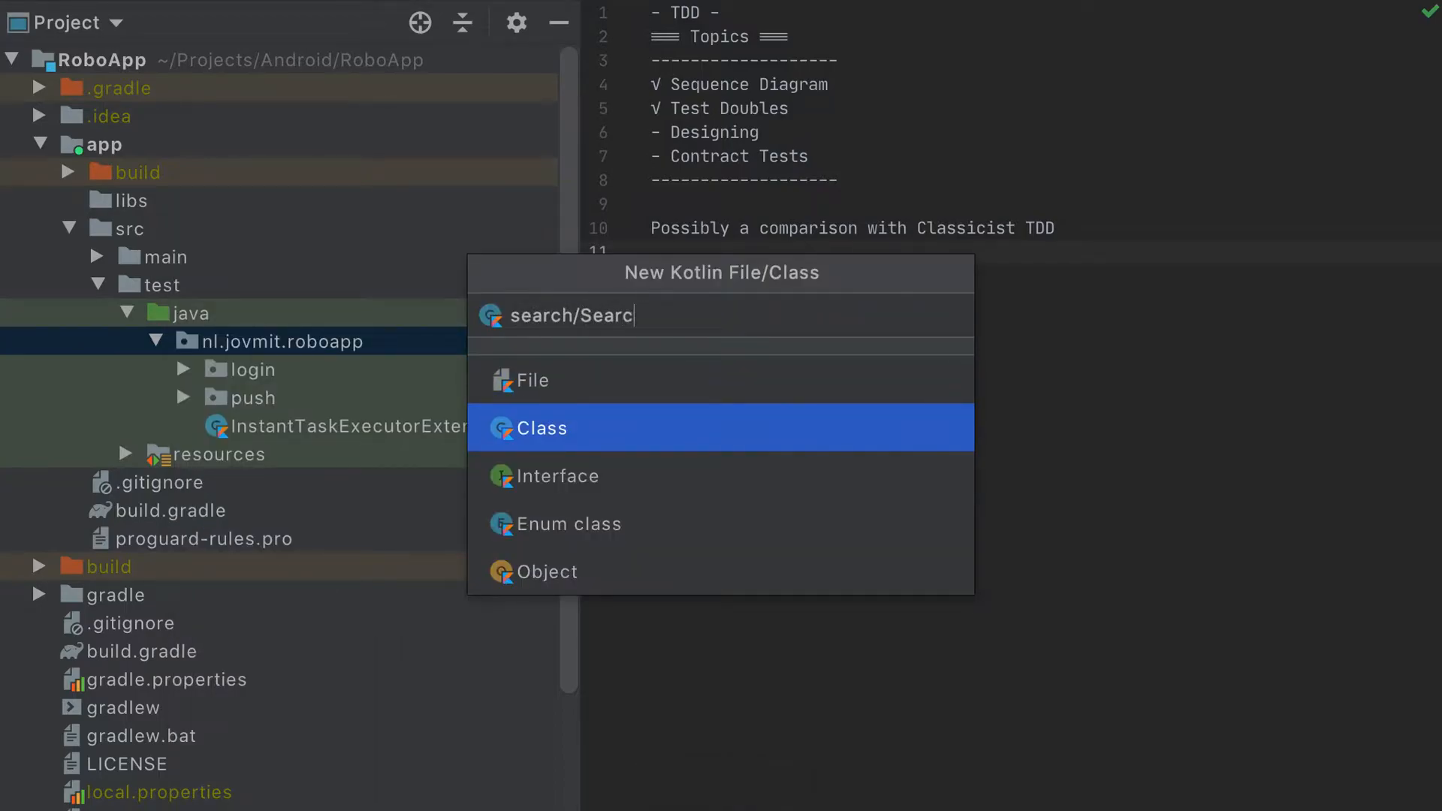
pyautogui.write('hFeature')
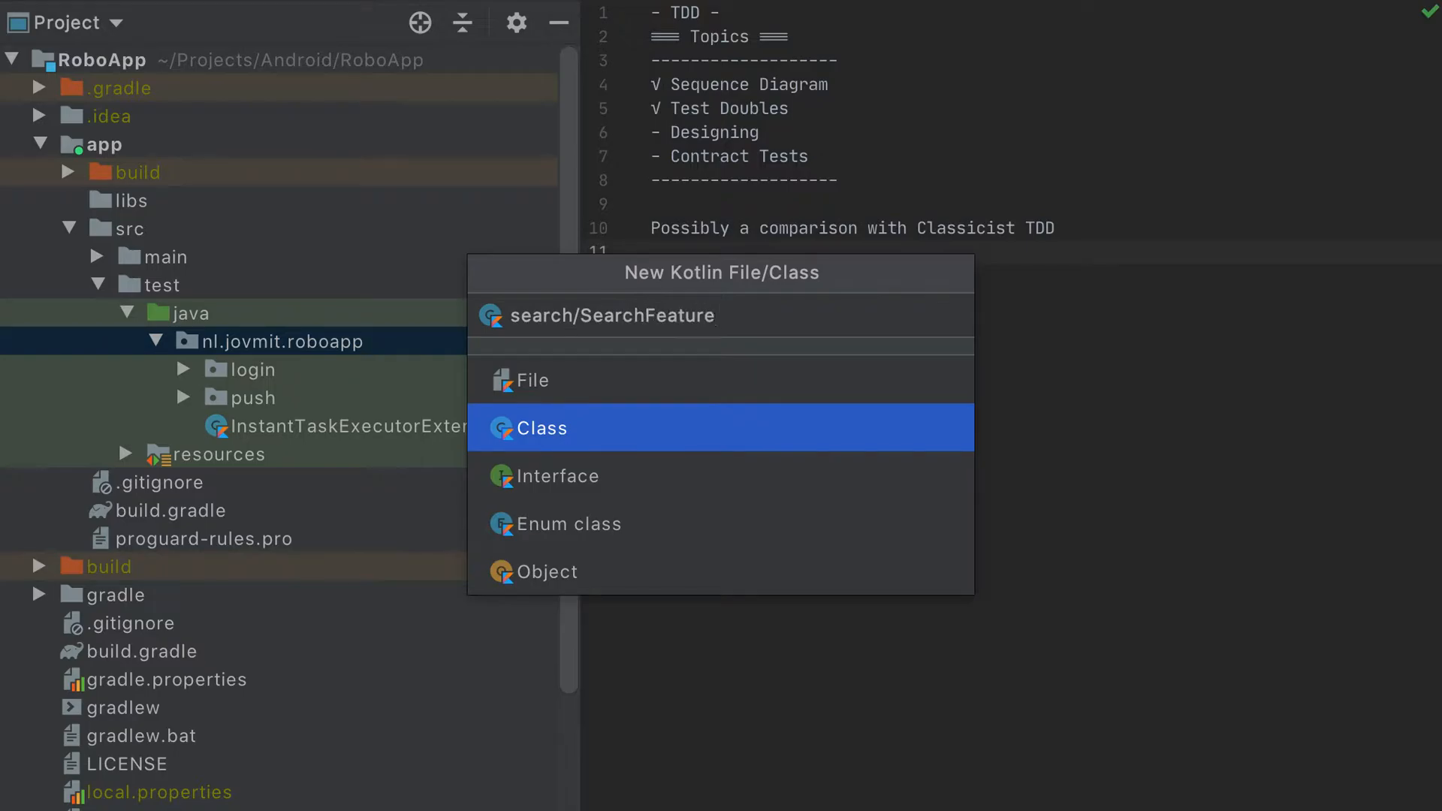
pyautogui.click(543, 428)
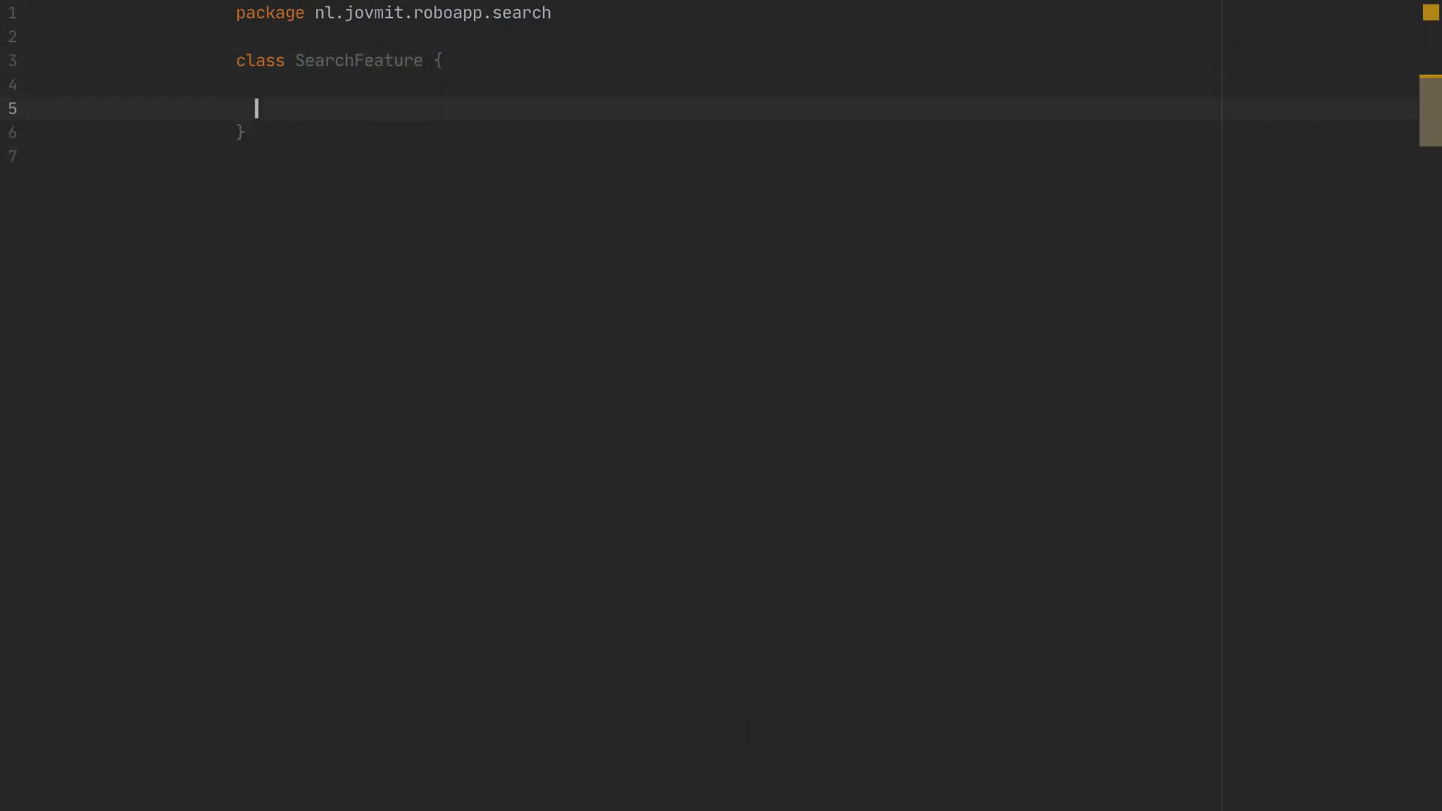
# Step: Add a test function performSearch from the test live template
pyautogui.write('test')
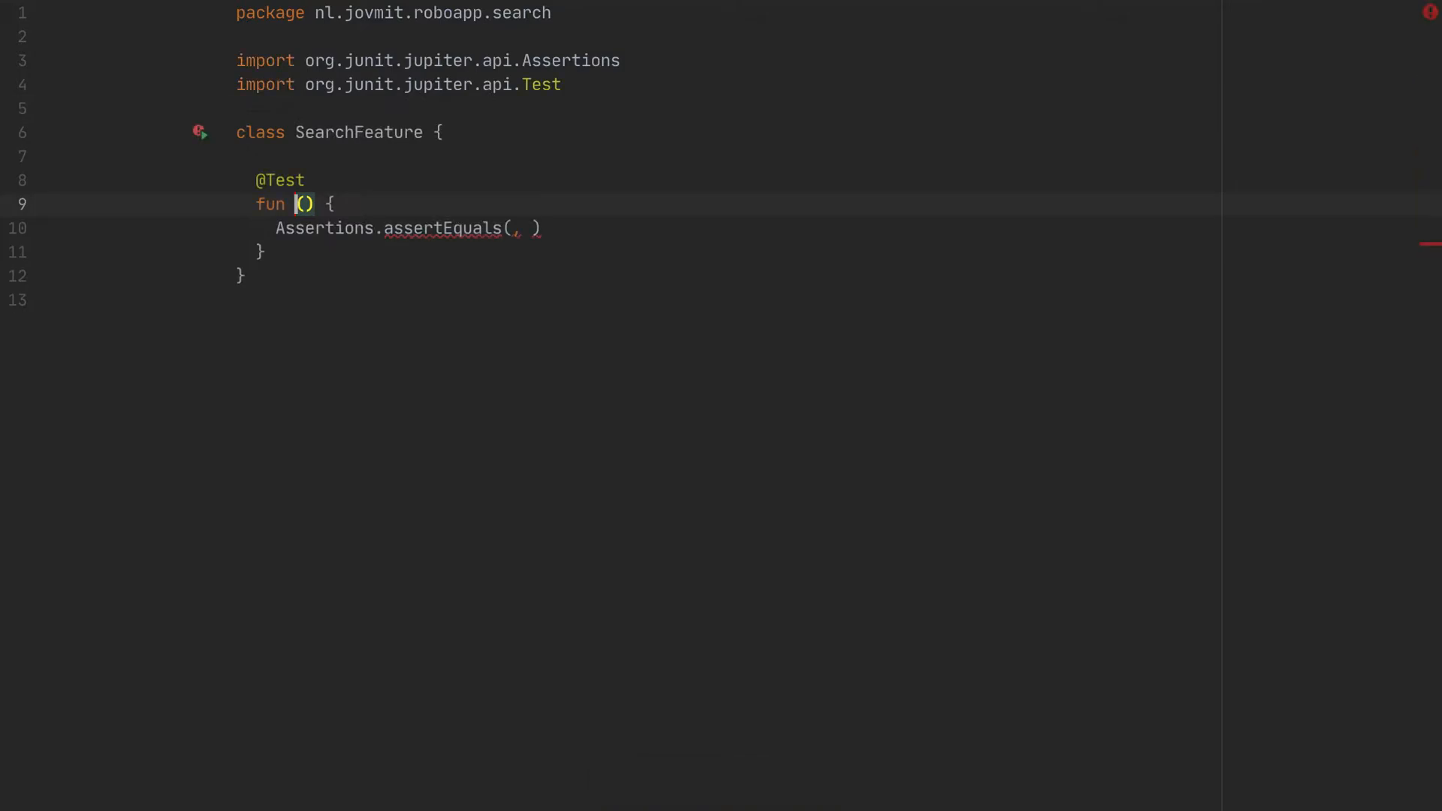
pyautogui.write('per')
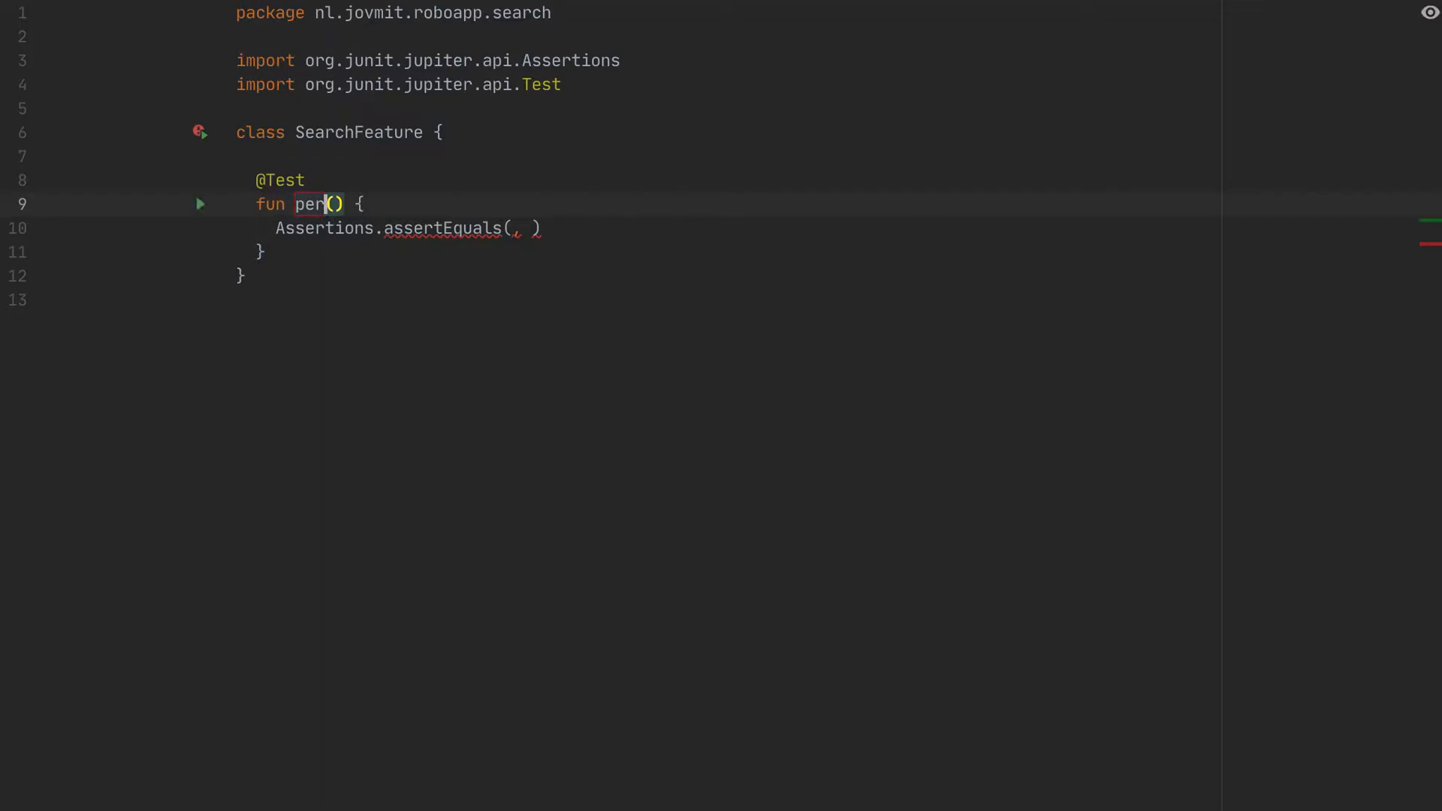
pyautogui.write('form')
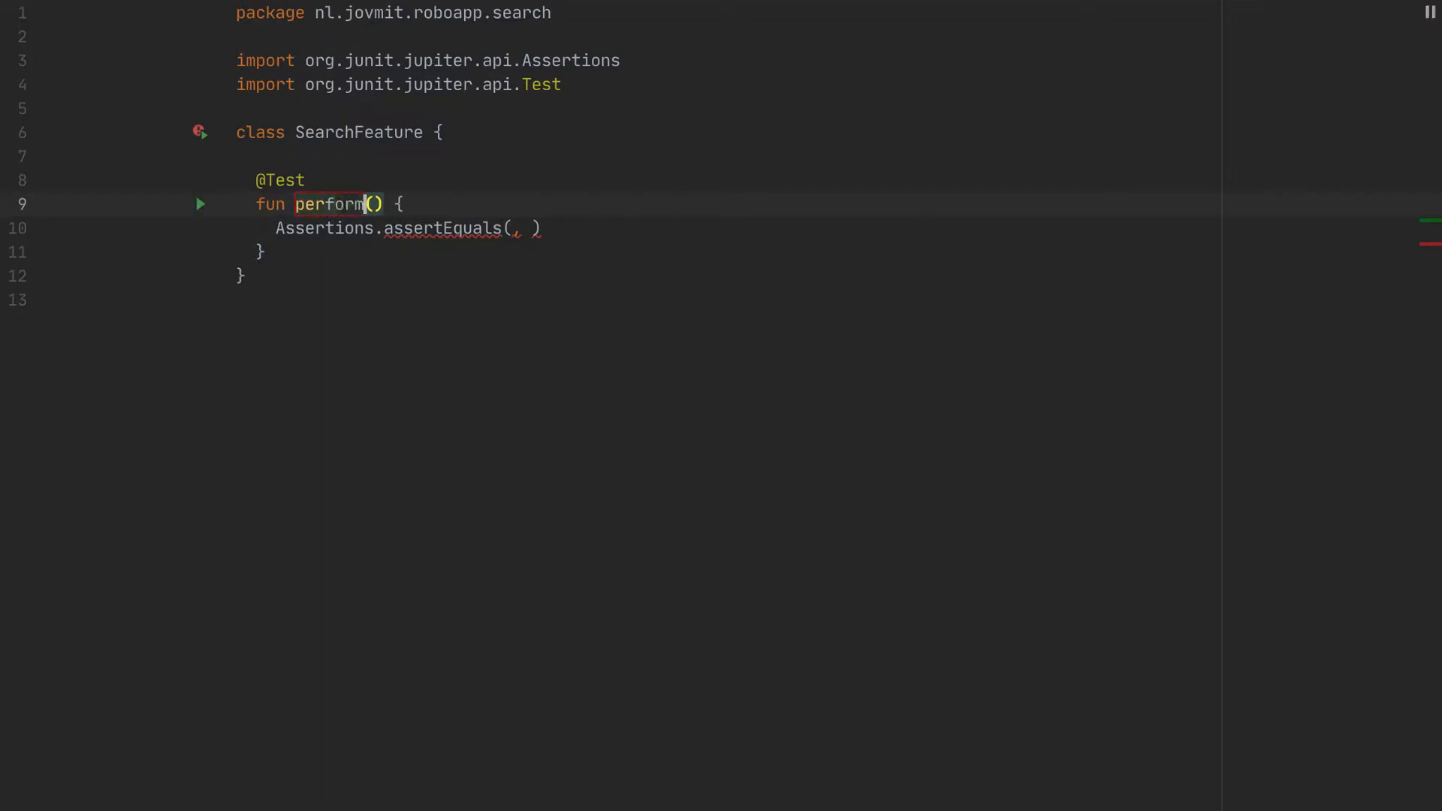
pyautogui.write('Search')
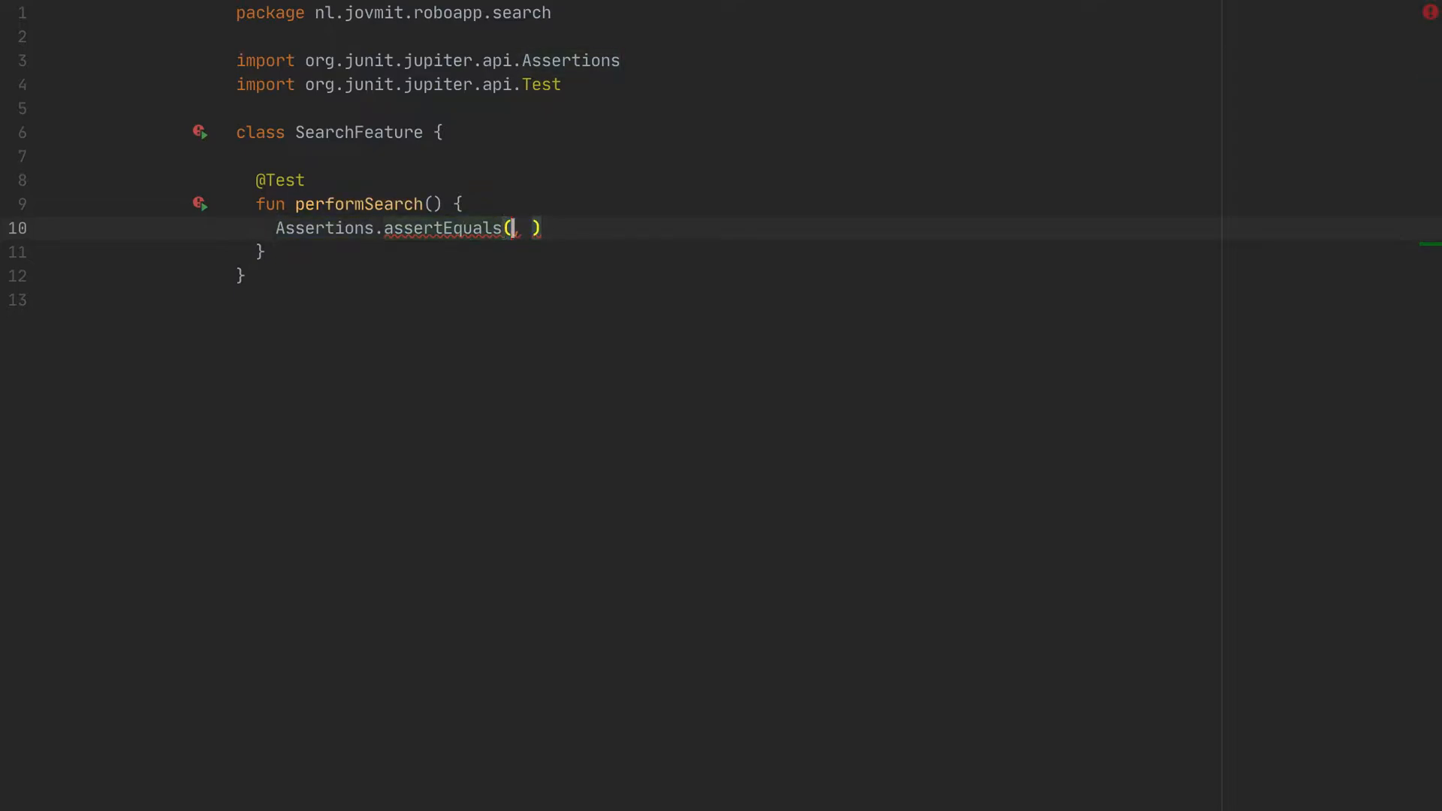
# Step: Assert expectedRenderedStates equals uiController.renderedStates with assertEquals statically imported
pyautogui.write(',')
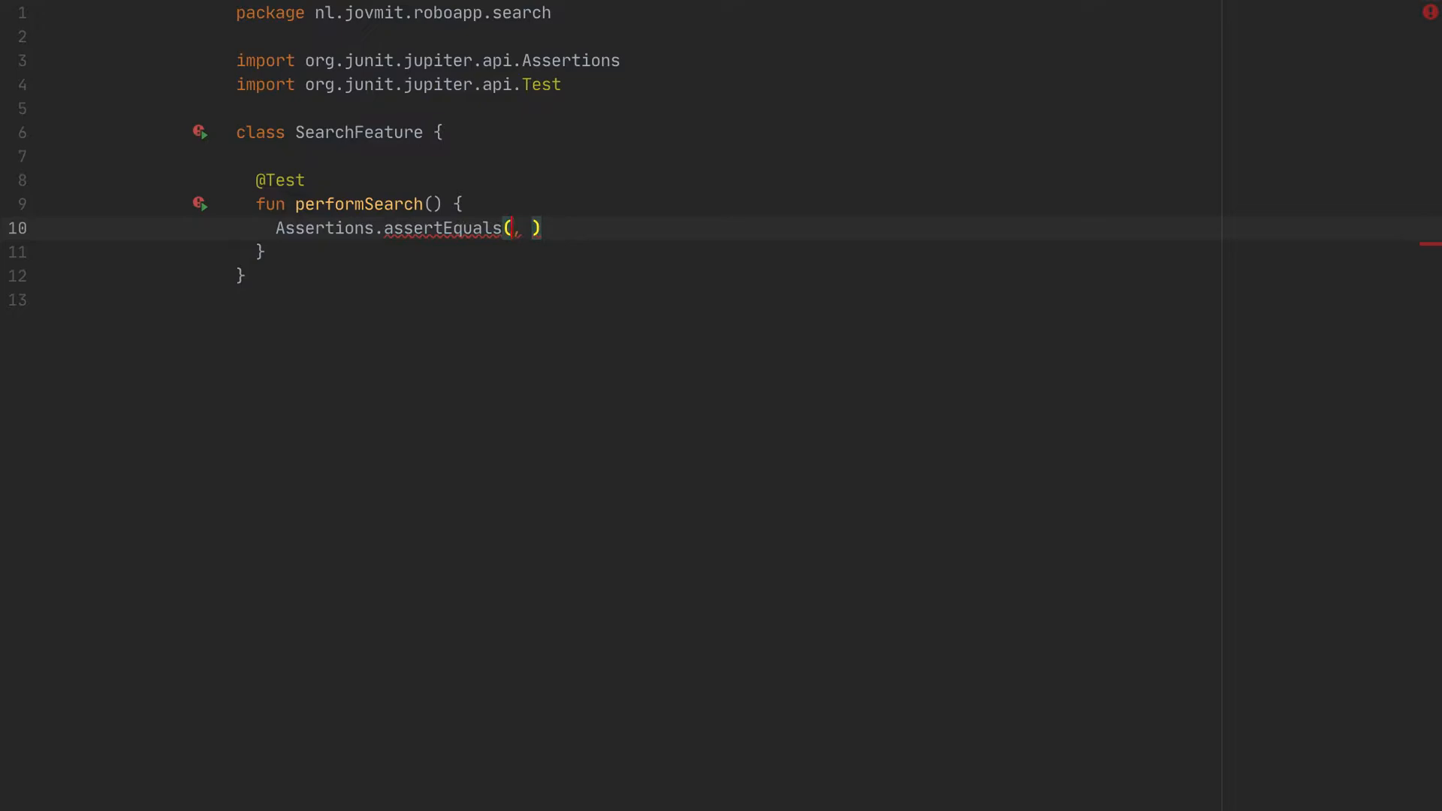
pyautogui.write('exp')
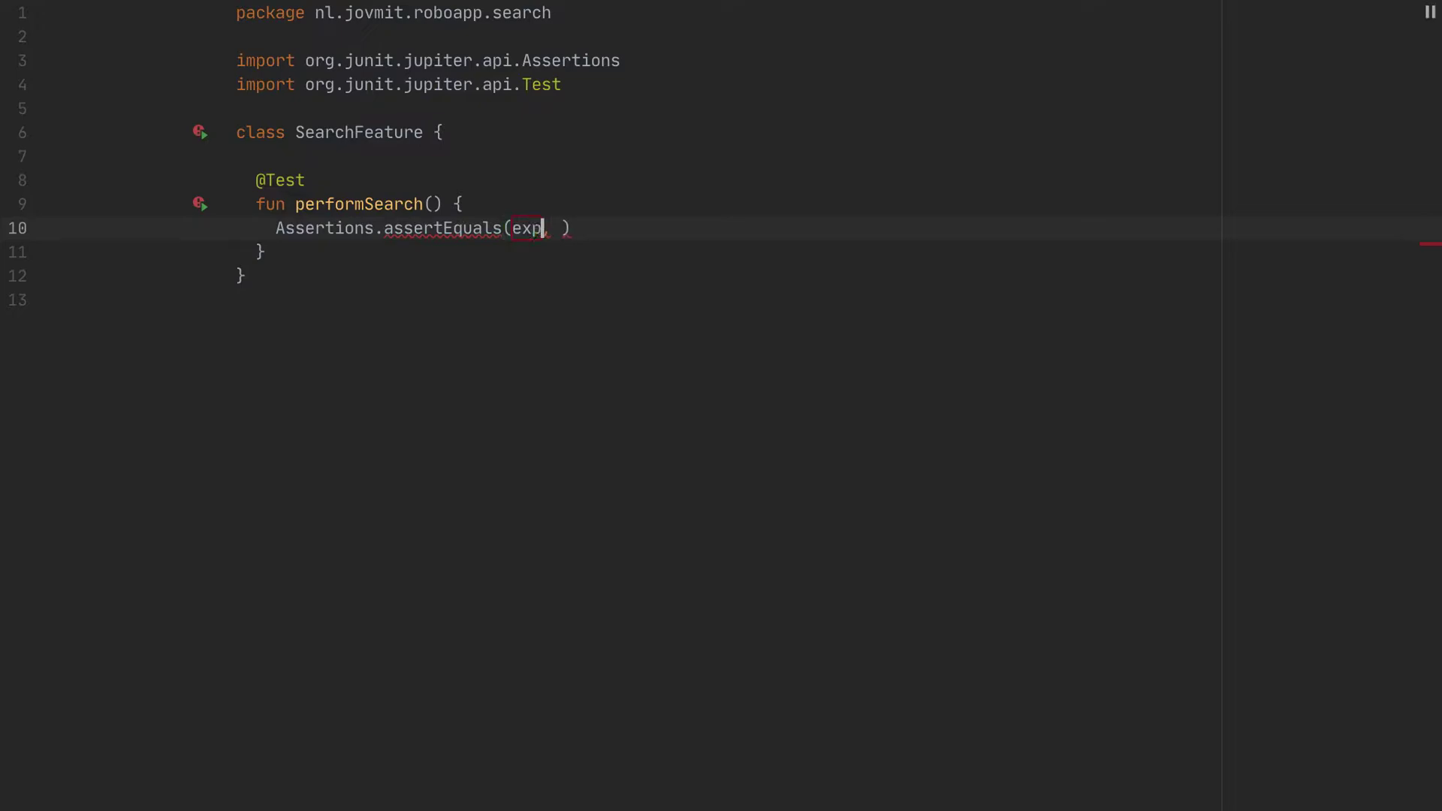
pyautogui.write('ec')
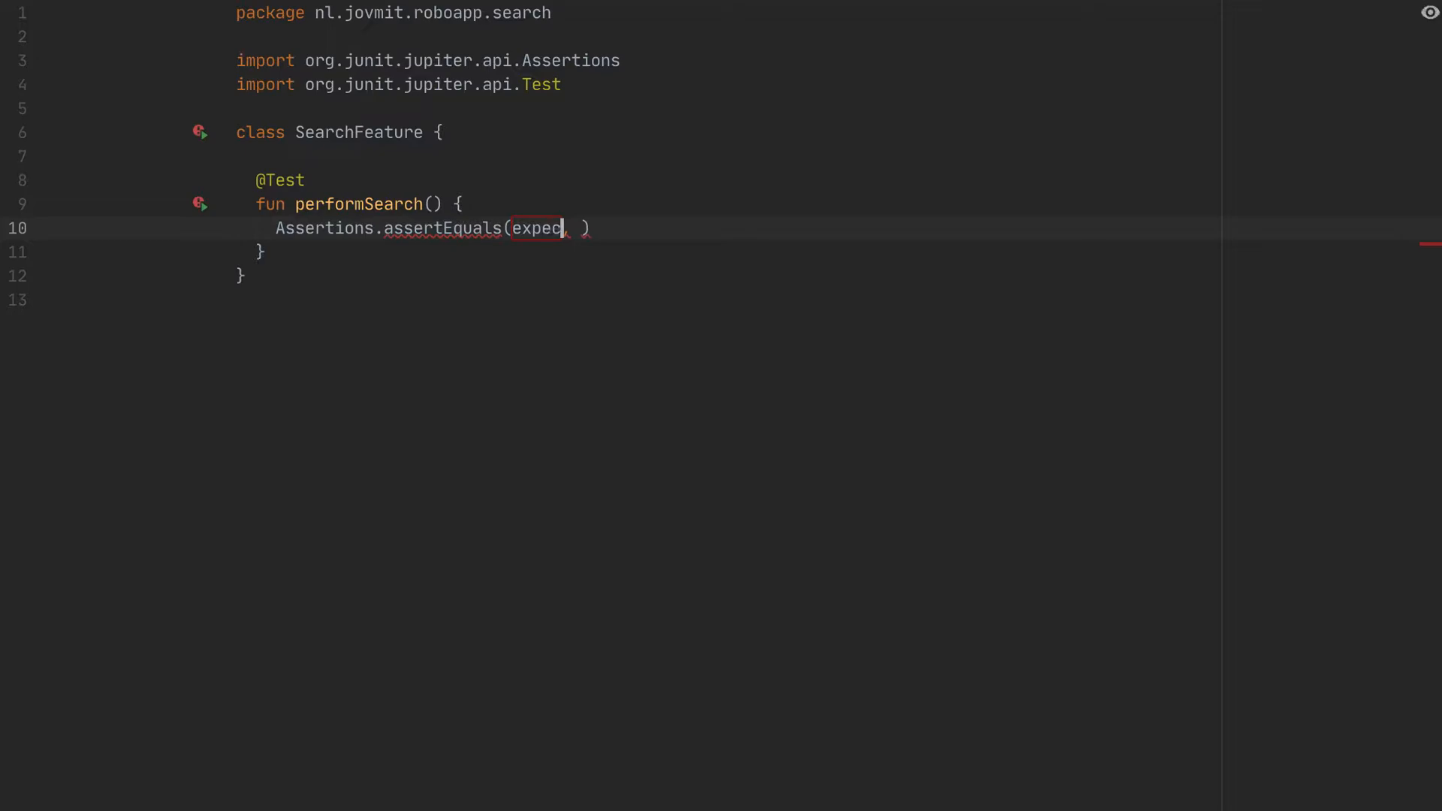
pyautogui.write('tedRenderedStates')
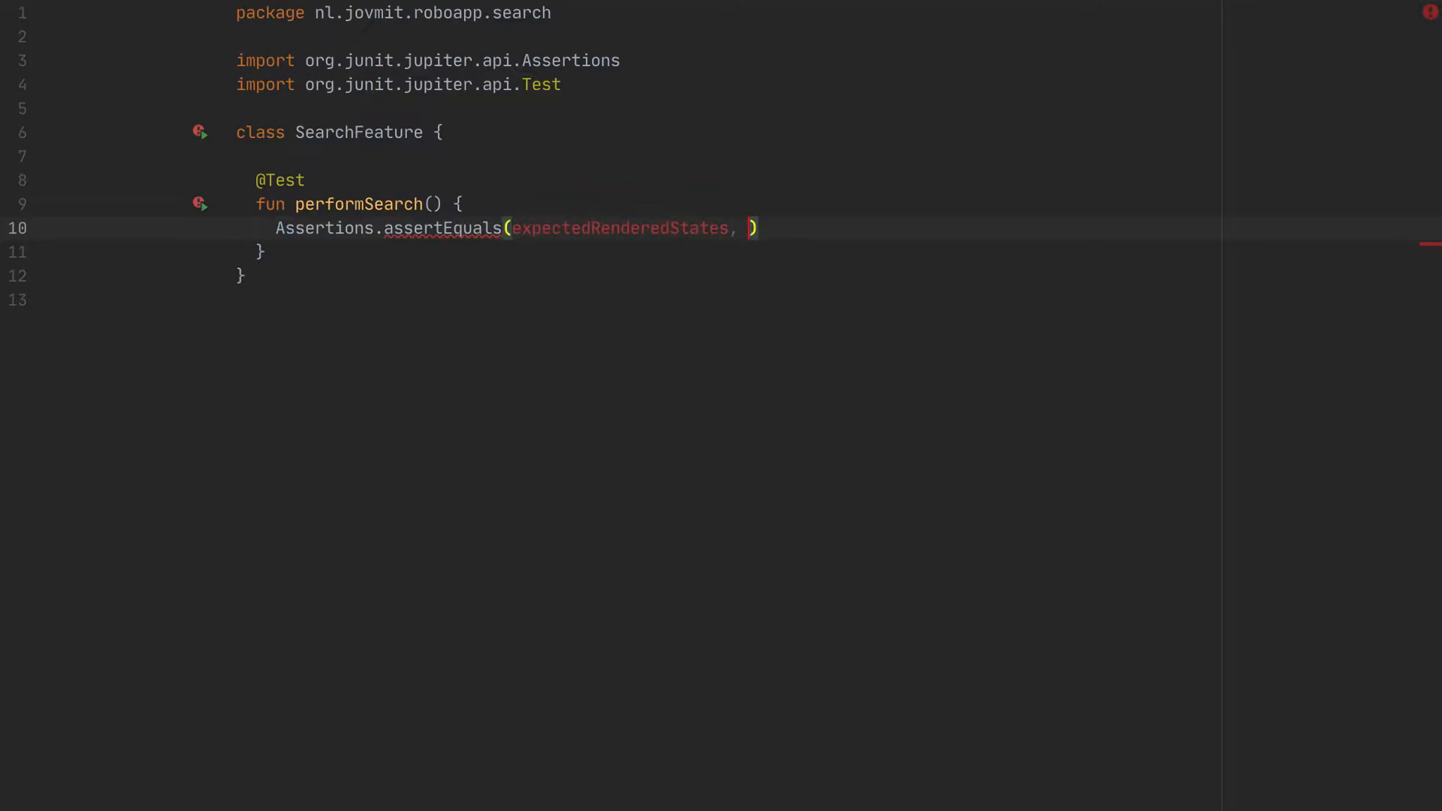
pyautogui.write('uiController.')
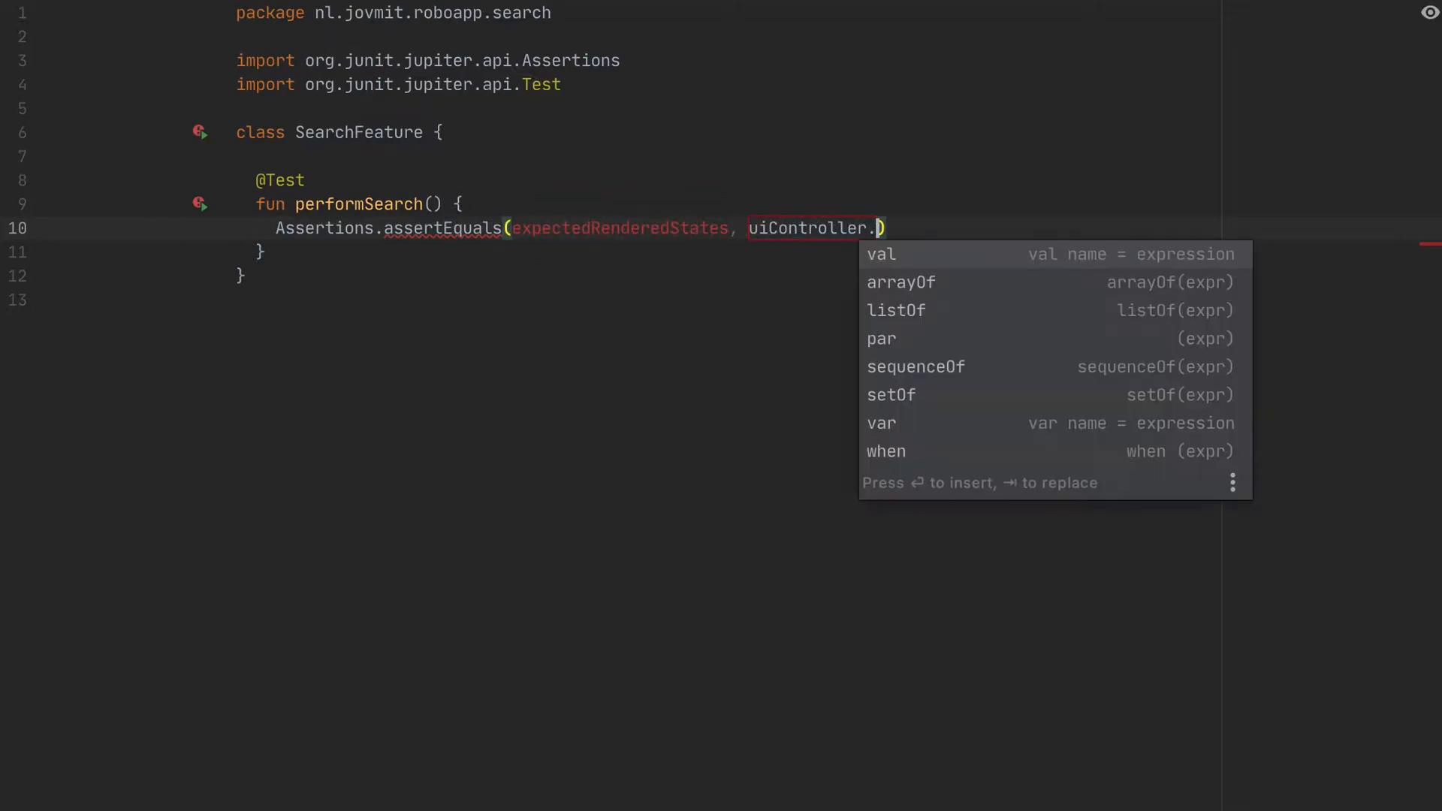
pyautogui.write('rendered')
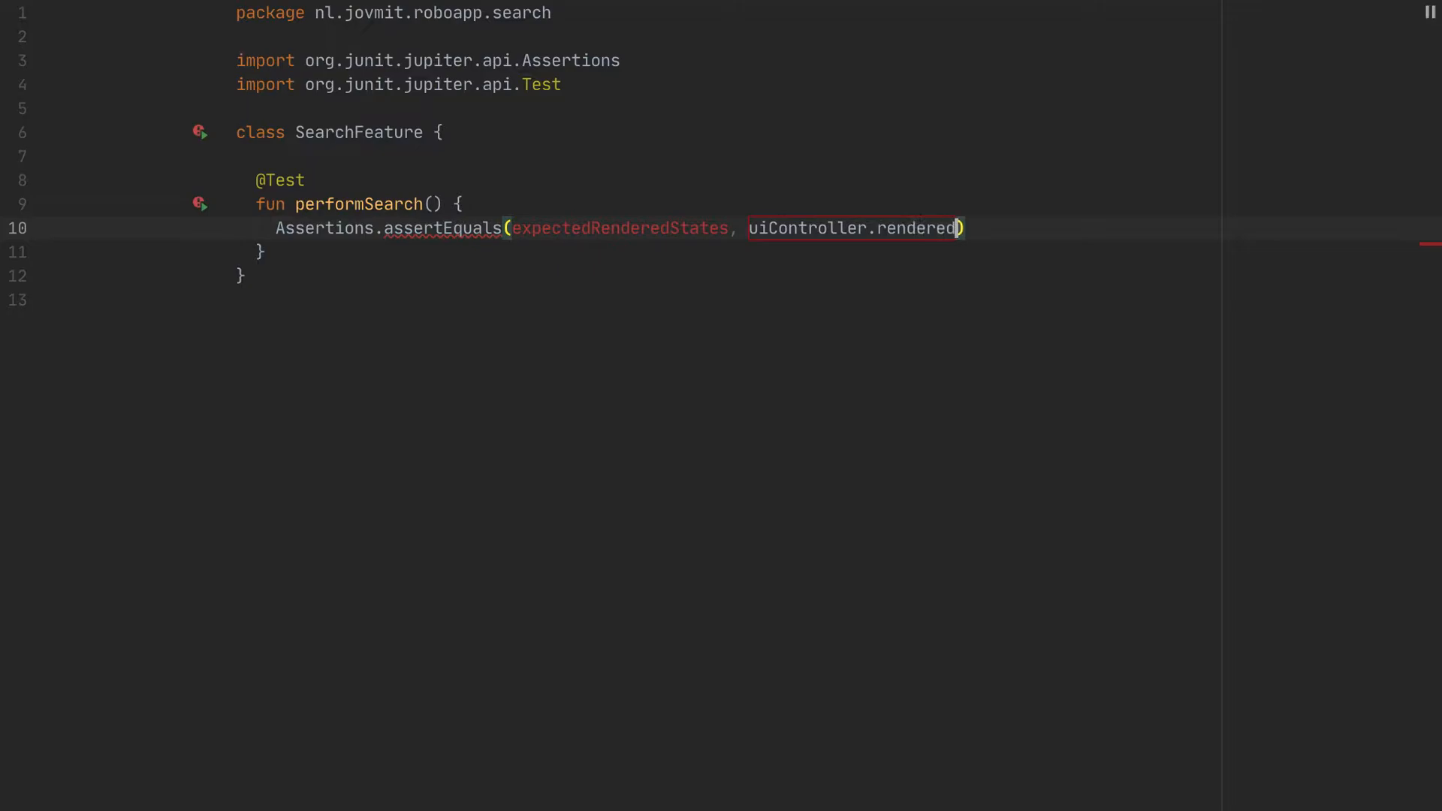
pyautogui.write('States')
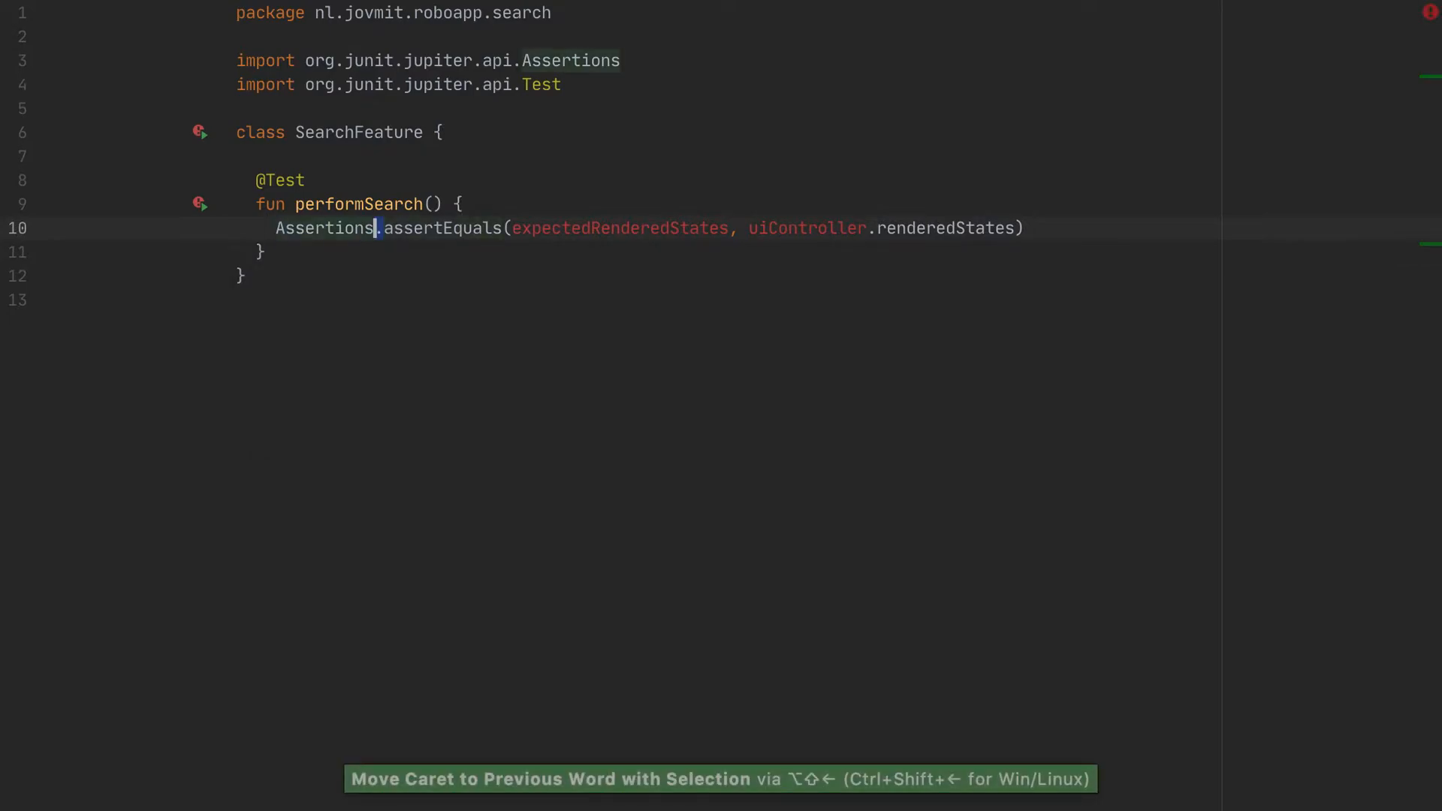
pyautogui.press('Alt+Enter')
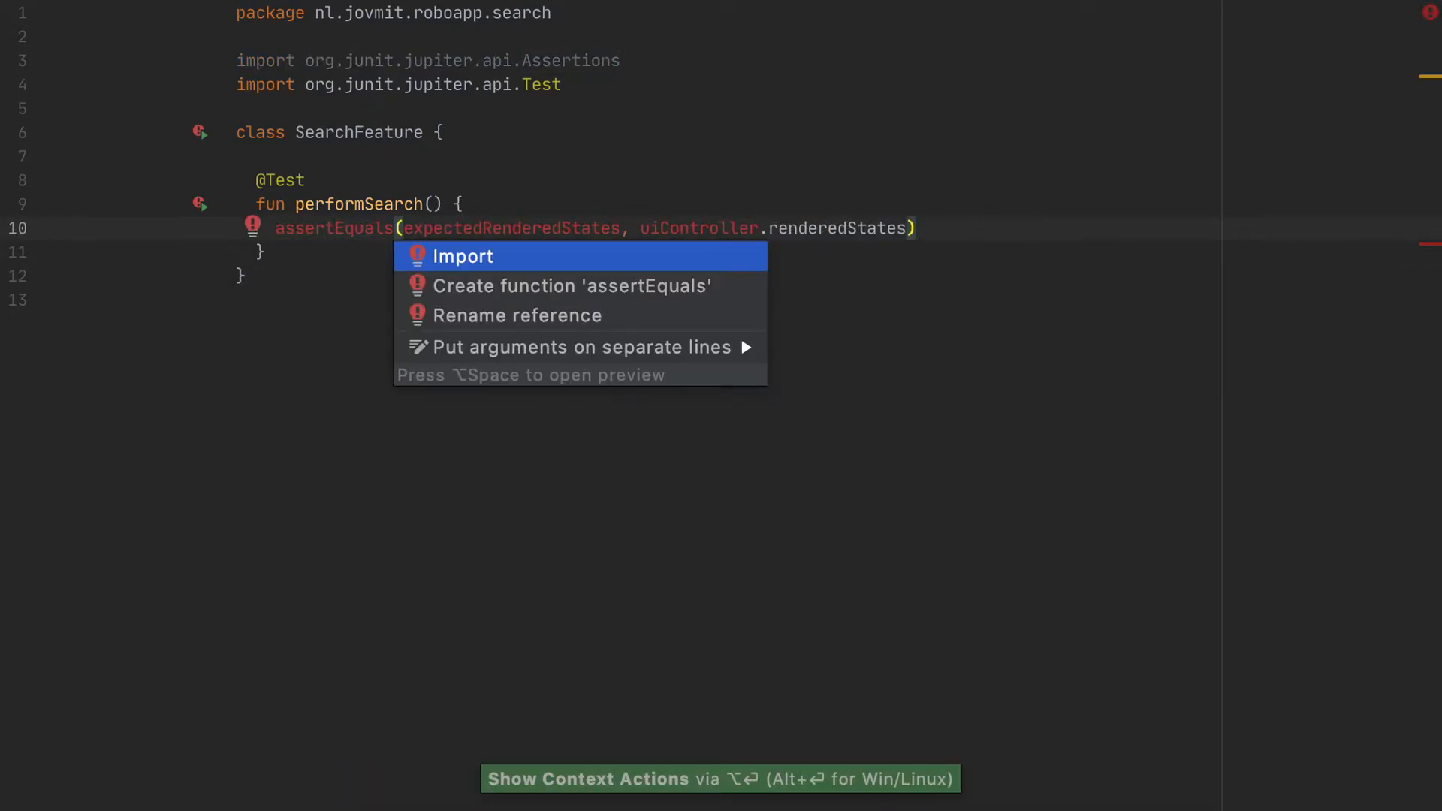
pyautogui.click(461, 255)
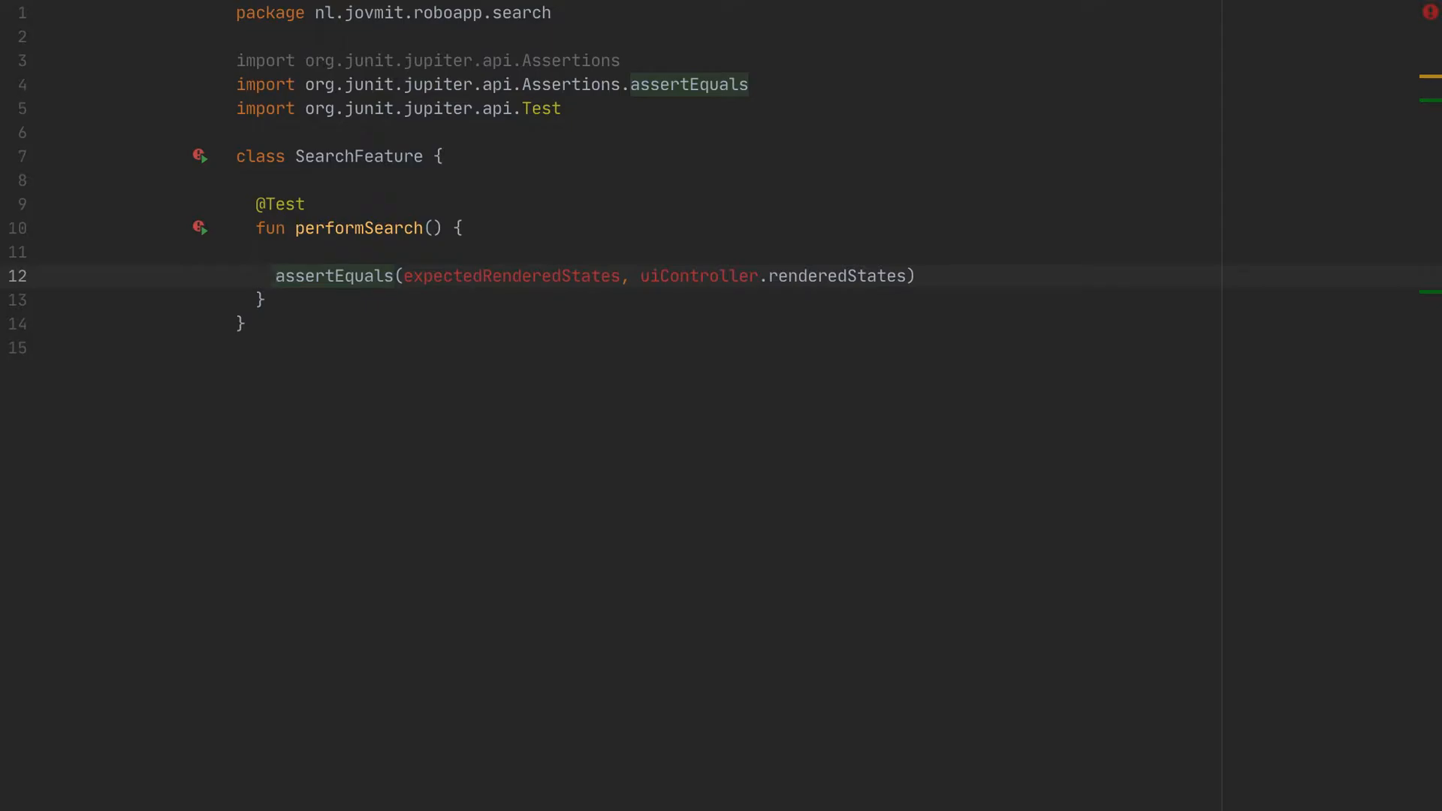
# Step: Declare val query = "item" and call uiController.subit(query) before the assertion
pyautogui.press('Enter')
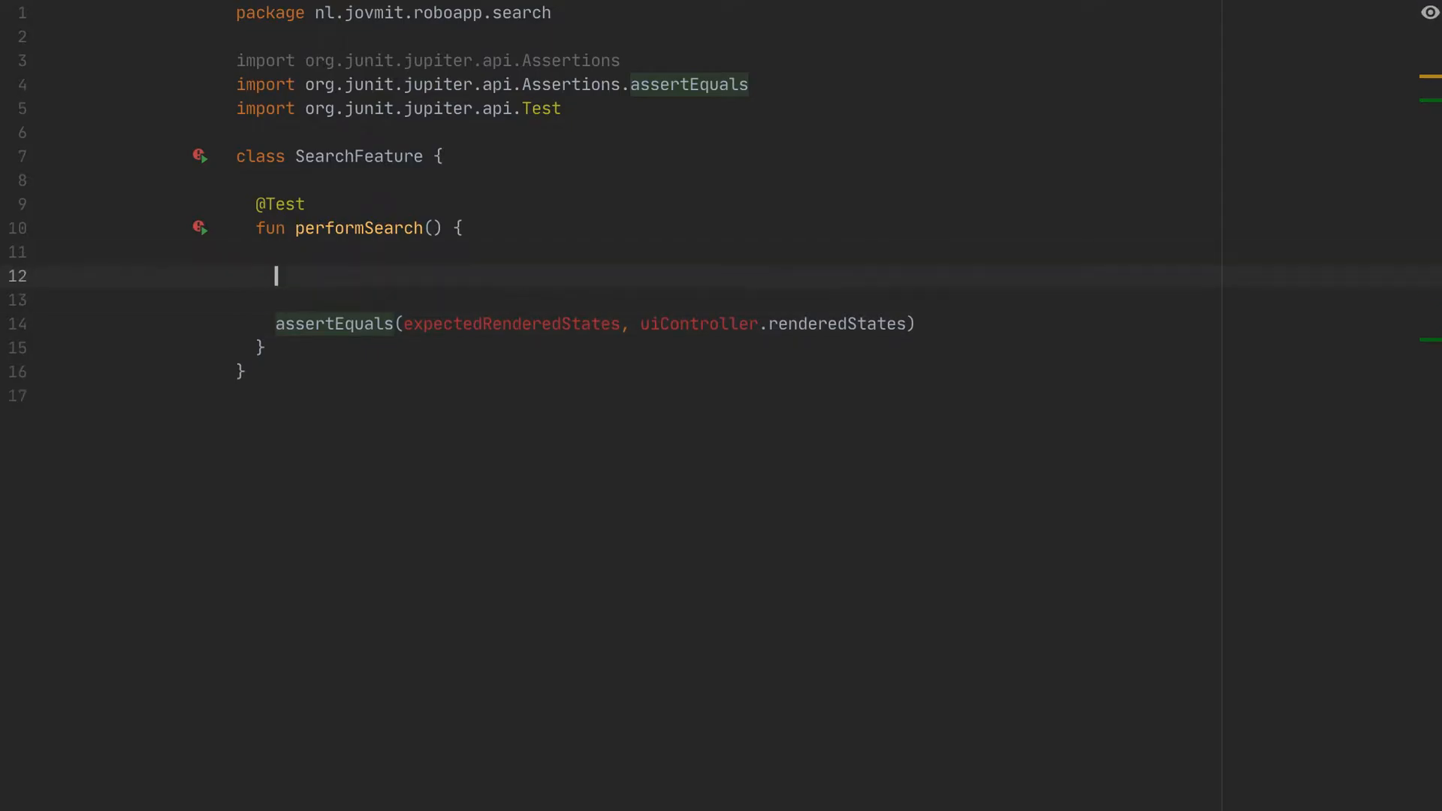
pyautogui.write('uiCon')
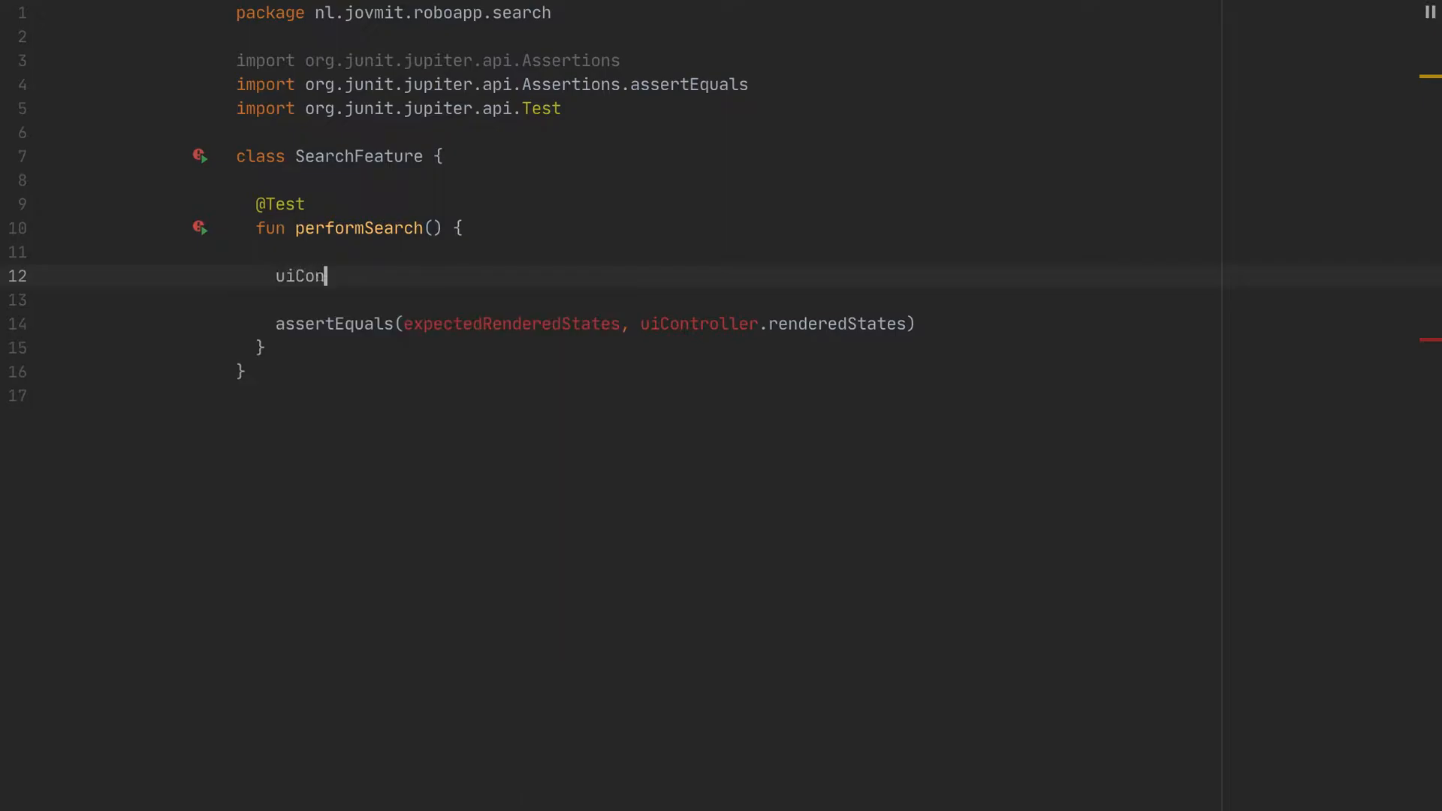
pyautogui.write('troller.su')
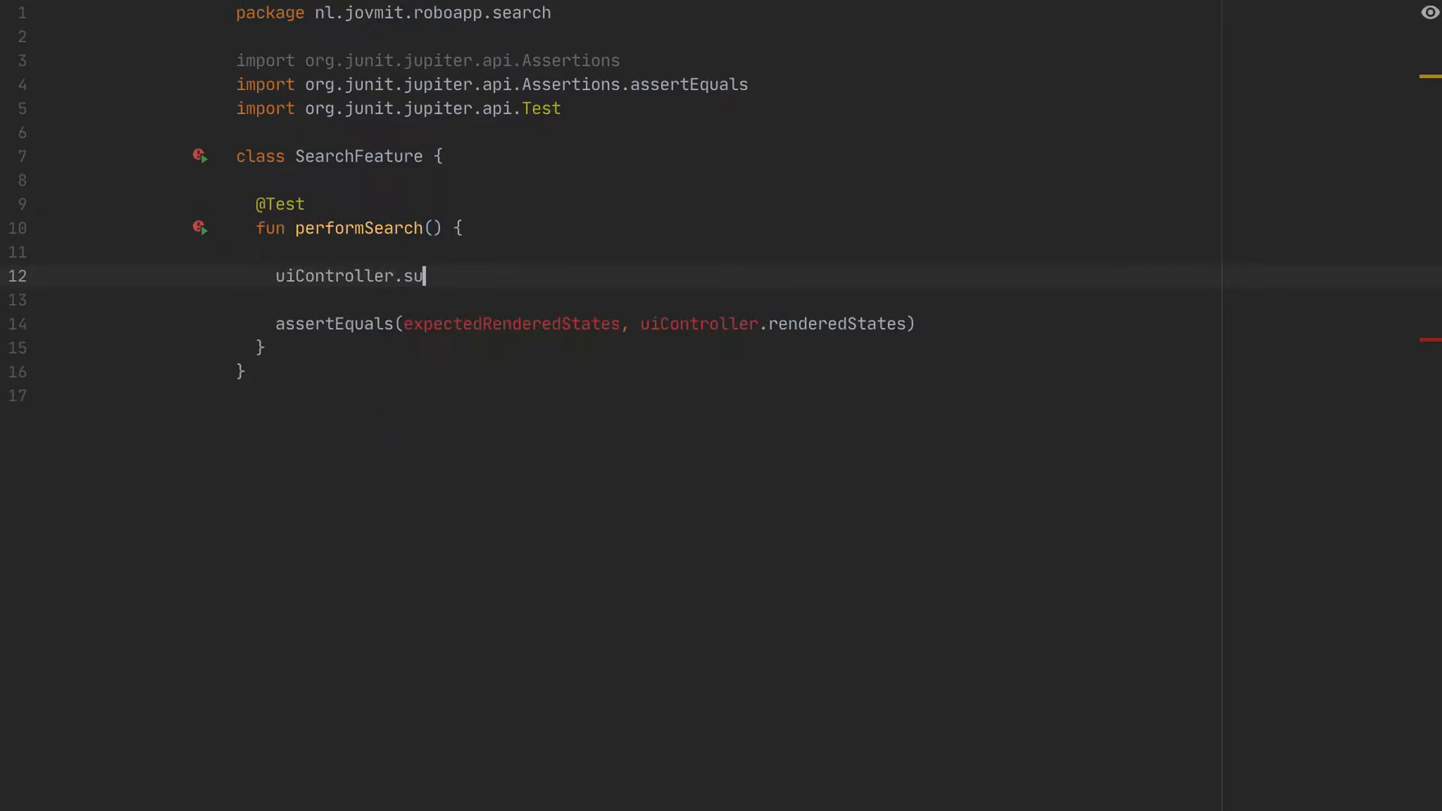
pyautogui.write('bit()')
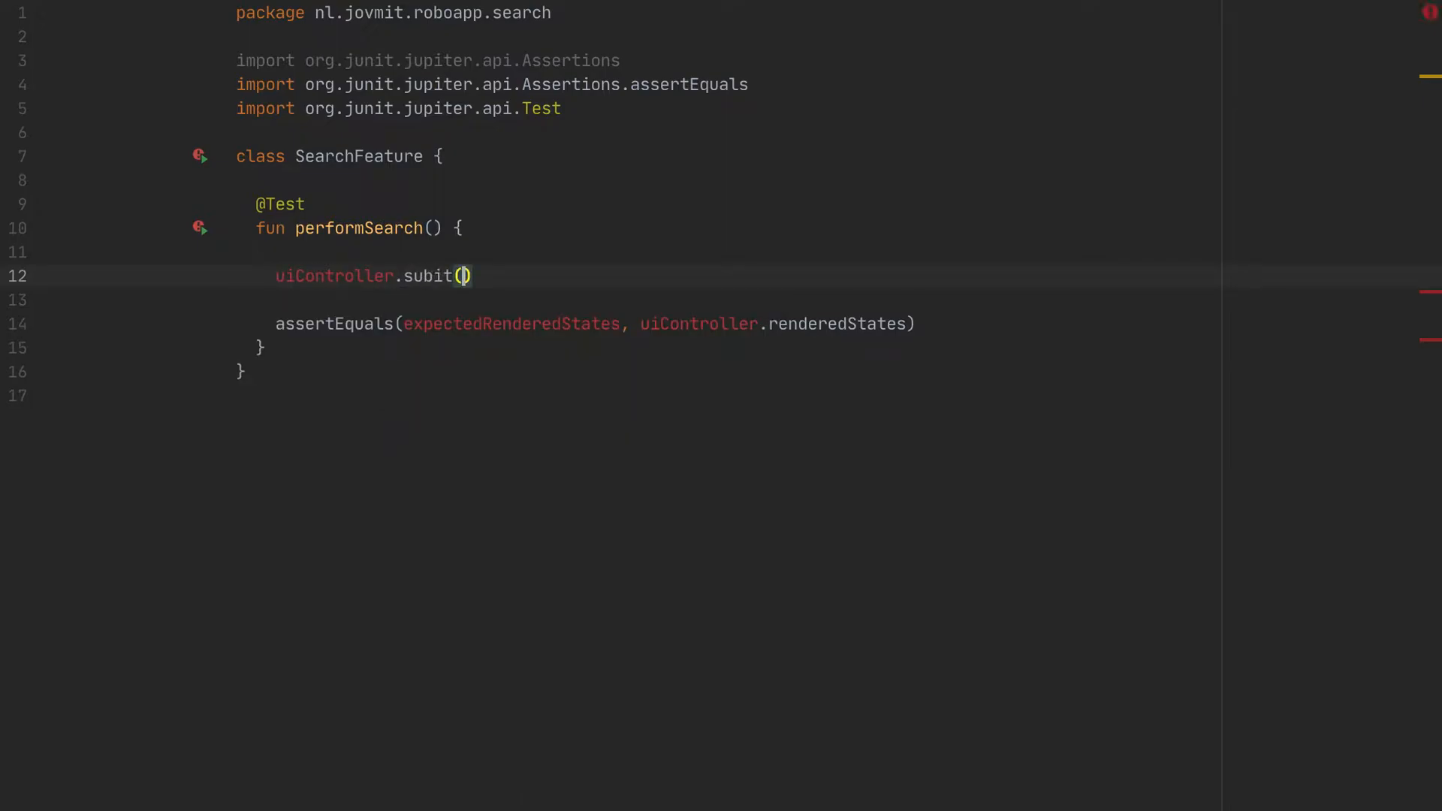
pyautogui.write('query')
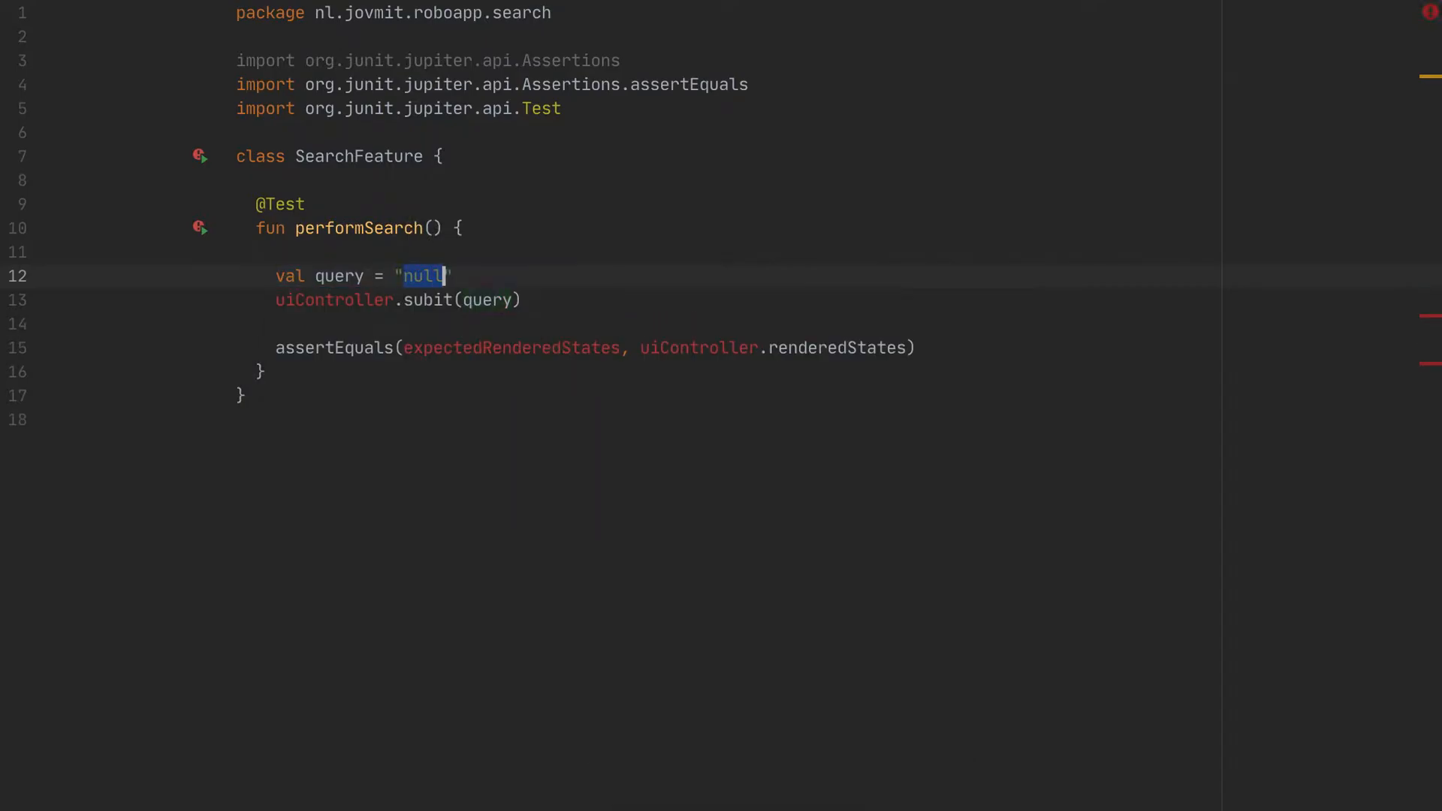
pyautogui.write('item')
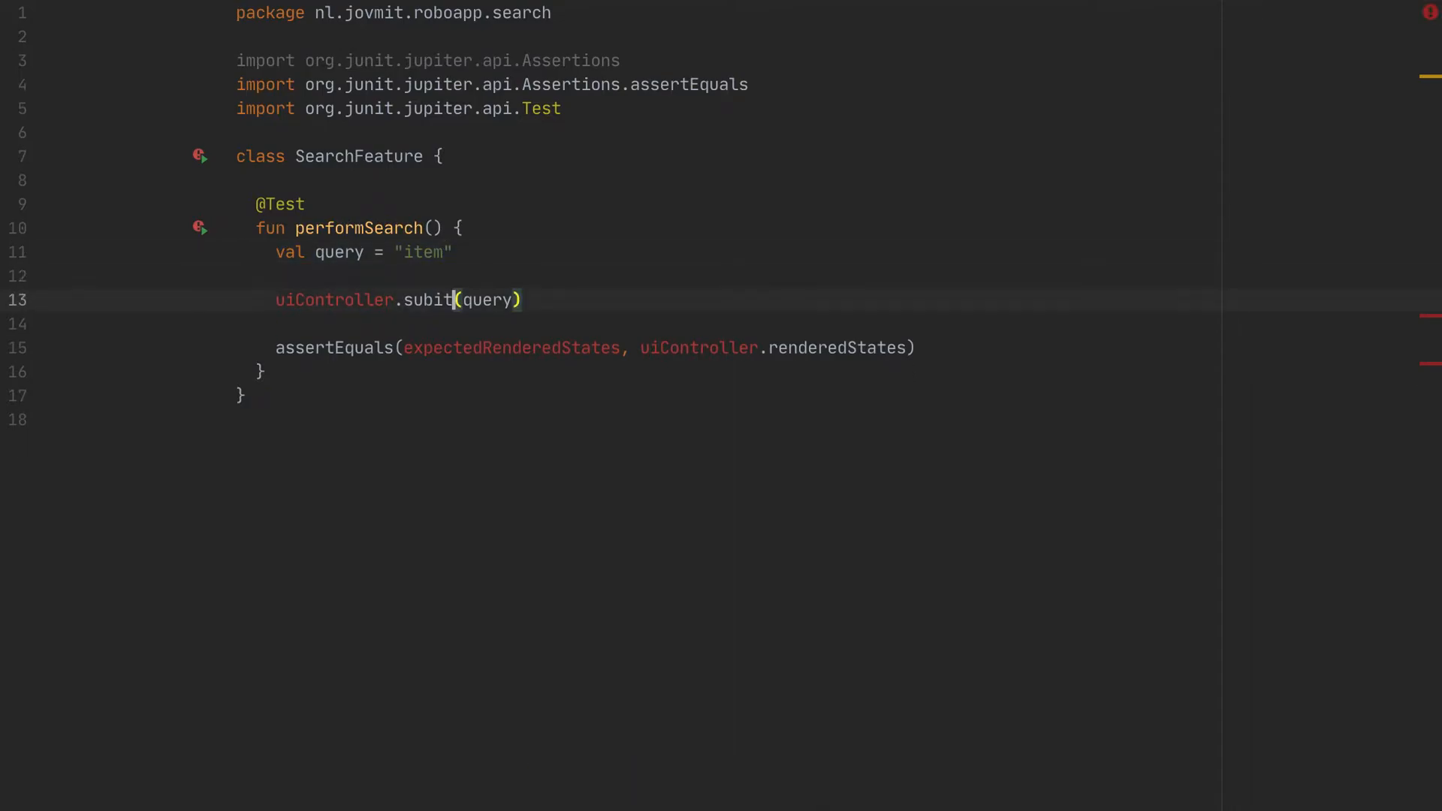
pyautogui.click(521, 349)
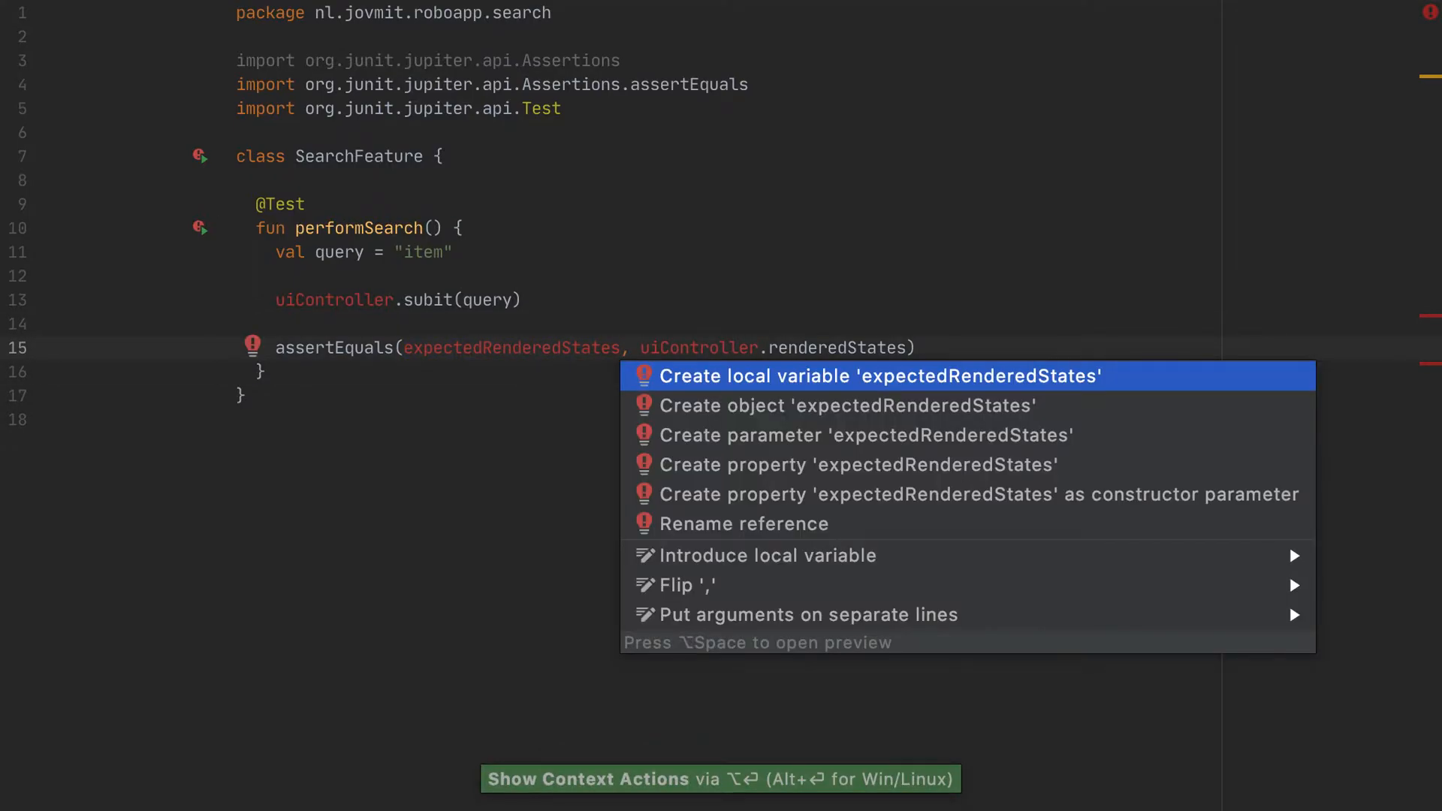
# Step: Define expectedRenderedStates as listOf("showLoading", "results", "hideLoading") on its own line
pyautogui.click(877, 376)
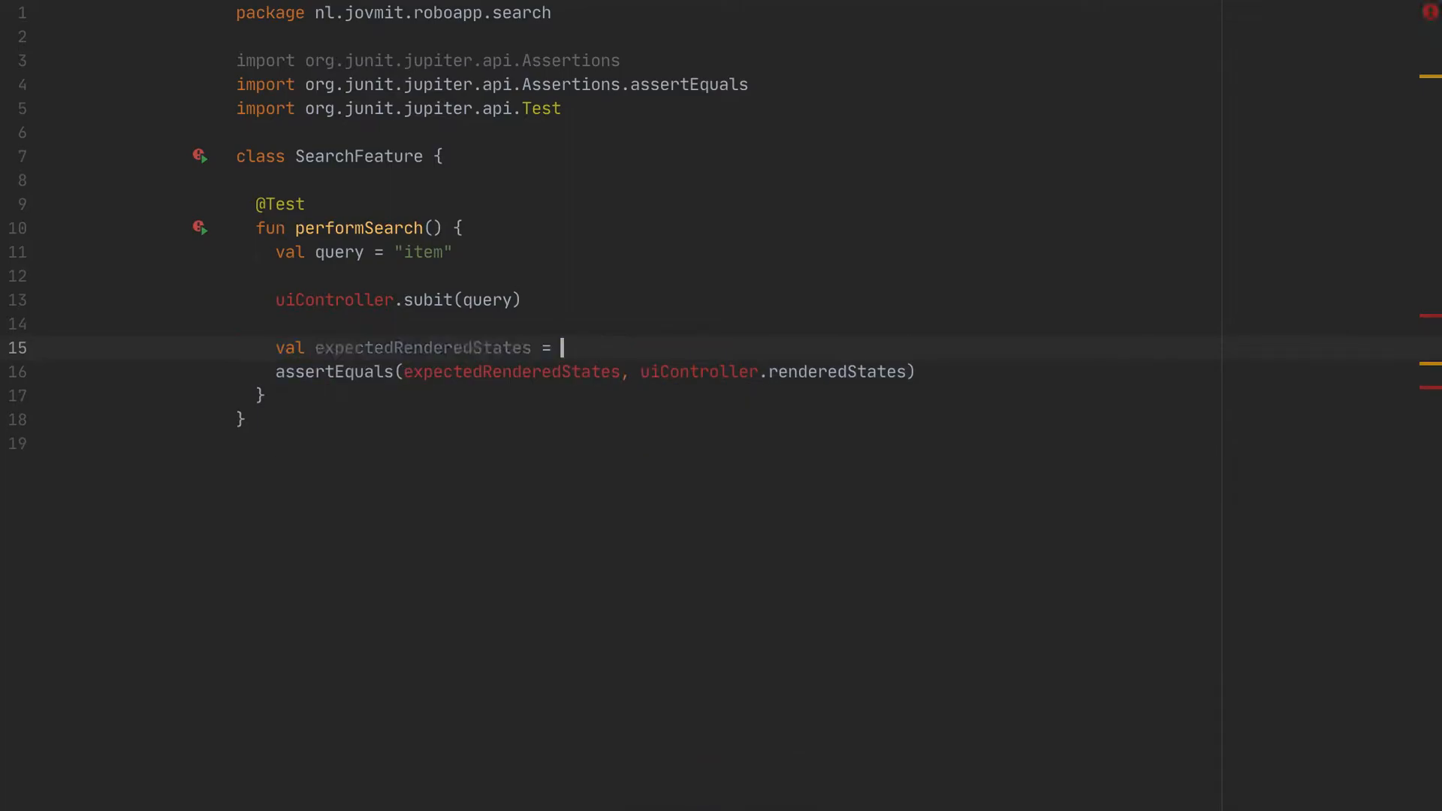
pyautogui.write('list')
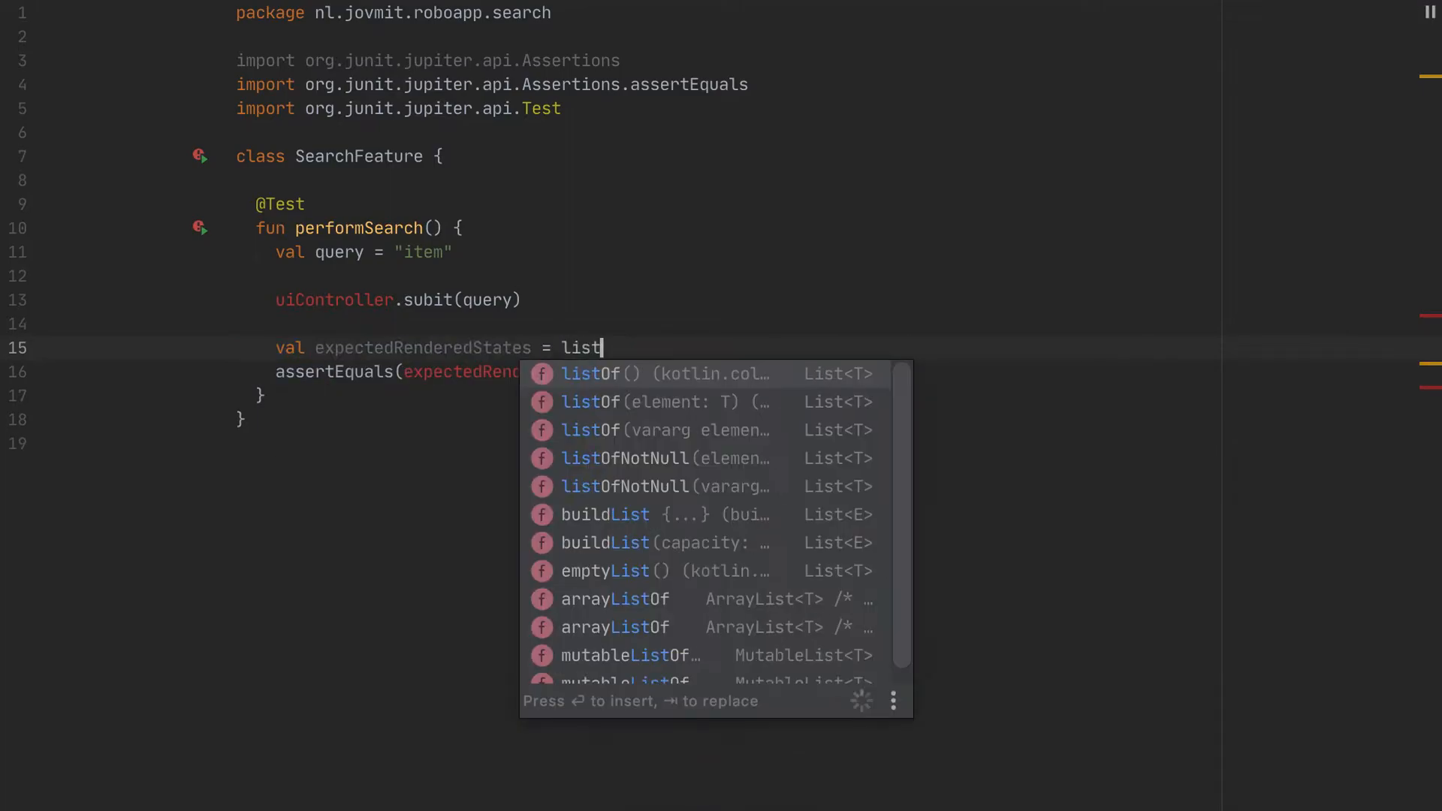
pyautogui.press('Enter')
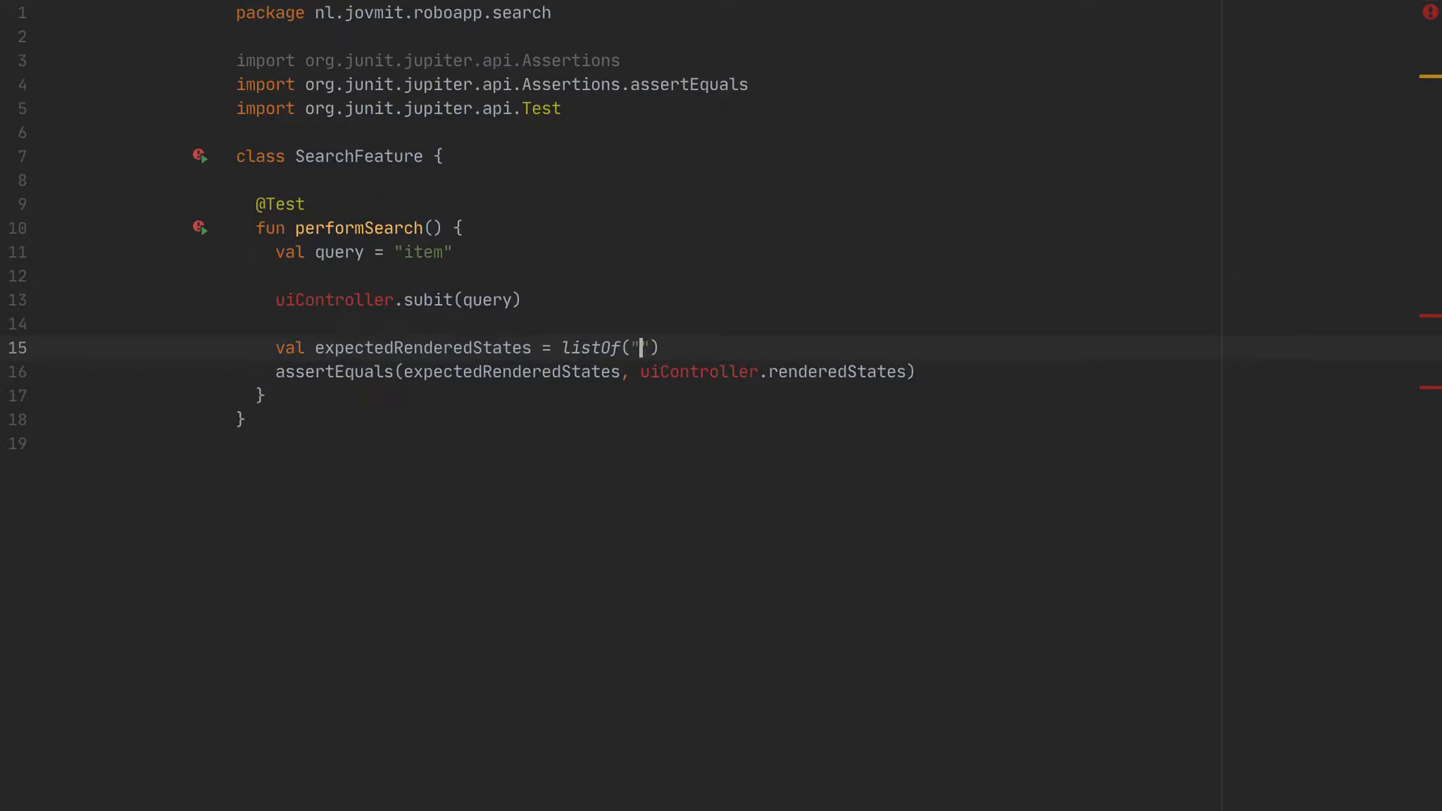
pyautogui.write('show')
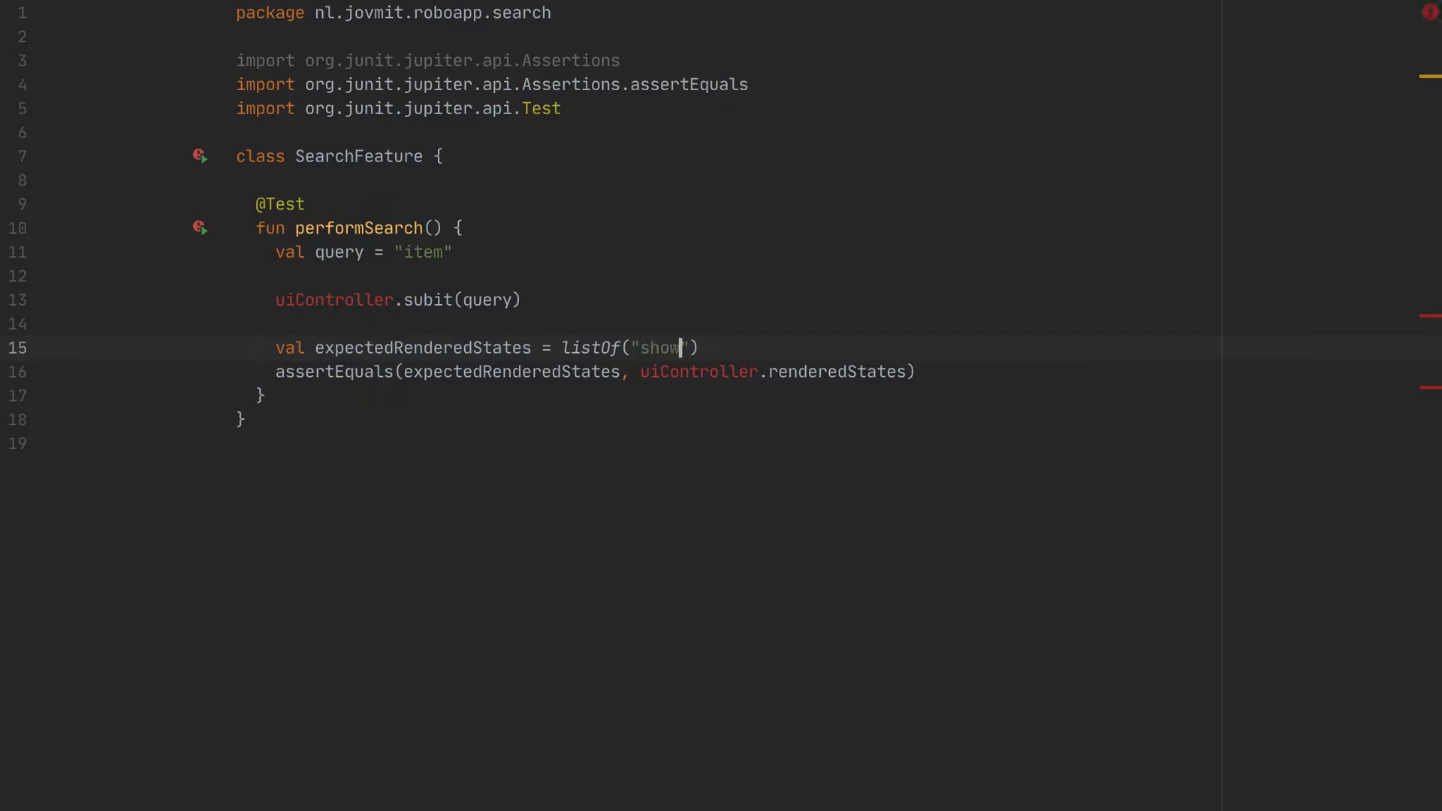
pyautogui.write('Loading", "')
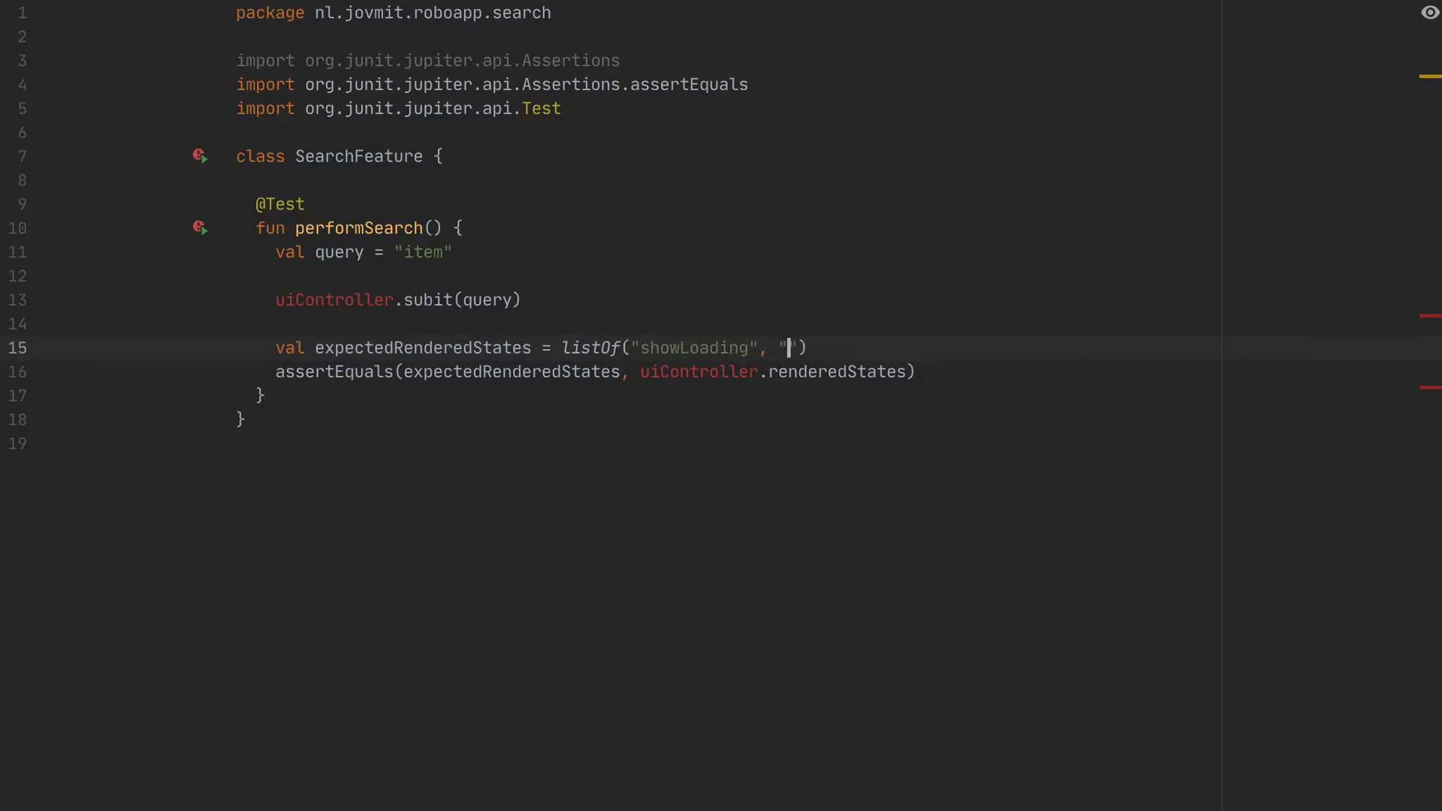
pyautogui.write('re')
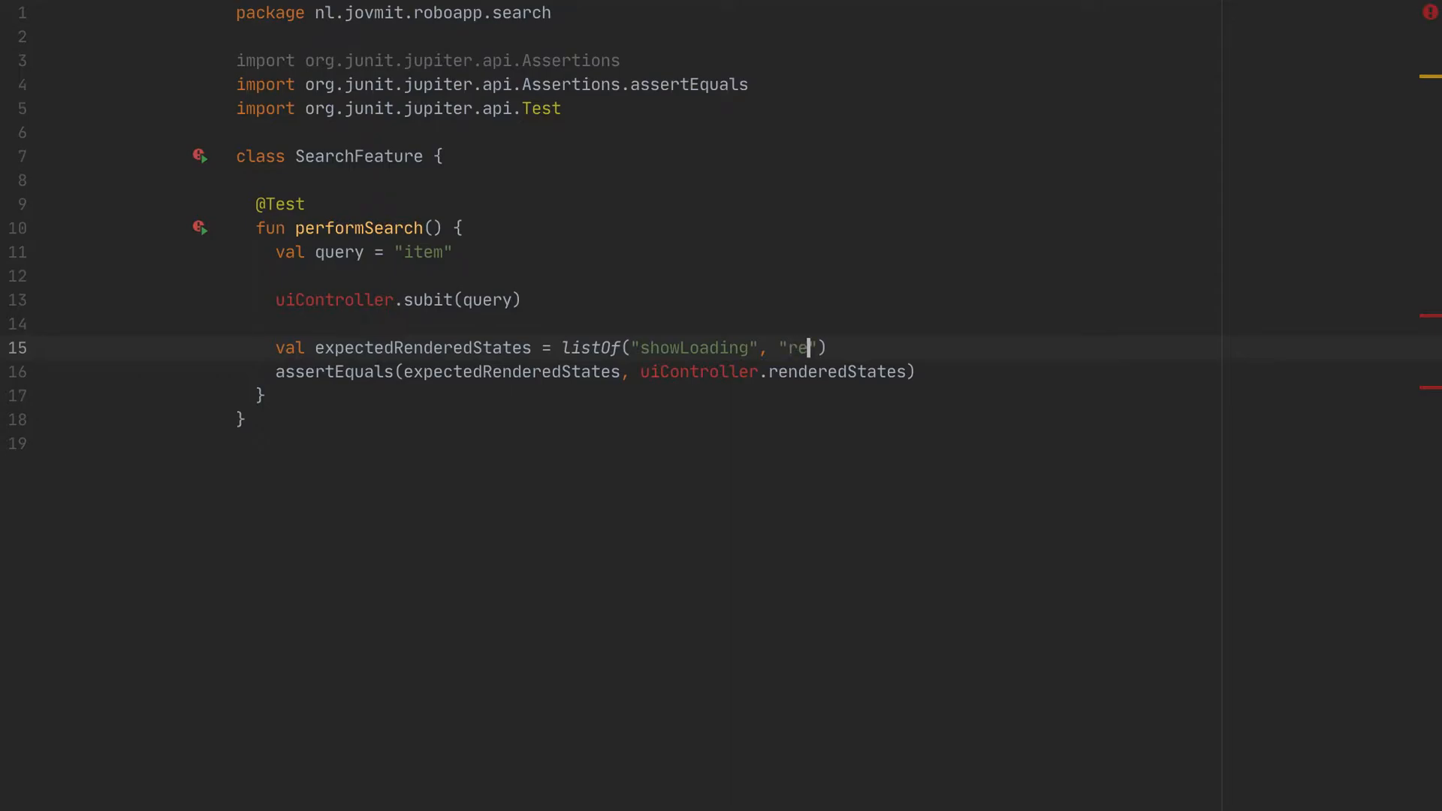
pyautogui.write('sults')
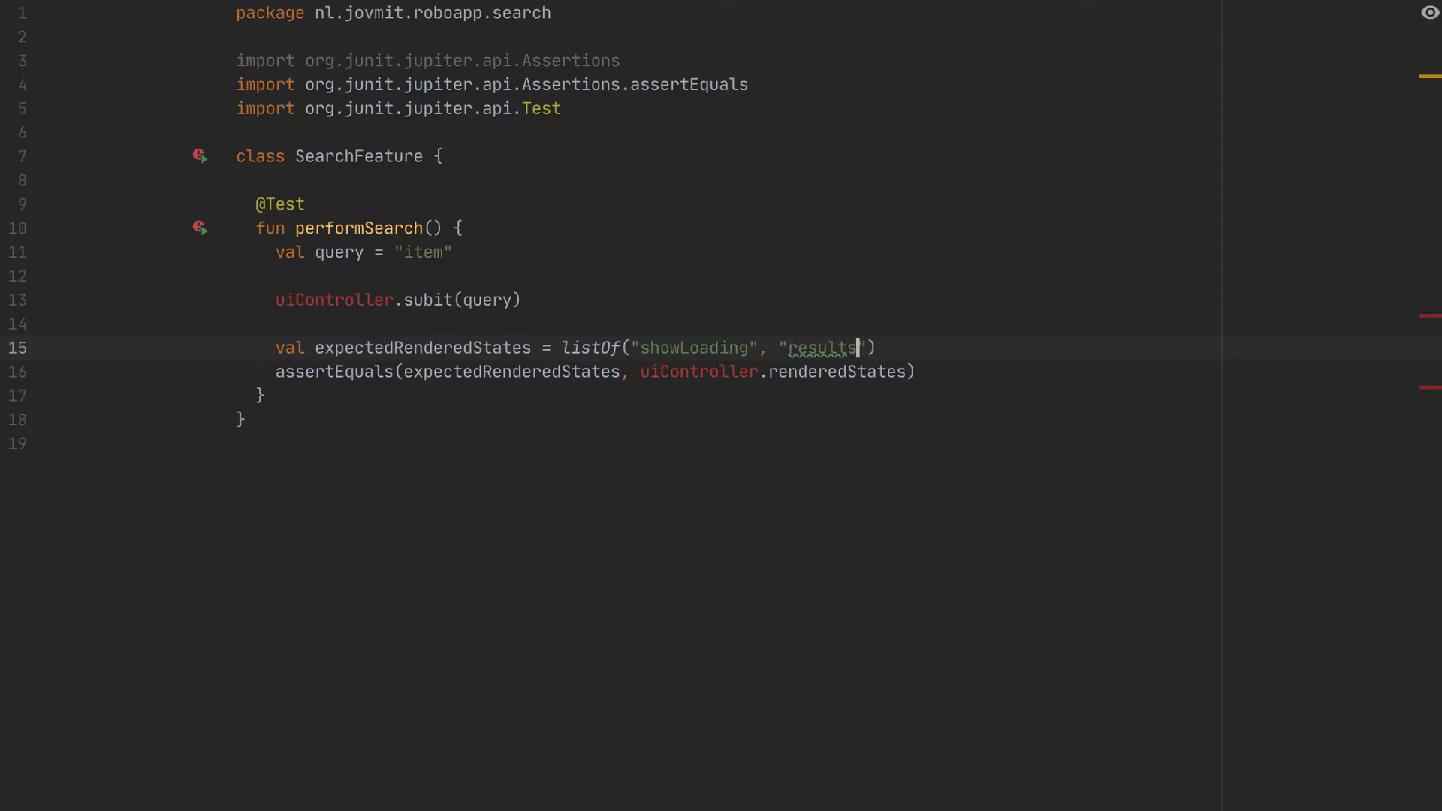
pyautogui.write(', "hide"')
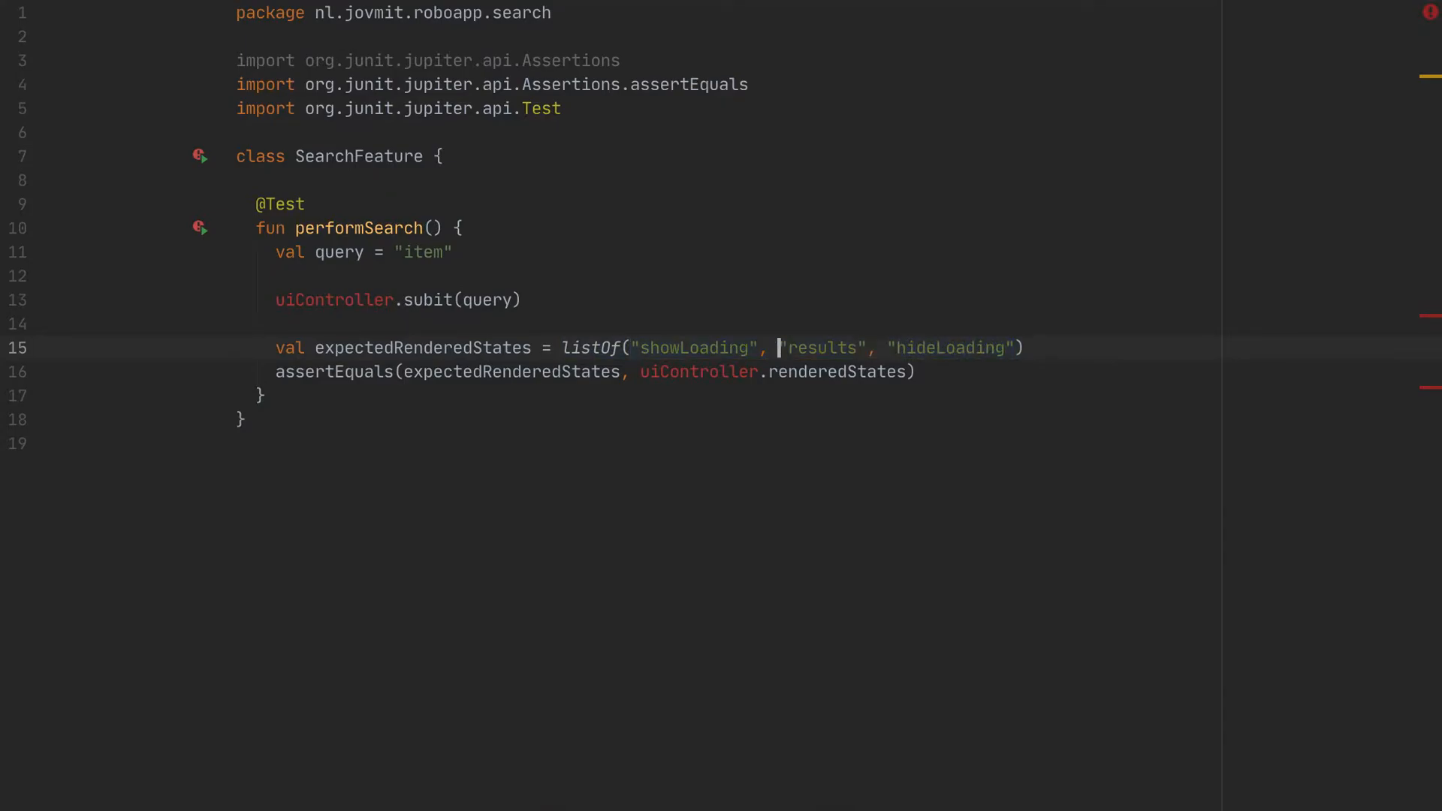
pyautogui.moveTo(633, 347); pyautogui.dragTo(1011, 347)
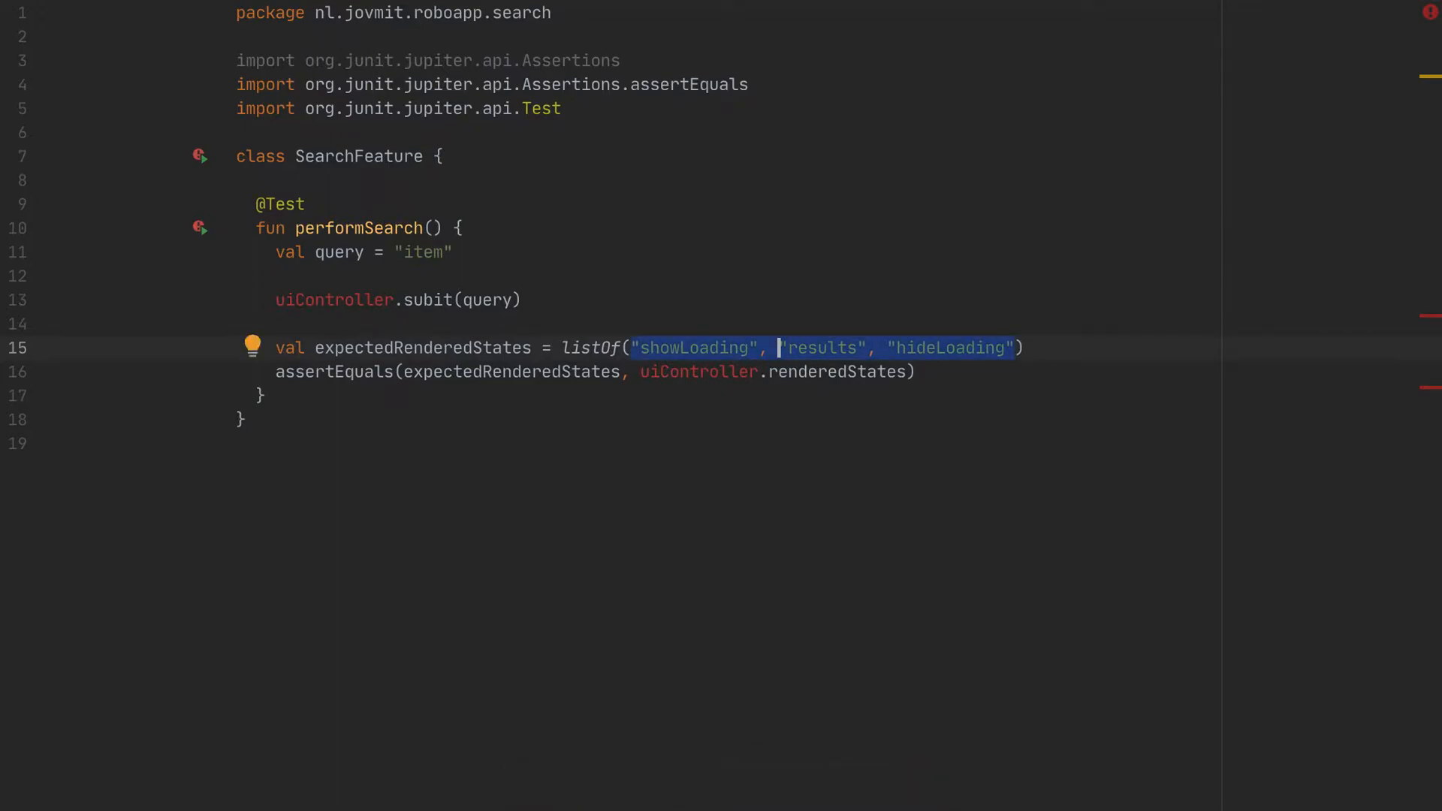
pyautogui.click(546, 349)
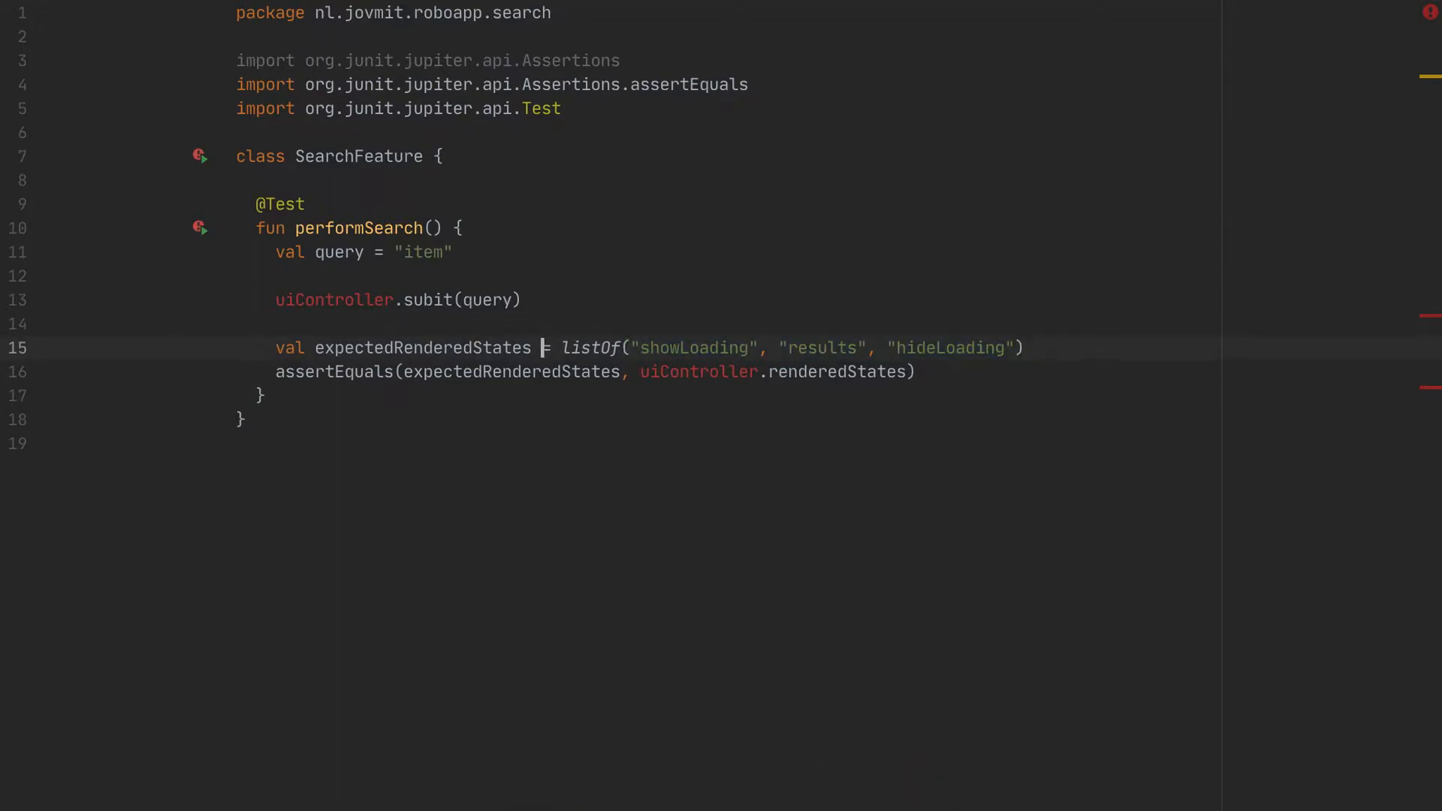
pyautogui.press('Enter')
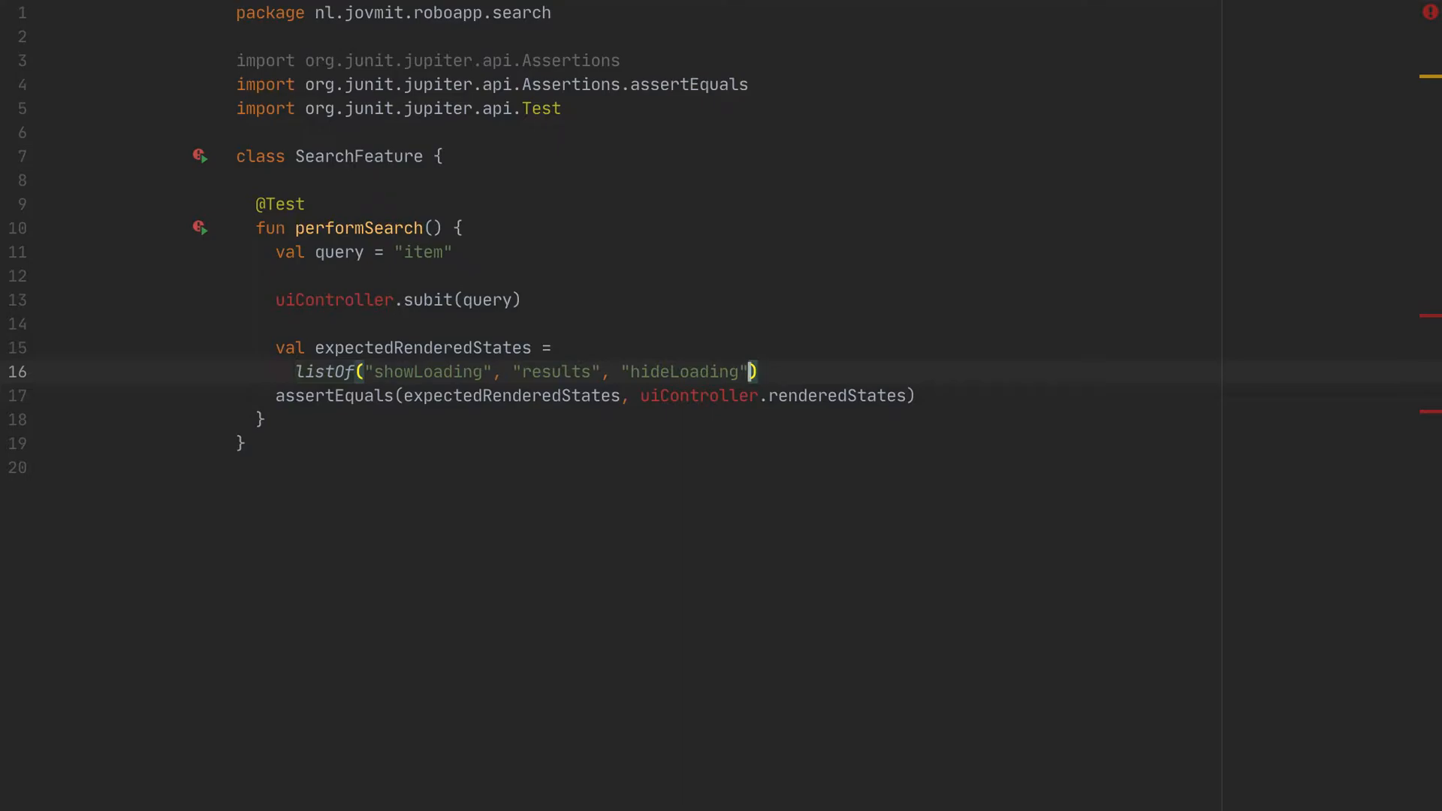
# Step: Create a uiController property of a new SpyUiController class nested in SearchFeature
pyautogui.moveTo(364, 371); pyautogui.dragTo(739, 371)
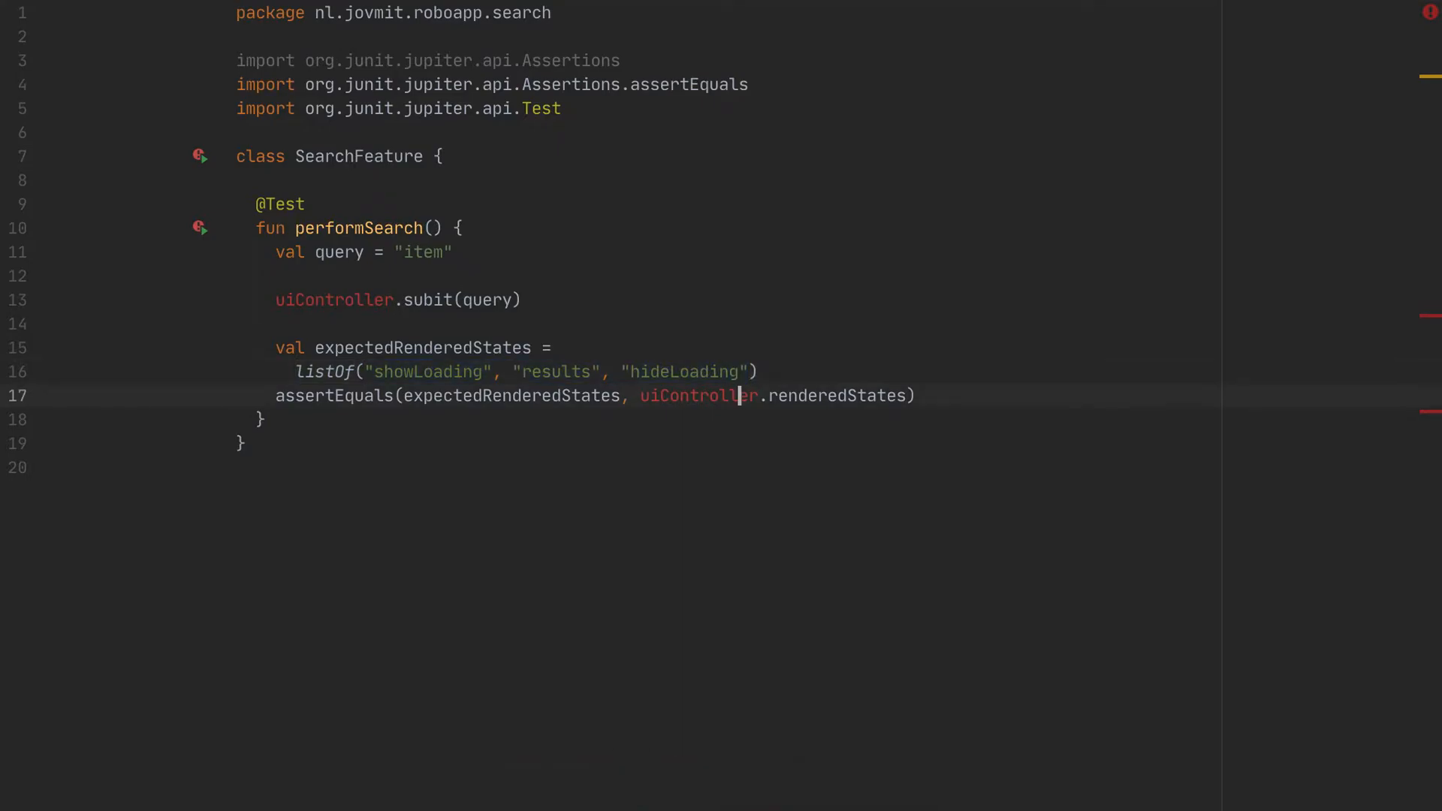
pyautogui.press('Alt+Enter')
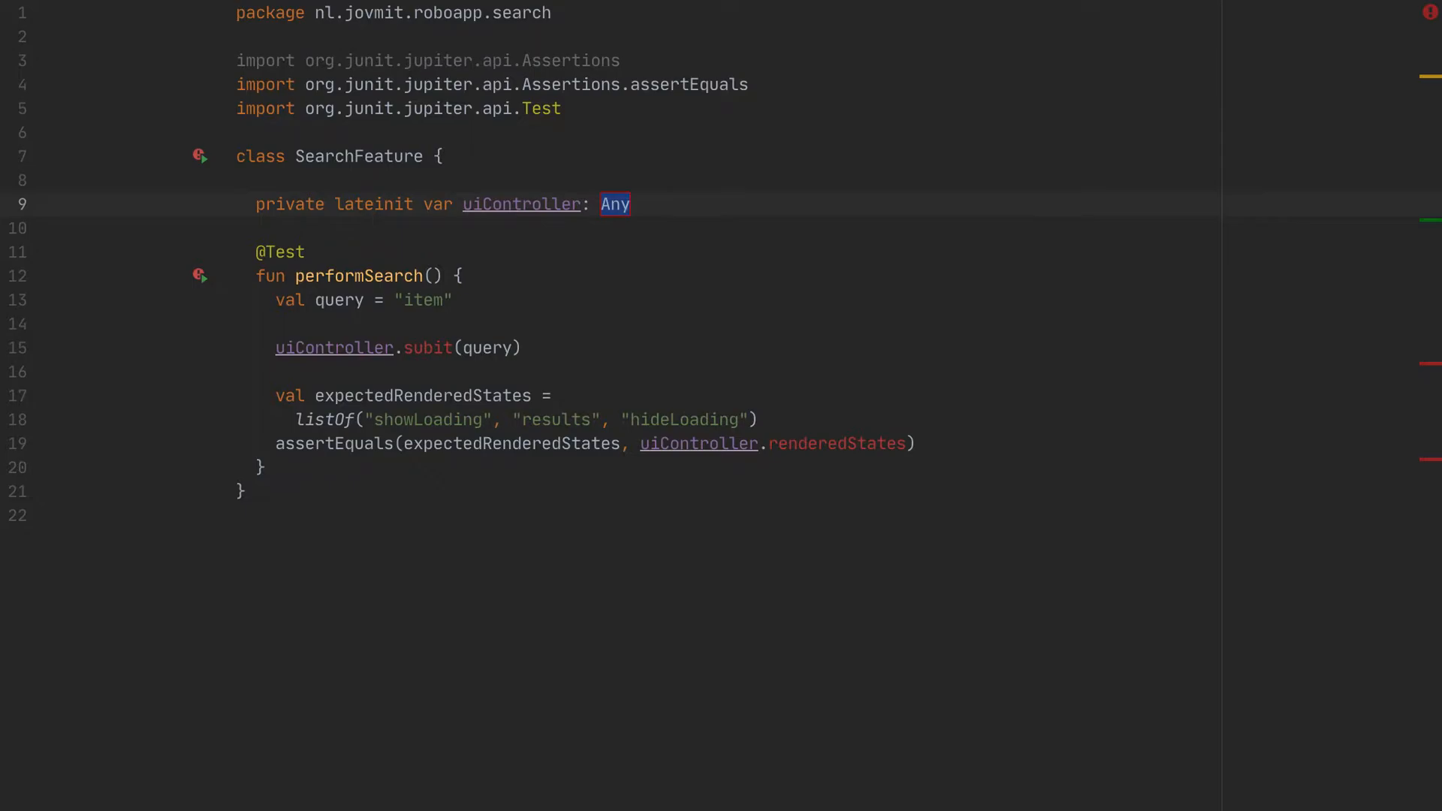
pyautogui.write('Spy')
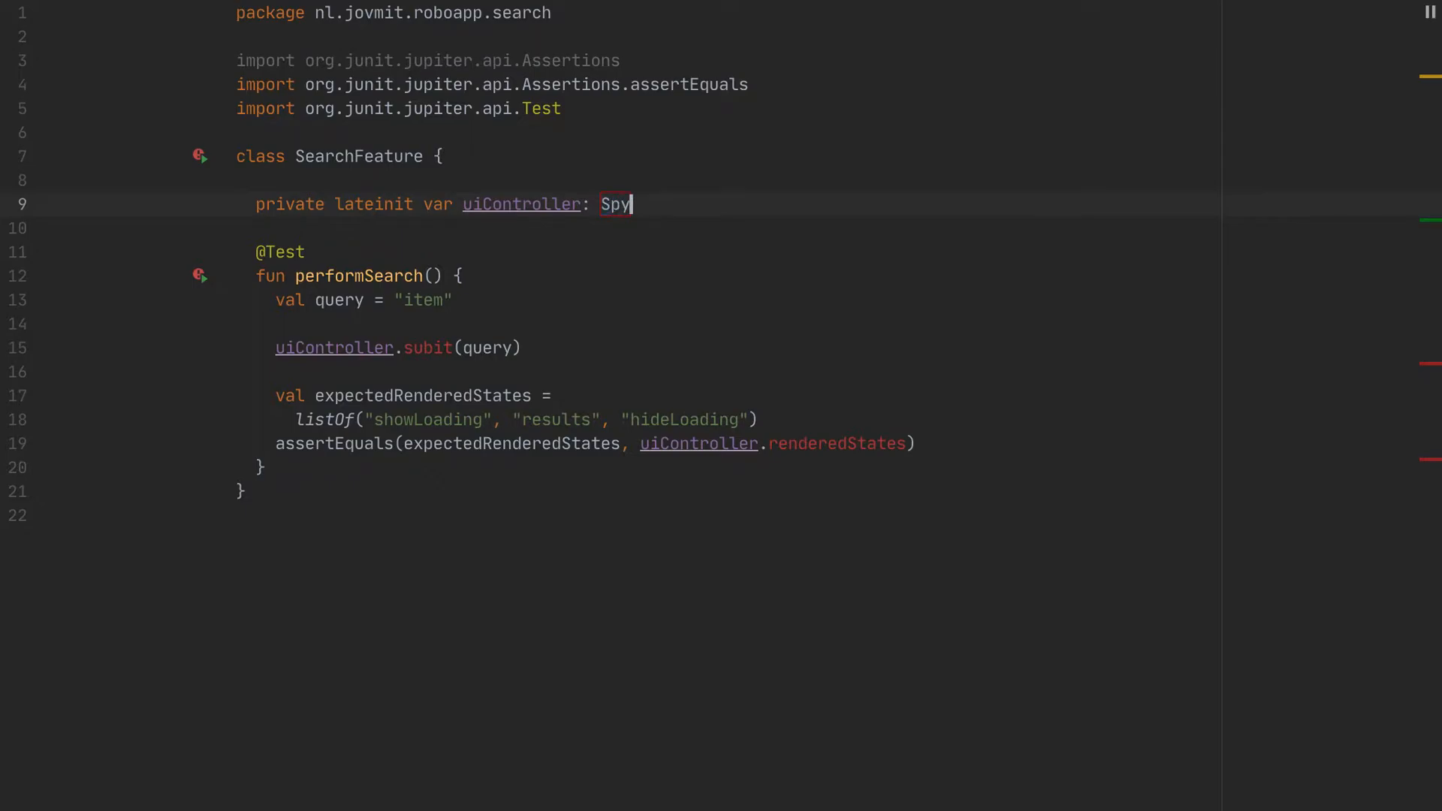
pyautogui.write('UiController')
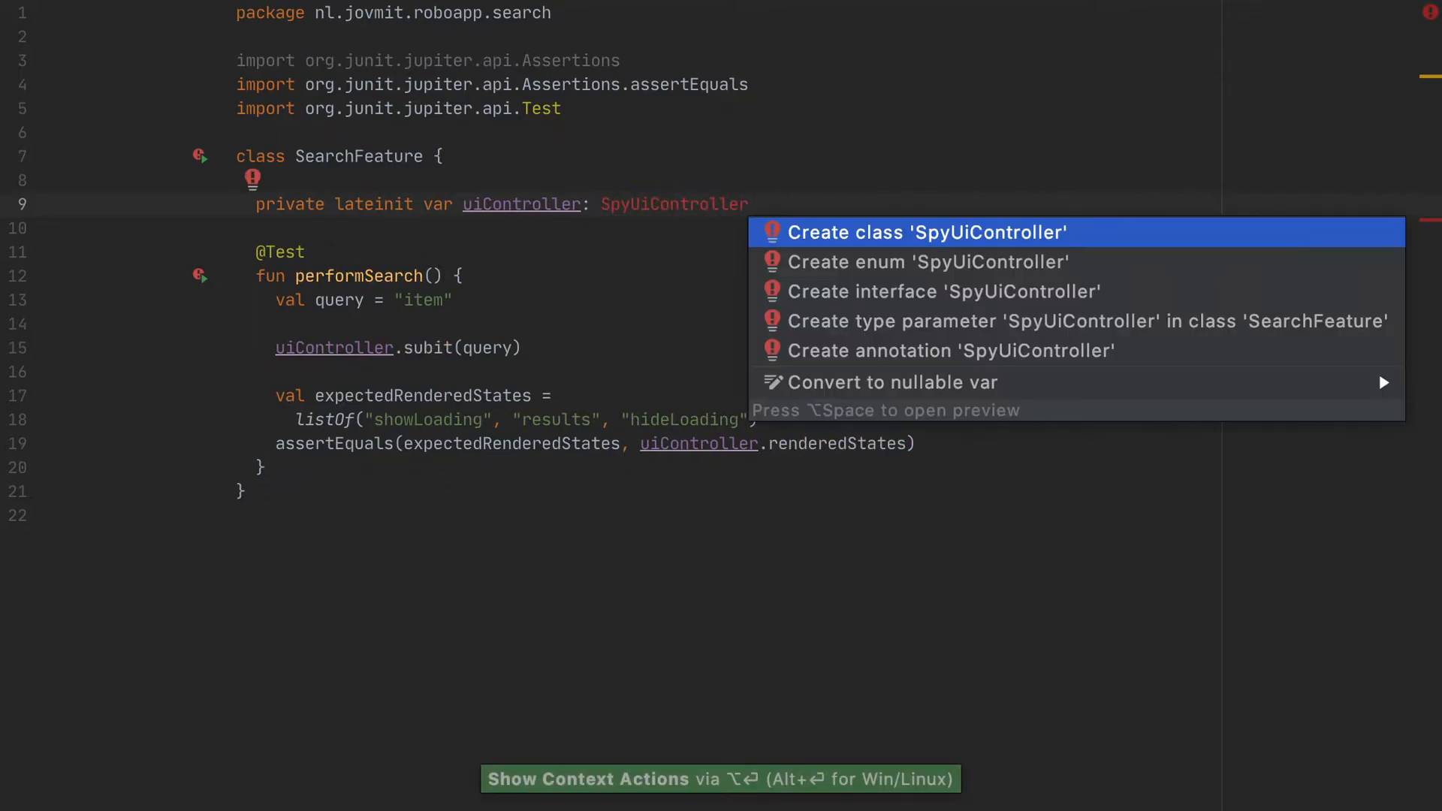
pyautogui.click(927, 232)
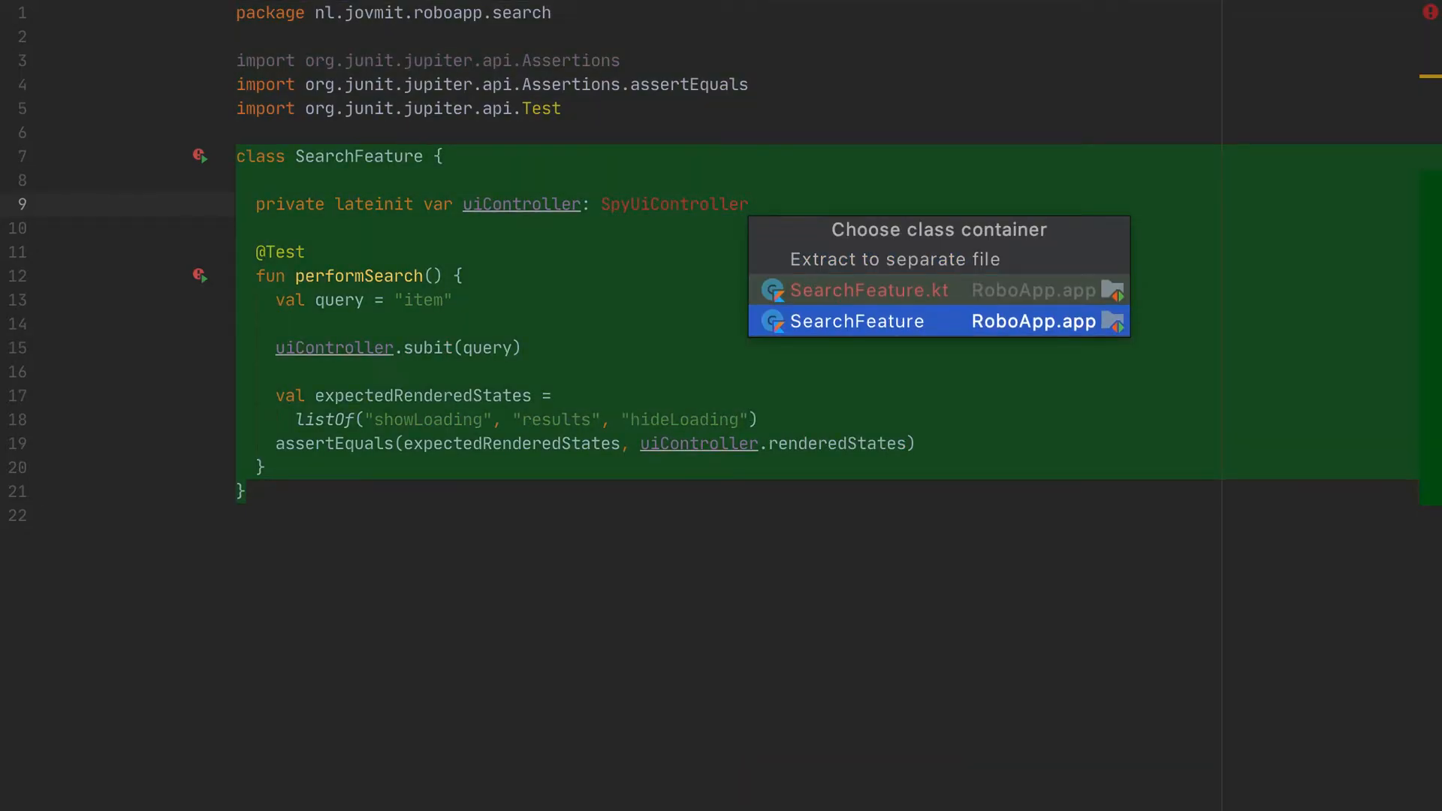
pyautogui.click(856, 322)
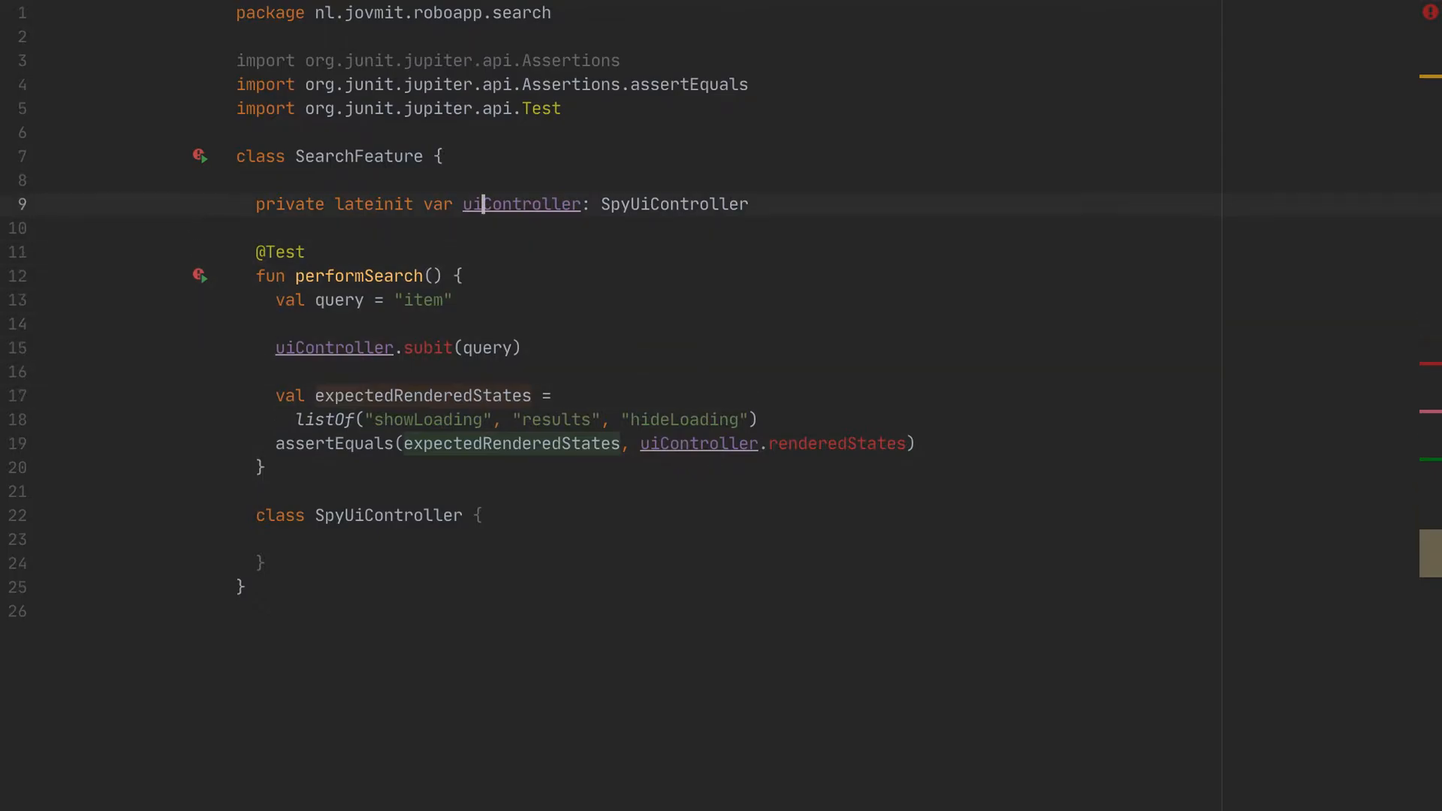
pyautogui.write('be')
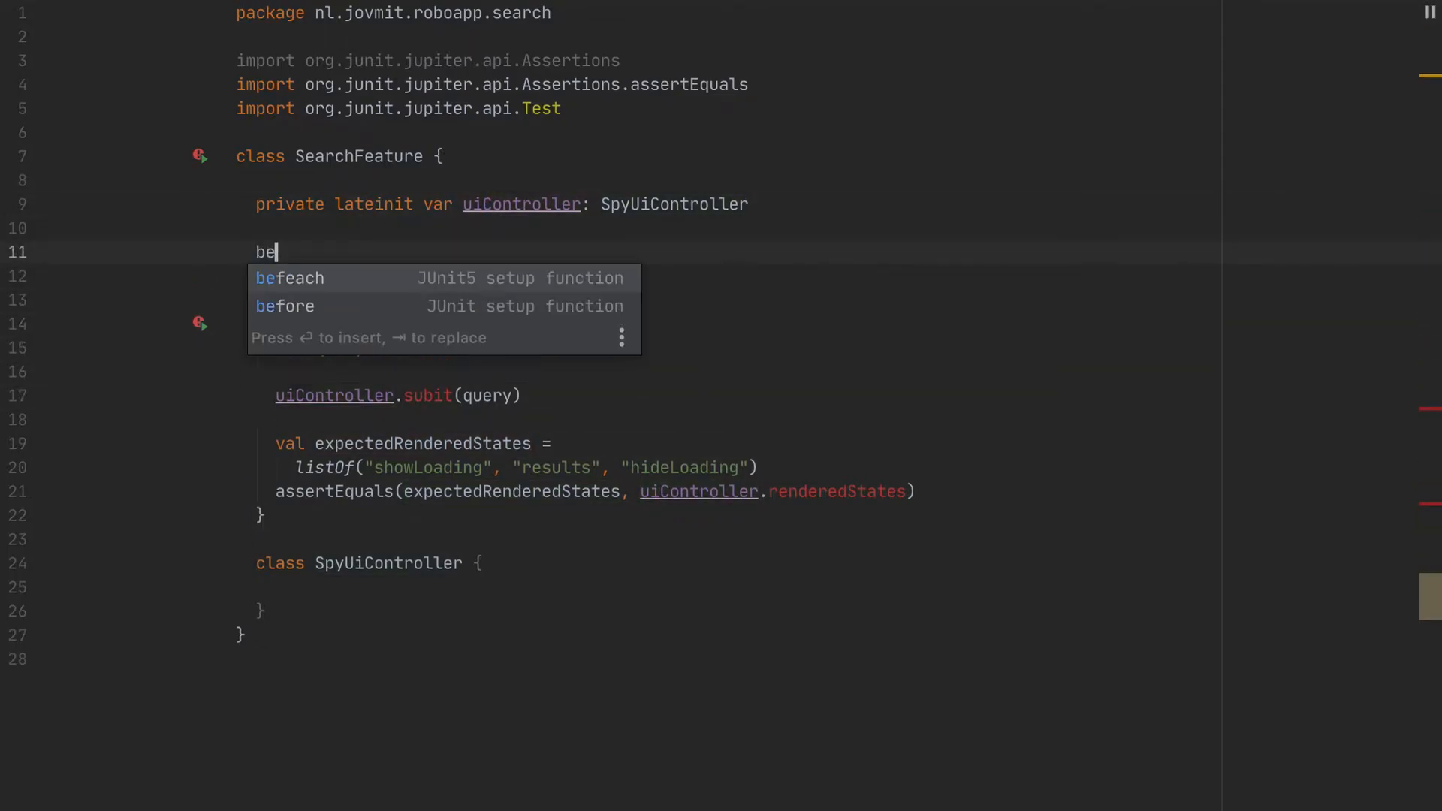
pyautogui.press('Enter')
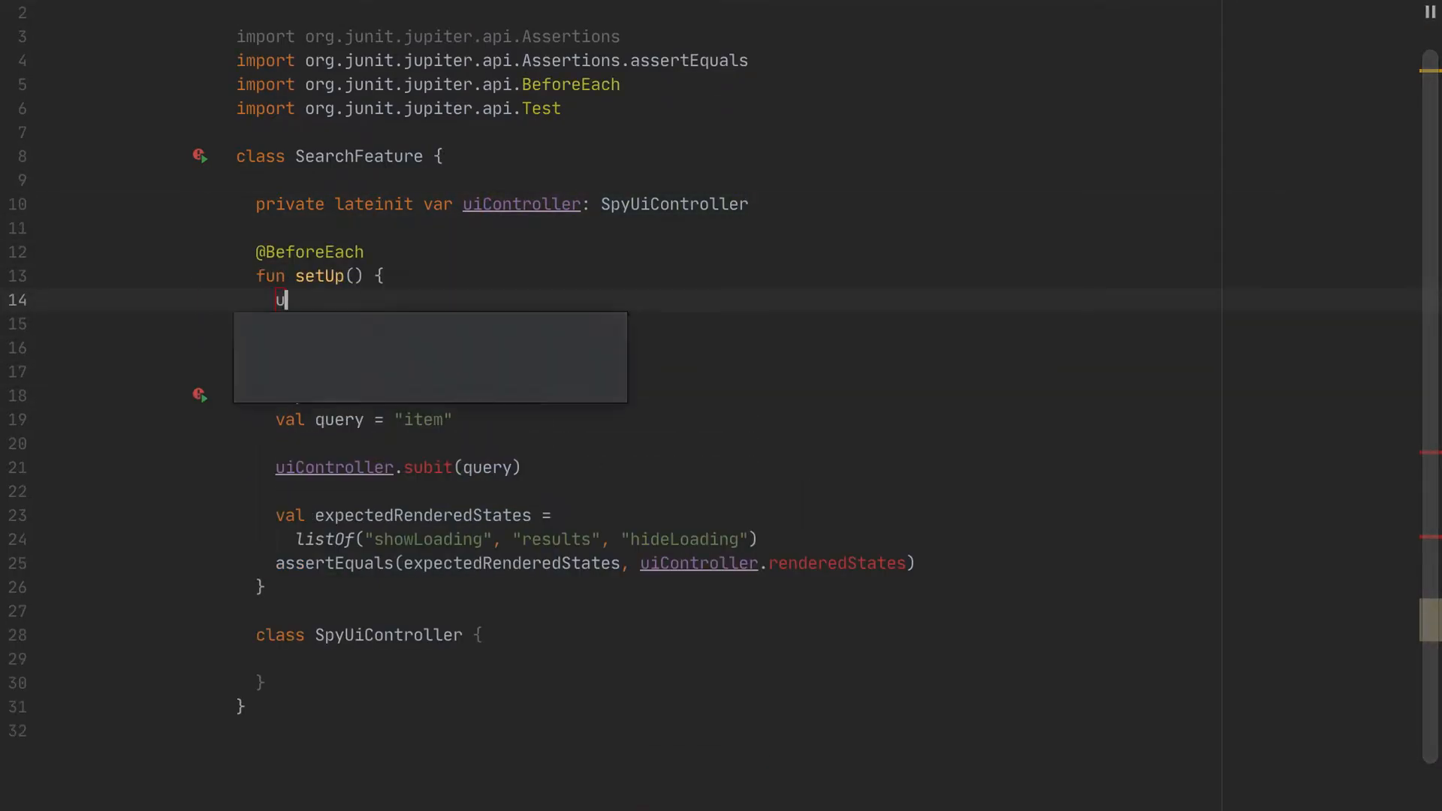
pyautogui.write('iController = SpyUiController(')
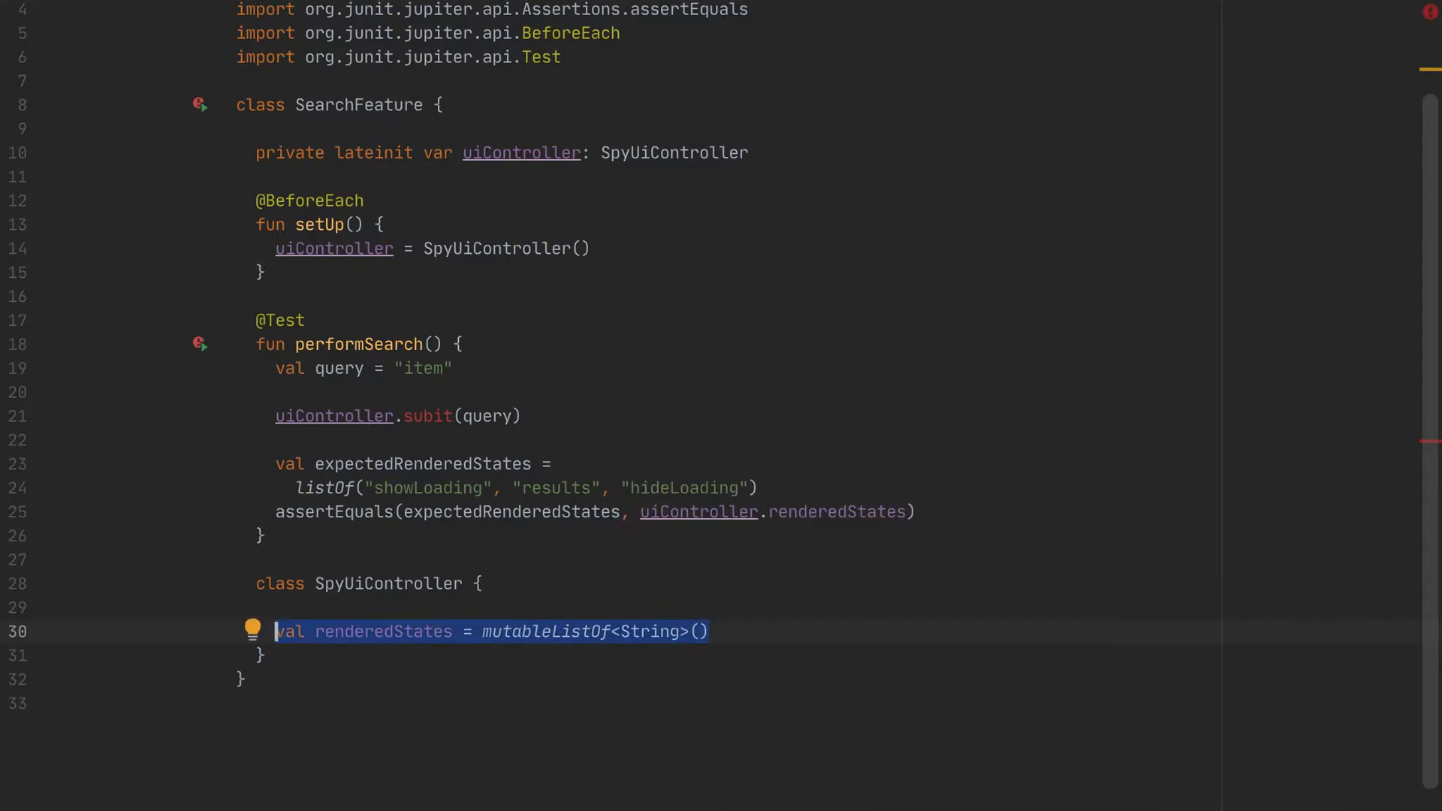
pyautogui.doubleClick(383, 631)
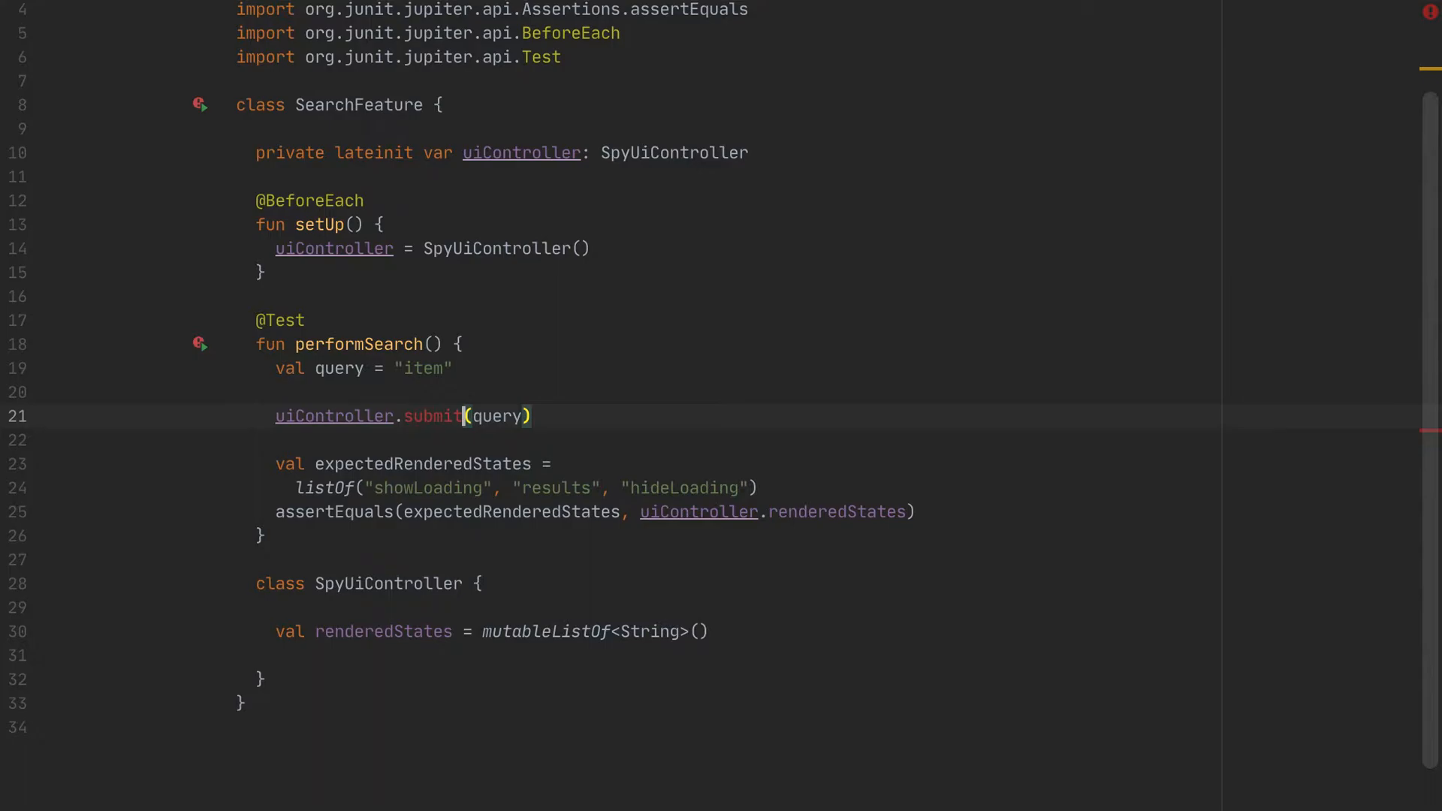
pyautogui.write('fun submit(query: String) {')
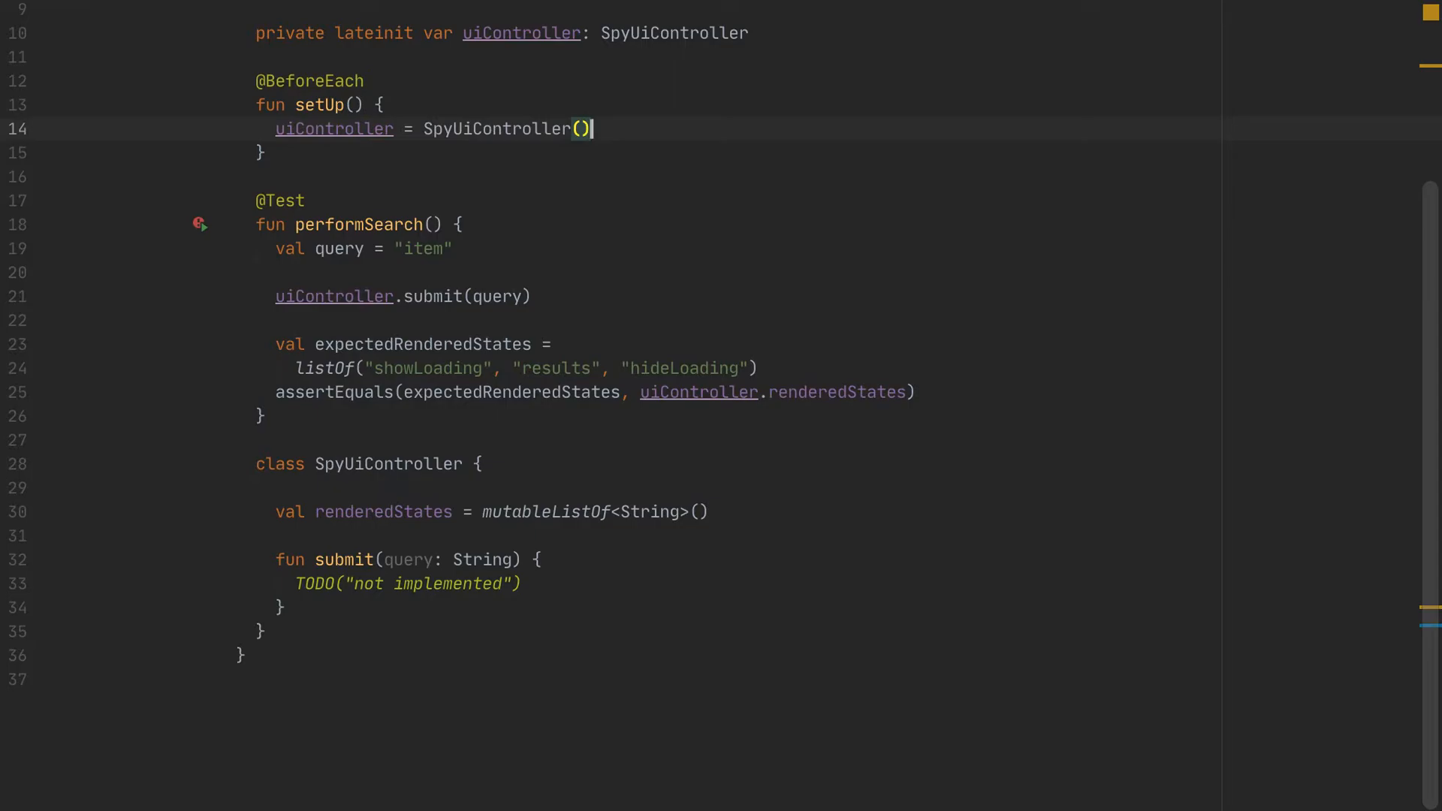
# Step: Assign it.searcher = Searcher() inside an also block in setUp
pyautogui.write('.also {')
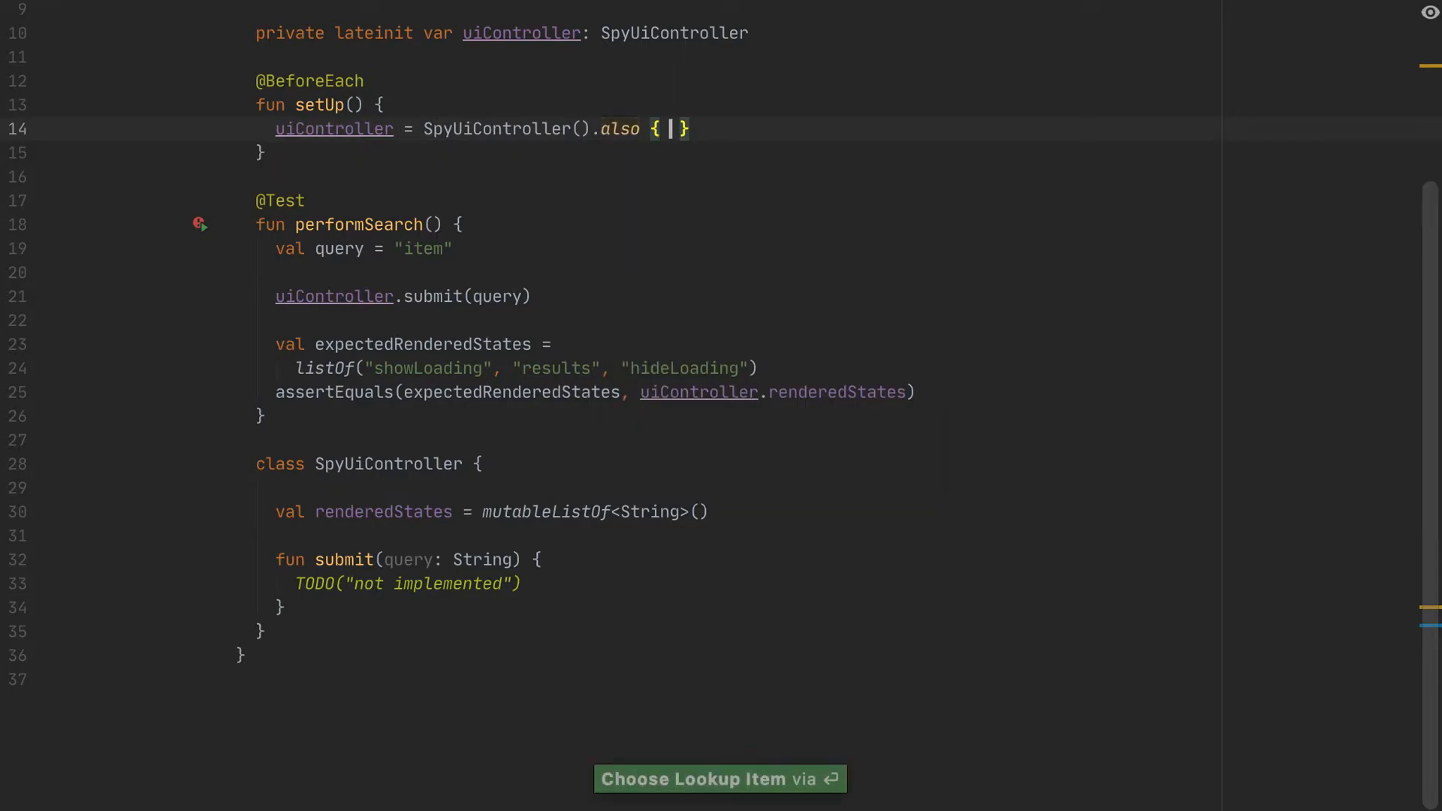
pyautogui.press('Enter')
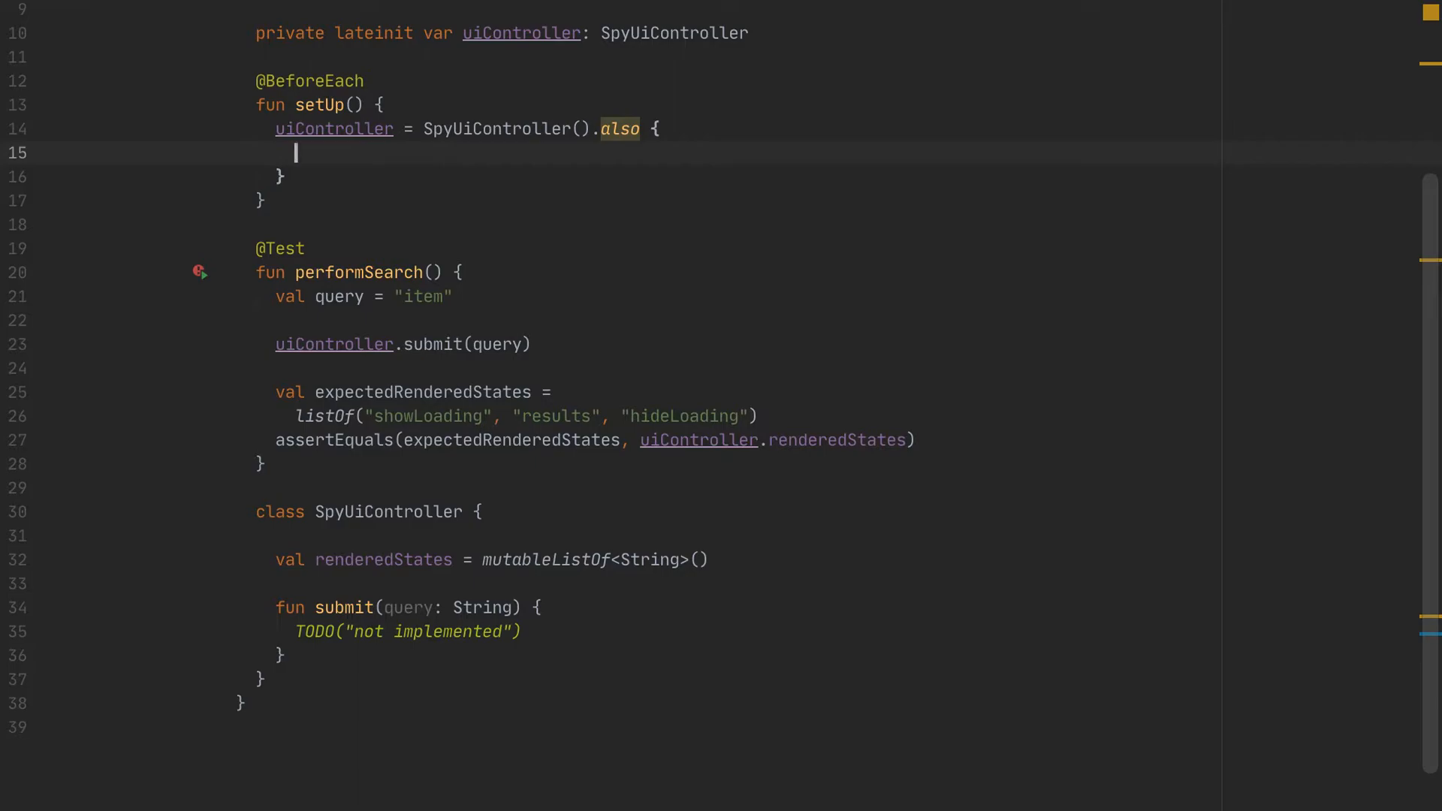
pyautogui.write('it.s')
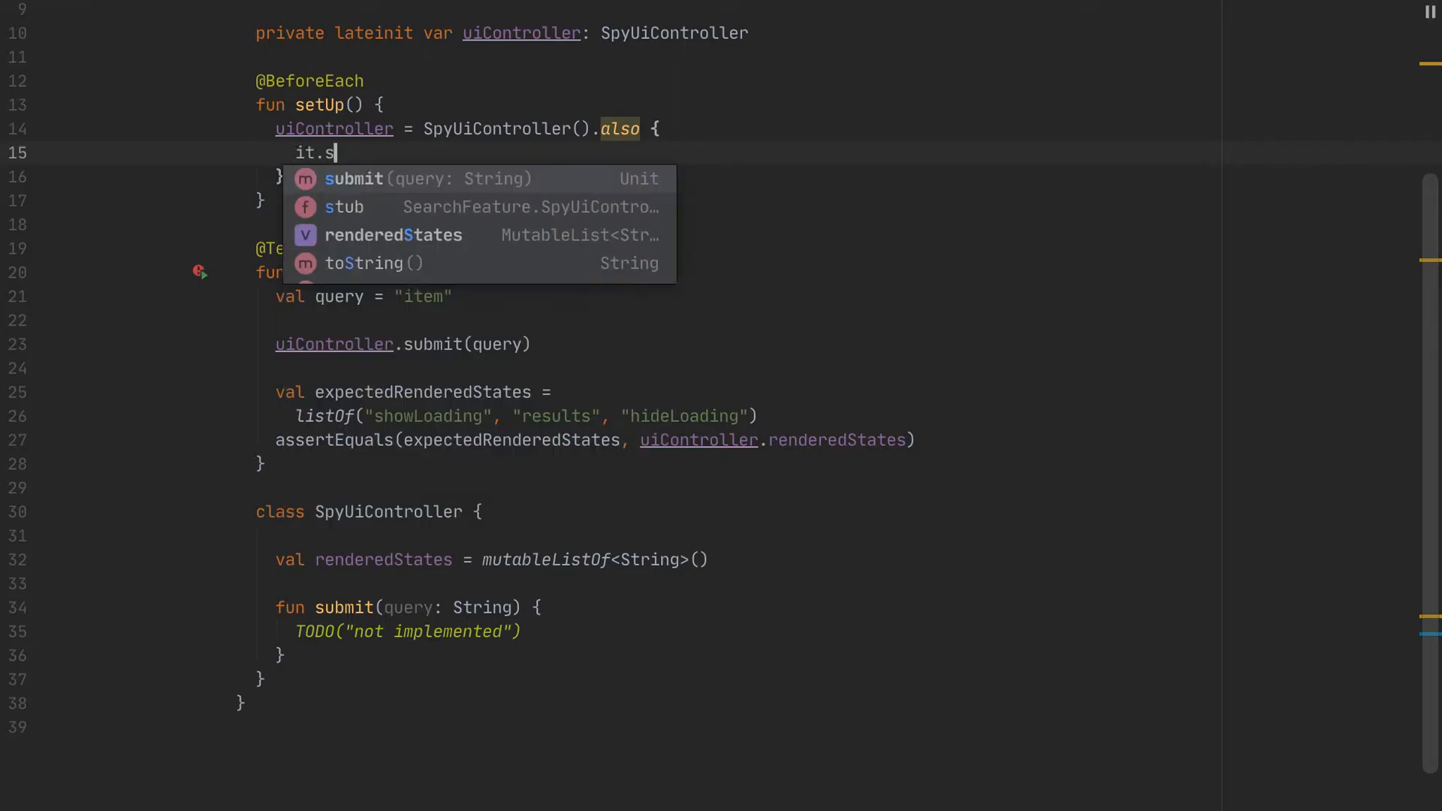
pyautogui.write('earcher = Searcher(')
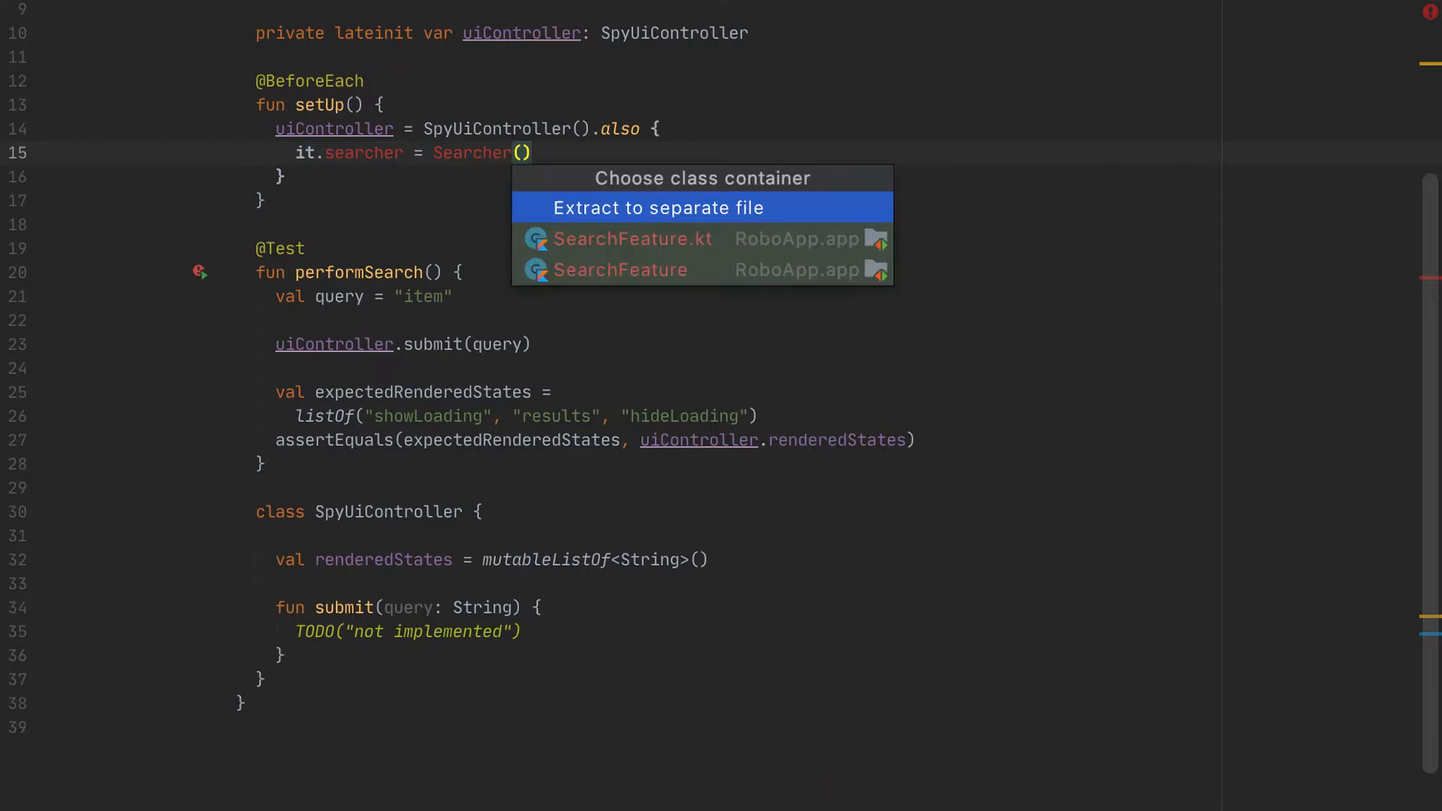
# Step: Create the Searcher class in its own file in the main source directory
pyautogui.click(658, 207)
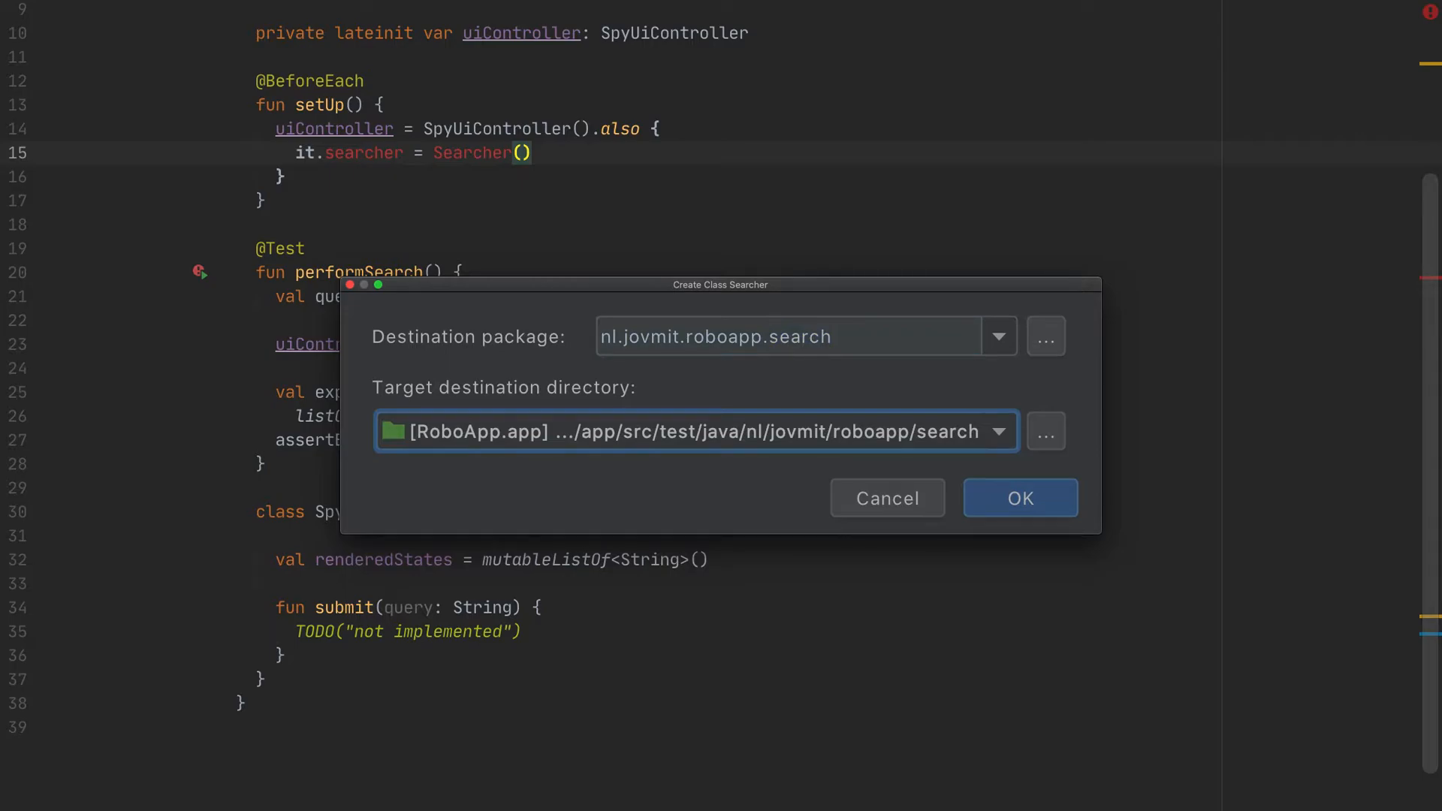
pyautogui.click(1046, 433)
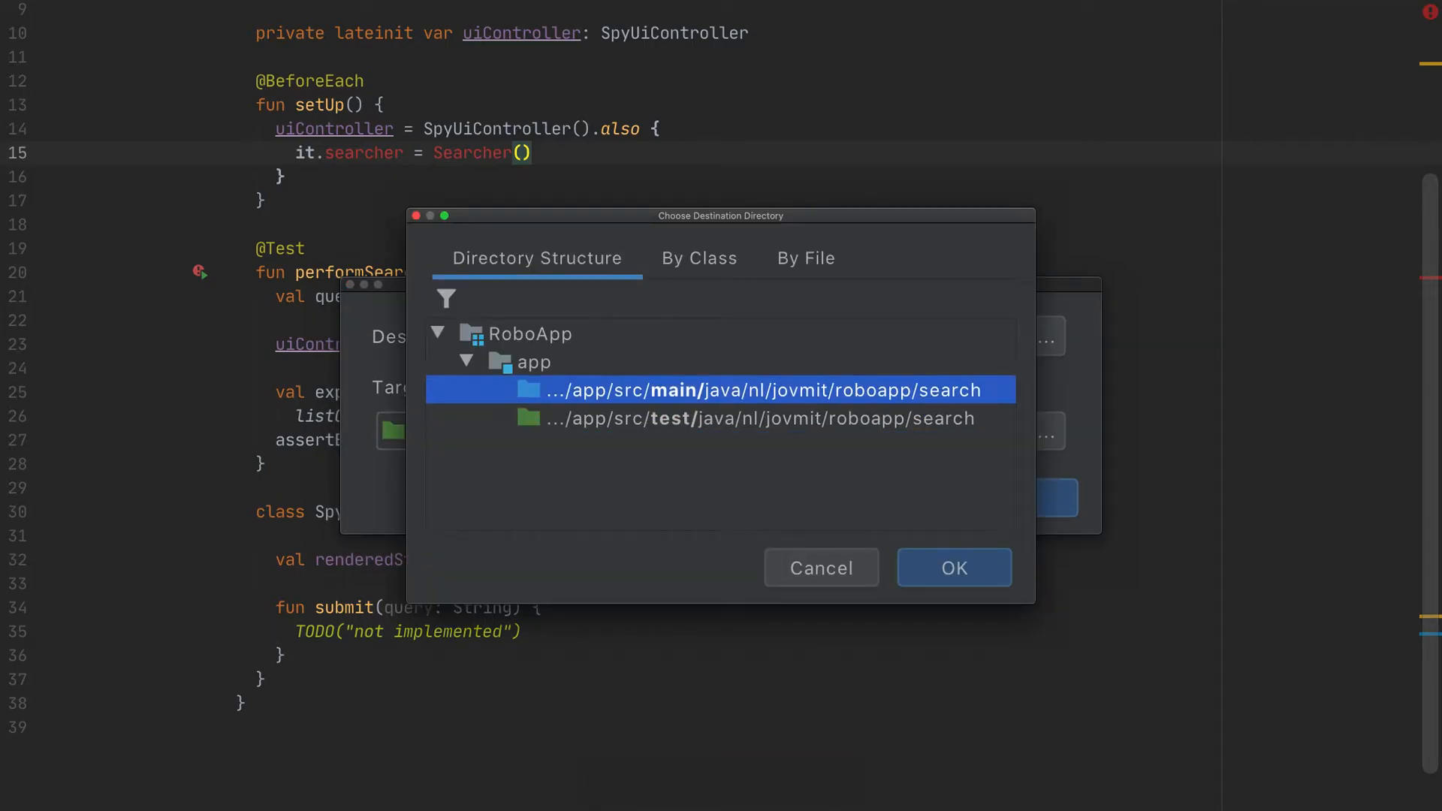
pyautogui.click(956, 568)
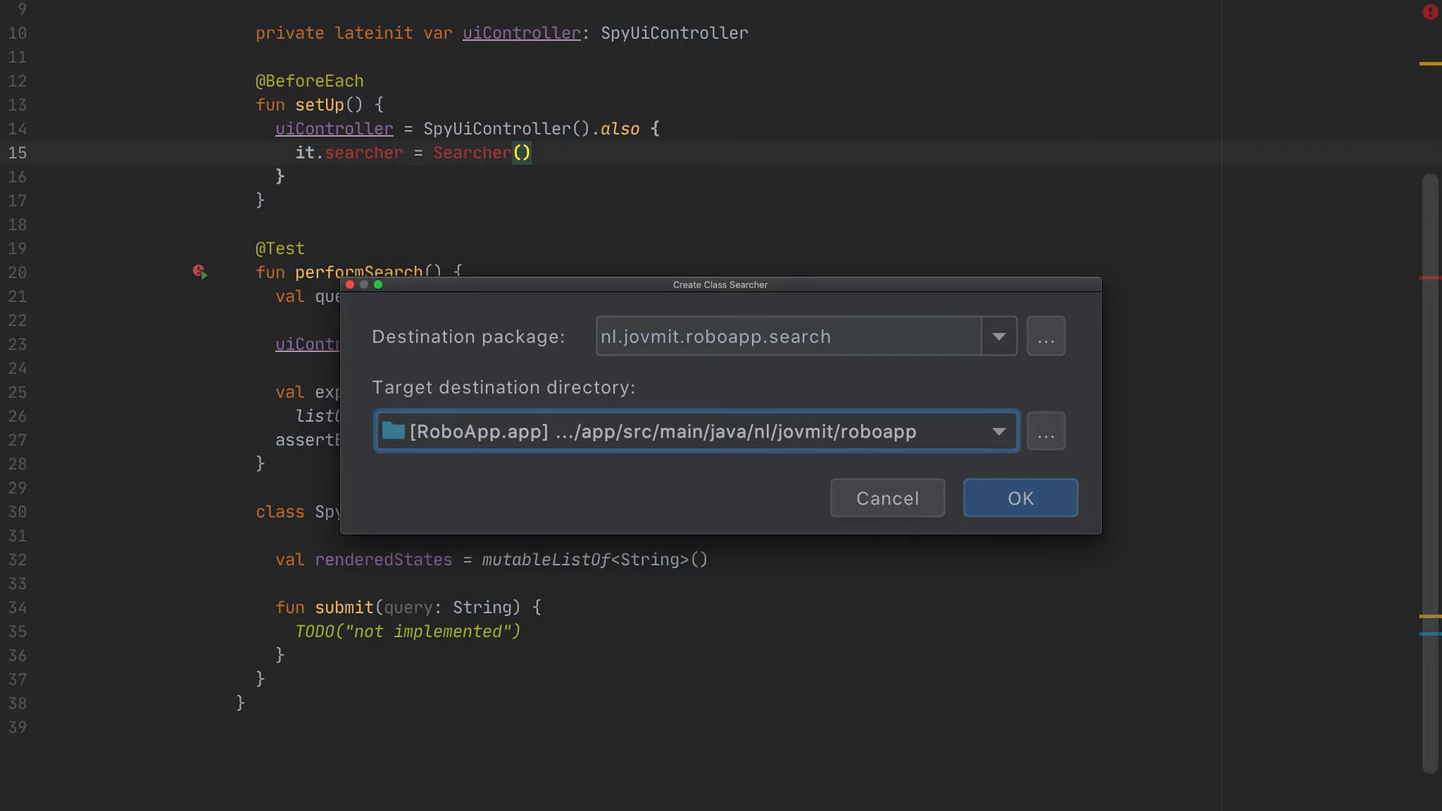
pyautogui.click(1022, 497)
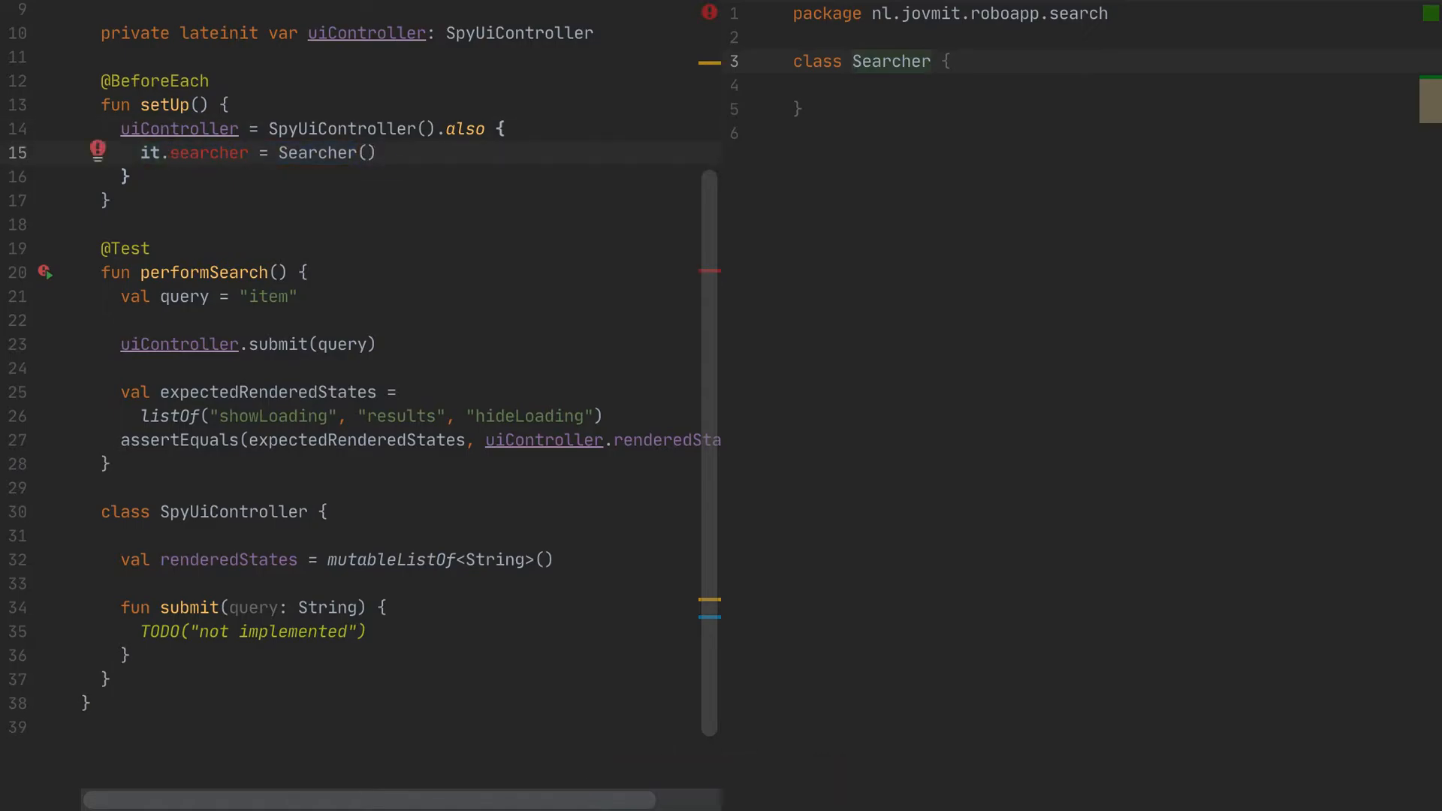
# Step: Call uiController.onCreate() in setUp, with a stub onCreate in SpyUiController
pyautogui.click(96, 154)
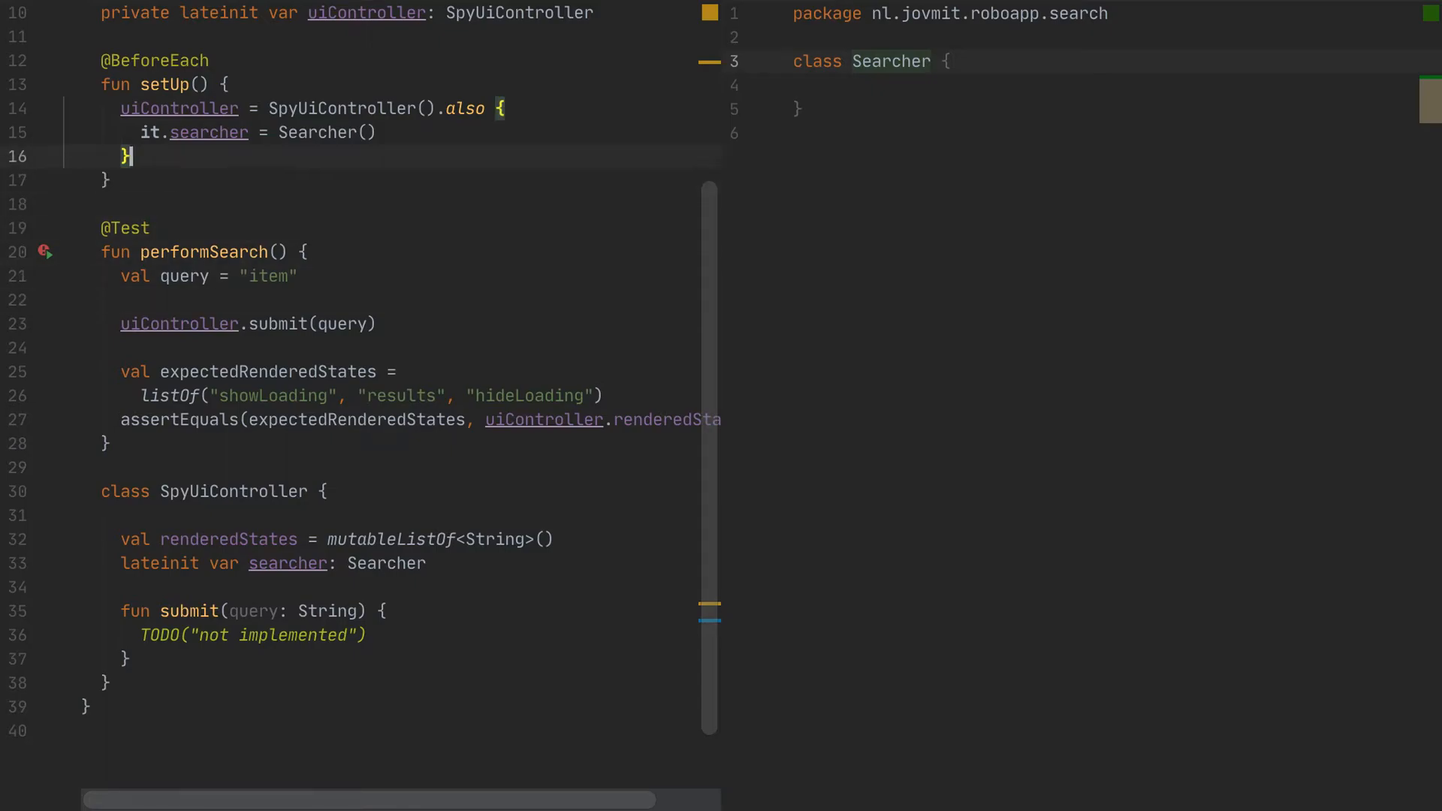
pyautogui.press('Enter')
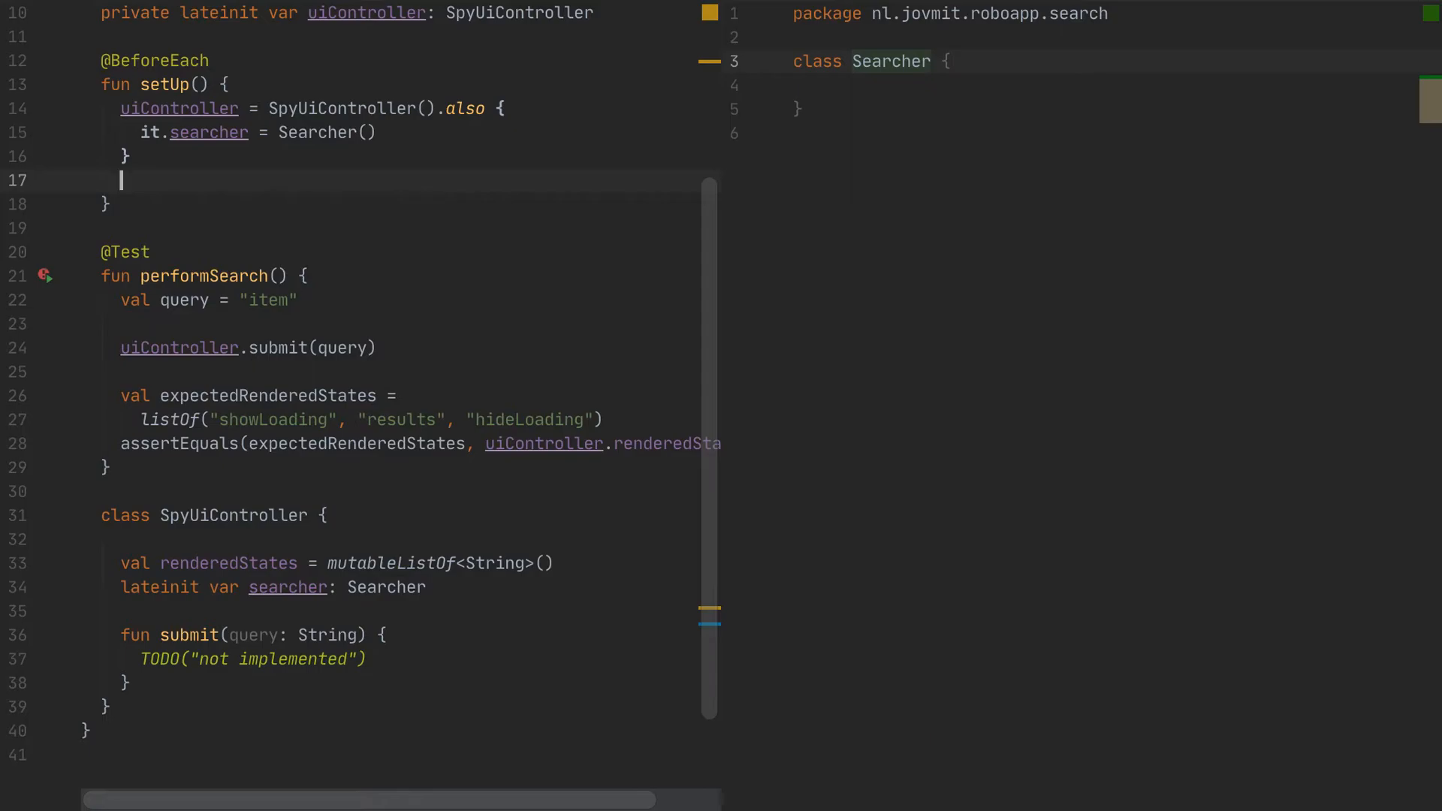
pyautogui.write('uiController')
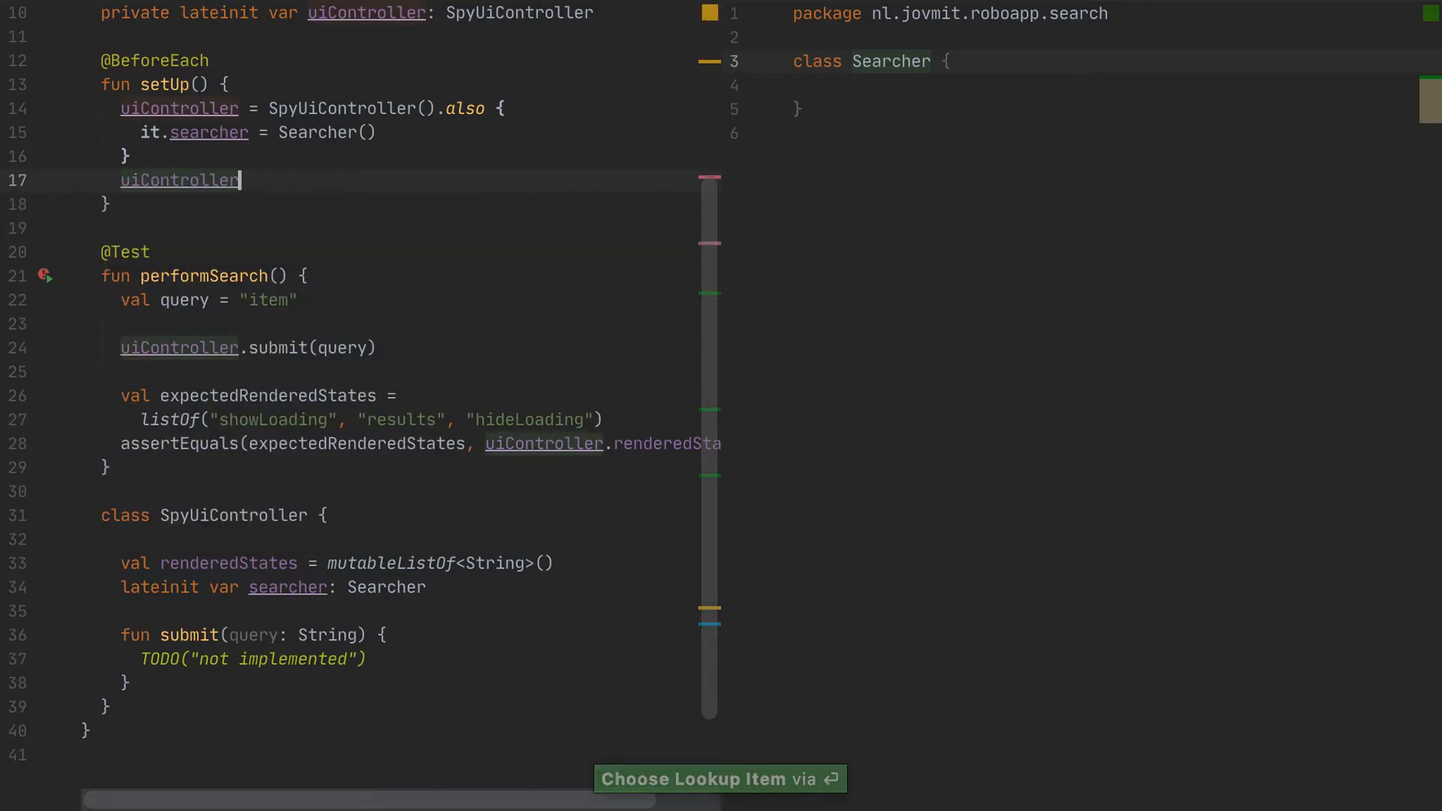
pyautogui.write('.onCreate()')
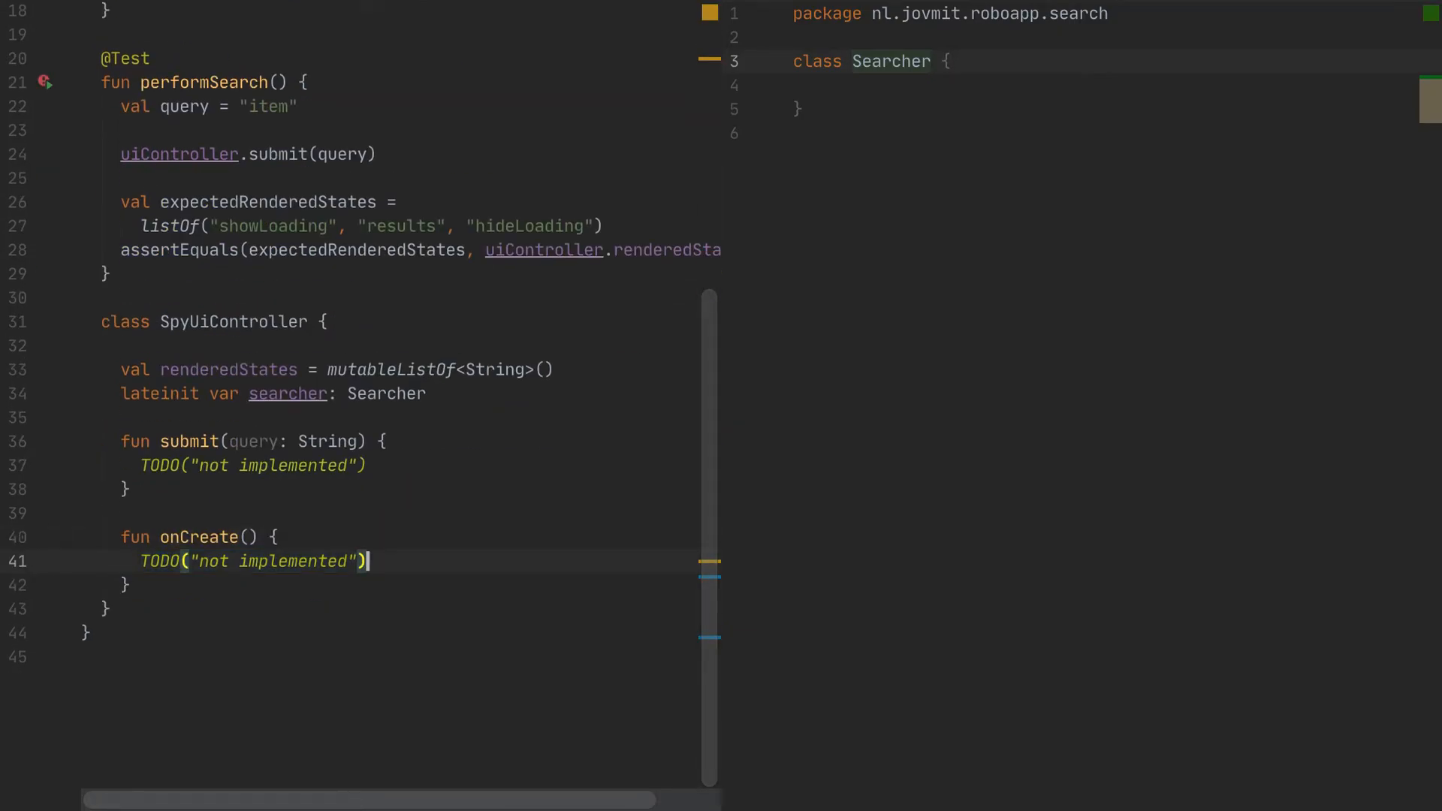
# Step: Make onCreate observe searcher.searchLiveData, adding each value to renderedStates
pyautogui.press('Backspace')
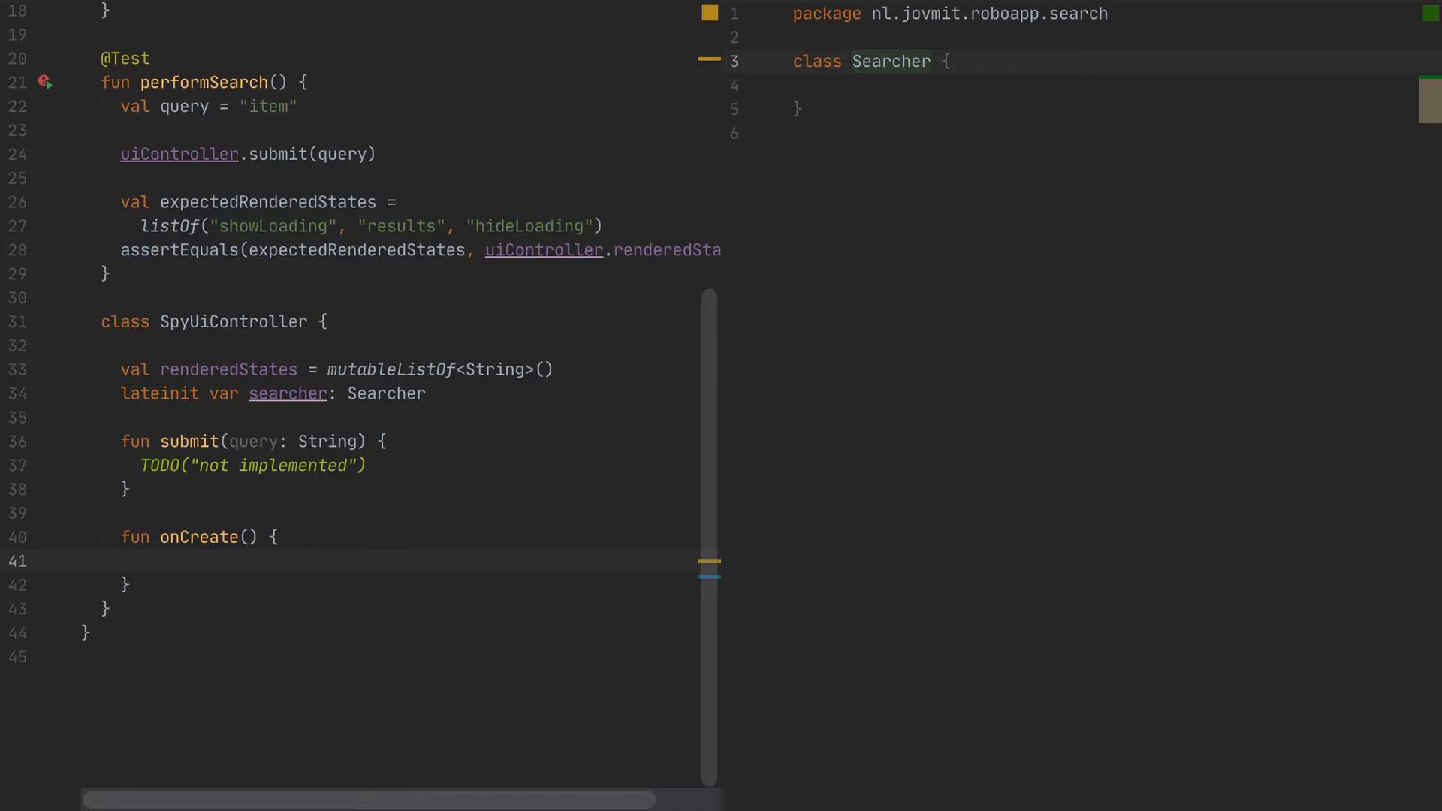
pyautogui.write('searcher.')
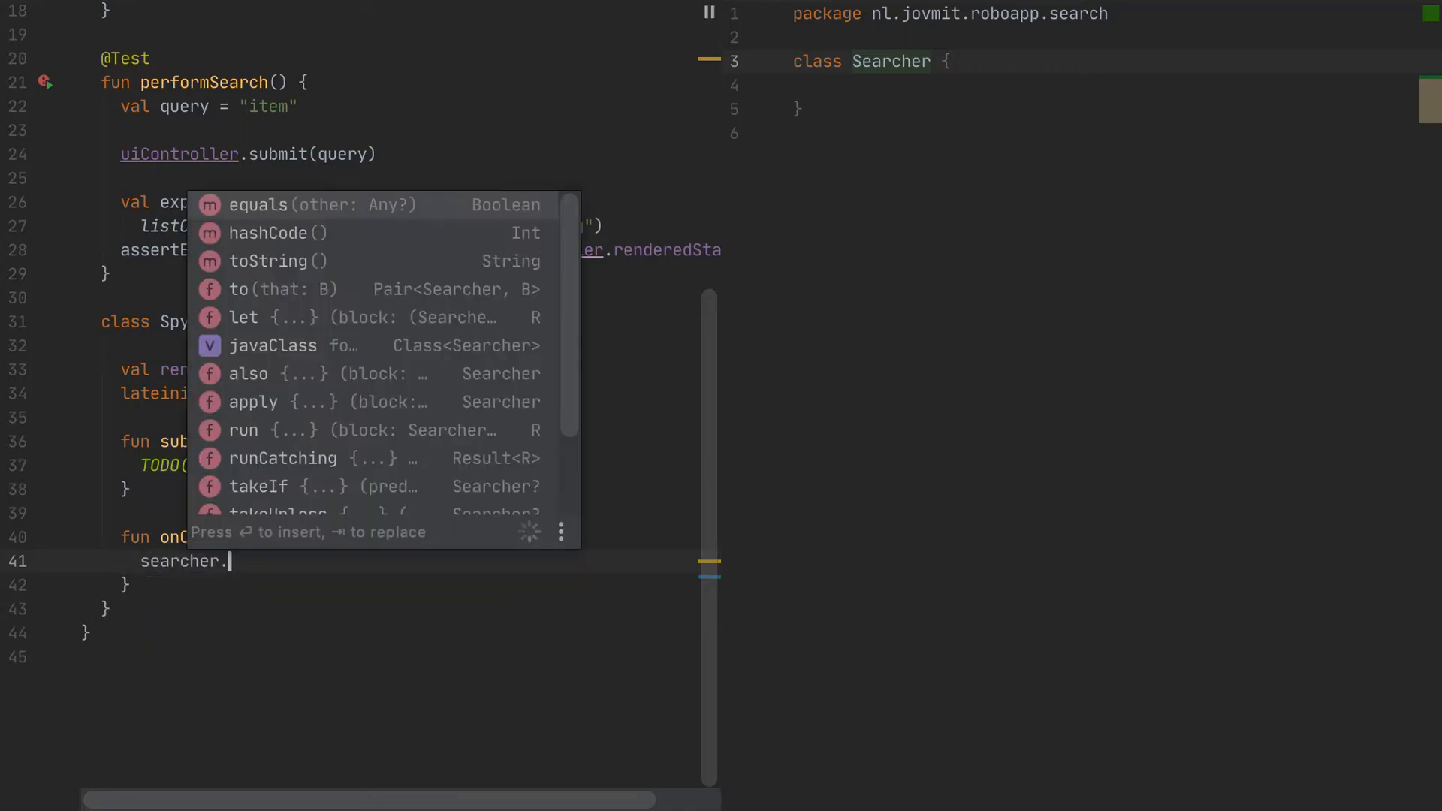
pyautogui.write('searchLi')
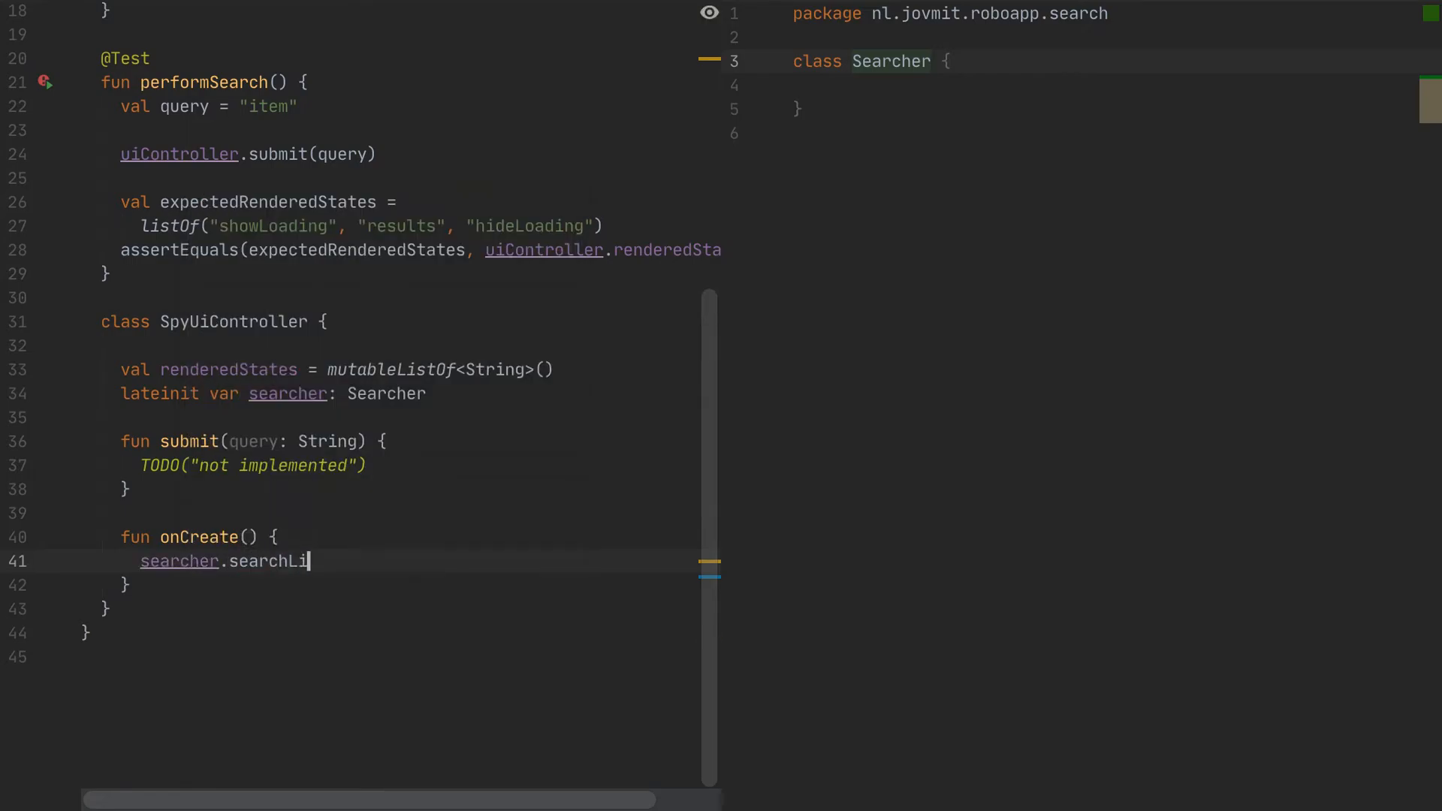
pyautogui.write('veData.observe(')
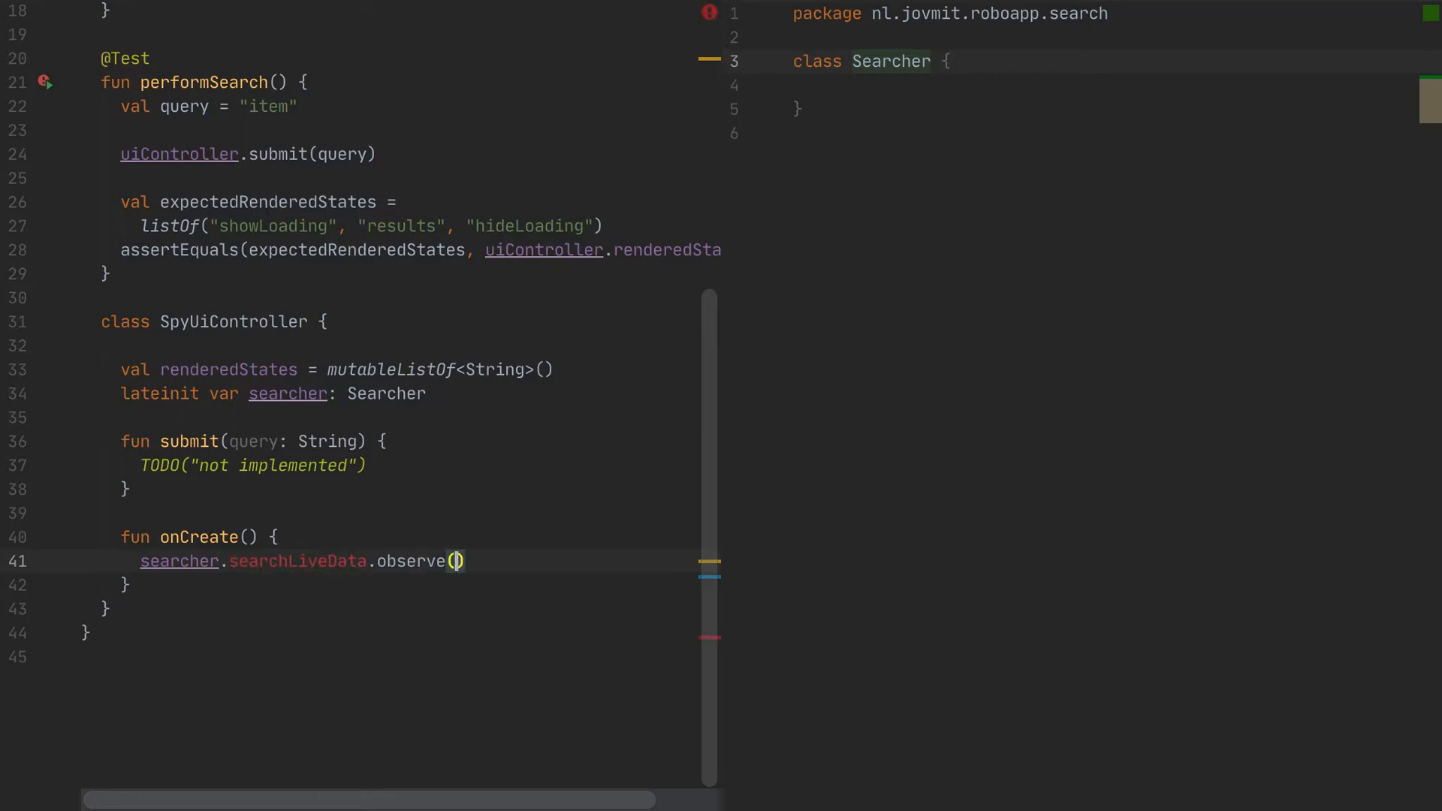
pyautogui.write('this) {')
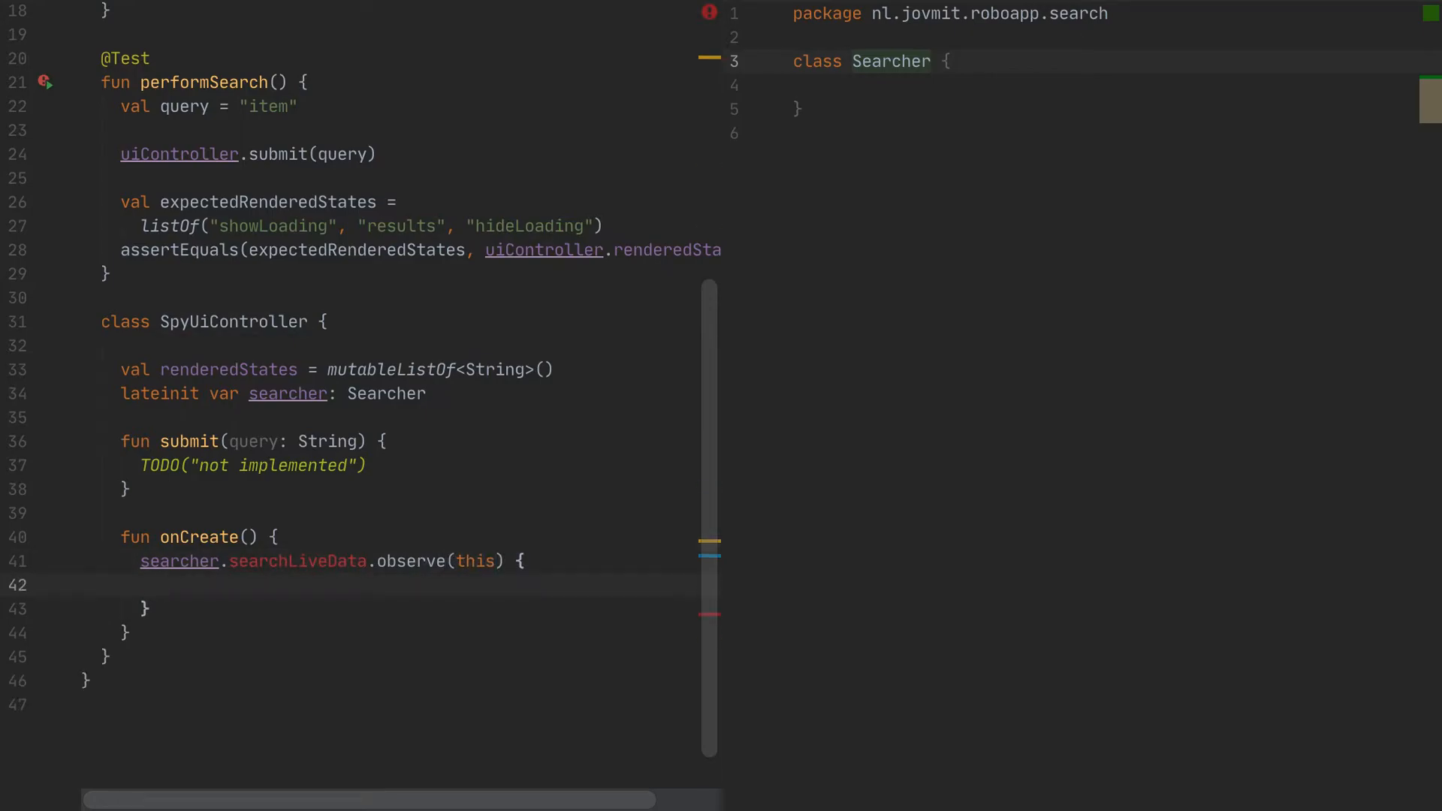
pyautogui.write('renderedStates.ad')
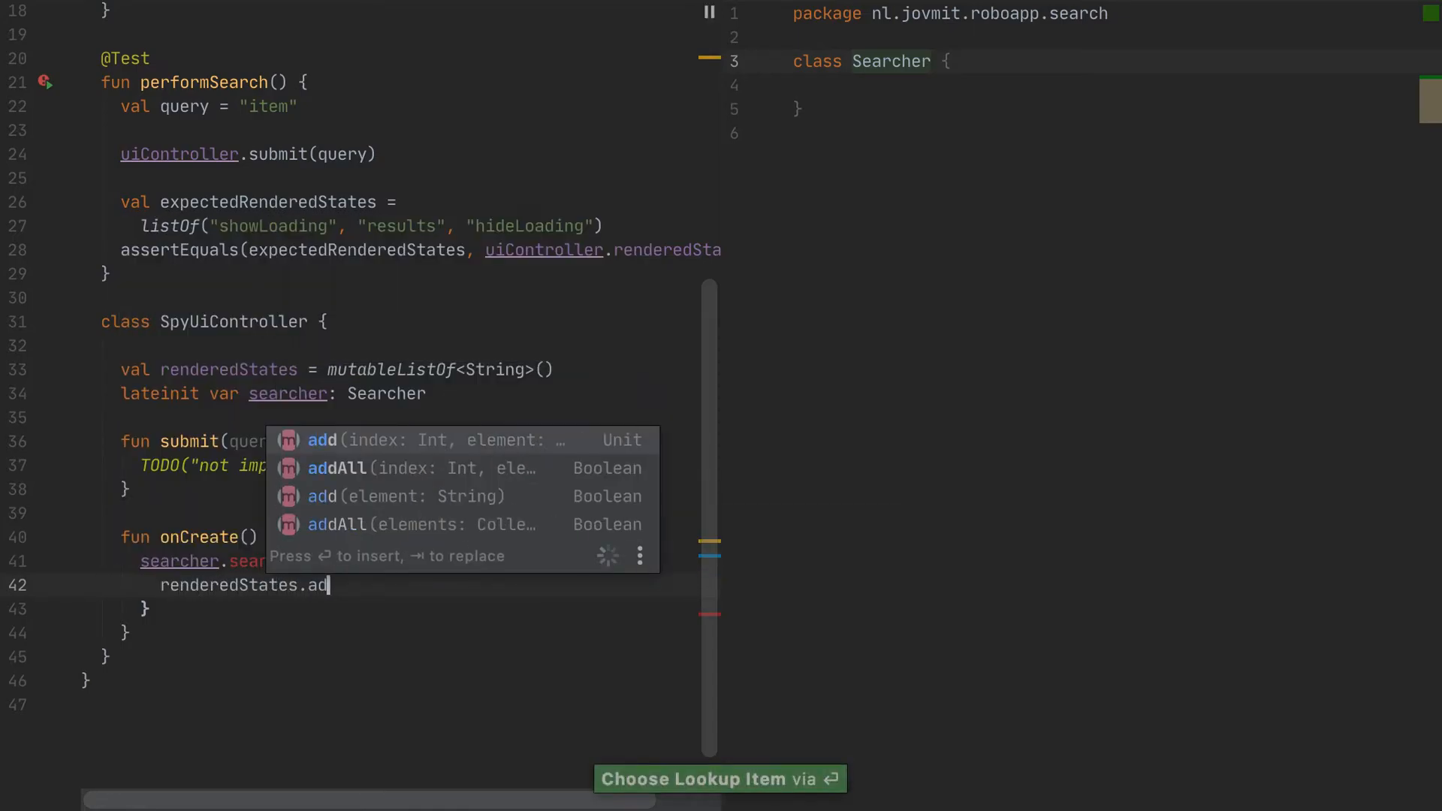
pyautogui.press('Enter')
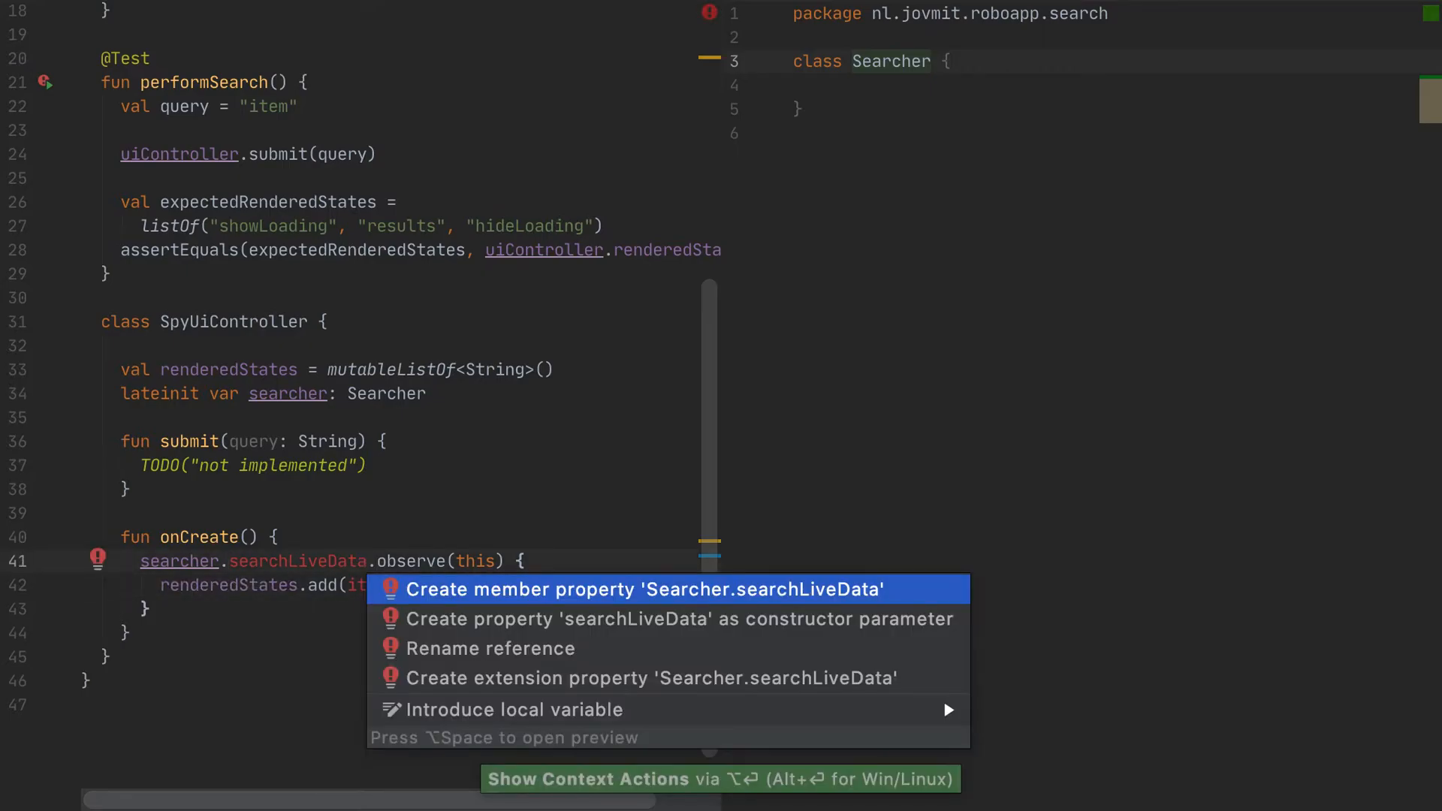
# Step: Create searchLiveData in Searcher as LiveData backed by a private _liveData MutableLiveData<String>()
pyautogui.click(641, 589)
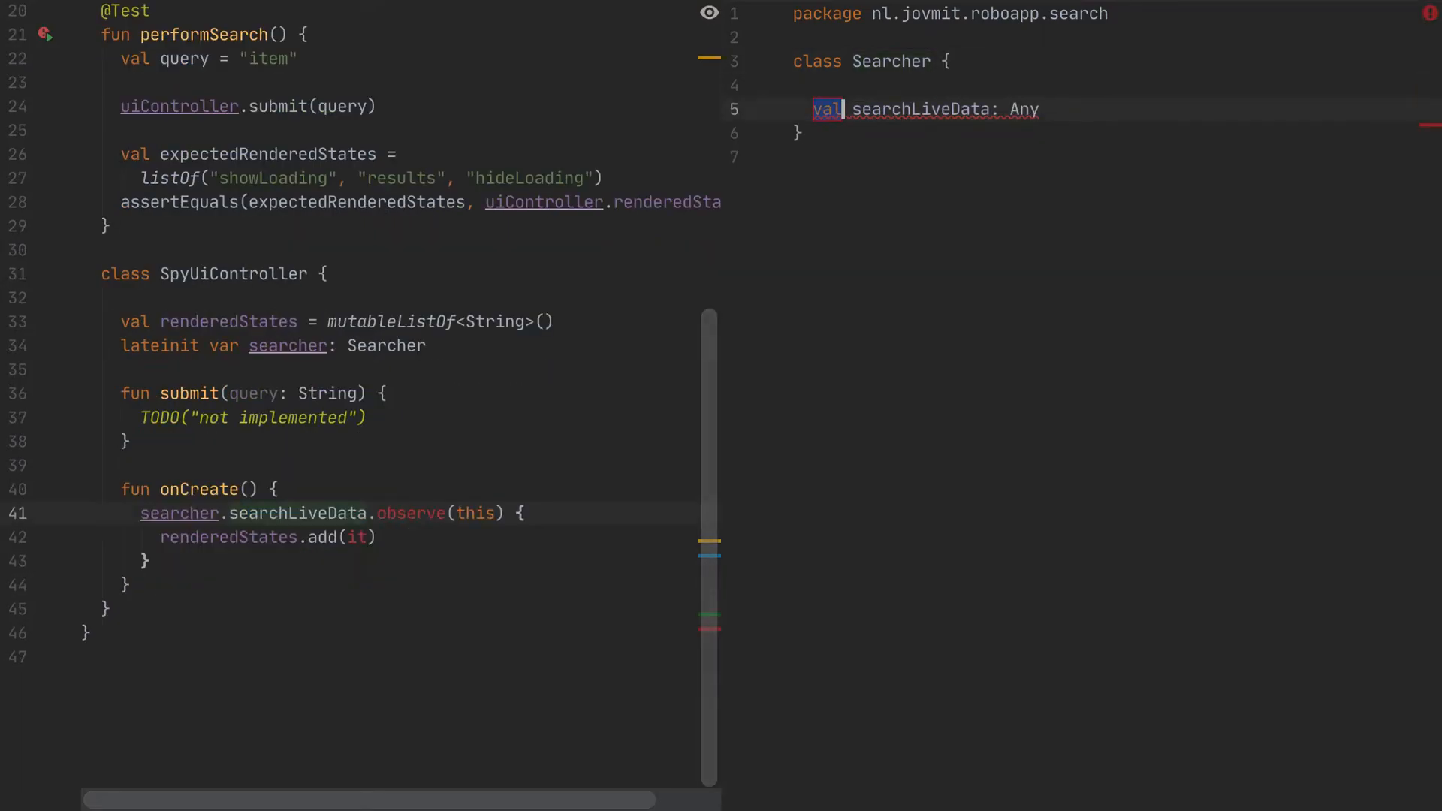
pyautogui.write('L')
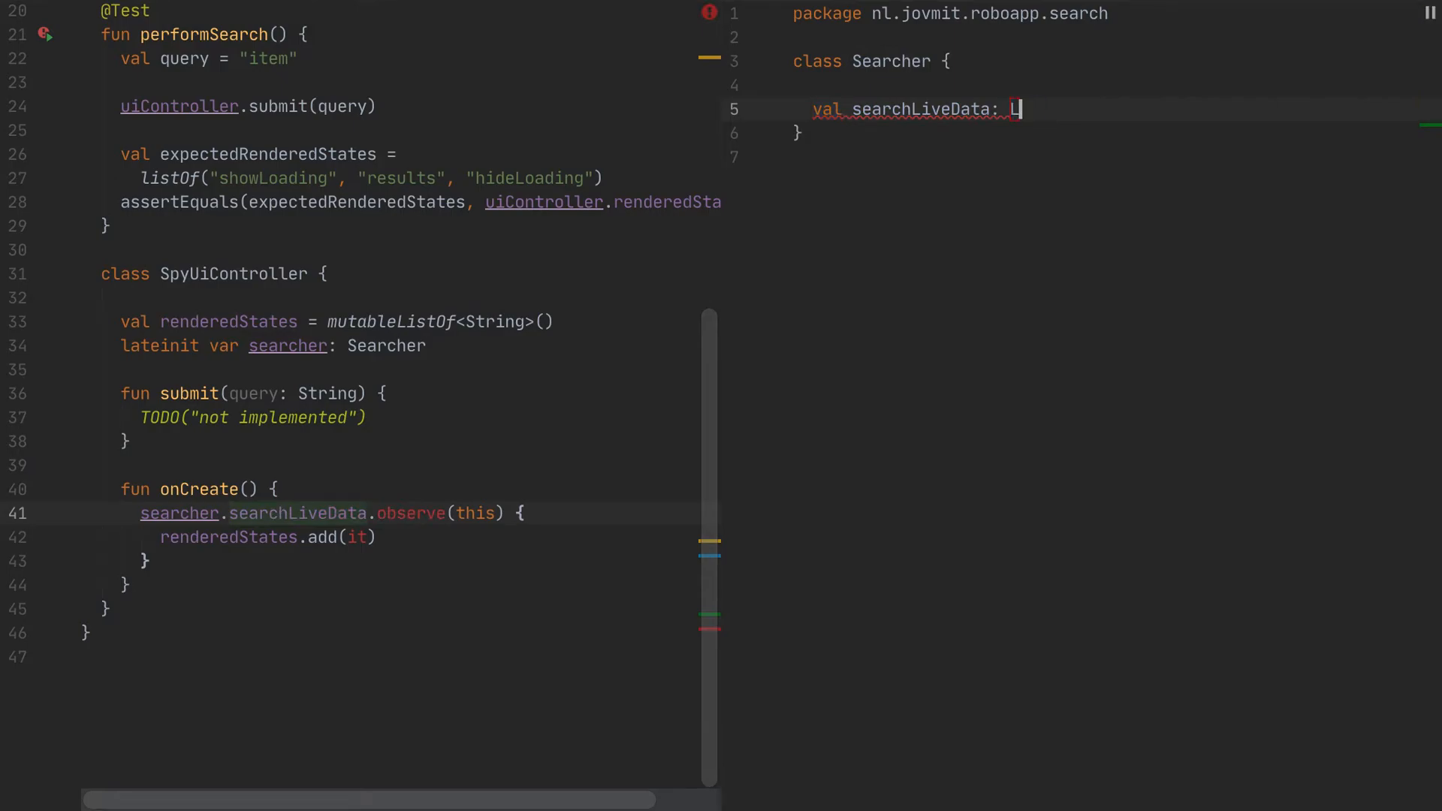
pyautogui.write('iveDa')
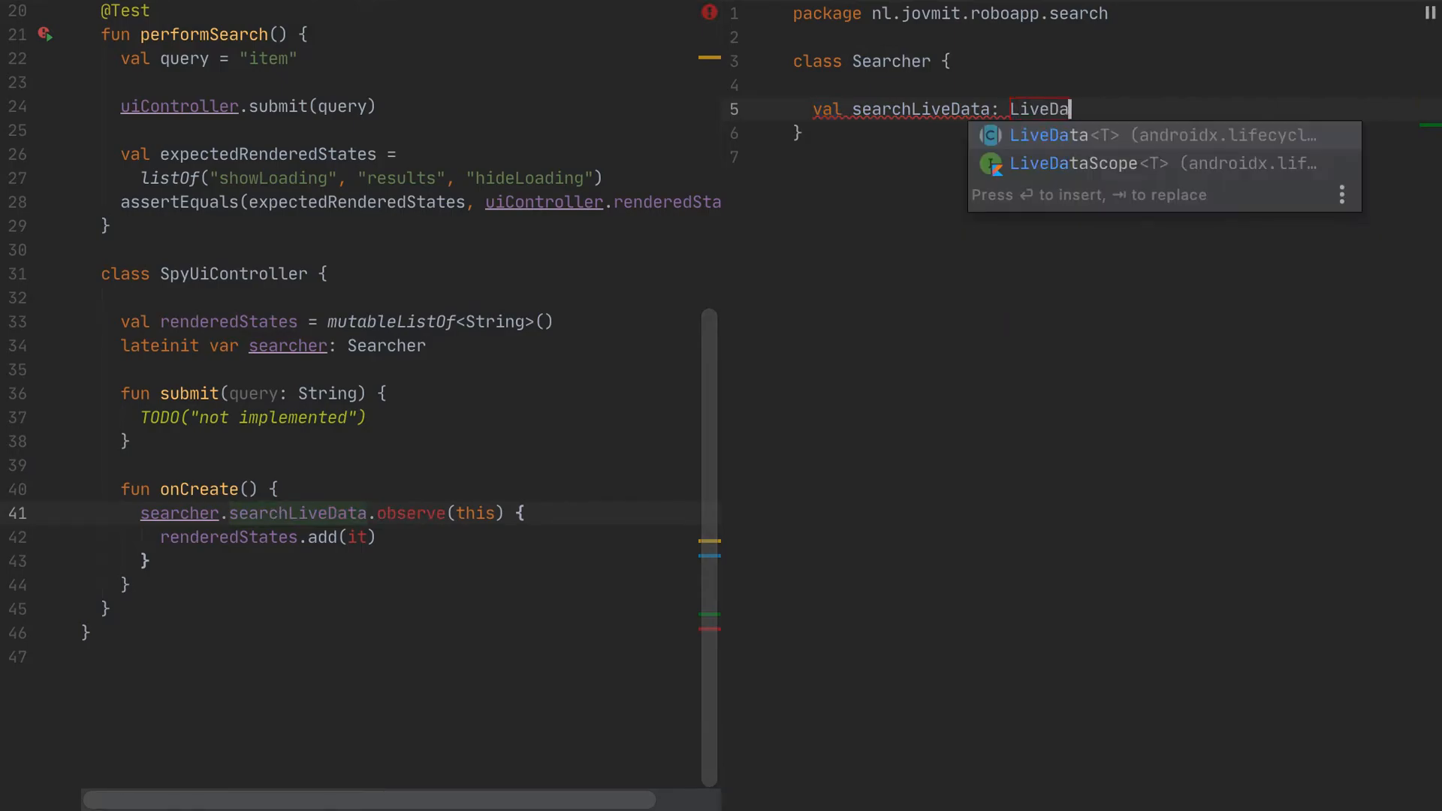
pyautogui.press('Enter')
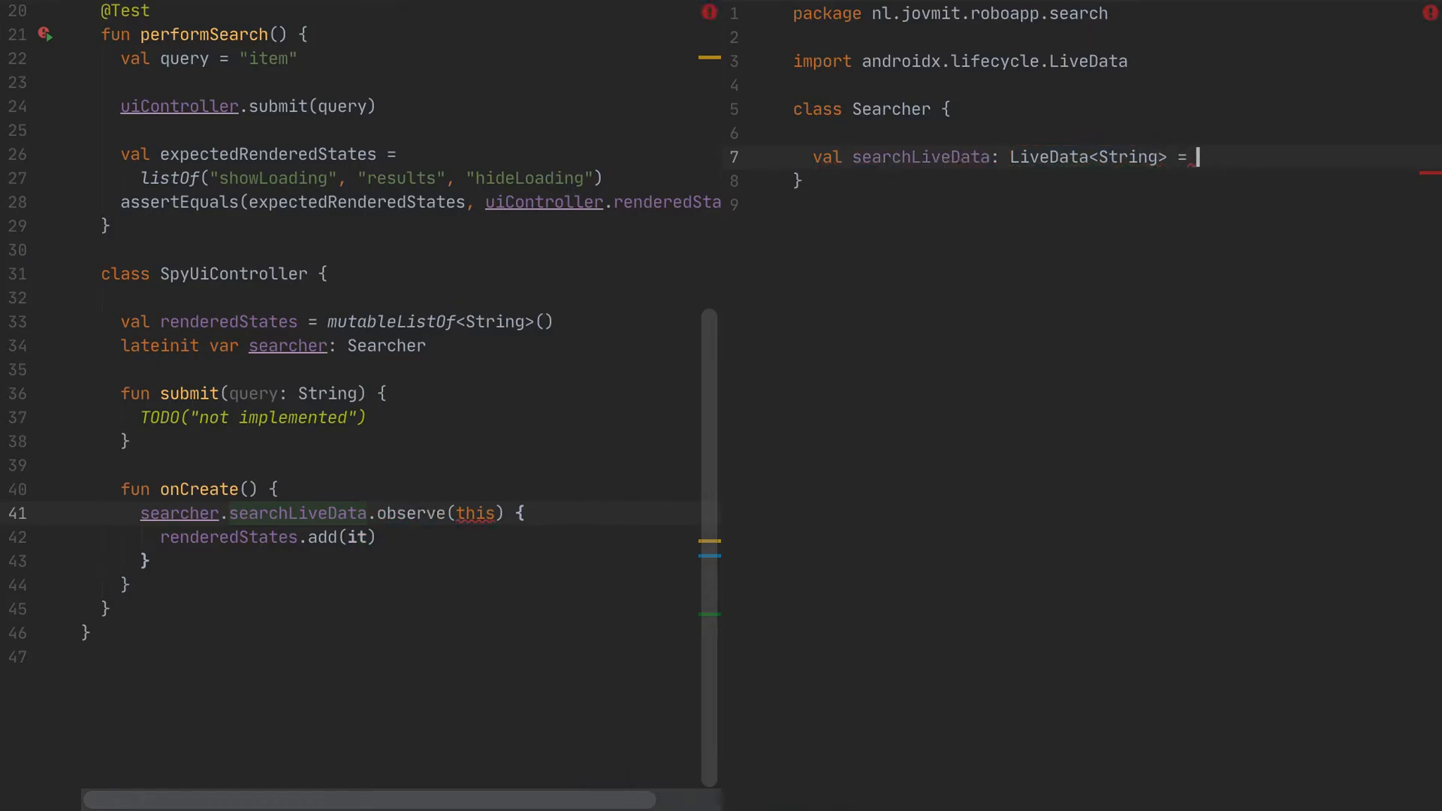
pyautogui.write('_liveData')
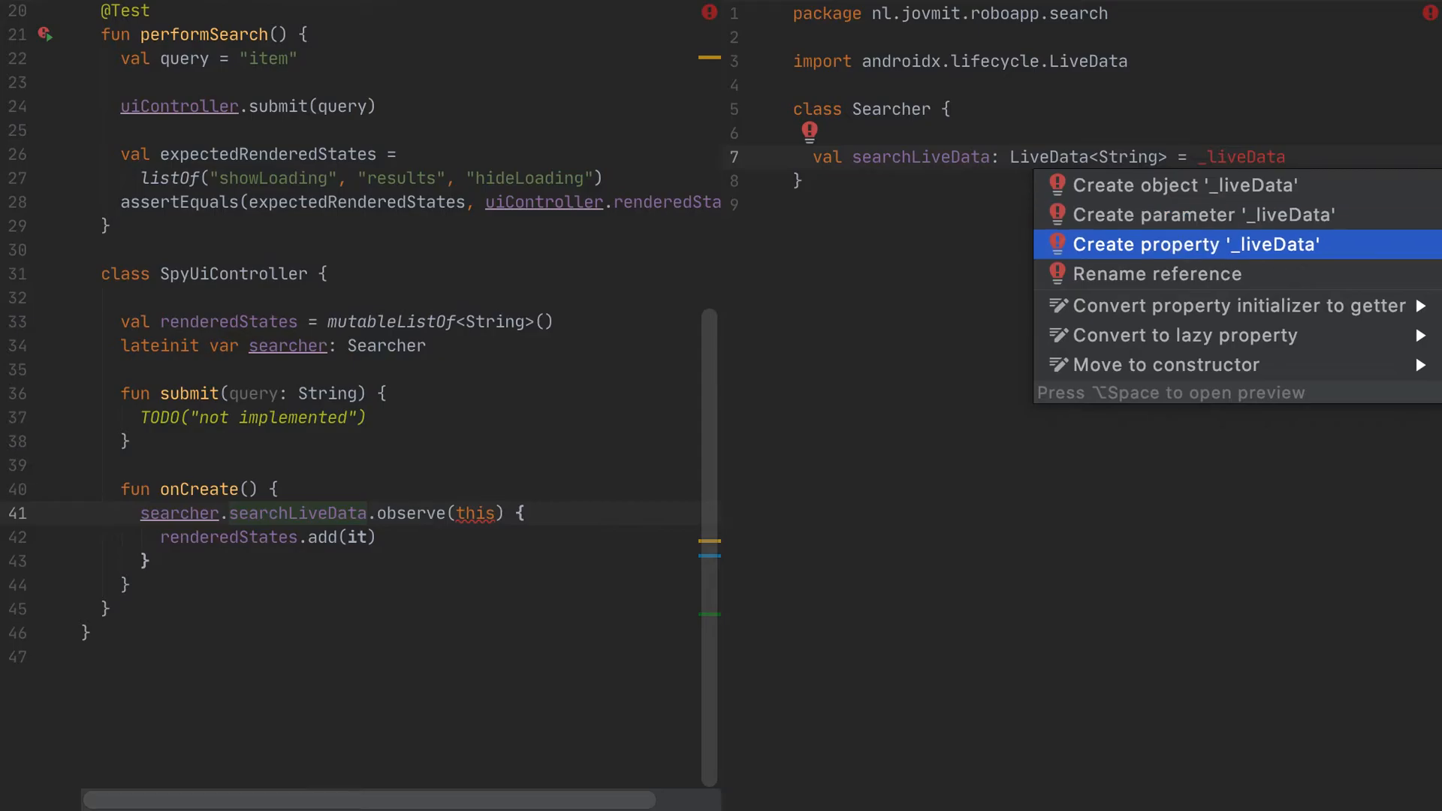
pyautogui.click(1196, 243)
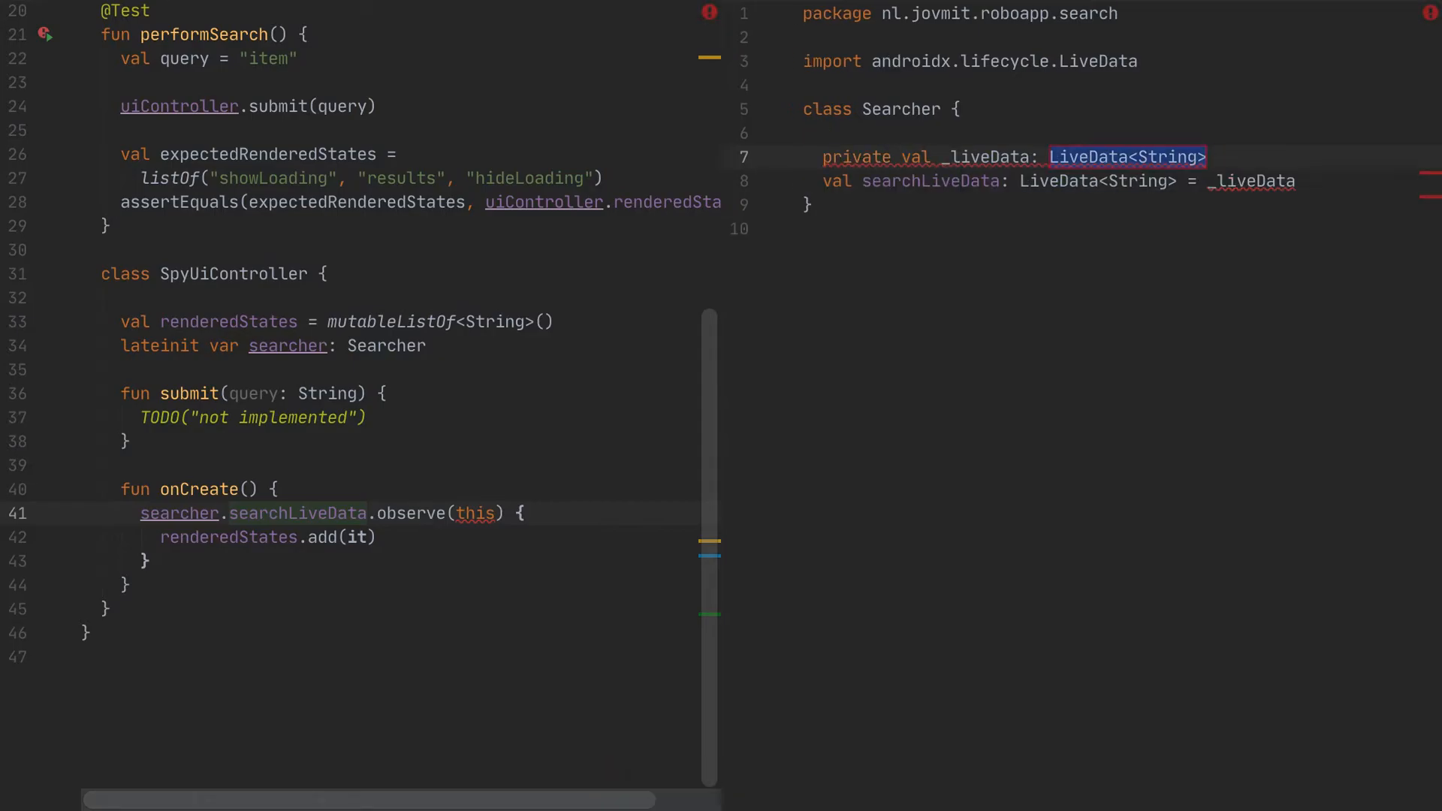
pyautogui.press('Delete')
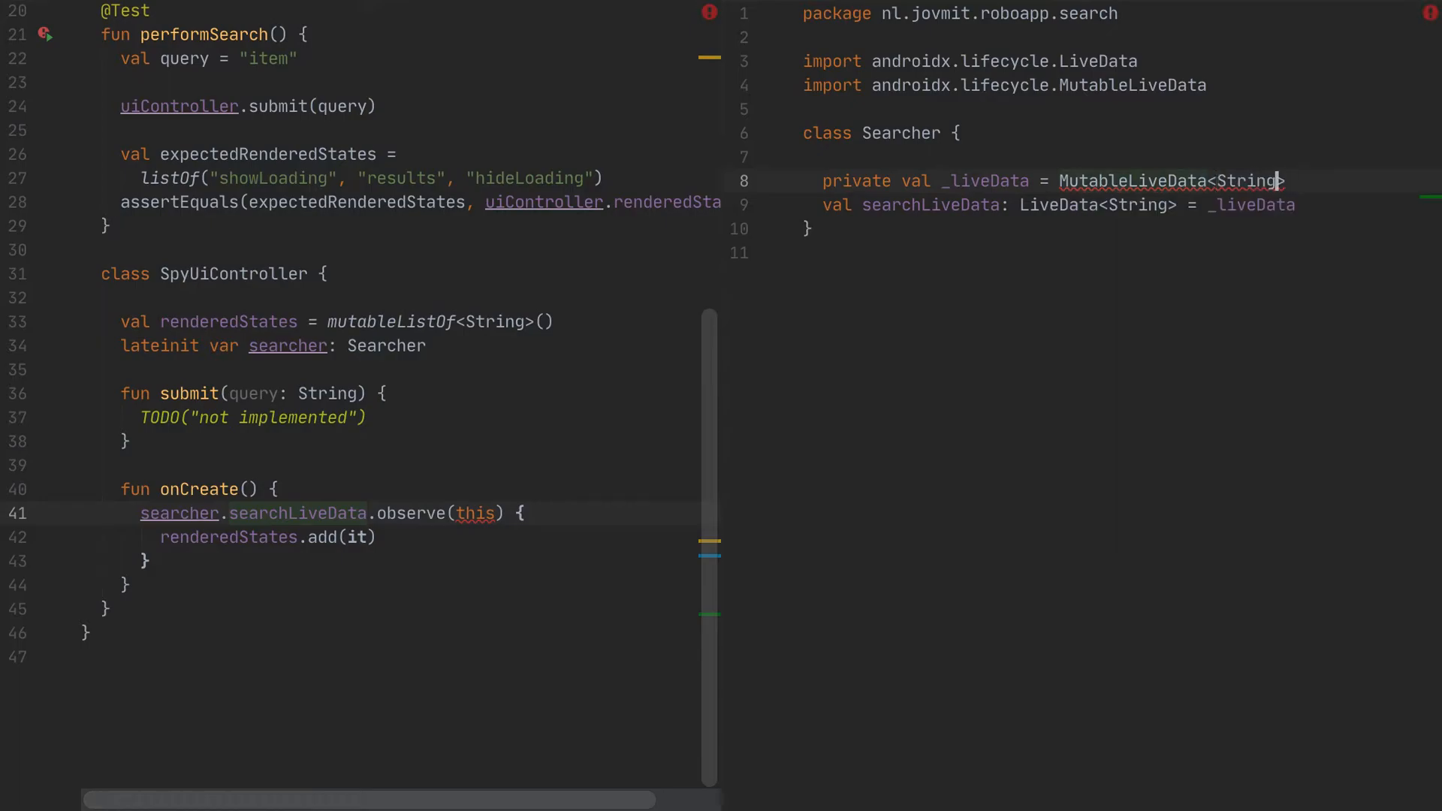
pyautogui.write('()')
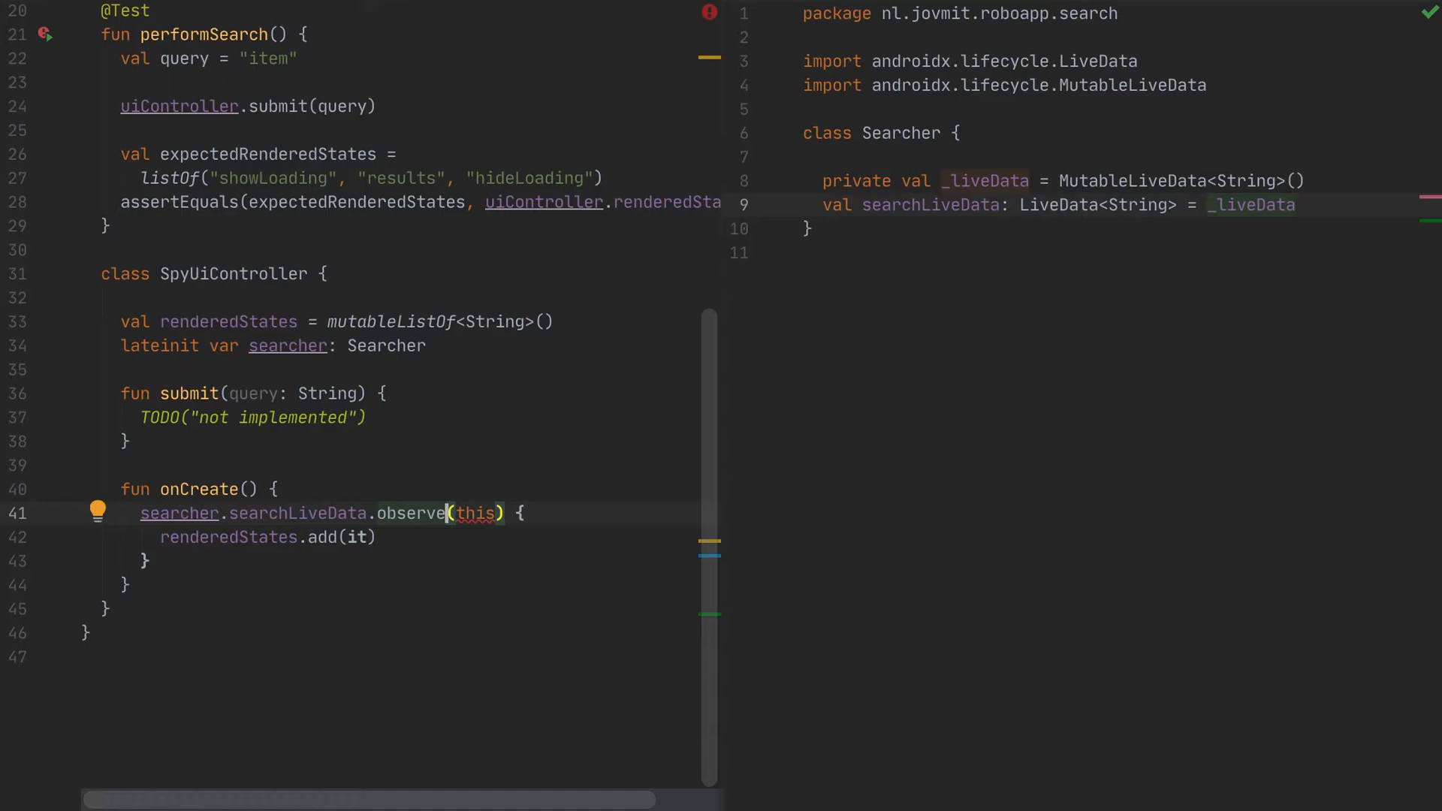
# Step: Make SpyUiController implement LifecycleOwner and generate its members
pyautogui.doubleClick(410, 514)
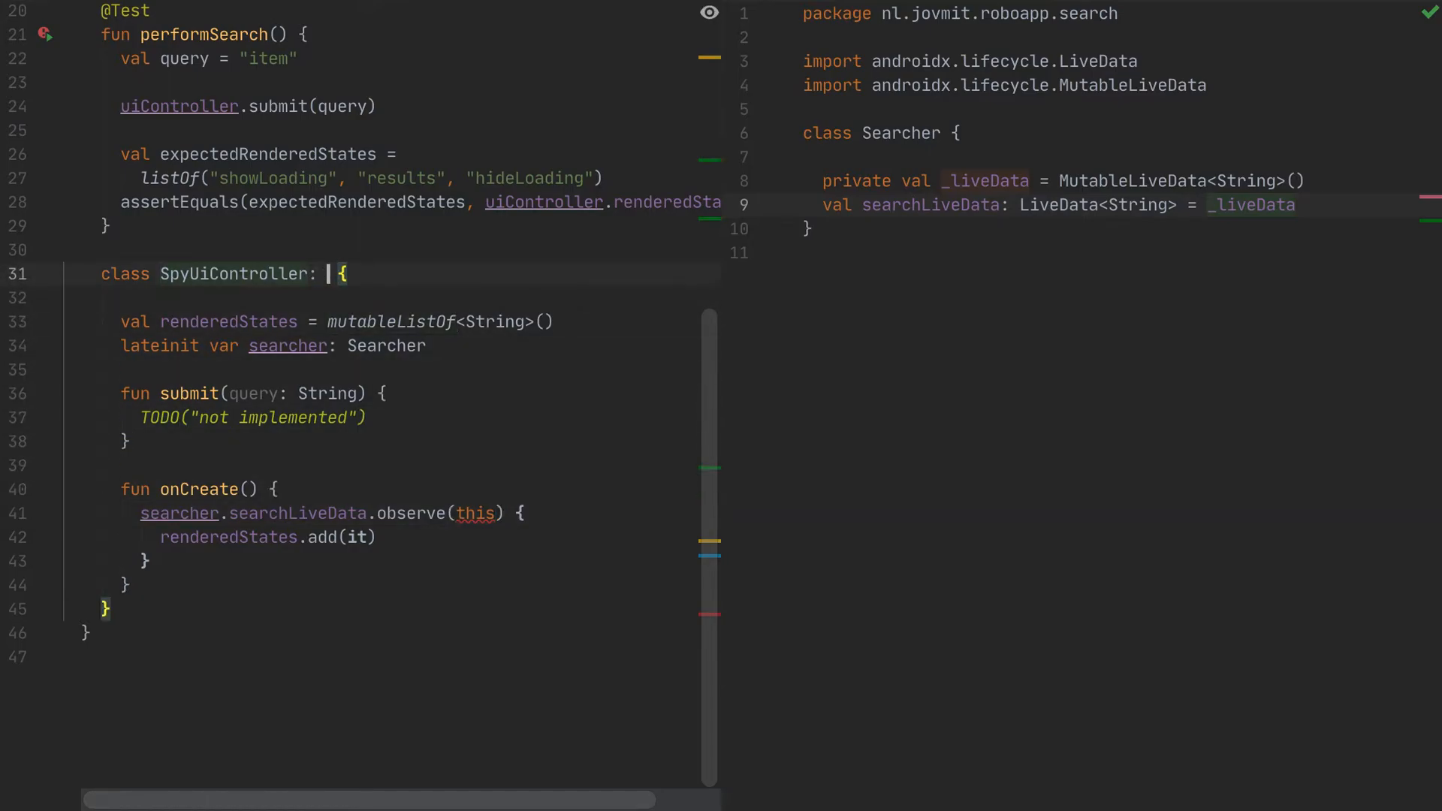
pyautogui.write('Li')
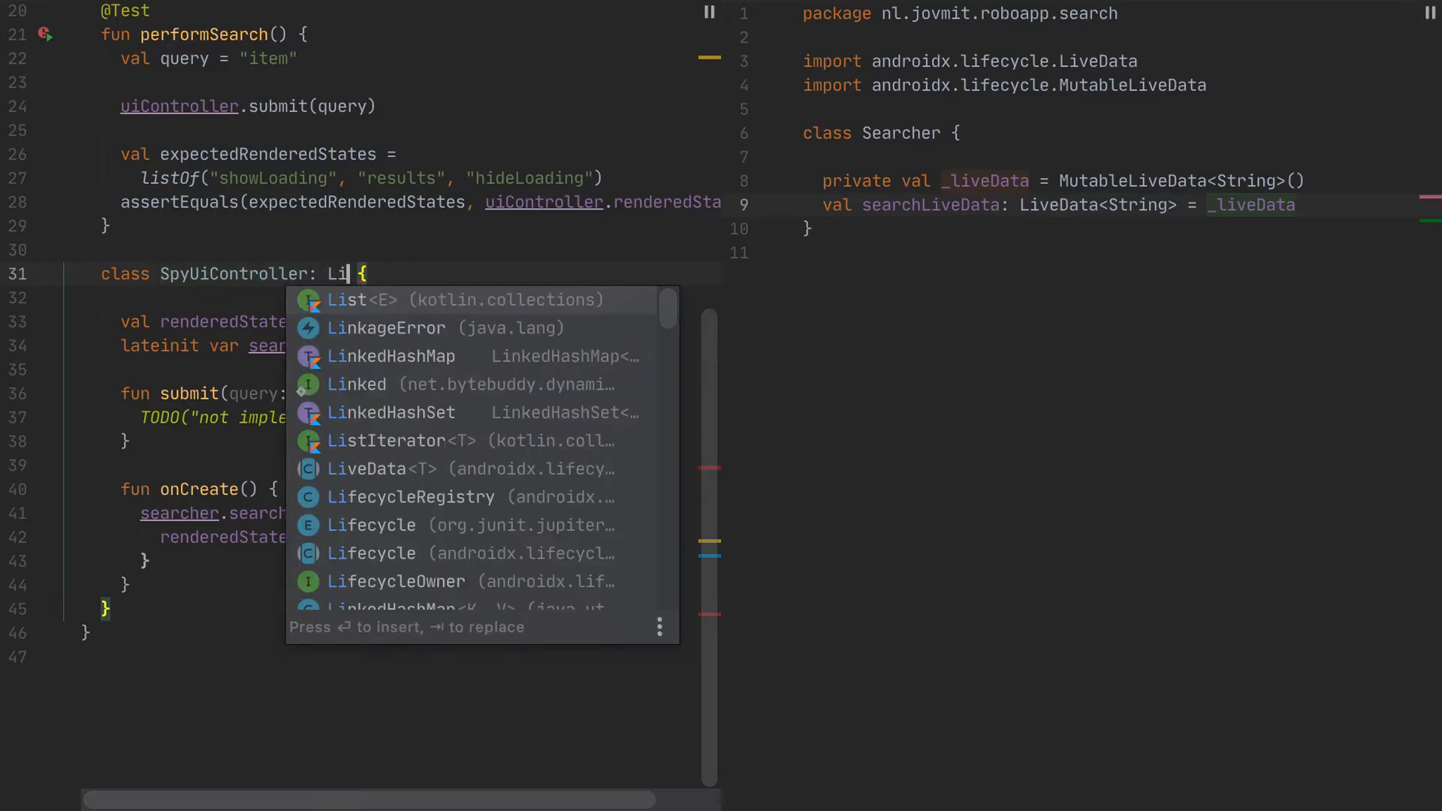
pyautogui.write('fecycleOwner')
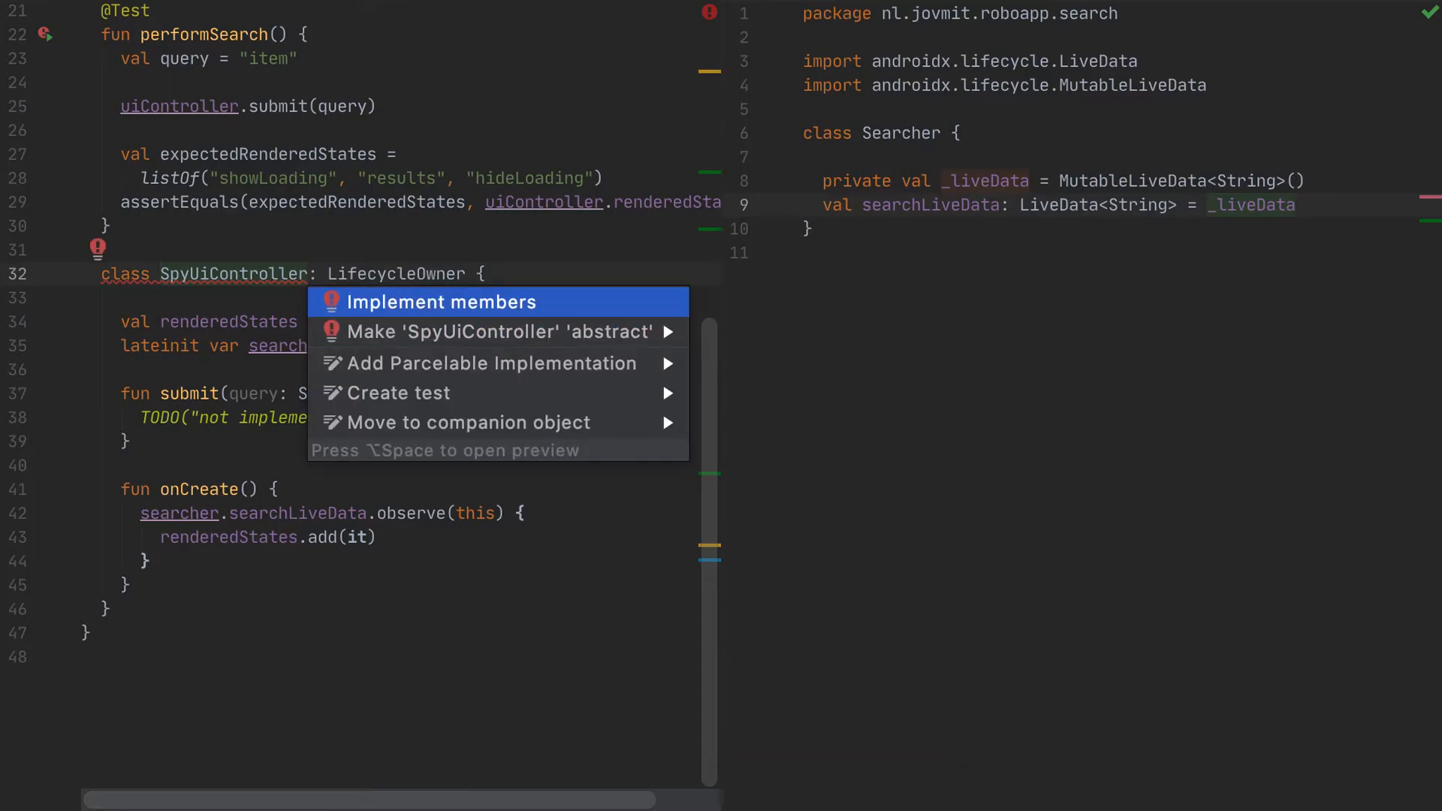
pyautogui.click(442, 302)
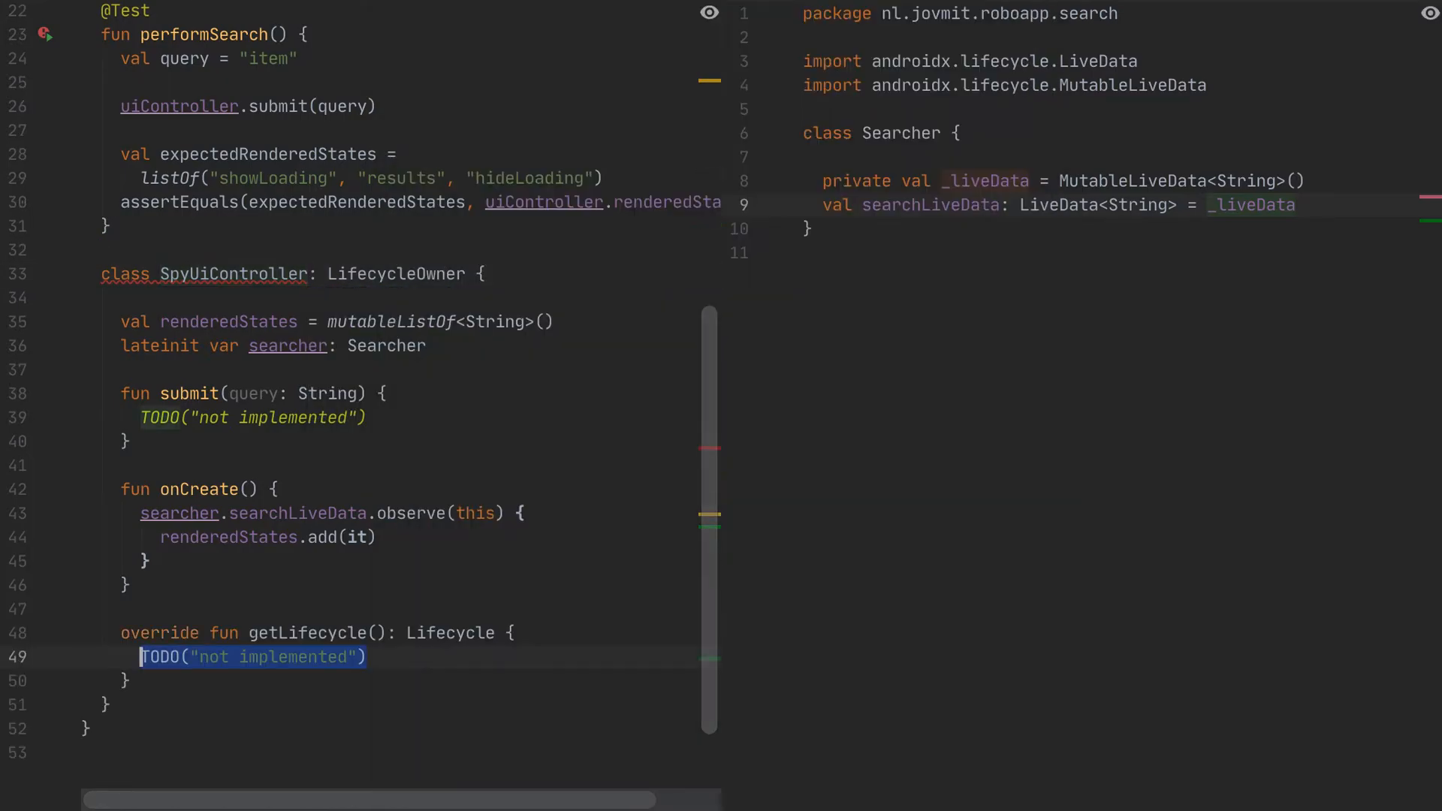
# Step: Return lifecycleRegistry from getLifecycle and create it as a property of the spy
pyautogui.write('retu')
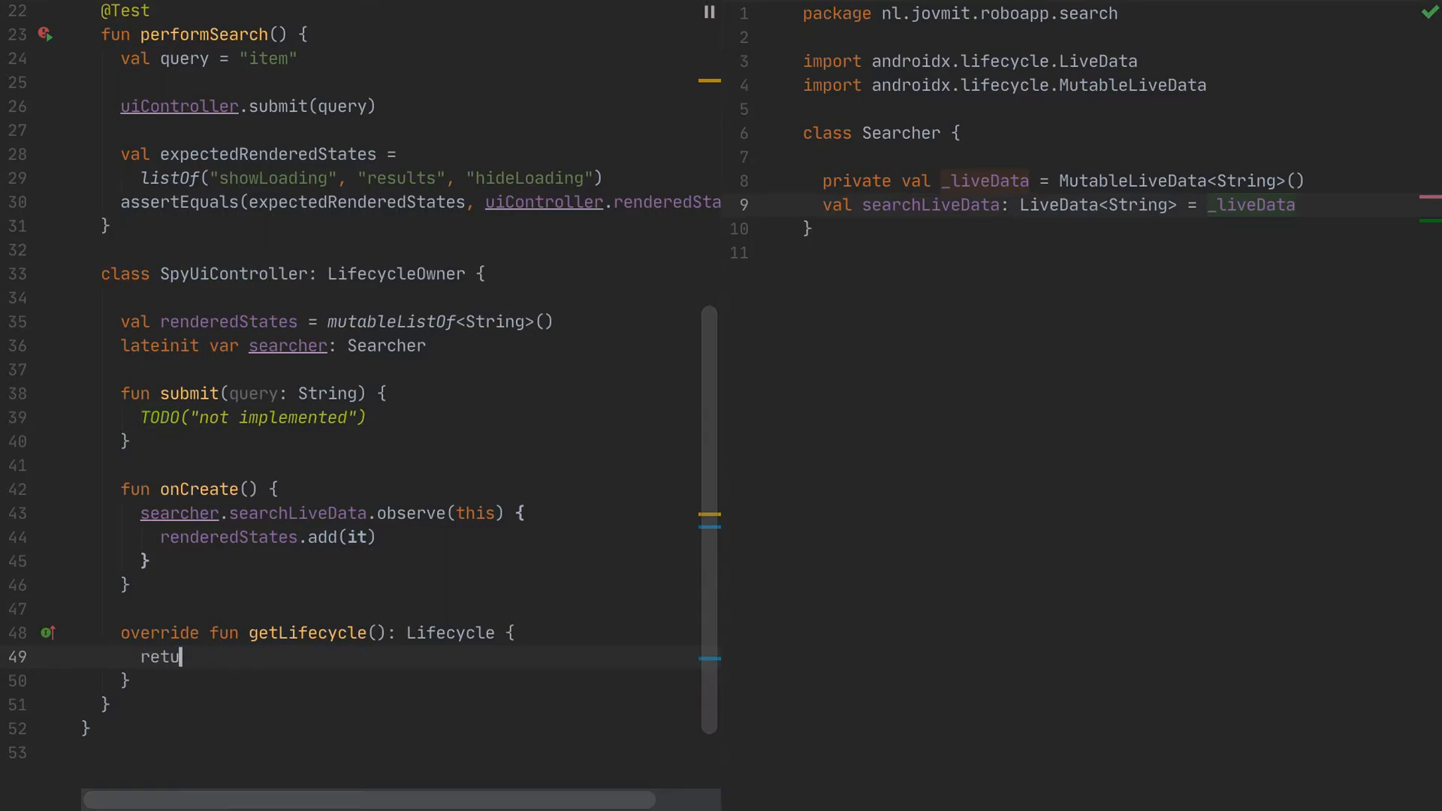
pyautogui.write('rn lifecyc')
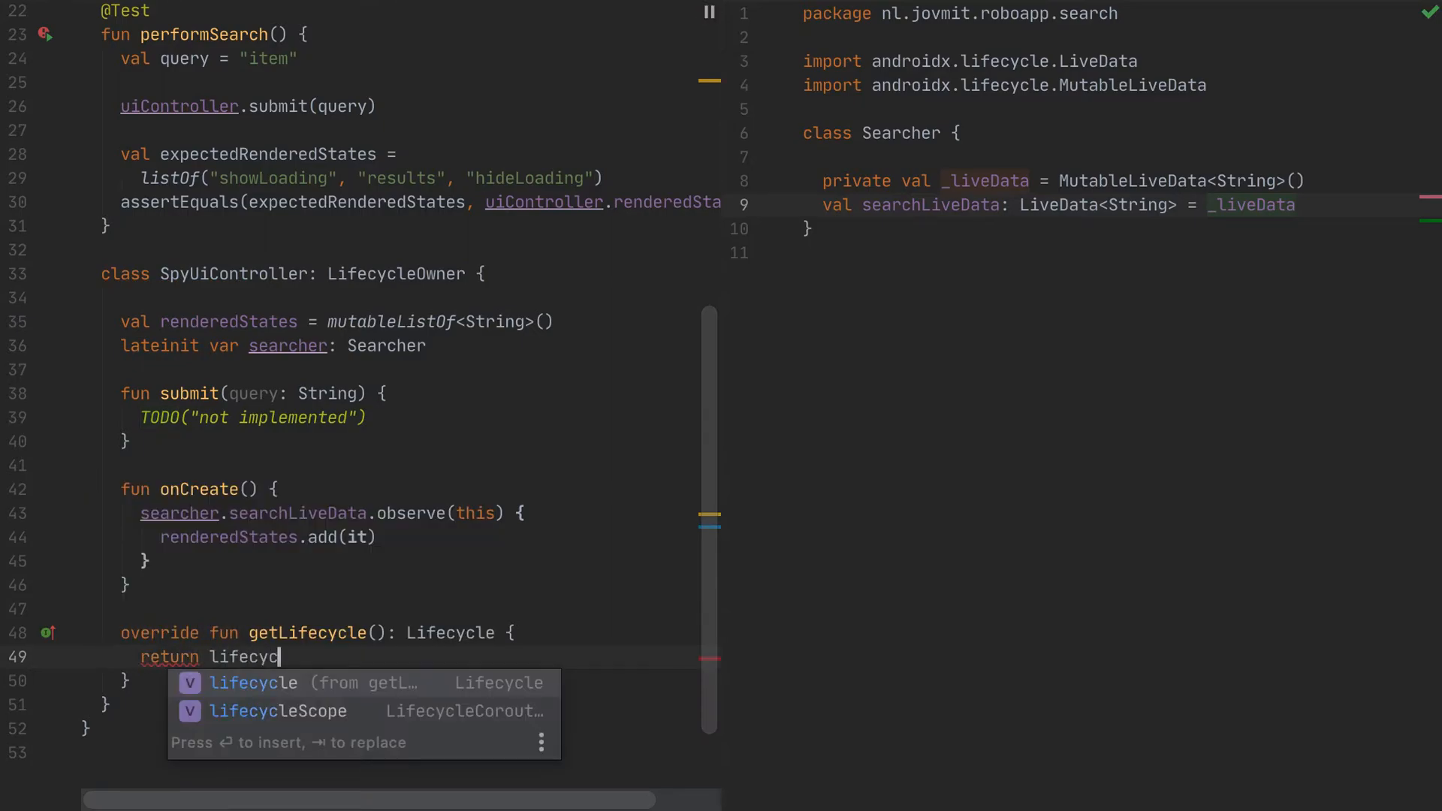
pyautogui.write('lifecycleRegistry')
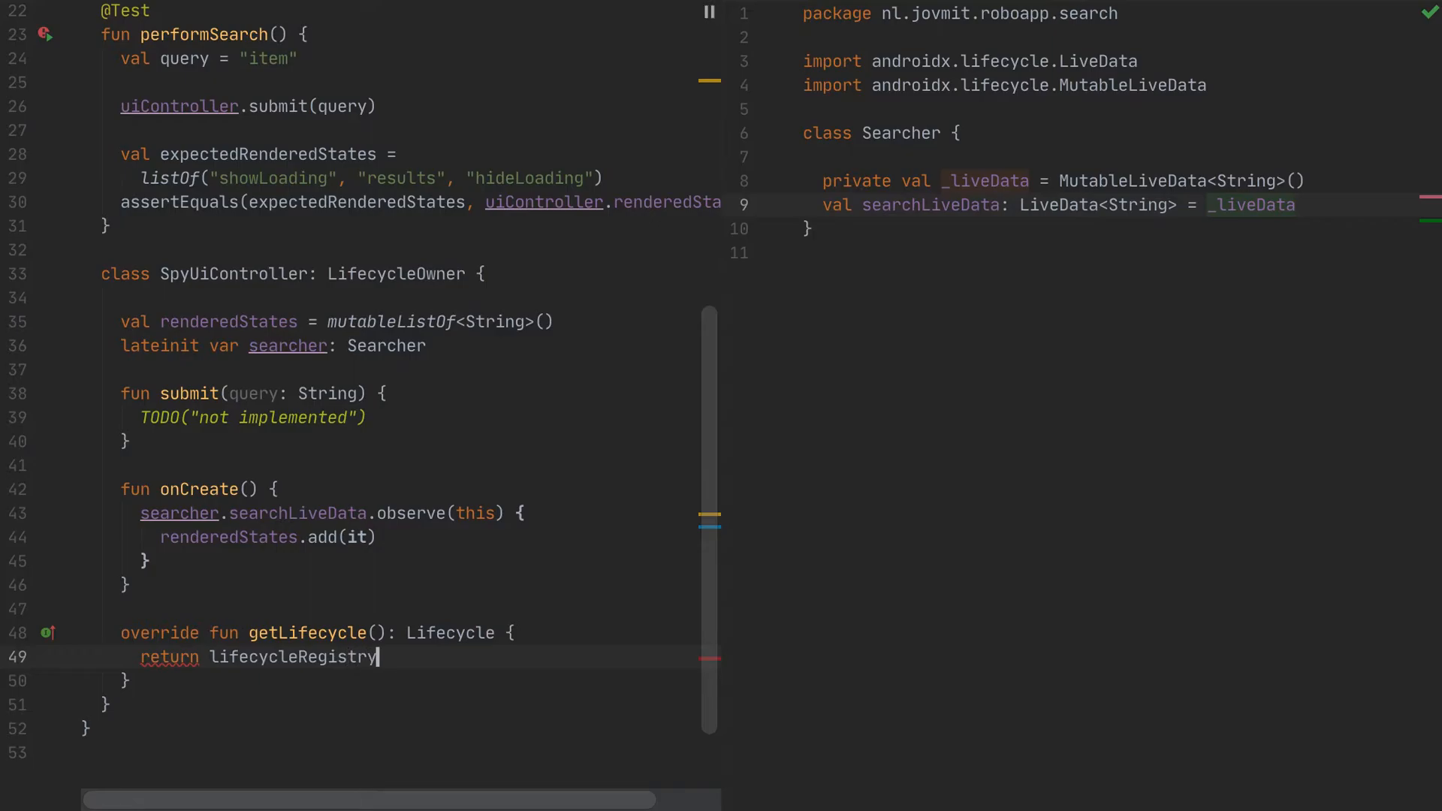
pyautogui.press('Alt+Enter')
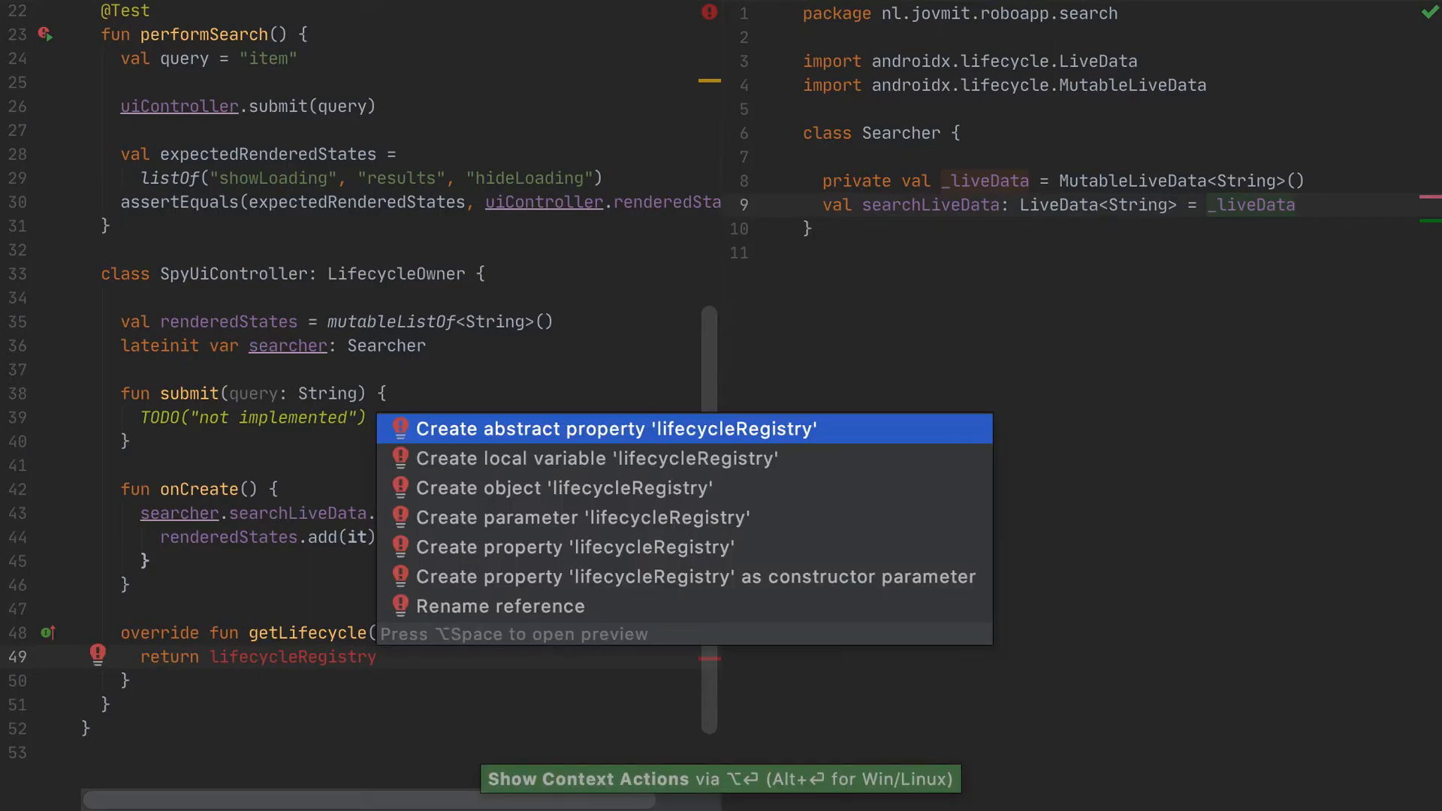
pyautogui.press('Down')
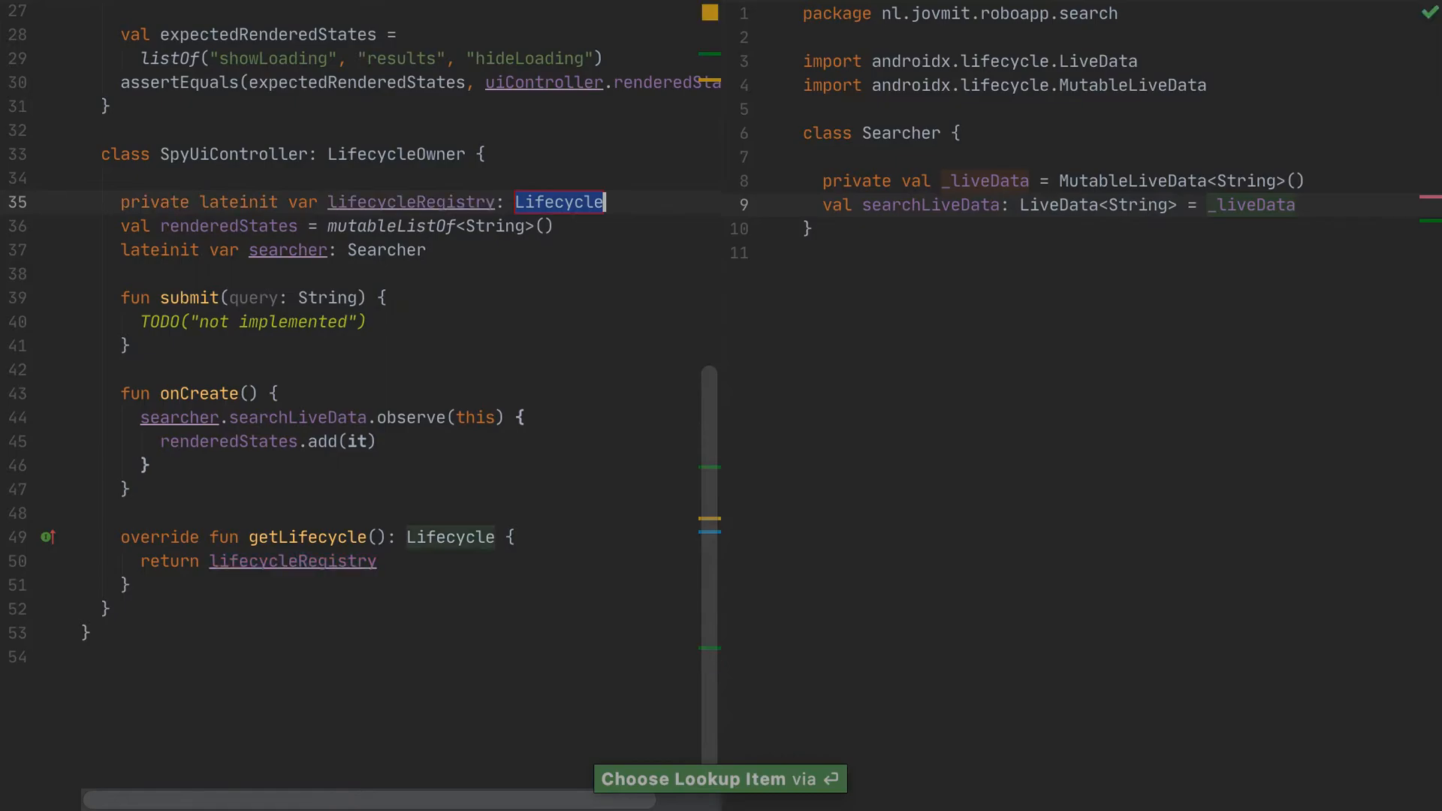
# Step: Initialize lifecycleRegistry = LifecycleRegistry(this) and set currentState to Lifecycle.State.STARTED in onCreate
pyautogui.write('Registry')
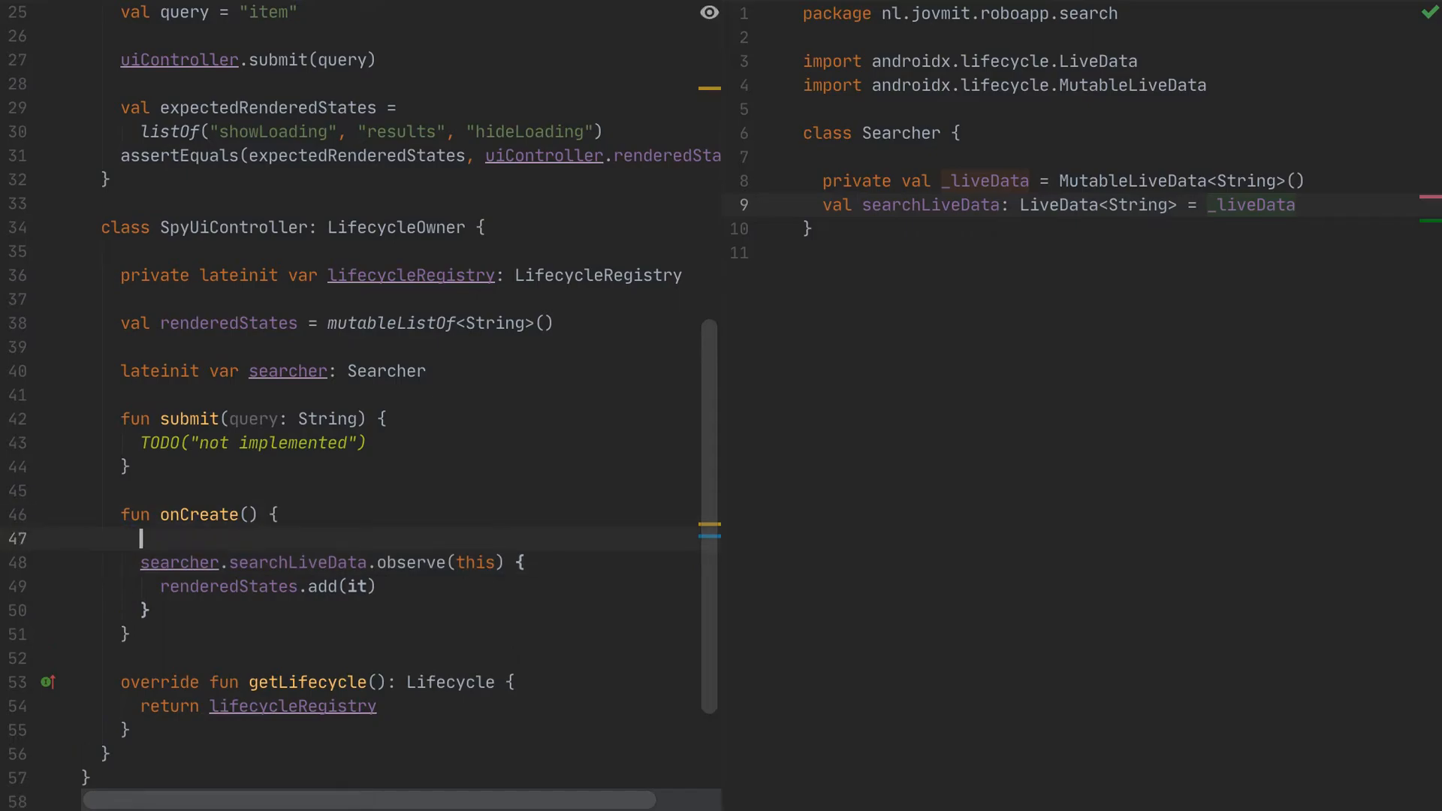
pyautogui.write('lifecycleRegistry =')
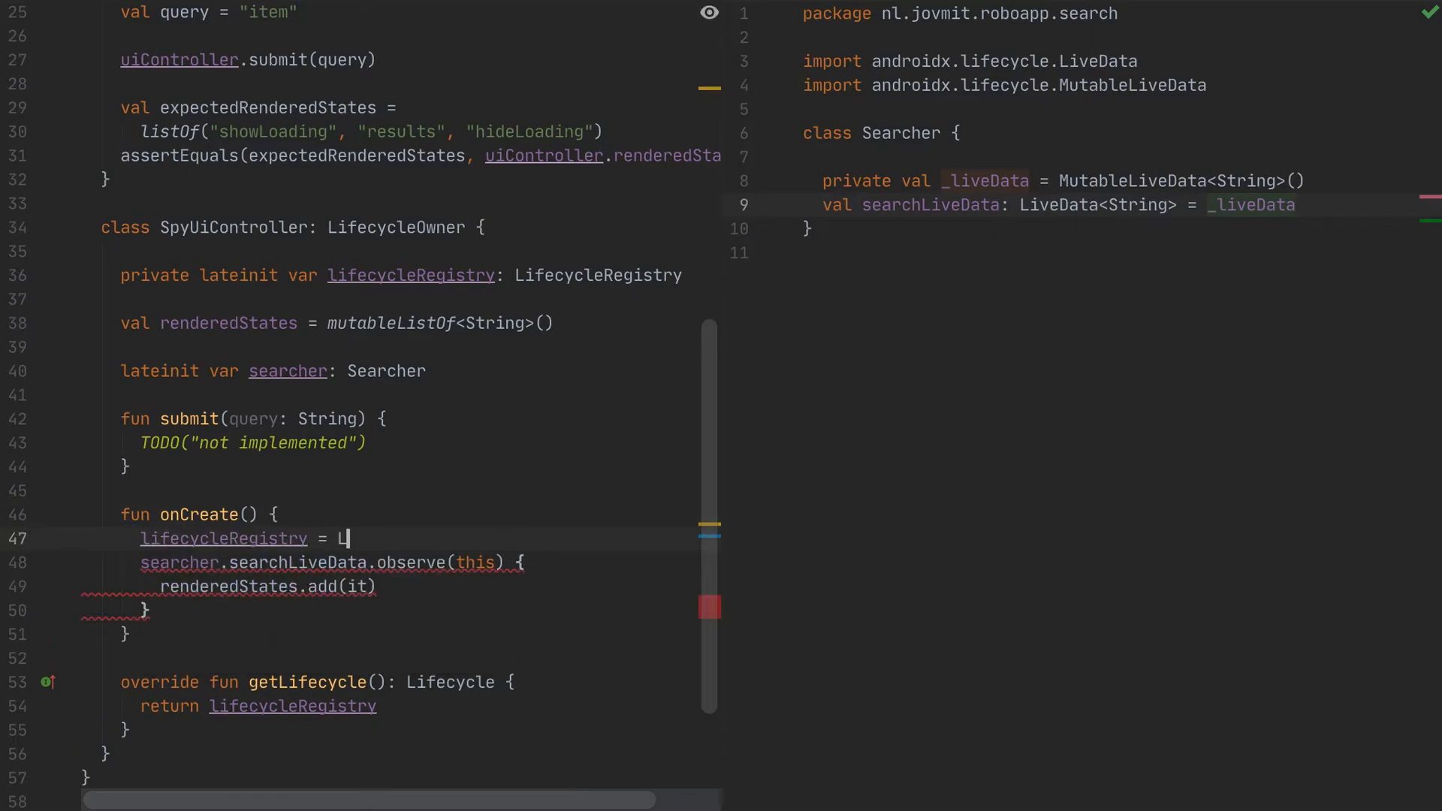
pyautogui.write('LifecycleRegistry()')
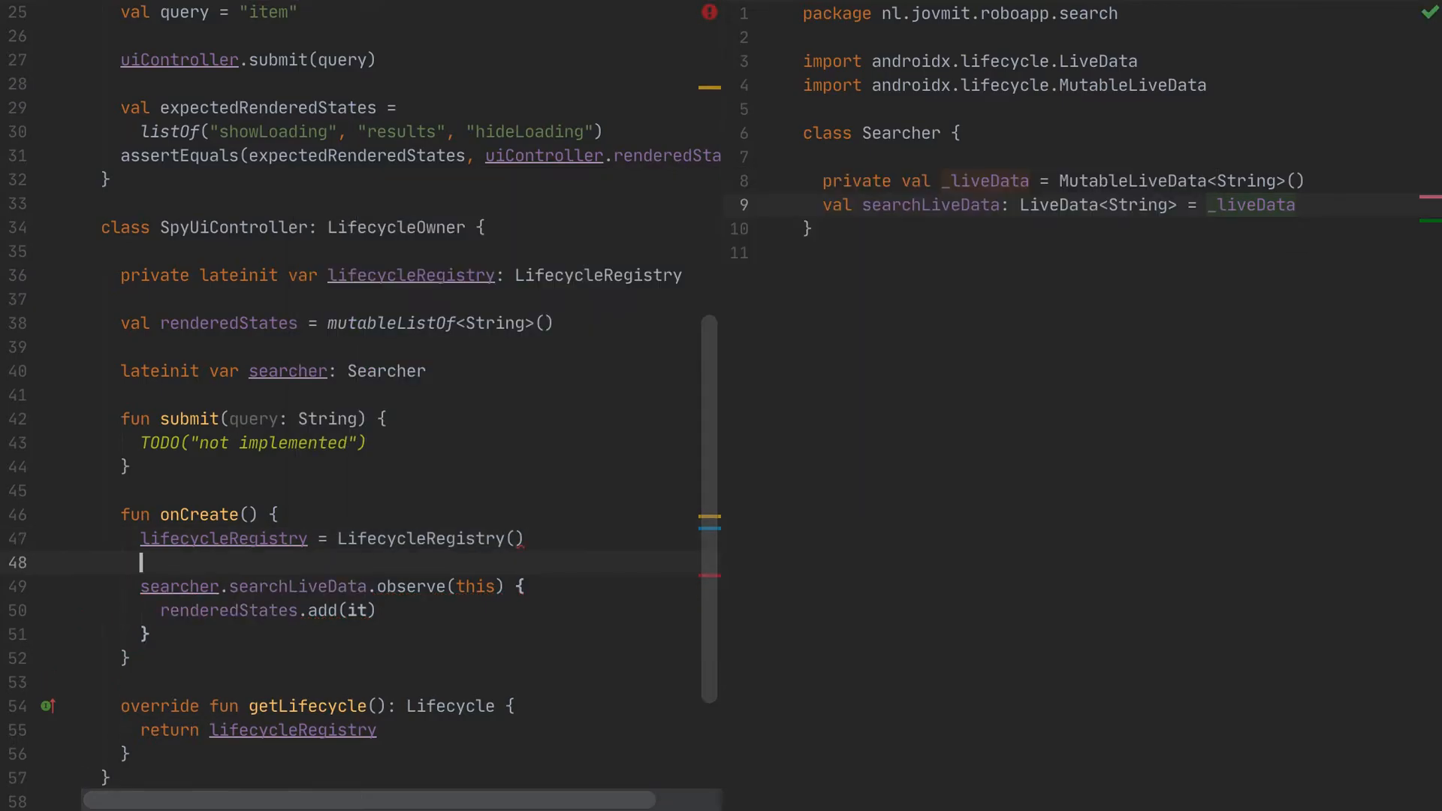
pyautogui.write('lifecycleRegistry.')
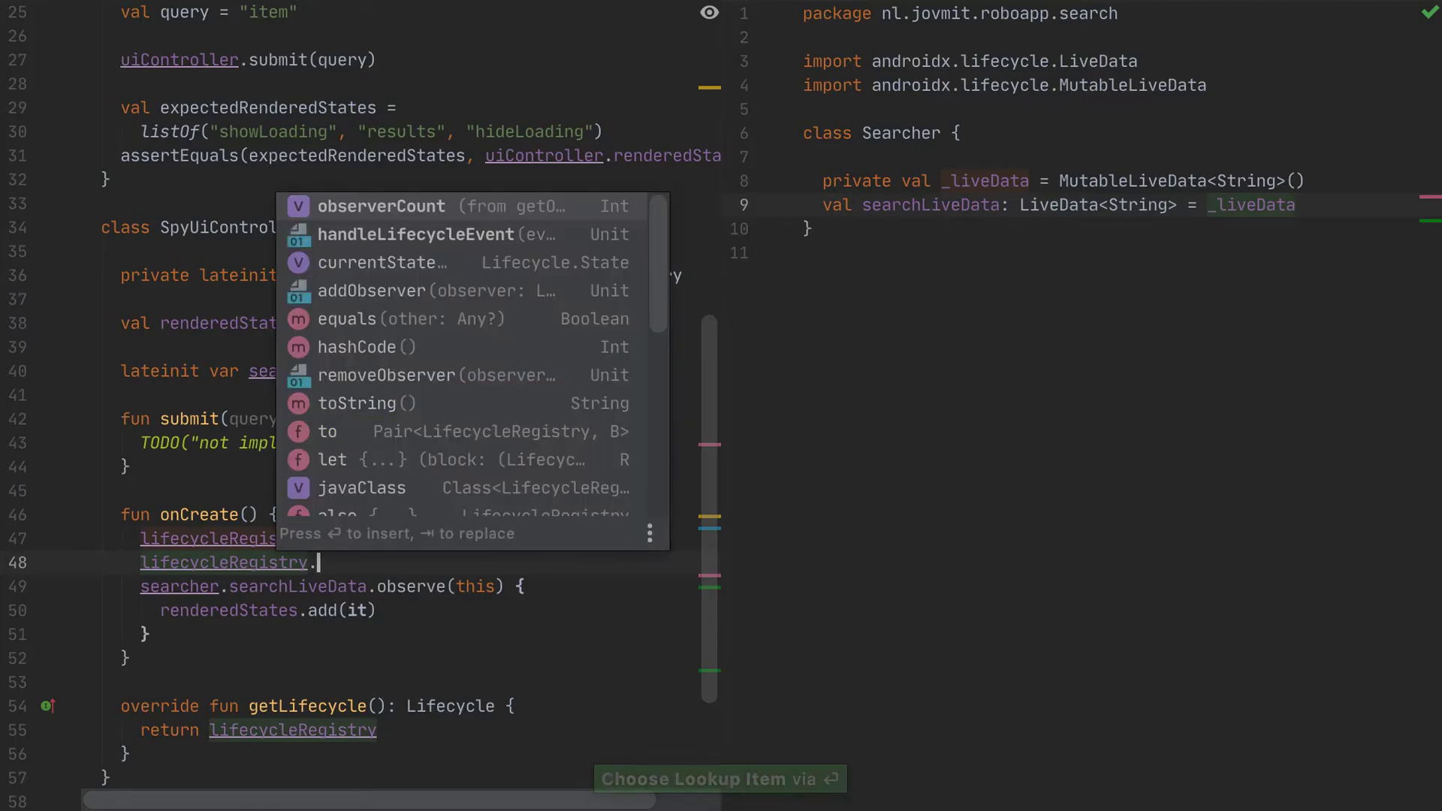
pyautogui.write('cy')
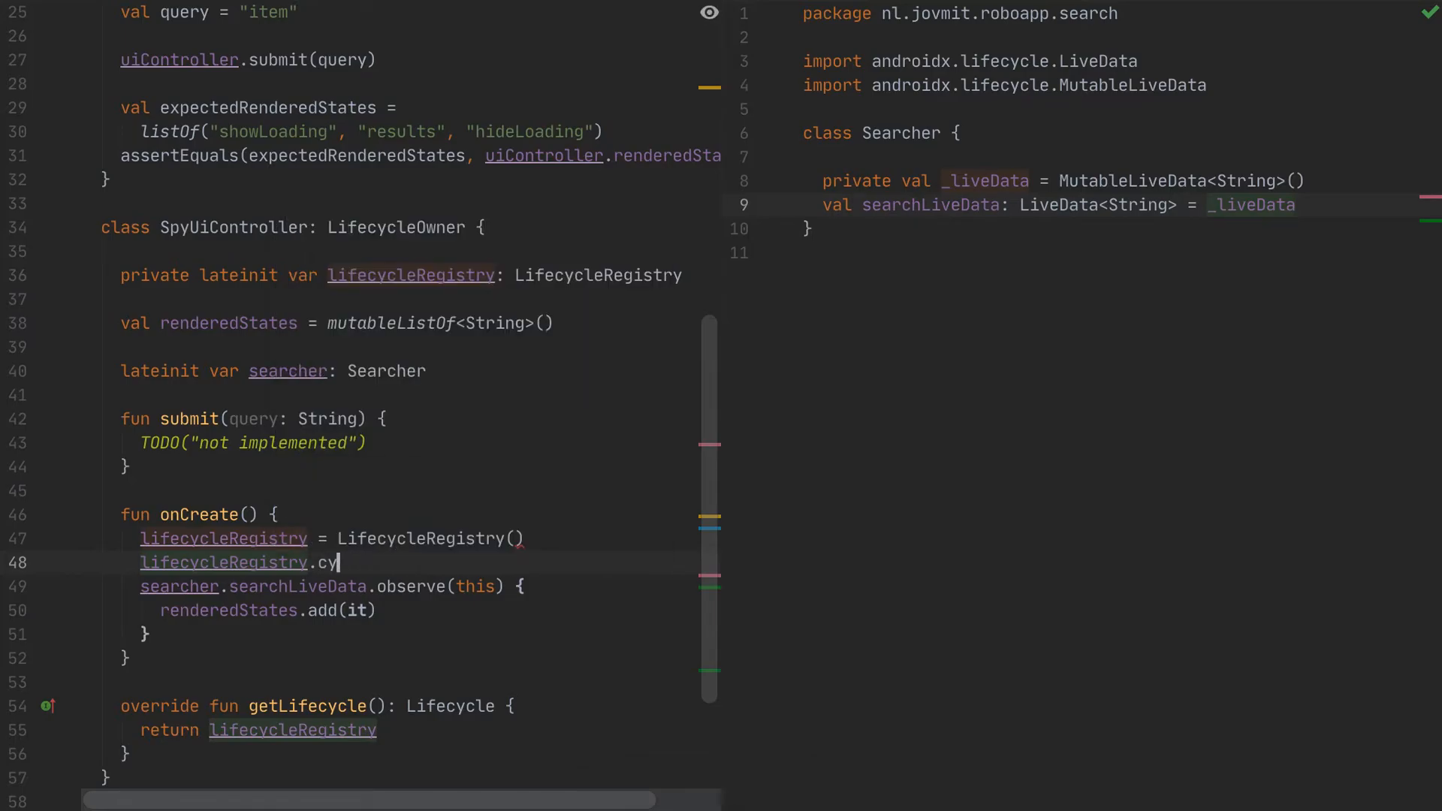
pyautogui.write('urrentState.')
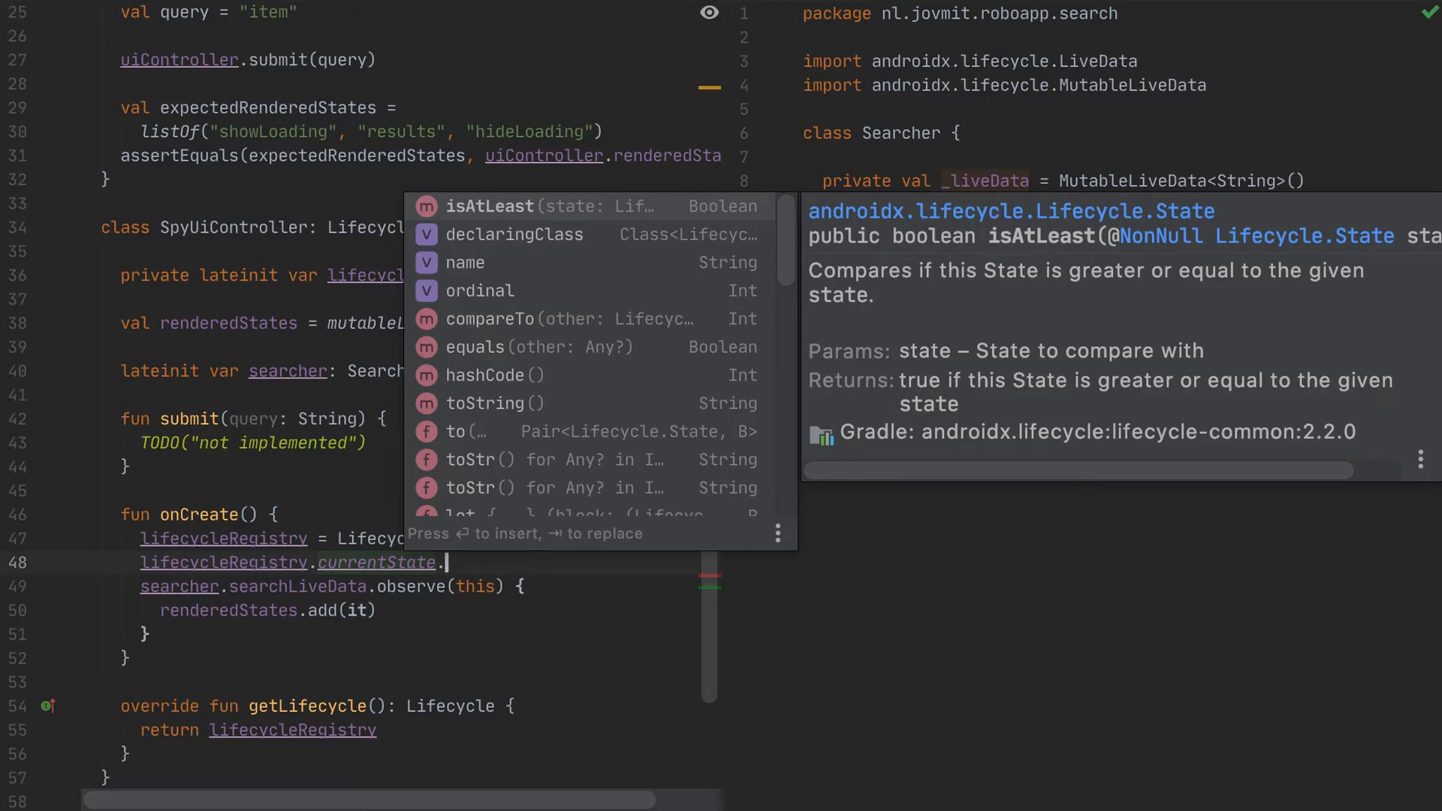
pyautogui.write('S')
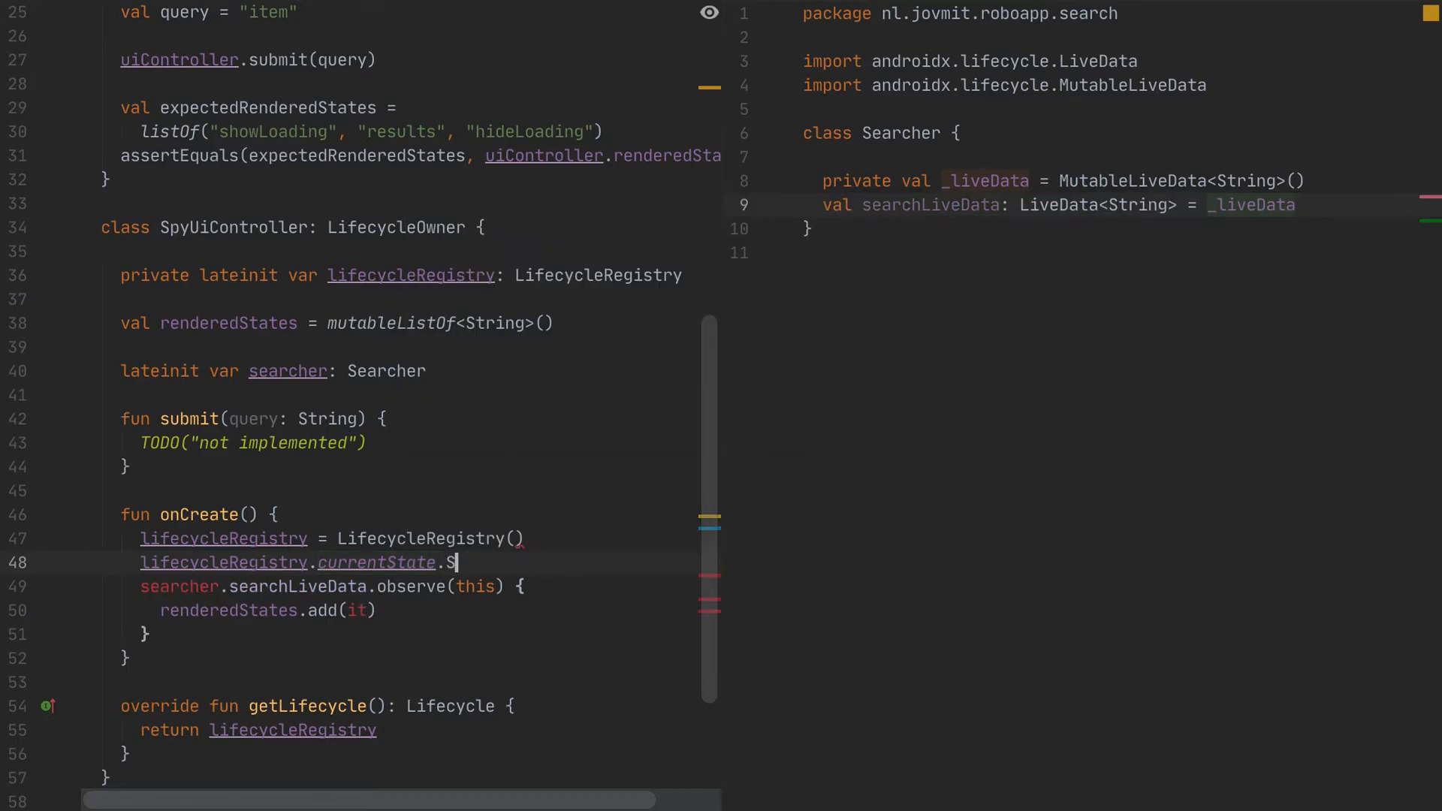
pyautogui.press('Backspace')
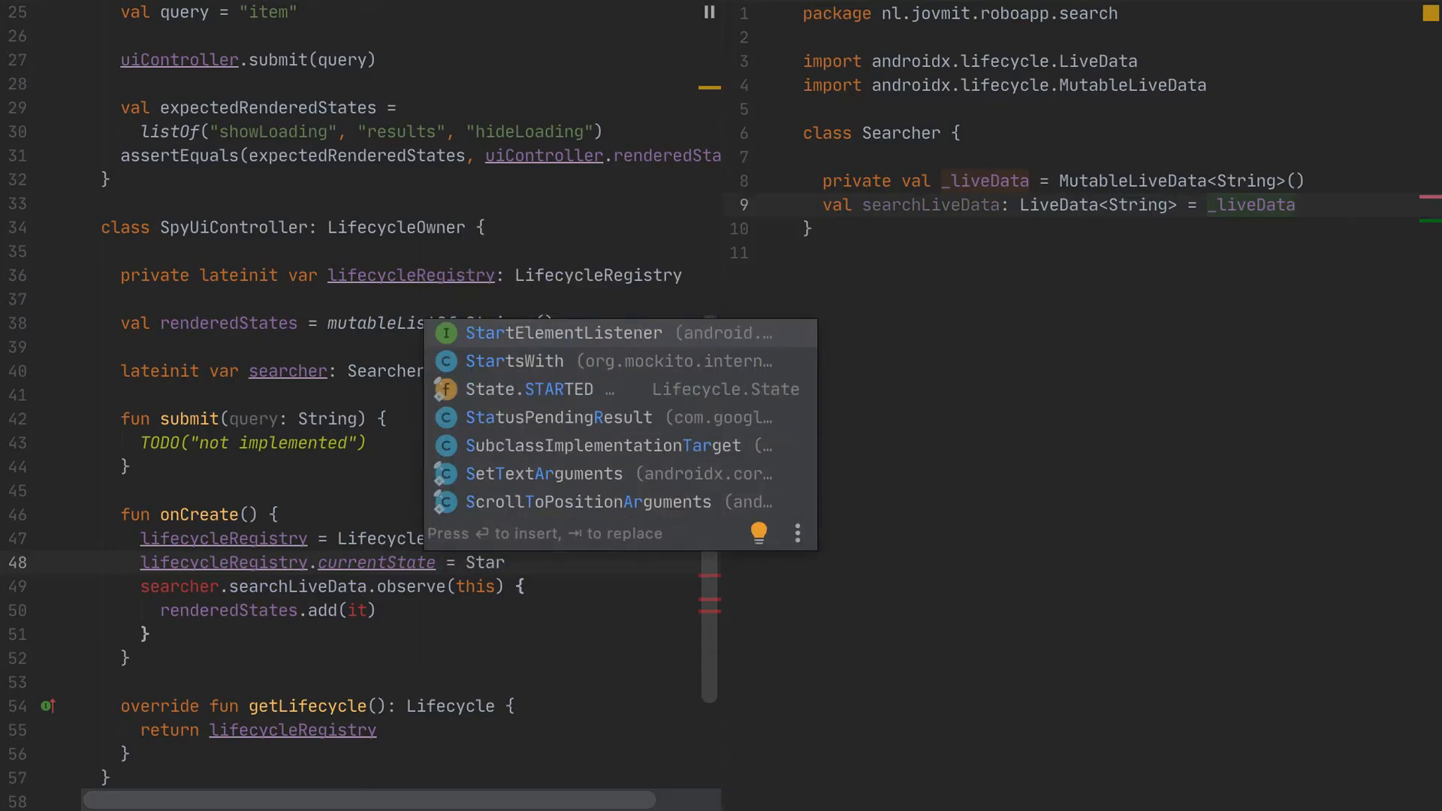
pyautogui.press('Enter')
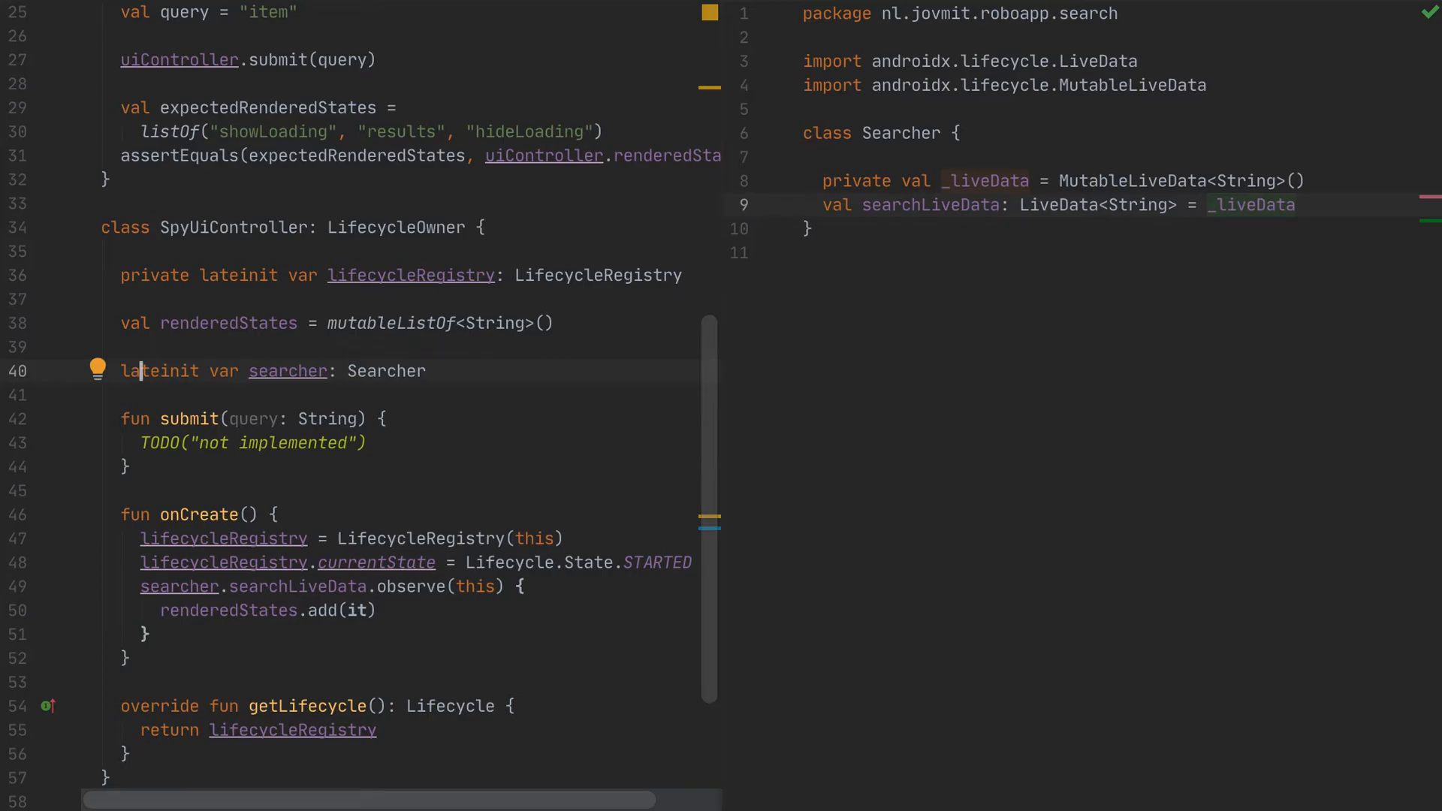
# Step: Make submit delegate to searcher.search(query), replacing the placeholder body
pyautogui.click(121, 610)
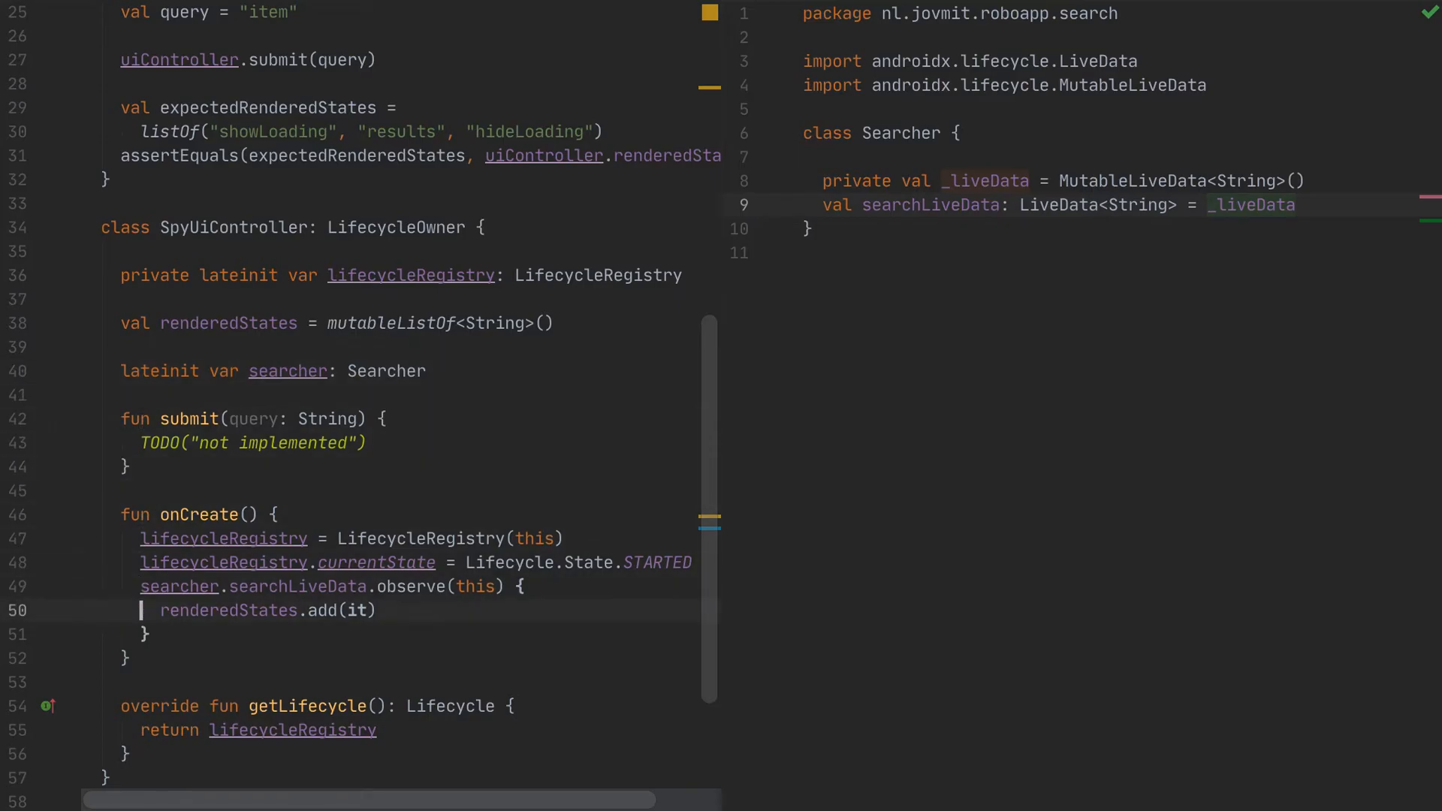
pyautogui.click(143, 419)
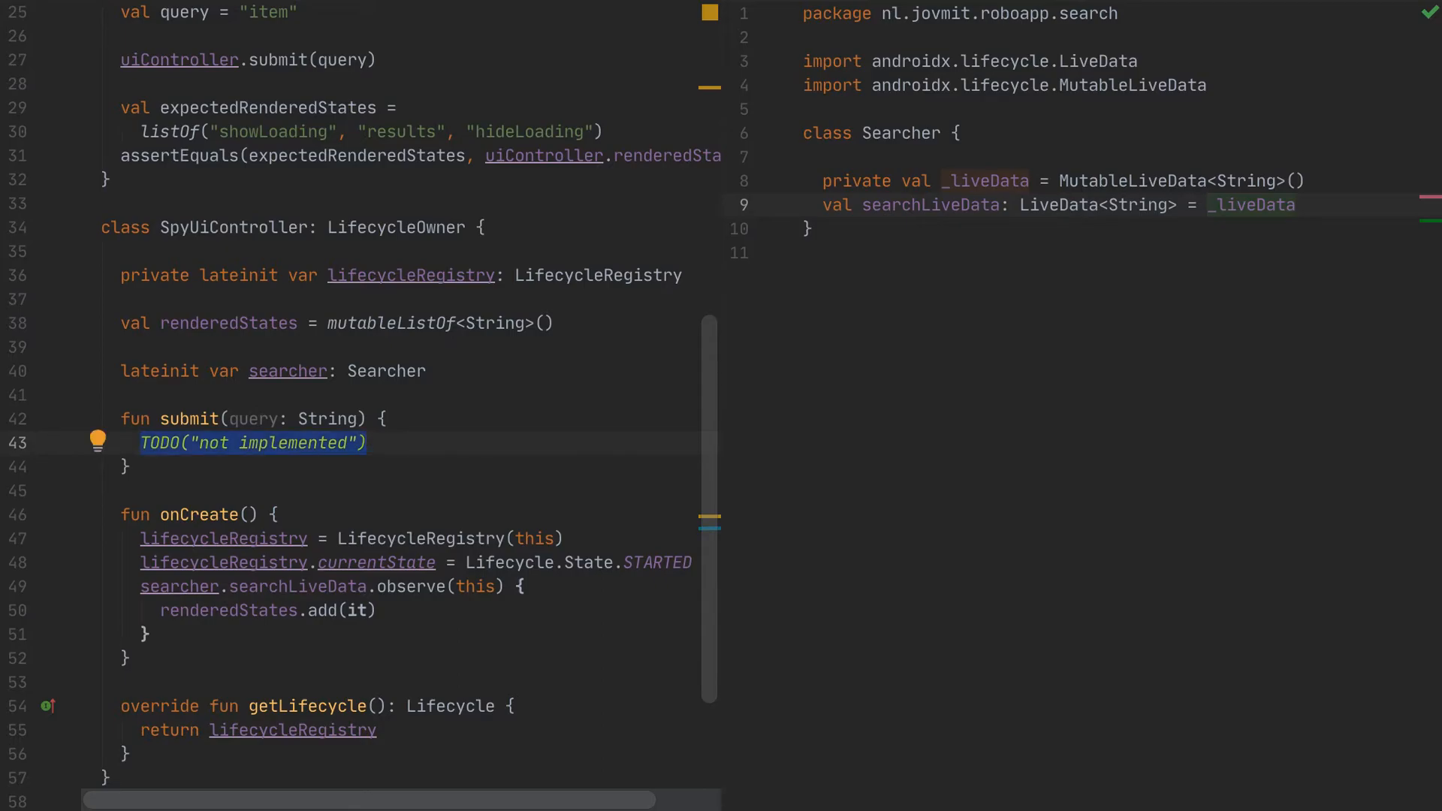
pyautogui.write('s')
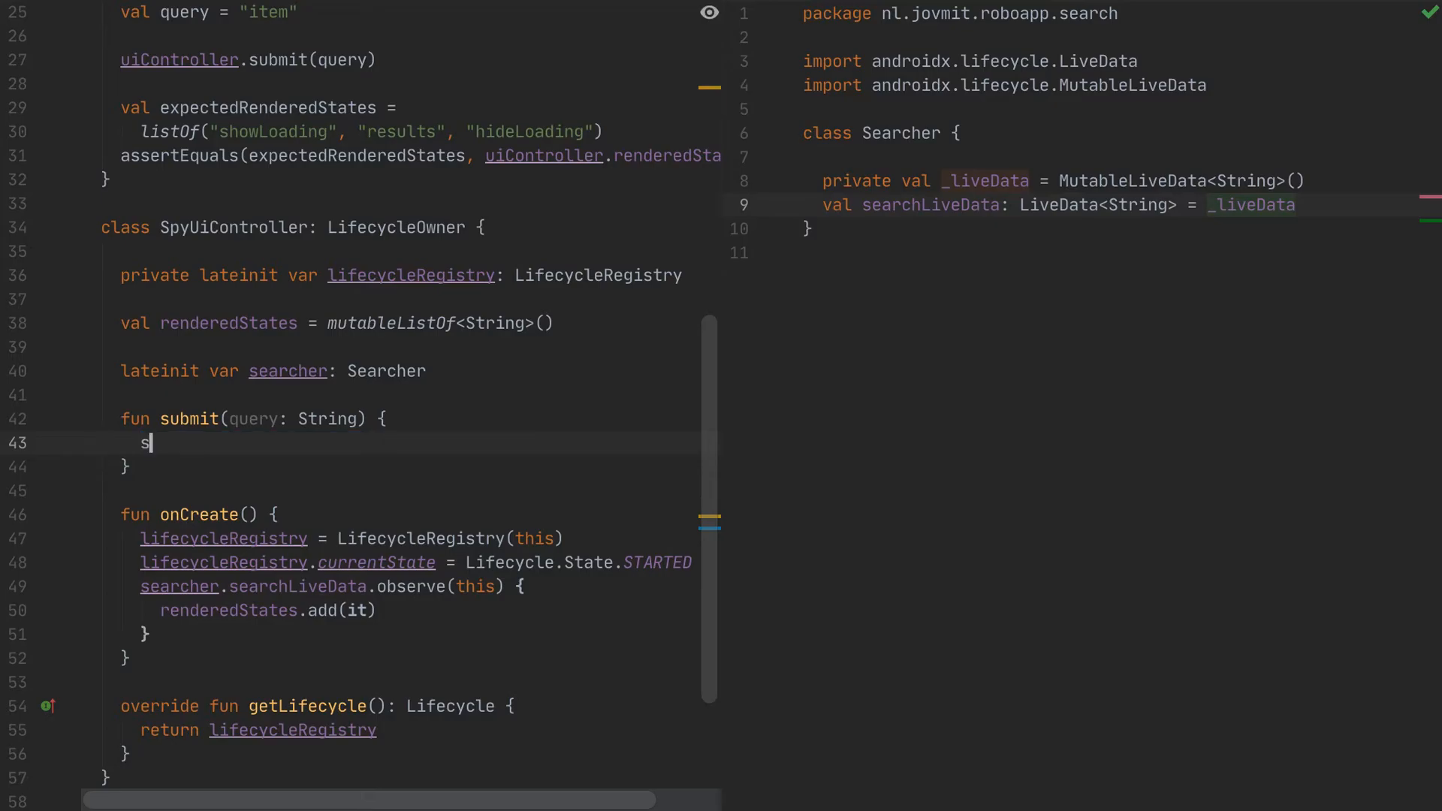
pyautogui.write('earcher.search(')
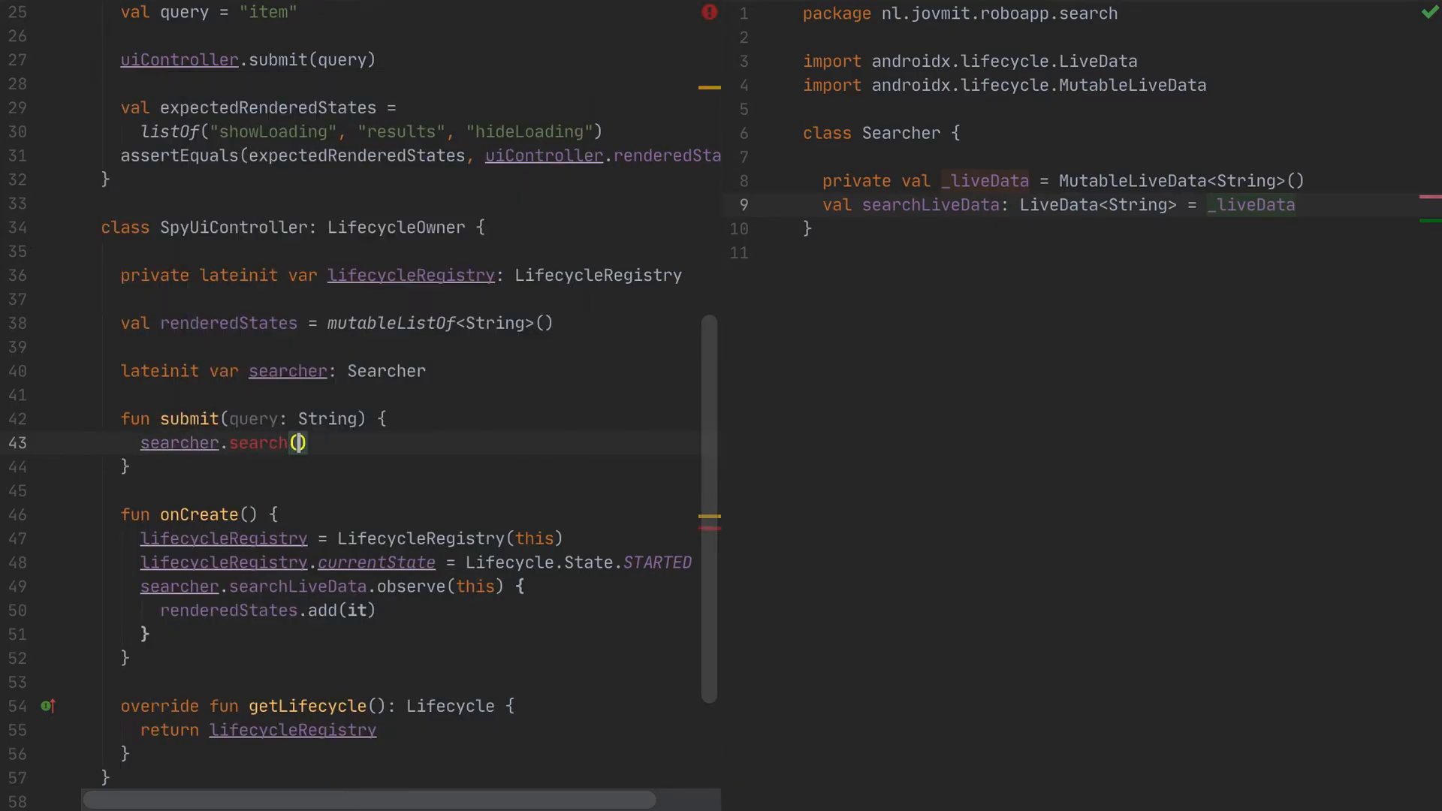
pyautogui.write('query')
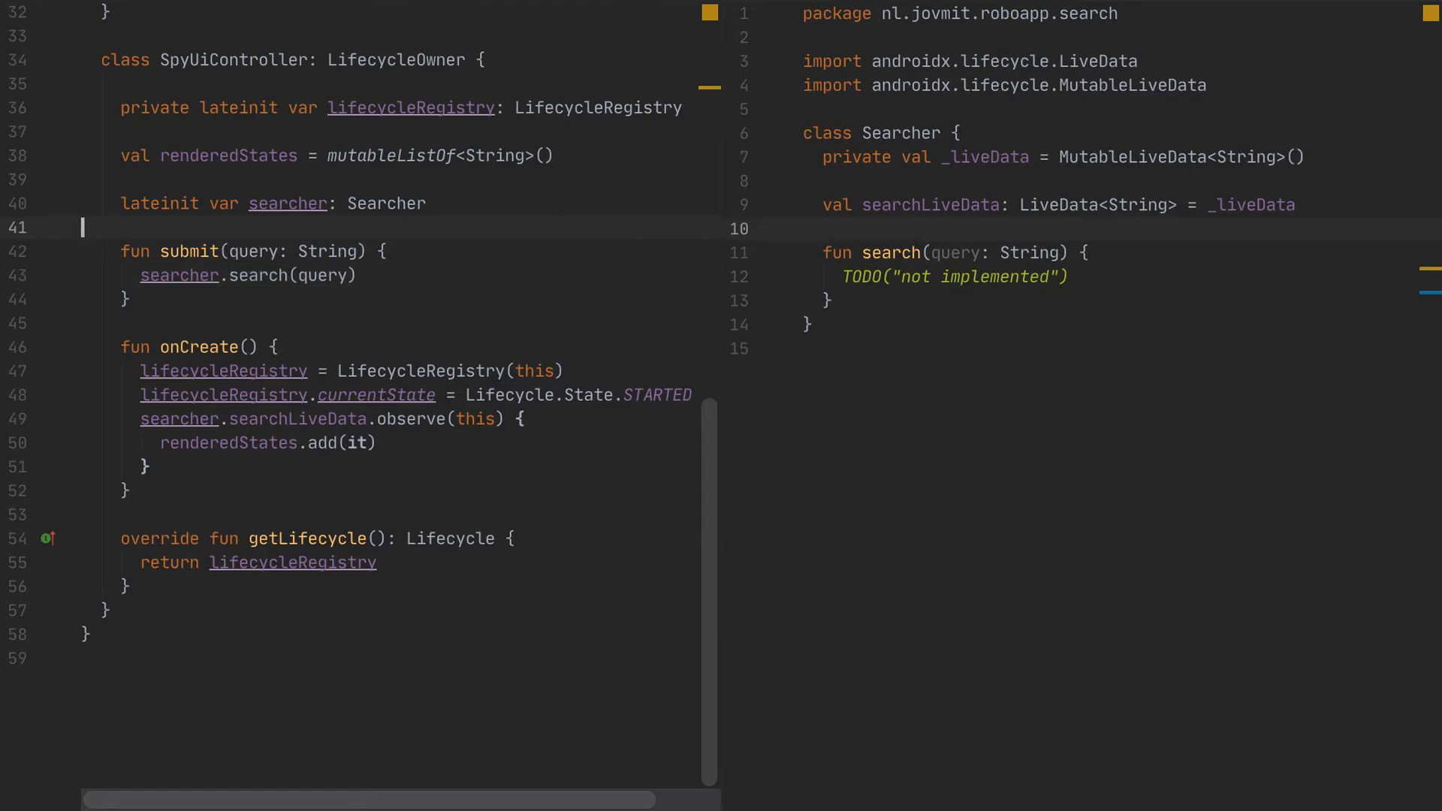
# Step: Stub a search(query) function in Searcher and rerun the SearchFeature test
pyautogui.click(228, 154)
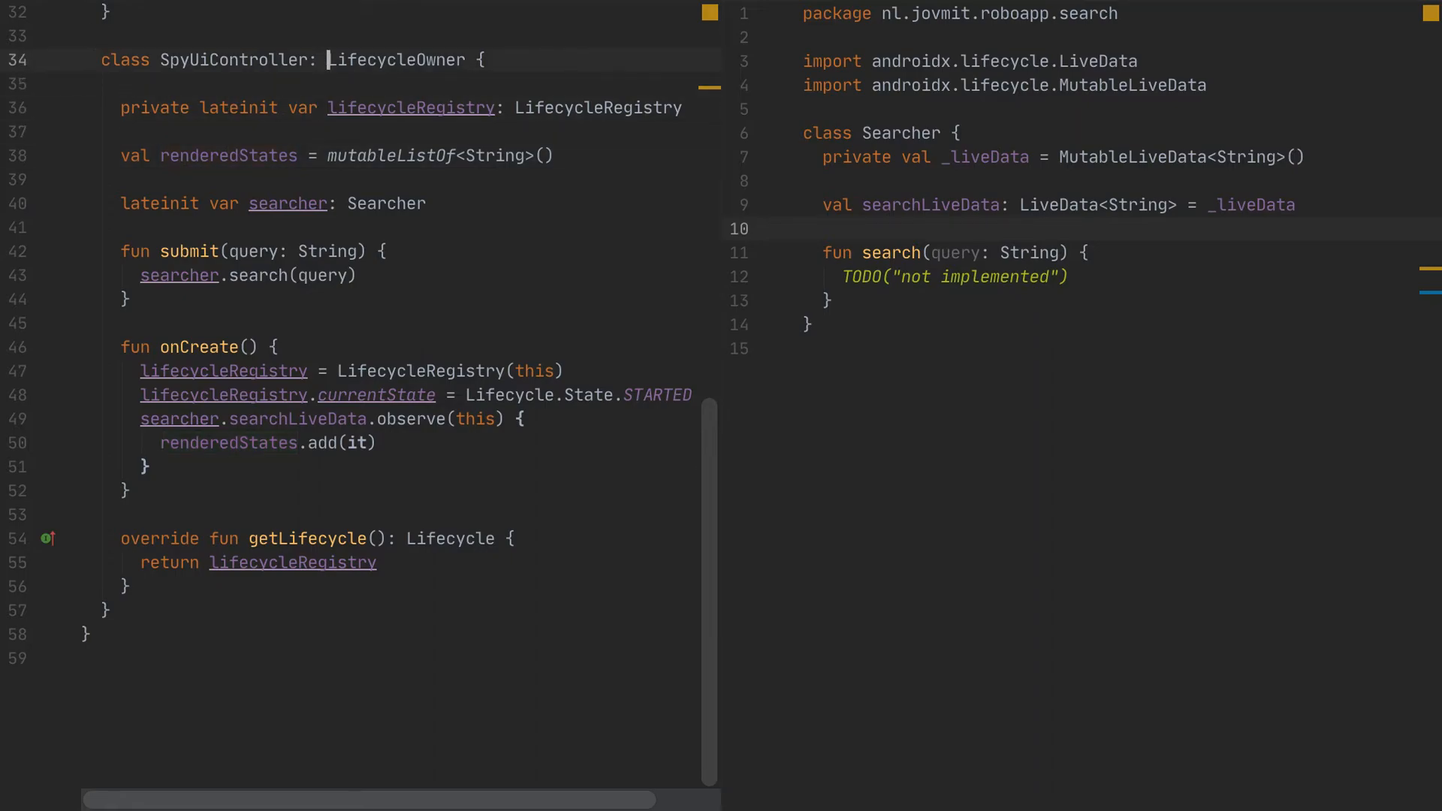
pyautogui.press('ctrl+shift+right')
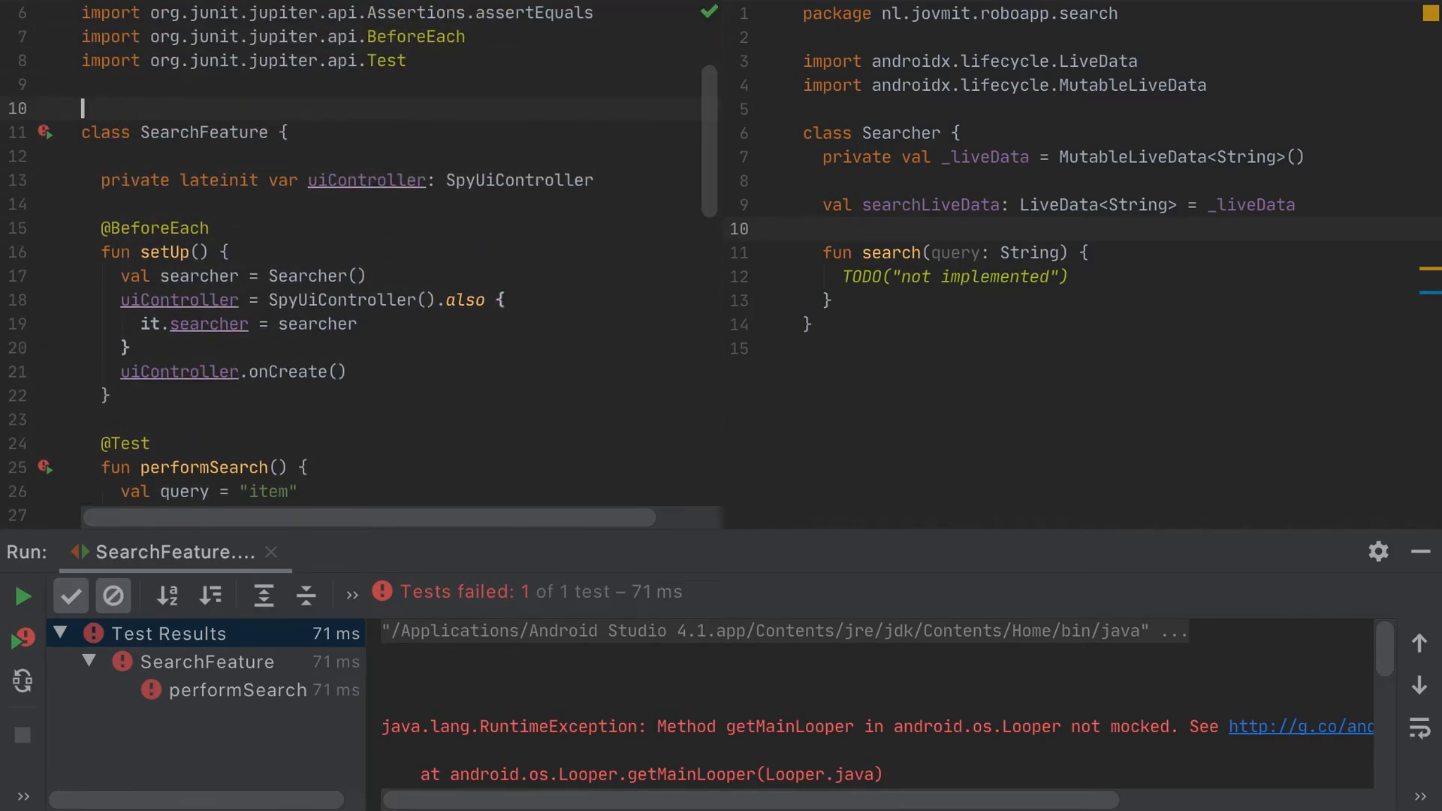
pyautogui.write('@E')
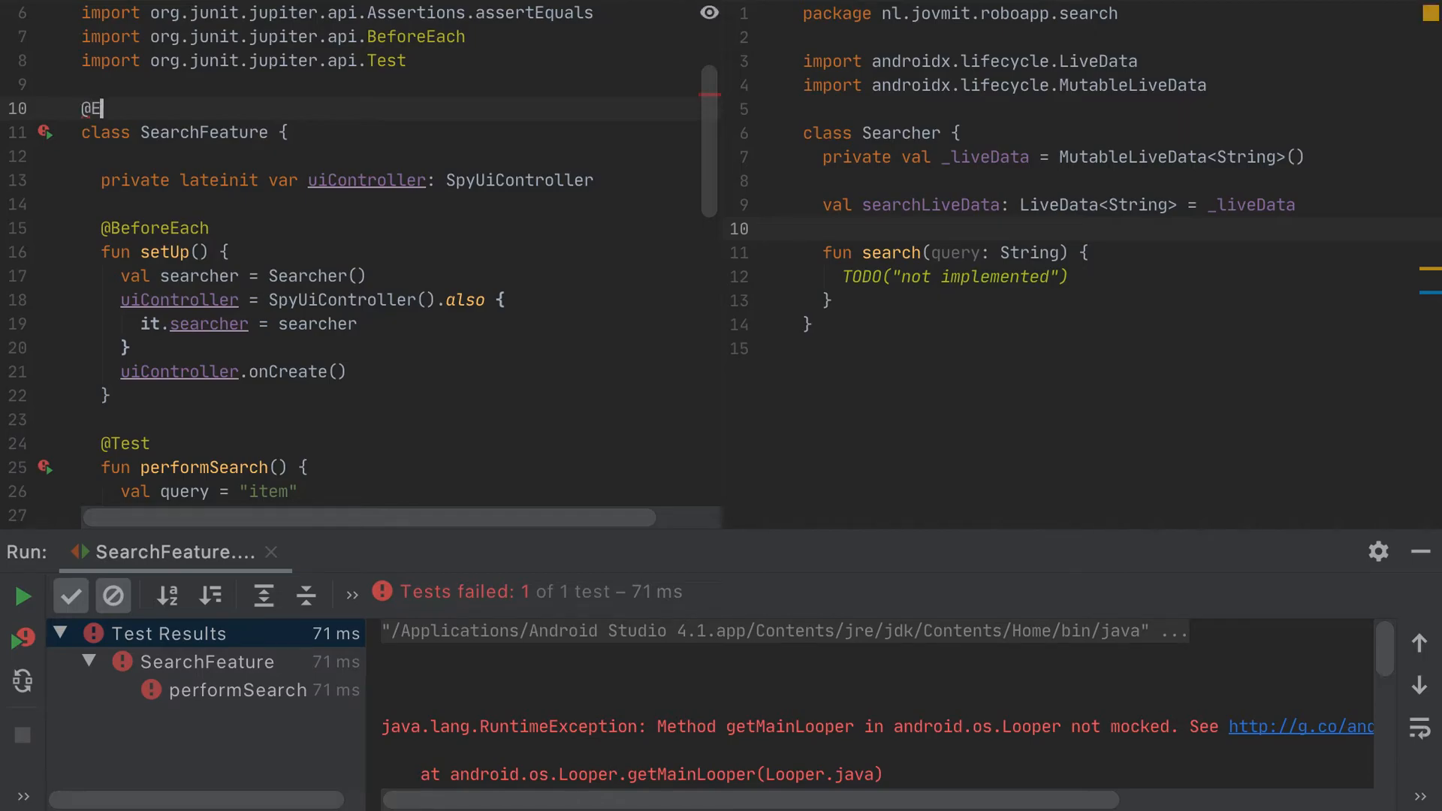
pyautogui.write('xtendWith')
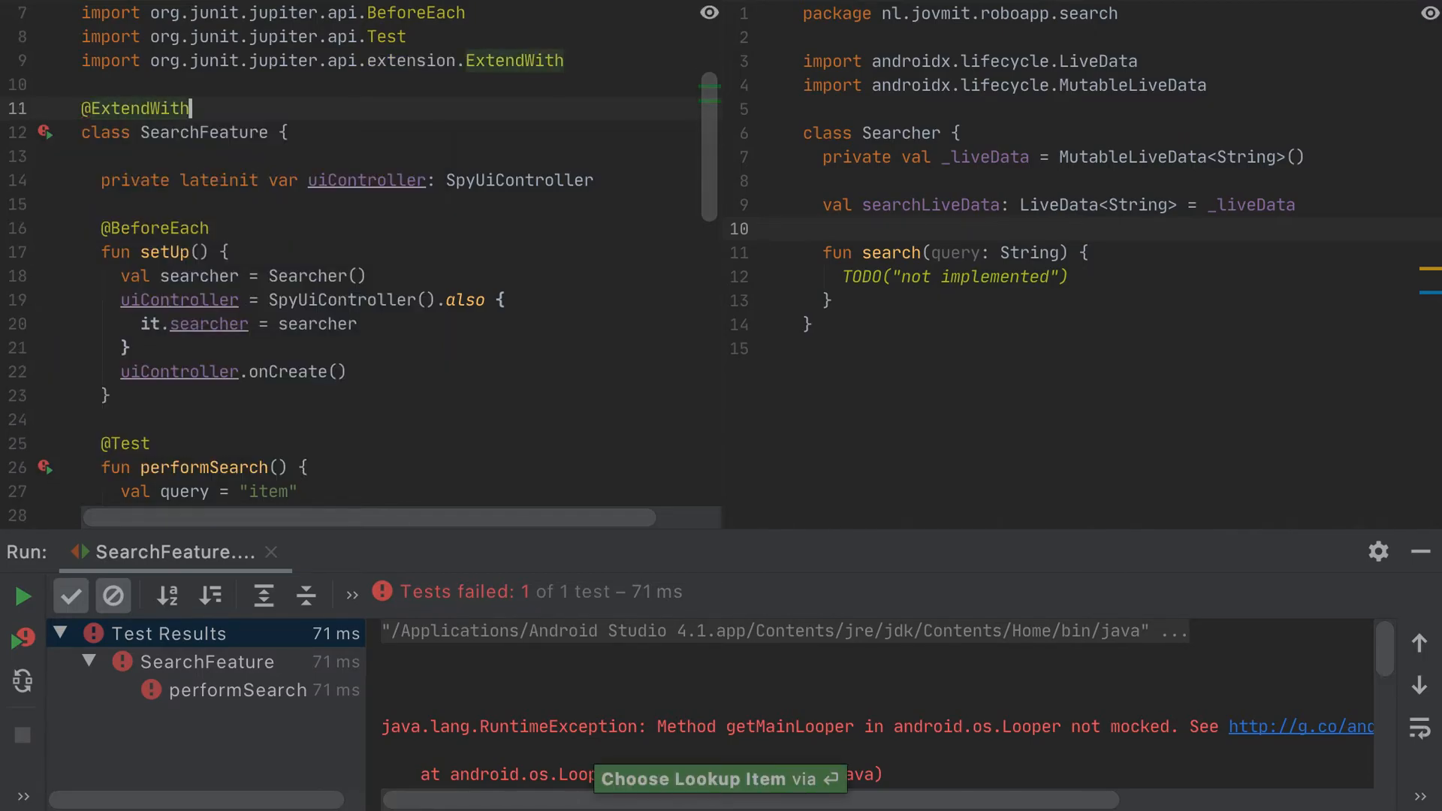
pyautogui.write('(InstantTaskExecutorExtension:L')
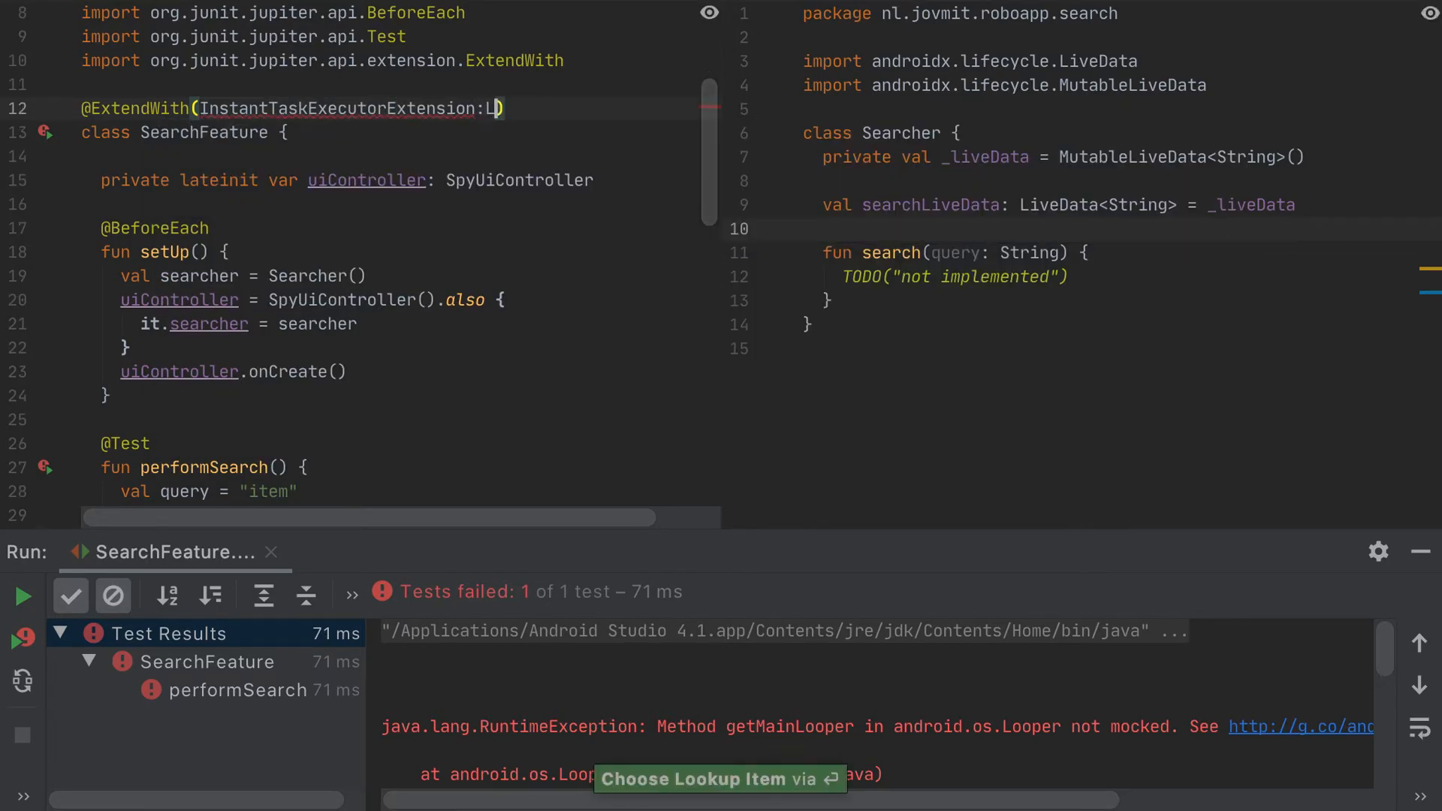
pyautogui.write('::c')
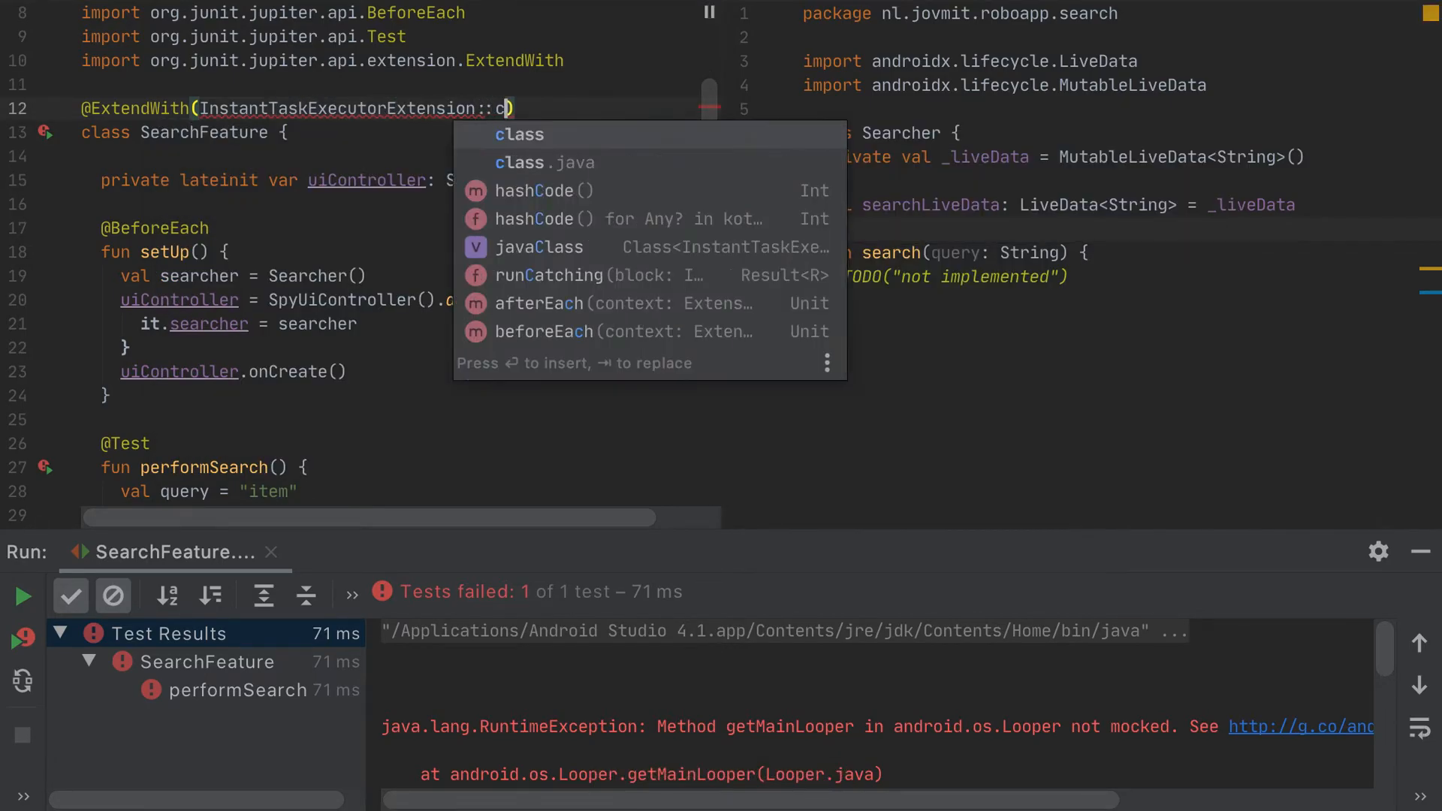
pyautogui.press('Enter')
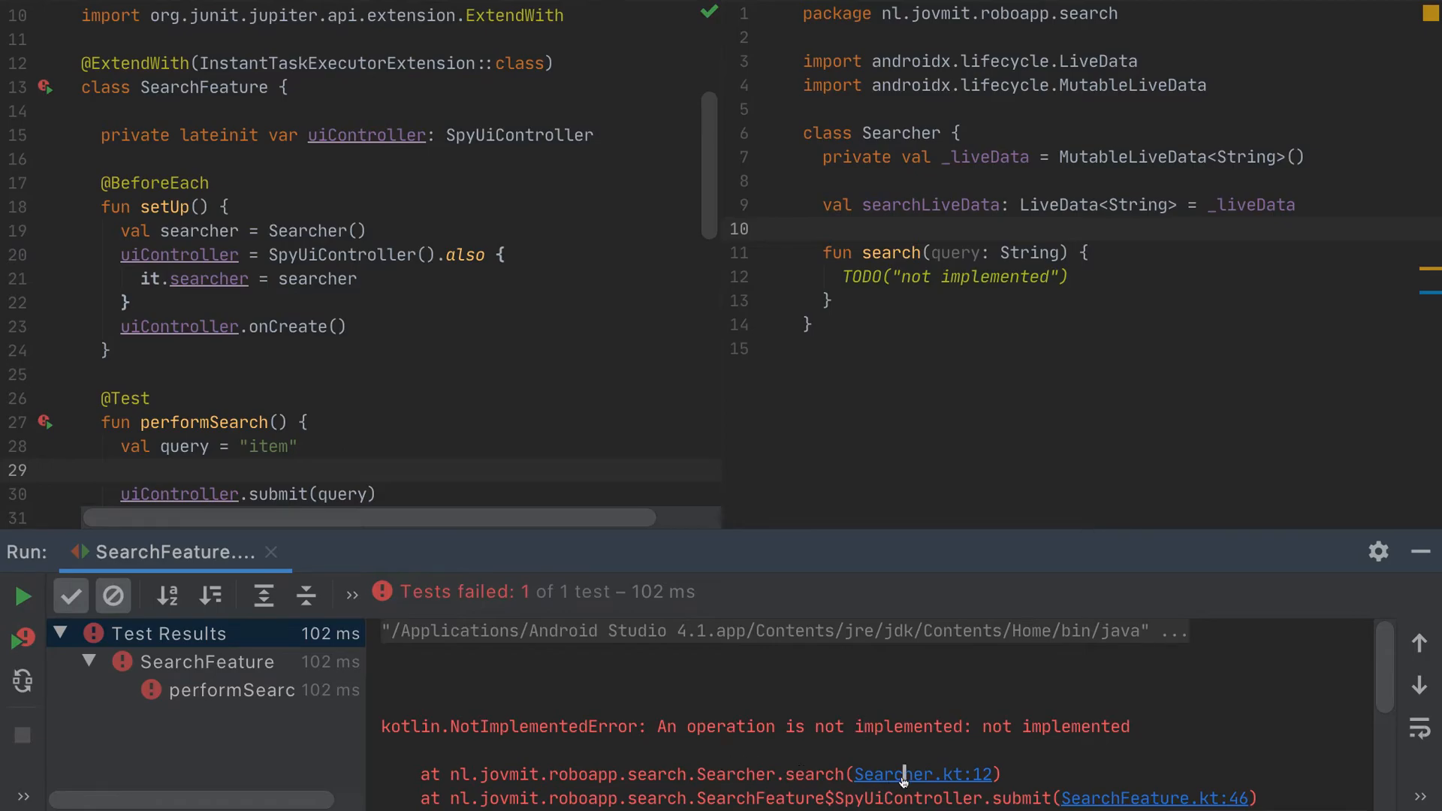
# Step: Jump from the NotImplementedError stack trace to the stubbed Searcher.search line
pyautogui.click(820, 277)
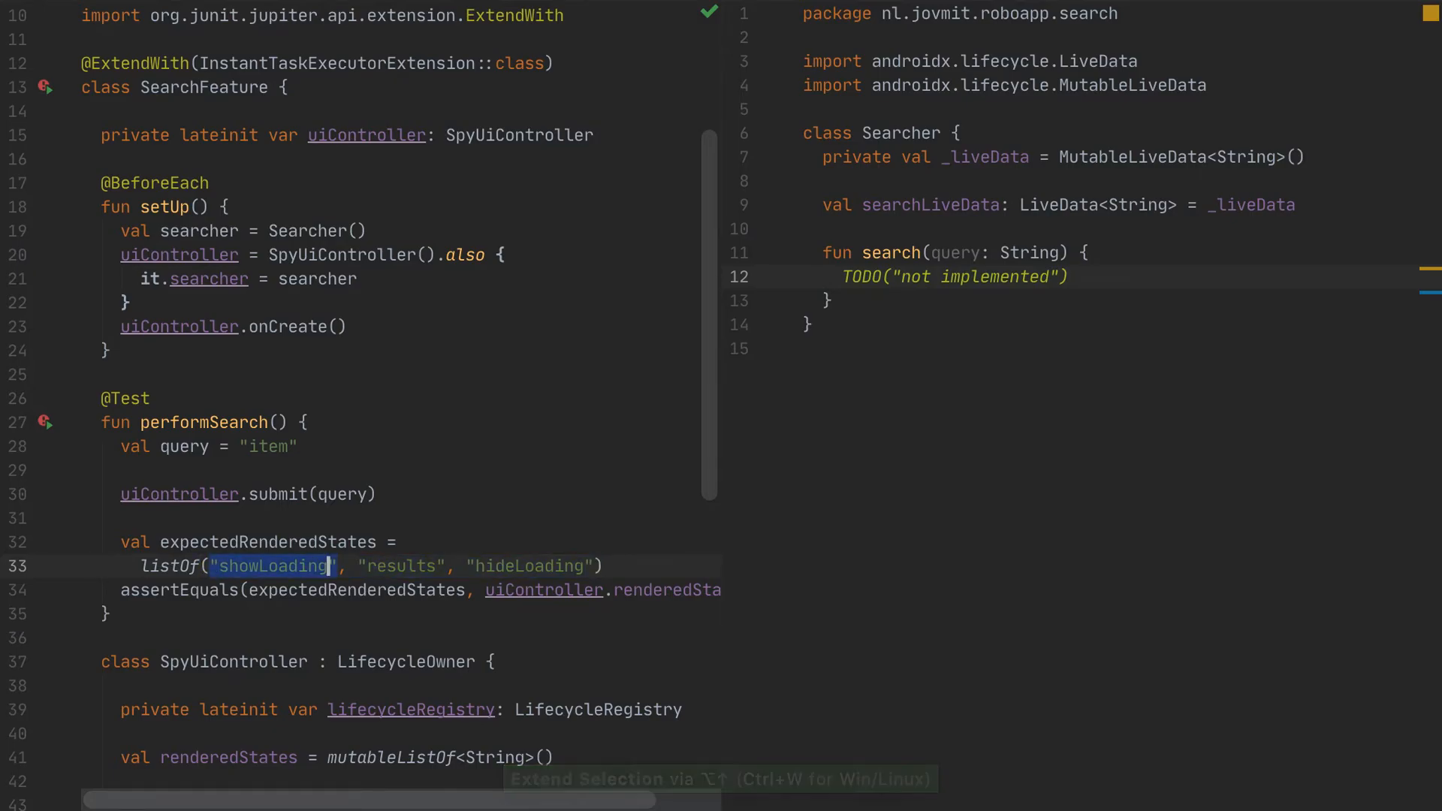
# Step: Replace the expected string list with showLoading, matchingResults, hideLoading
pyautogui.write('p')
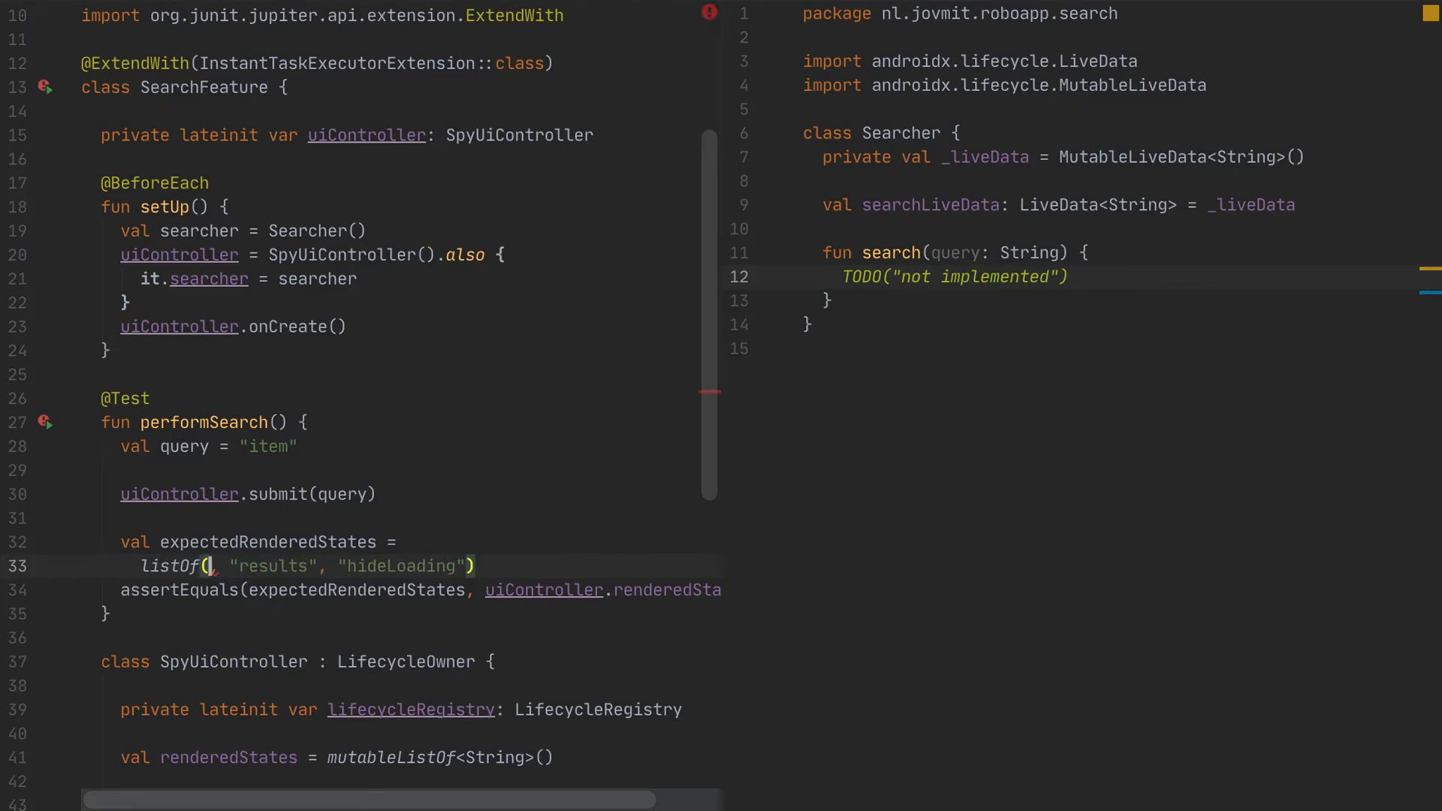
pyautogui.write('showLoad')
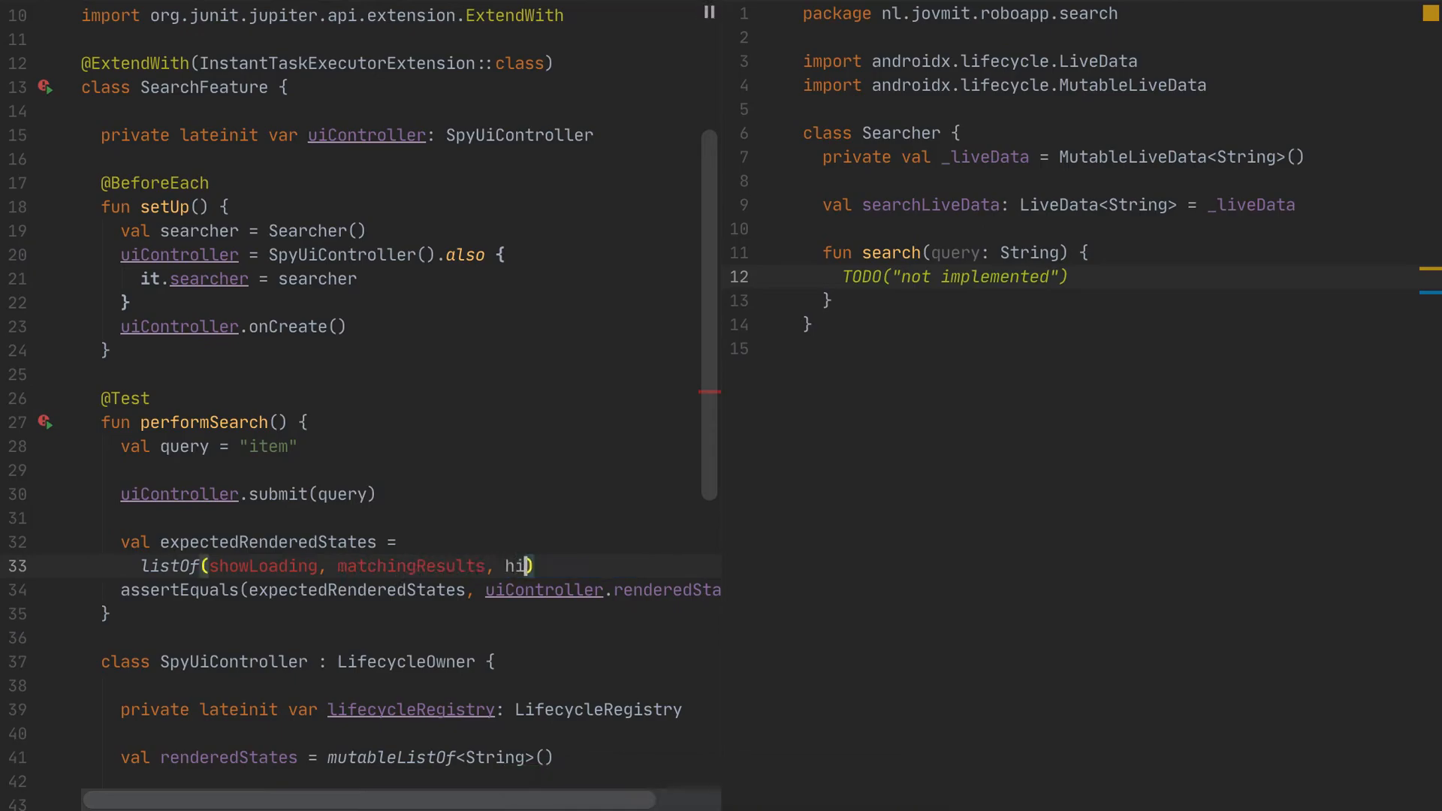
pyautogui.write('deLoading')
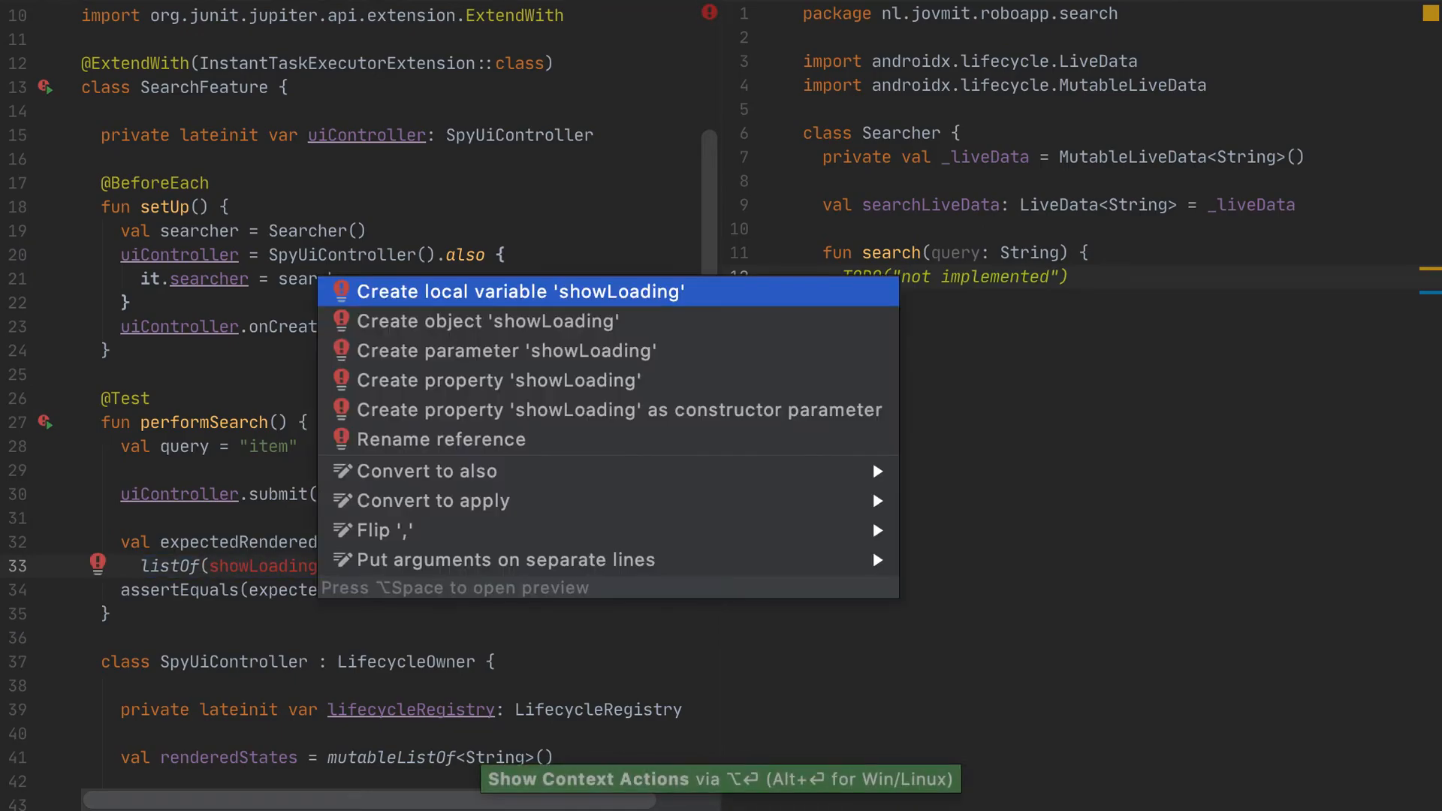
# Step: Declare val showLoading = SearchState.ShowLoading via the create-local-variable fix
pyautogui.click(520, 291)
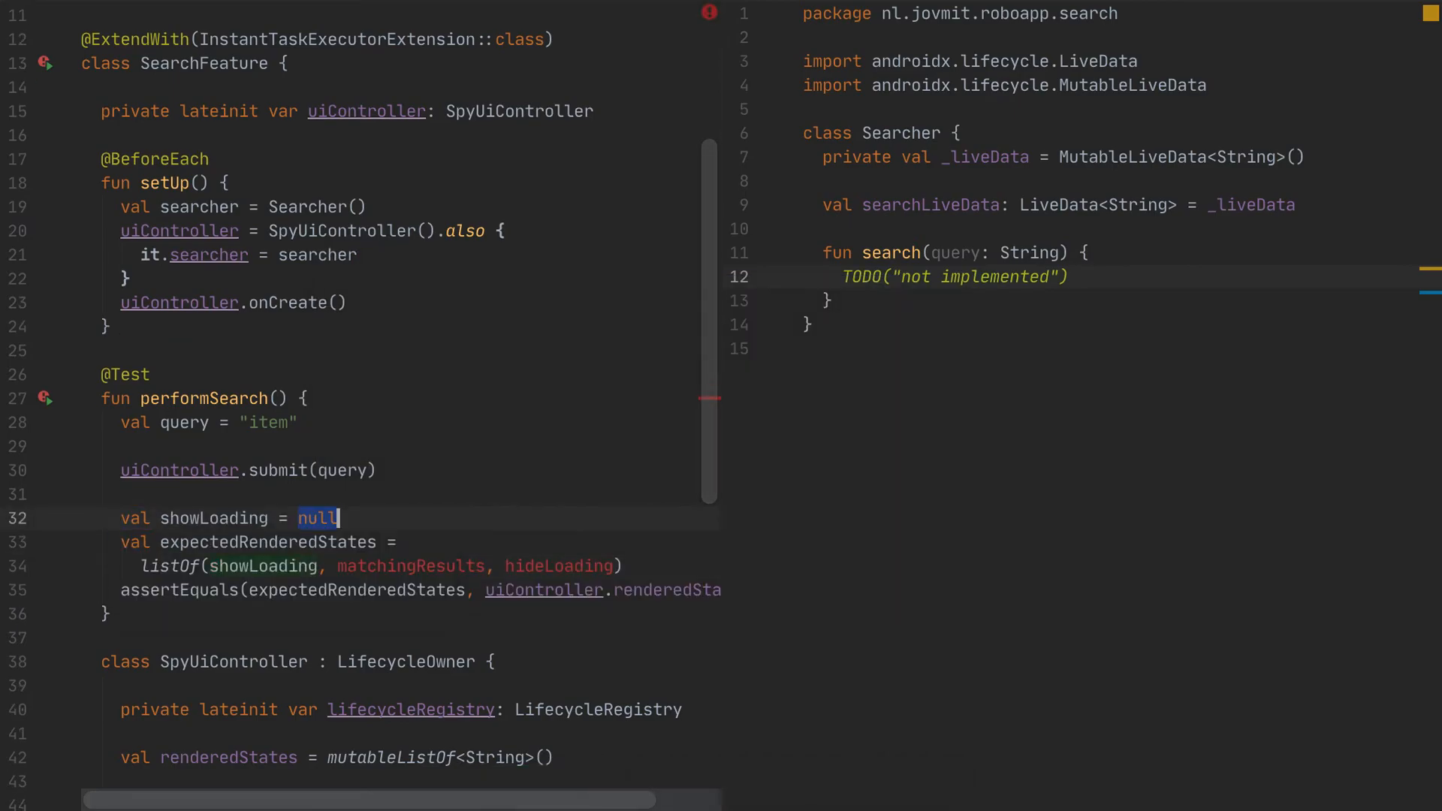
pyautogui.write('SearchSatte.')
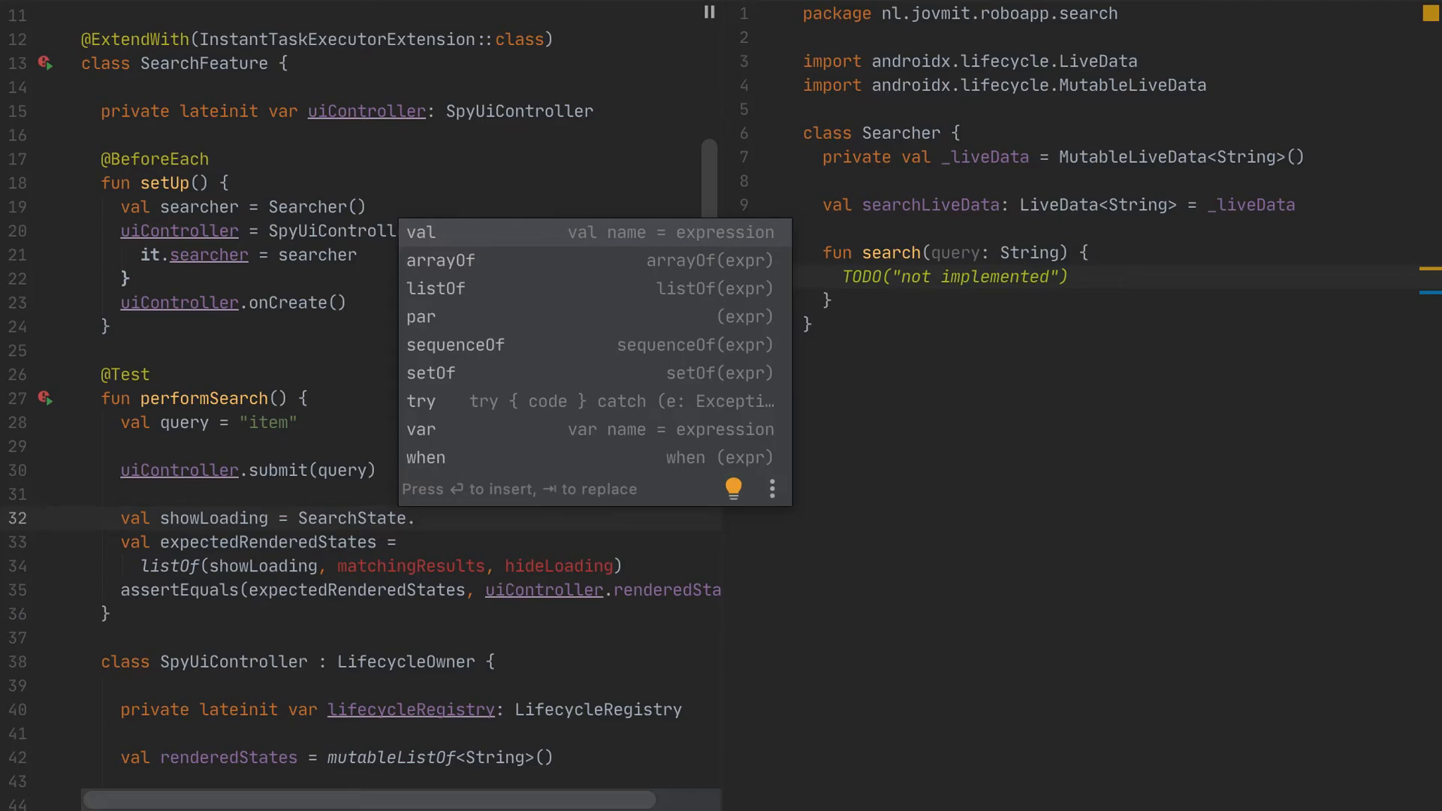
pyautogui.write('ShowLoadin')
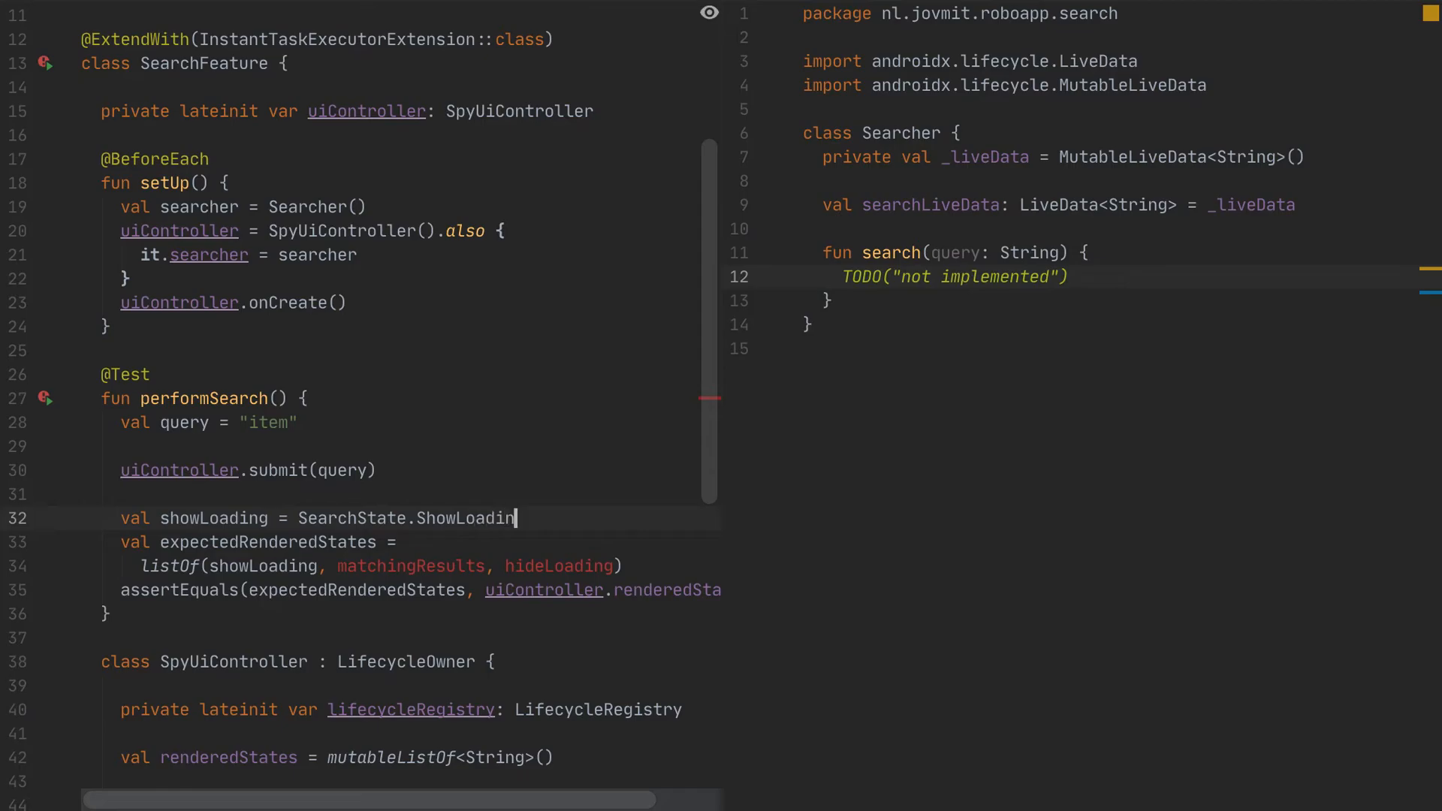
pyautogui.write('g')
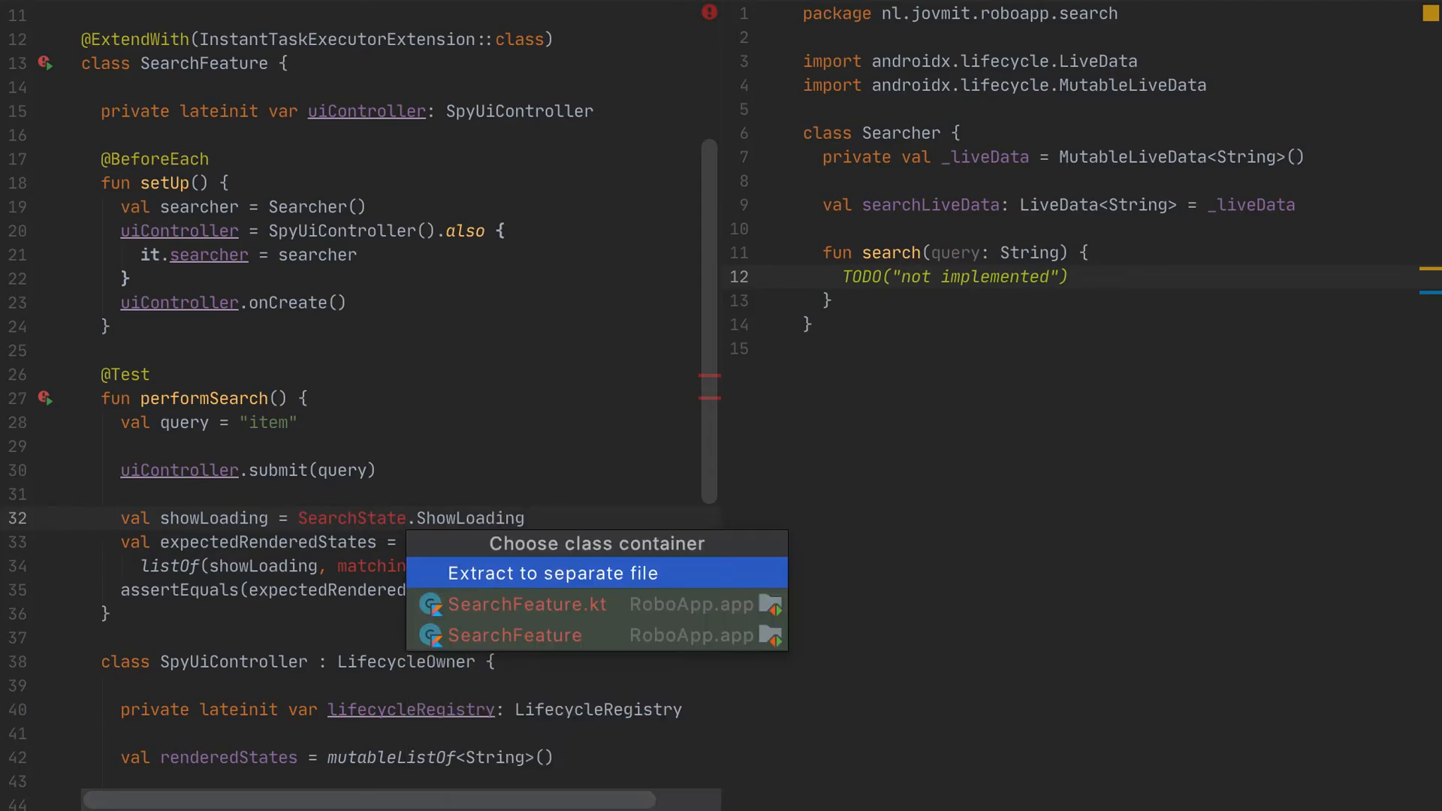
# Step: Create sealed class SearchState in its own file in the data package
pyautogui.click(553, 574)
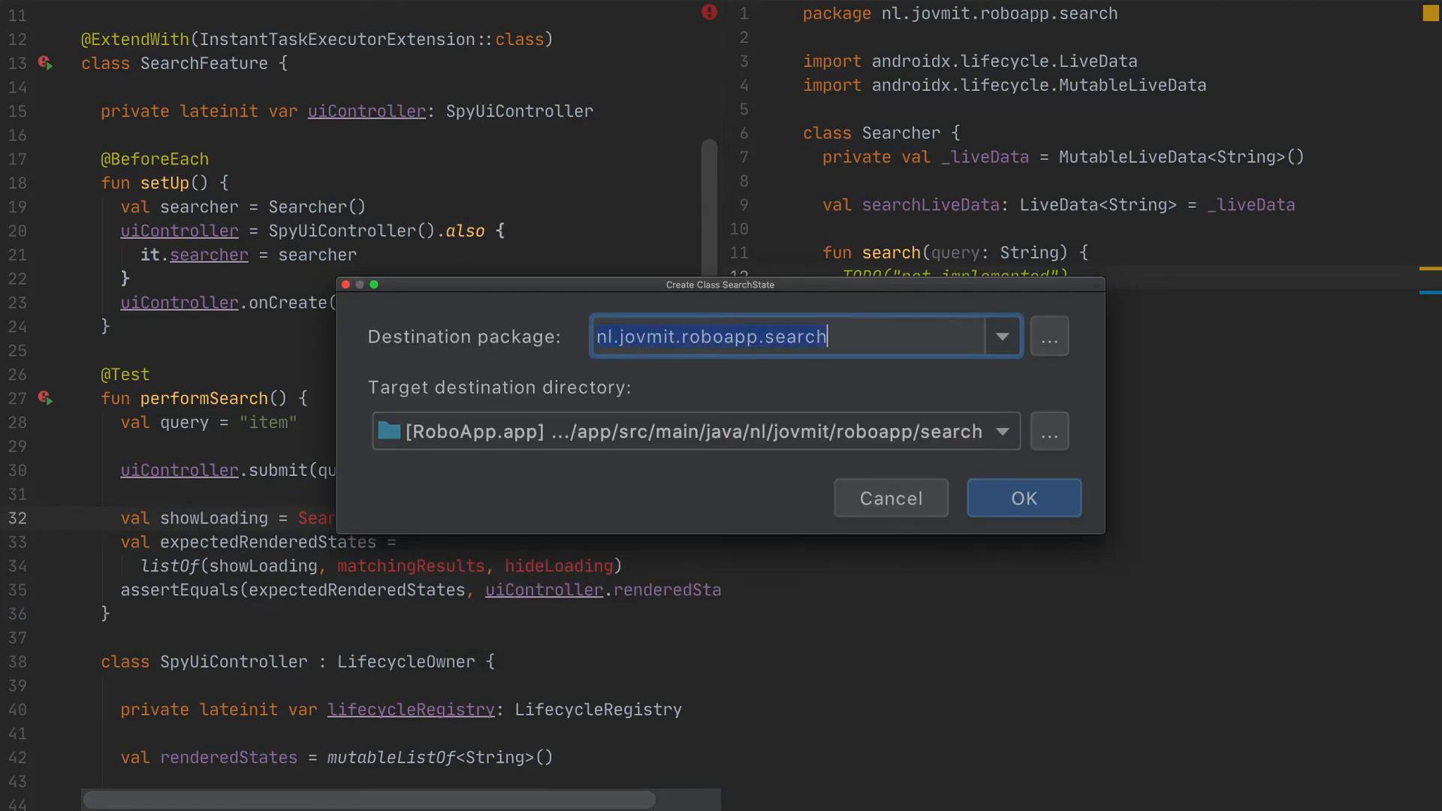
pyautogui.write('.dat')
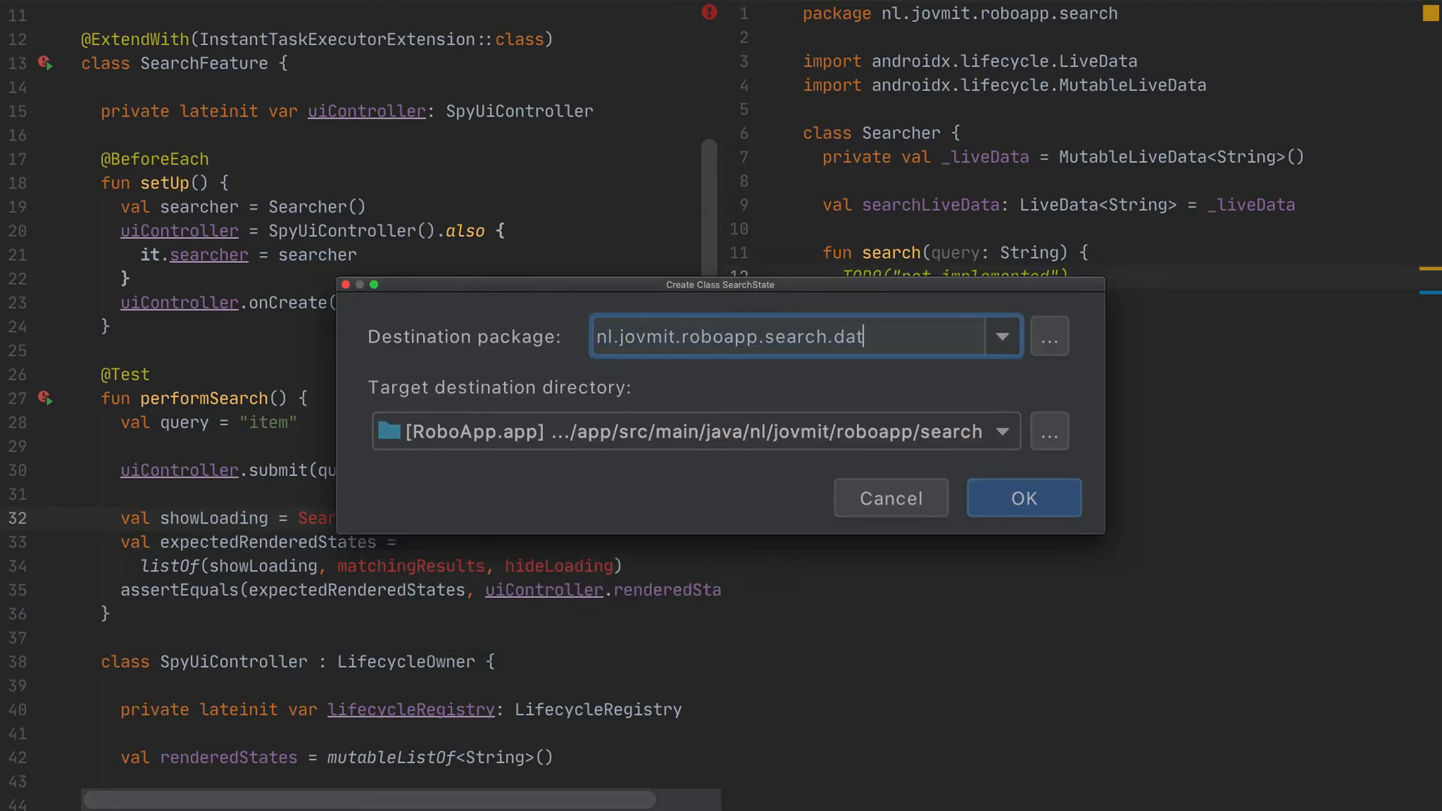
pyautogui.click(1025, 497)
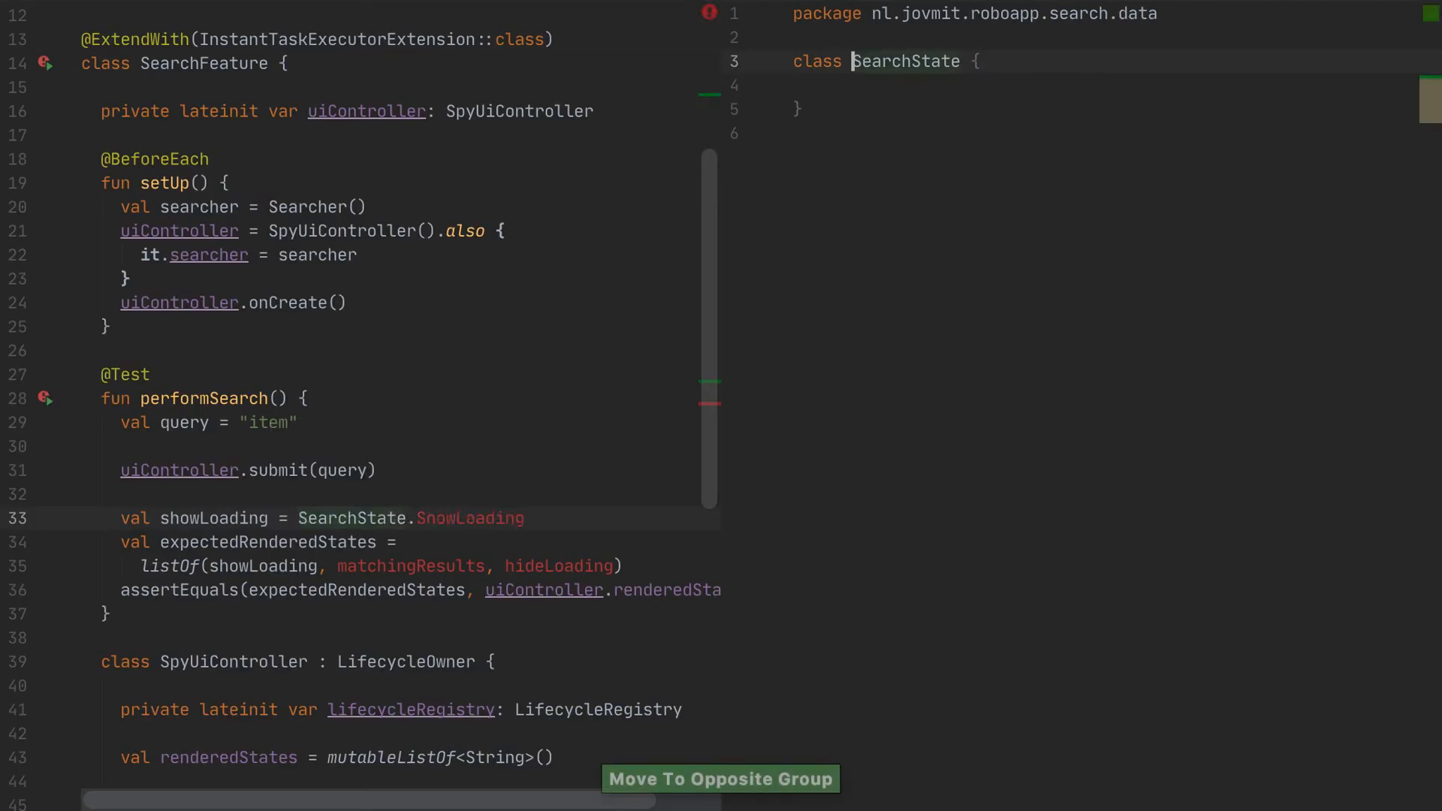
pyautogui.write('sealed')
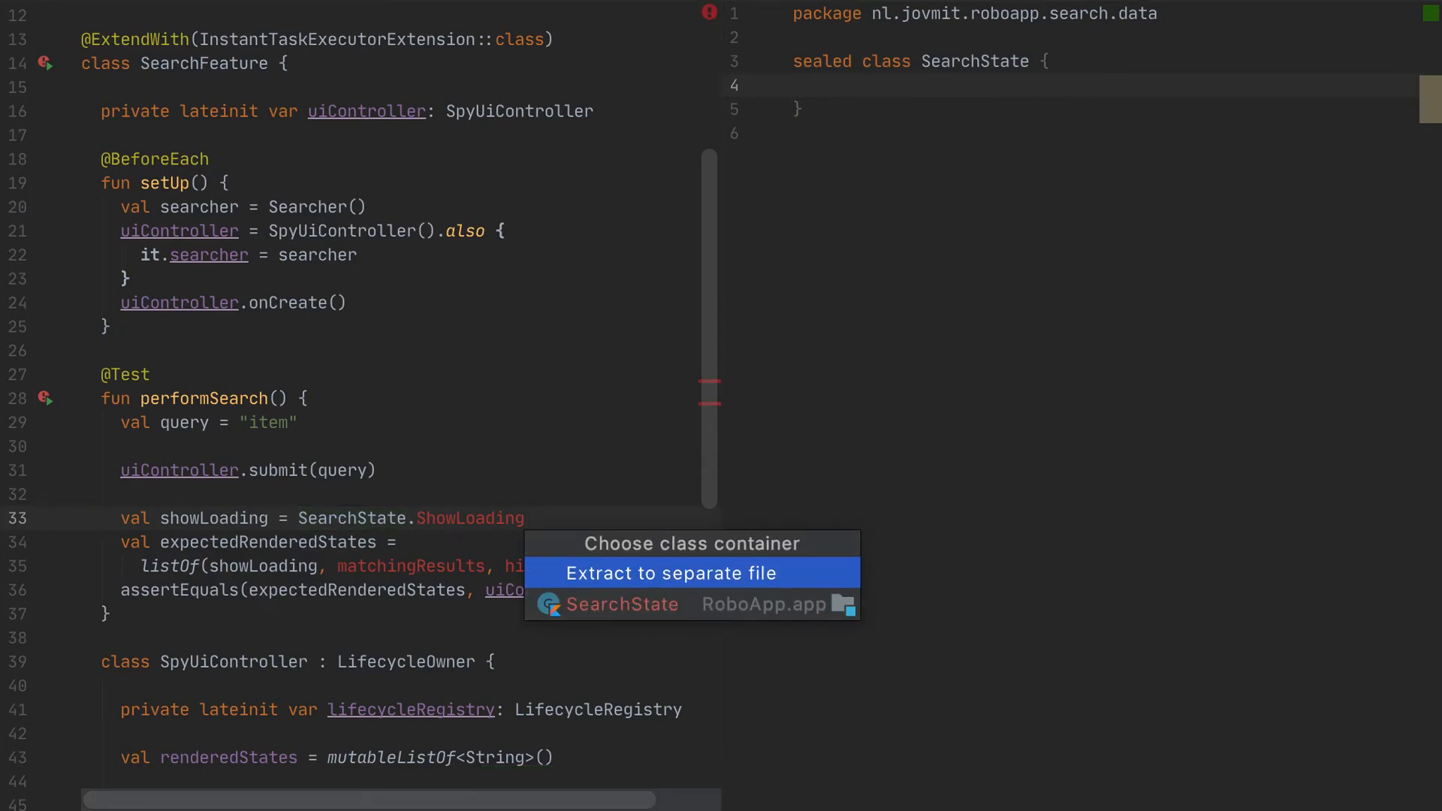
# Step: Add ShowLoading and HideLoading objects inside SearchState and reference hideLoading in the test
pyautogui.click(670, 574)
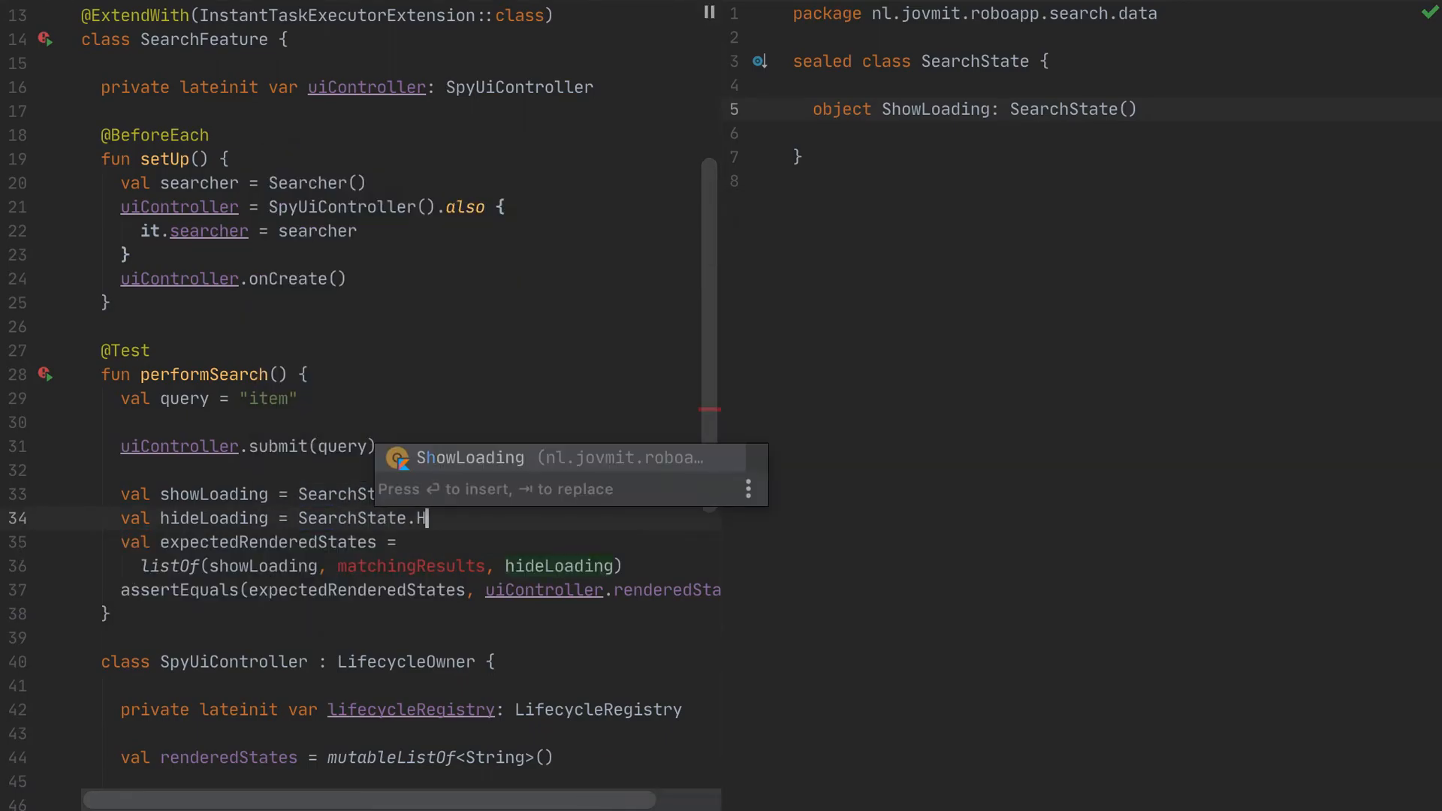
pyautogui.write('ideLoading')
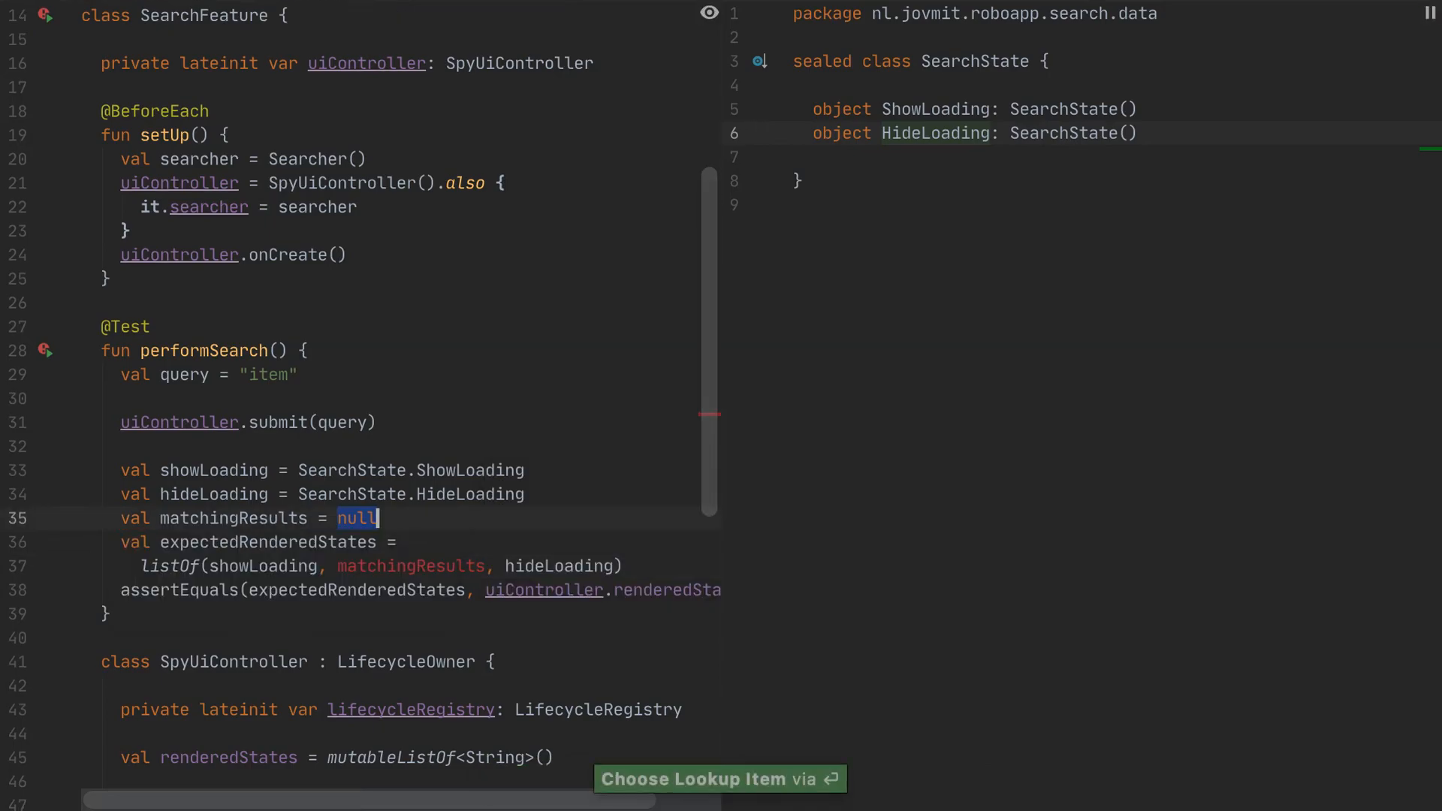
# Step: Declare matches as "item 1", "another ITEM", "Item 2" and build SearchState.MatchingResults(matches)
pyautogui.write('SearchState.')
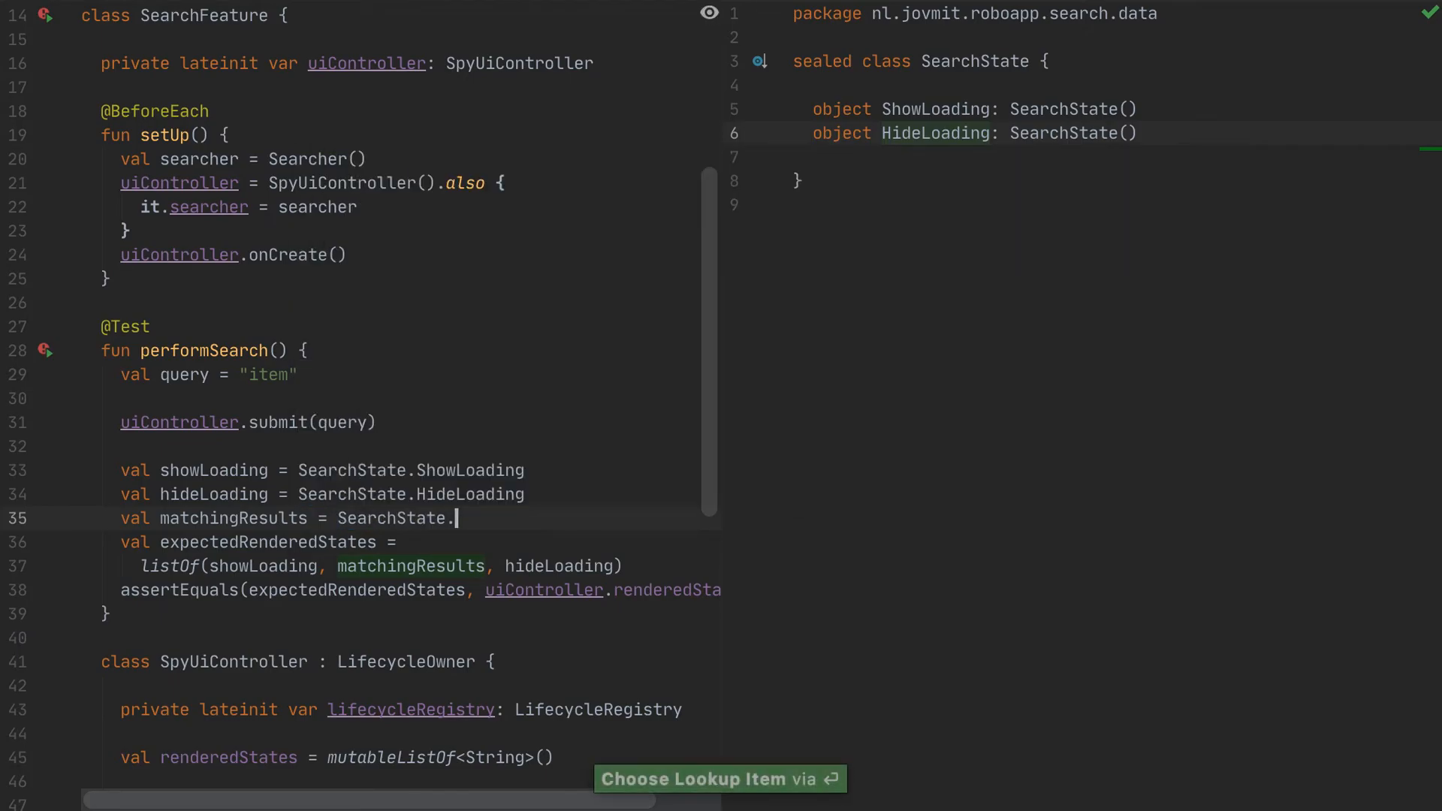
pyautogui.write('MatchingResults(')
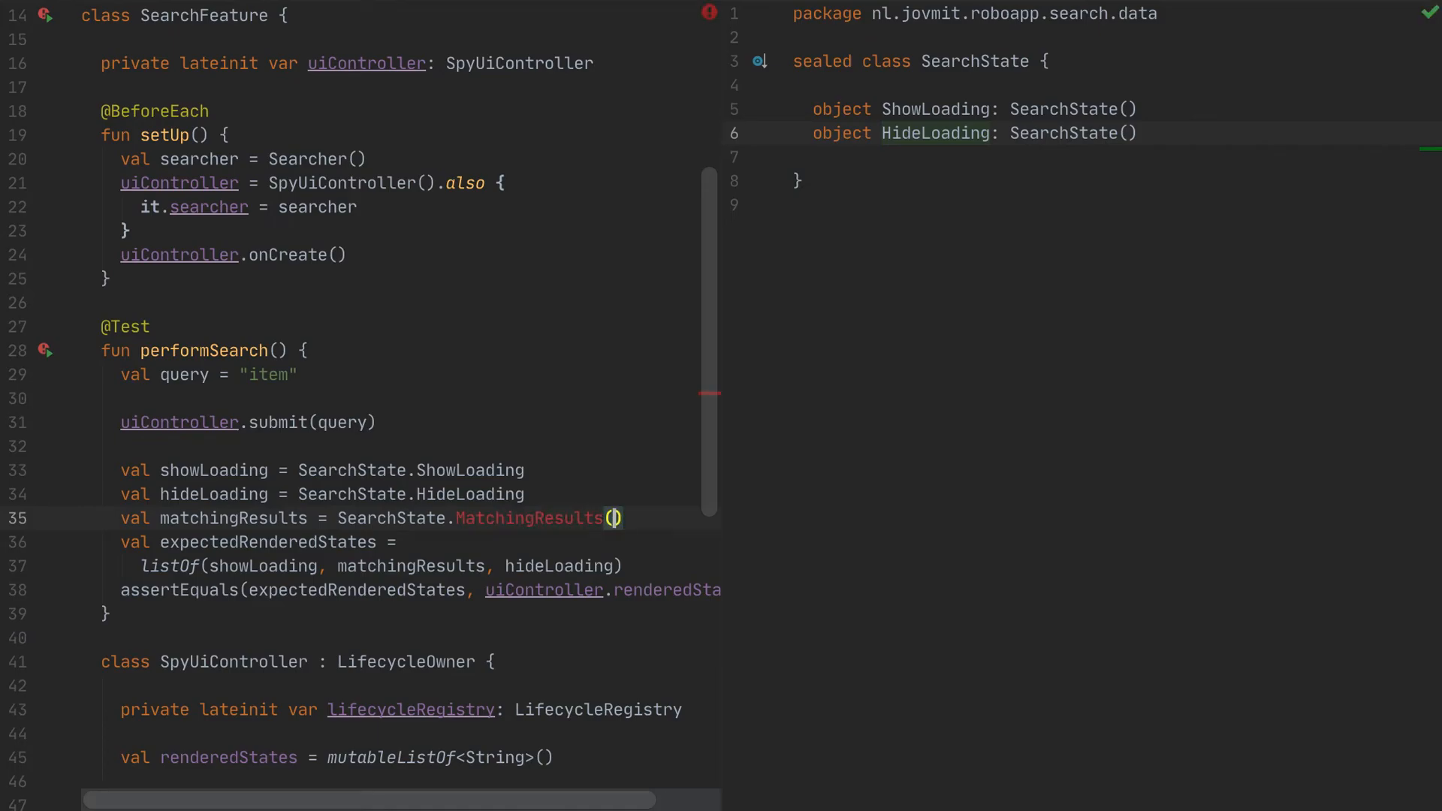
pyautogui.write('matches')
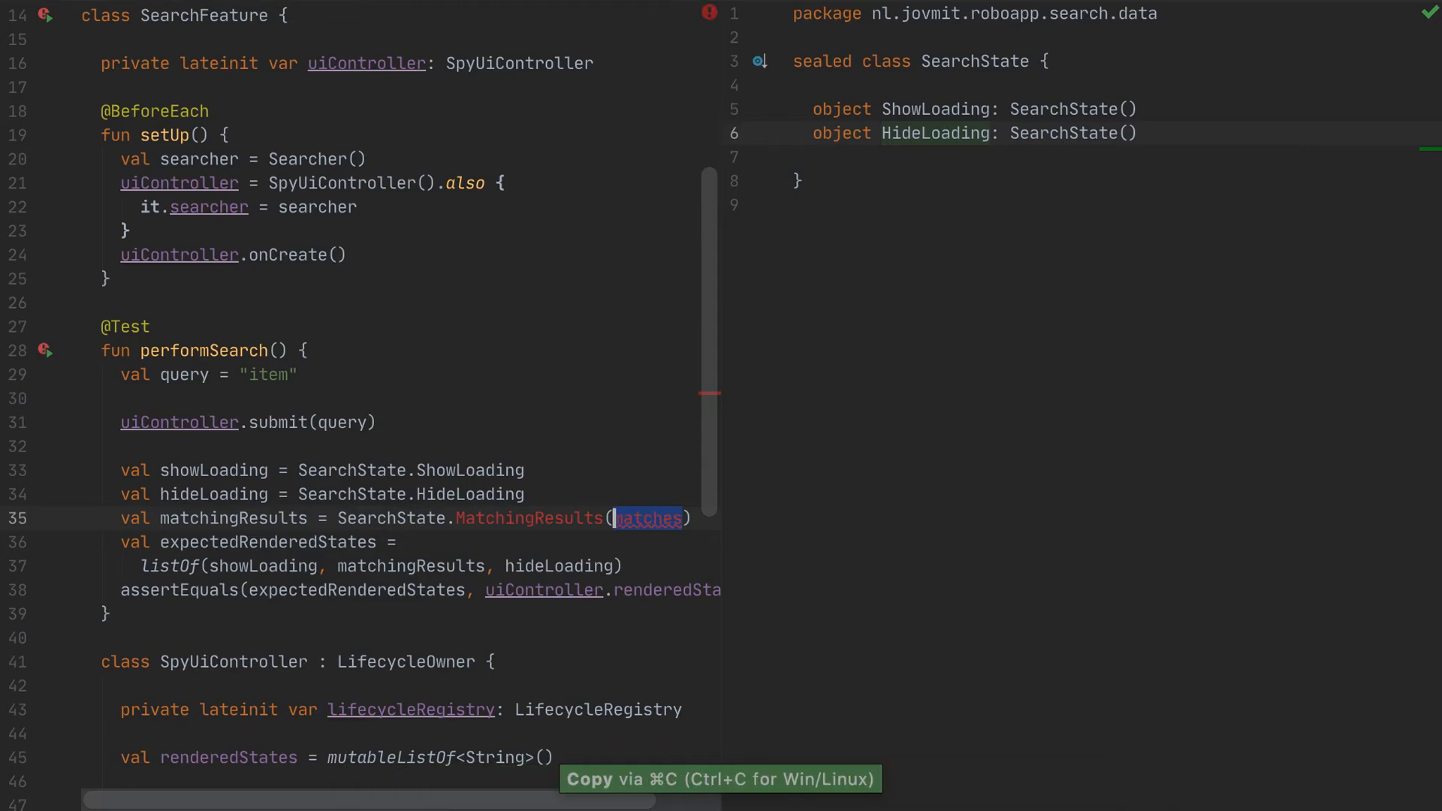
pyautogui.write('matches')
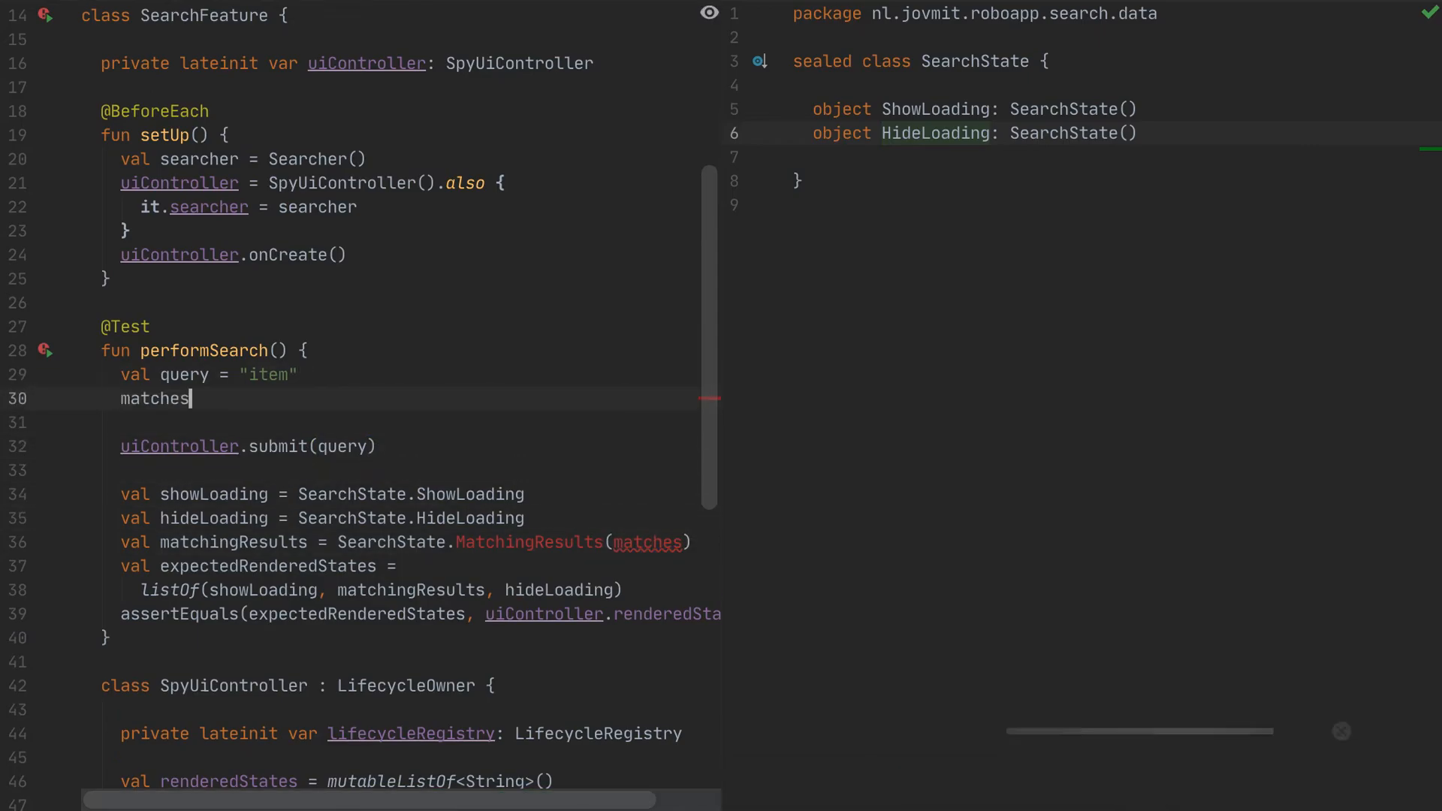
pyautogui.write('val')
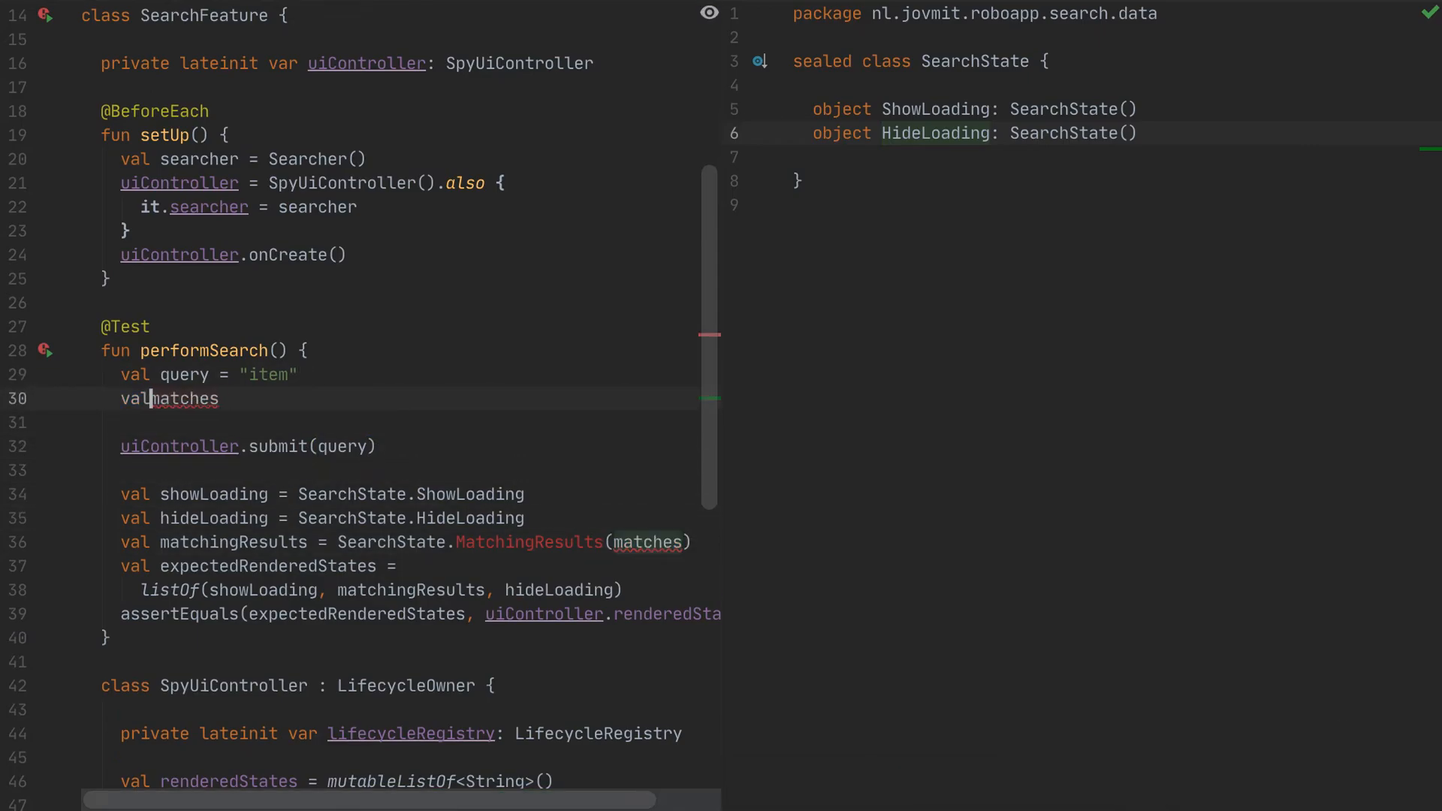
pyautogui.write('= listOf("item 1", "')
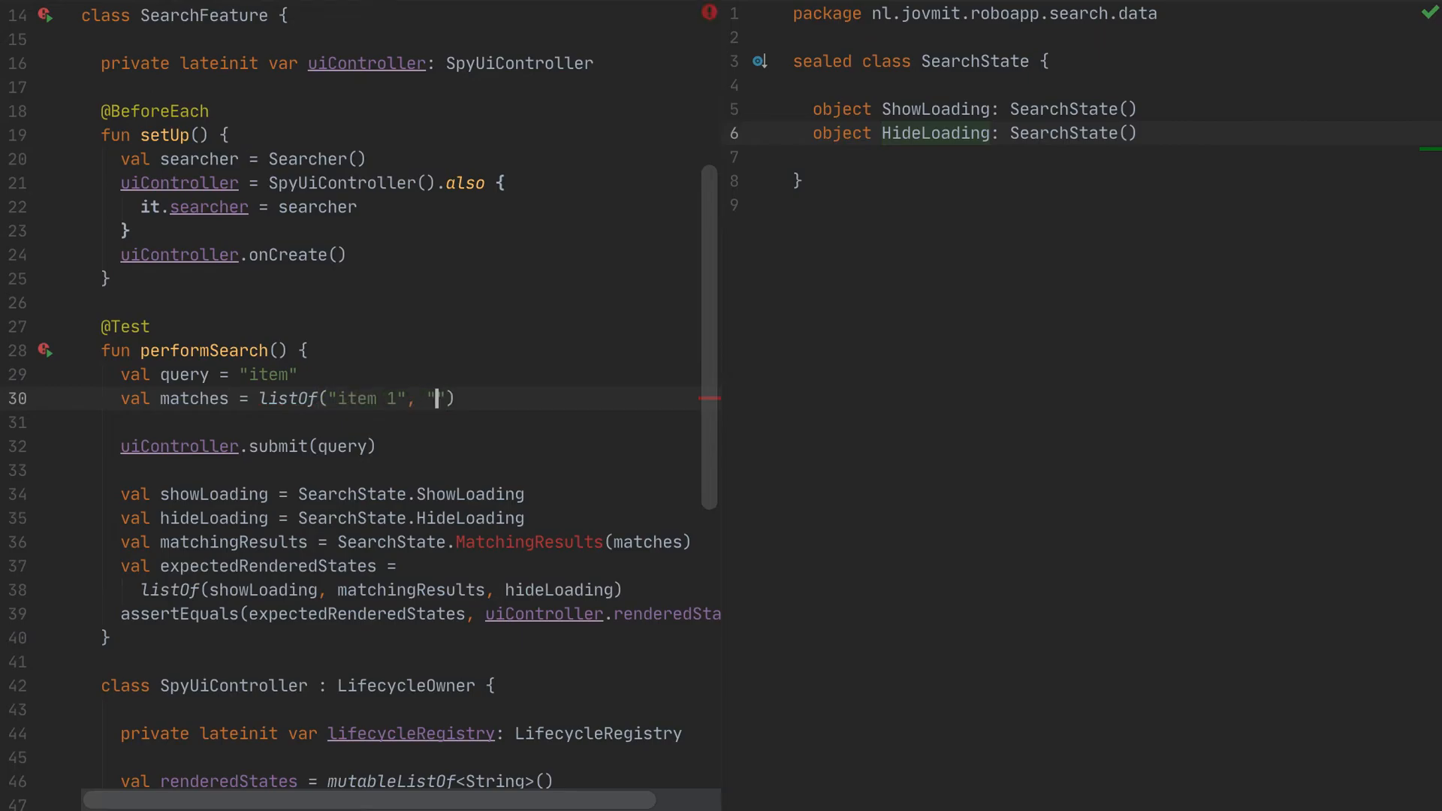
pyautogui.write('anotp')
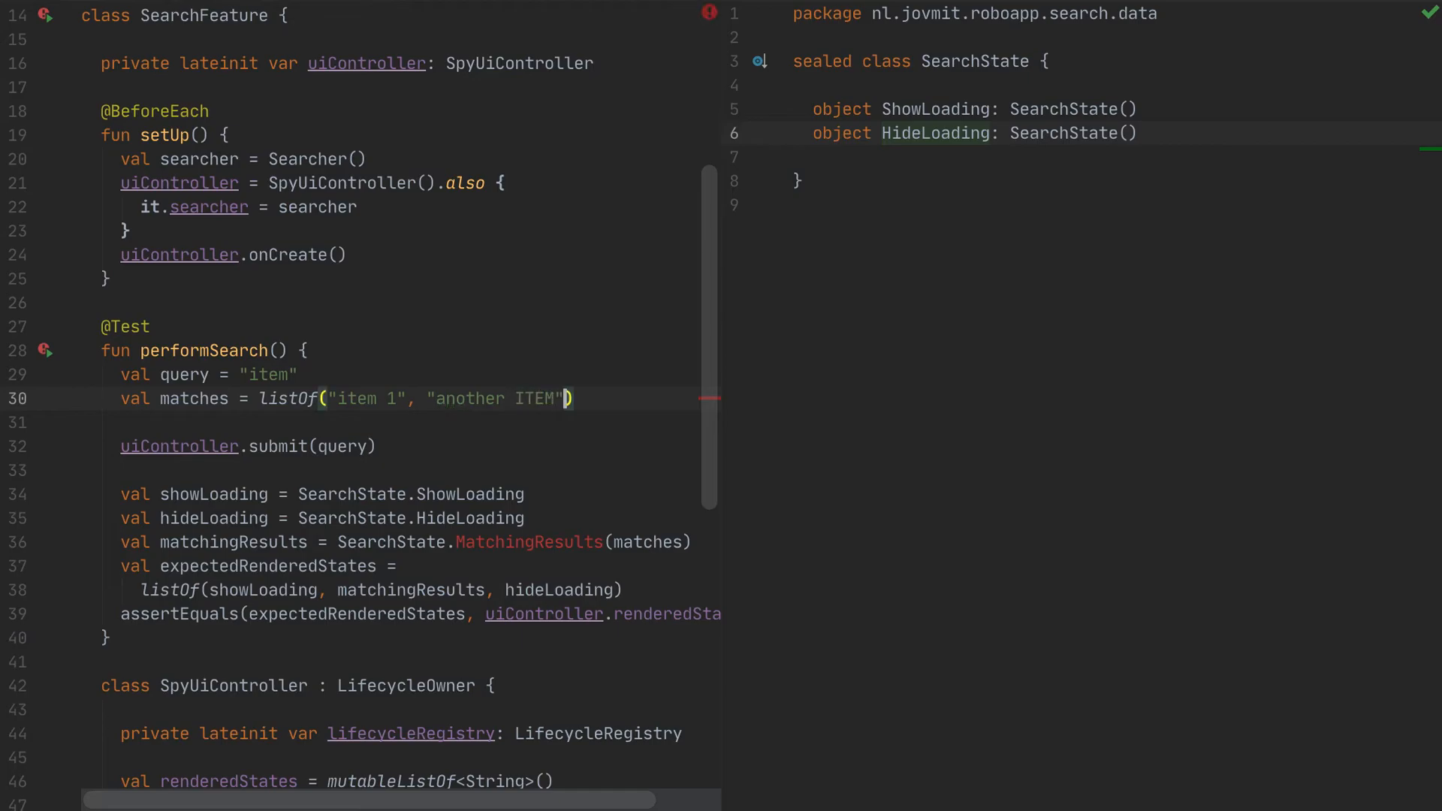
pyautogui.write(', "I')
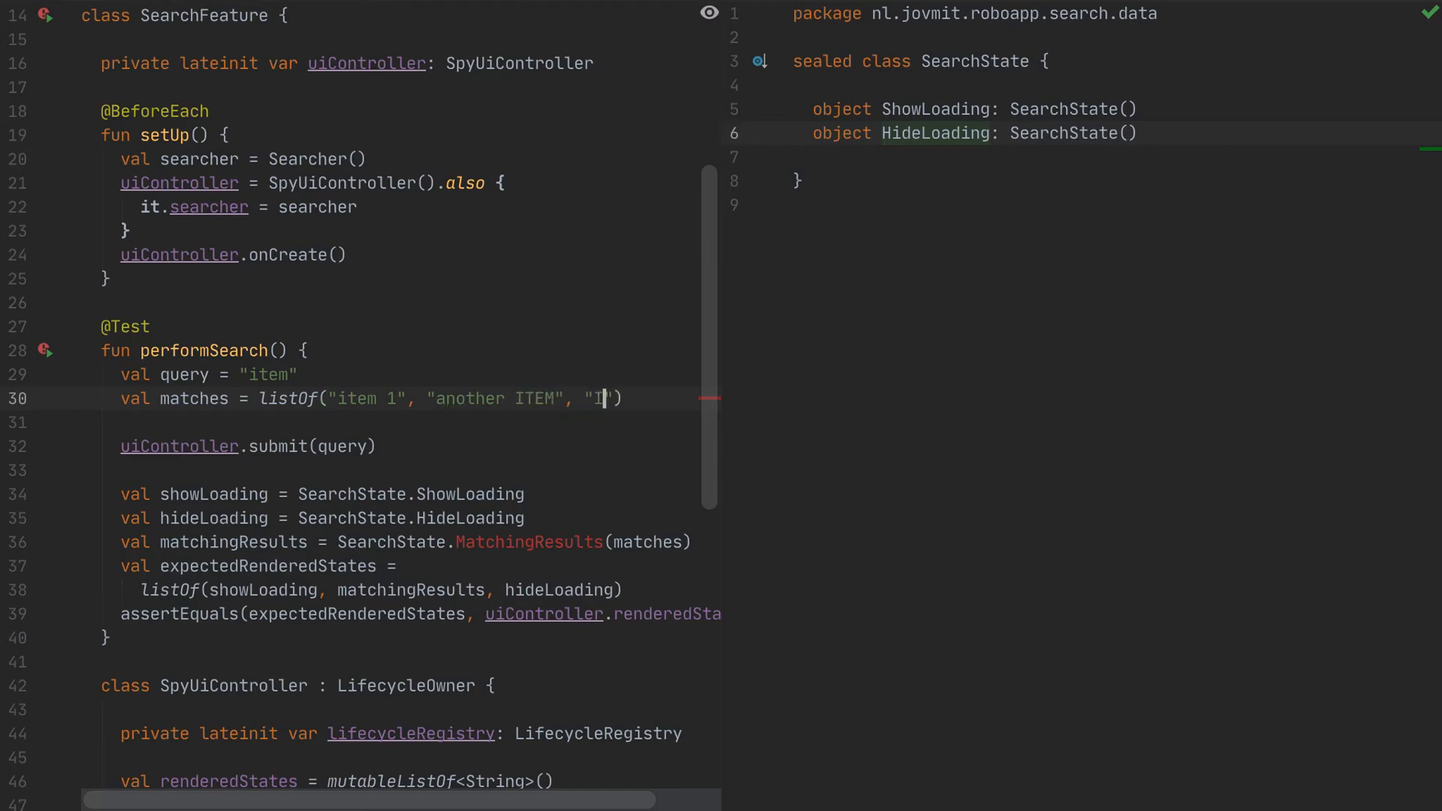
pyautogui.write('tem 2')
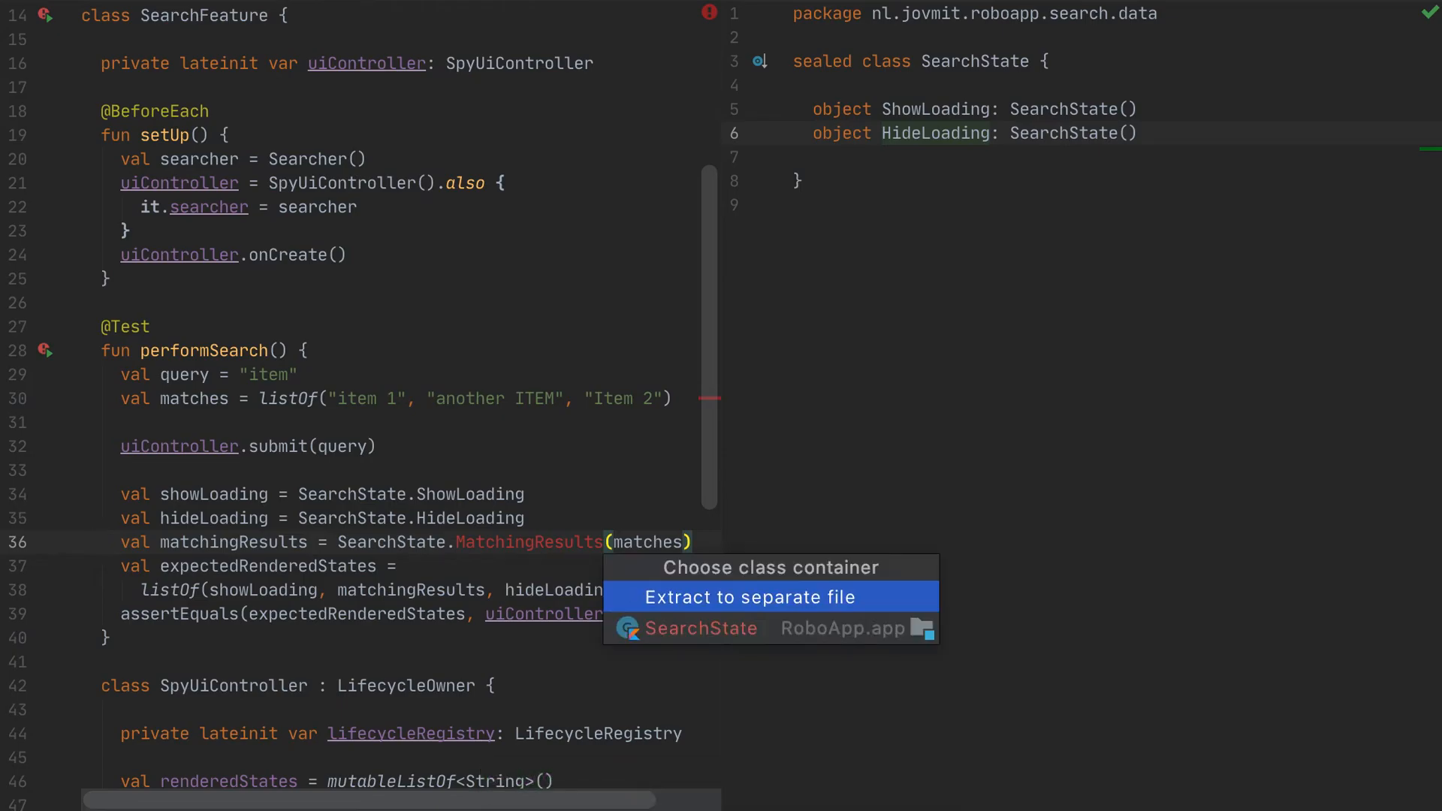
# Step: Create MatchingResults inside SearchState as a data class wrapping the matches list
pyautogui.click(749, 598)
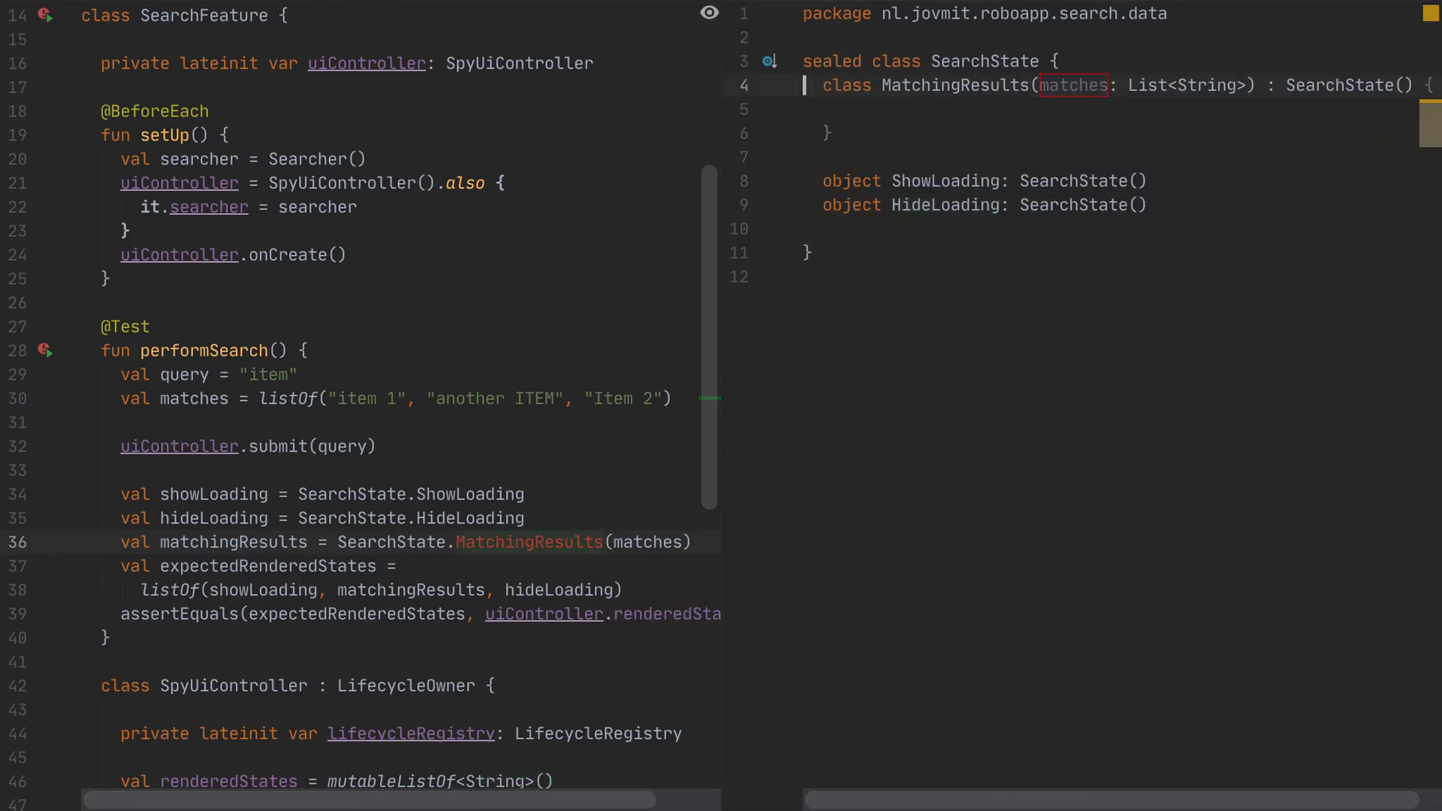
pyautogui.write('data class MatchingResults(')
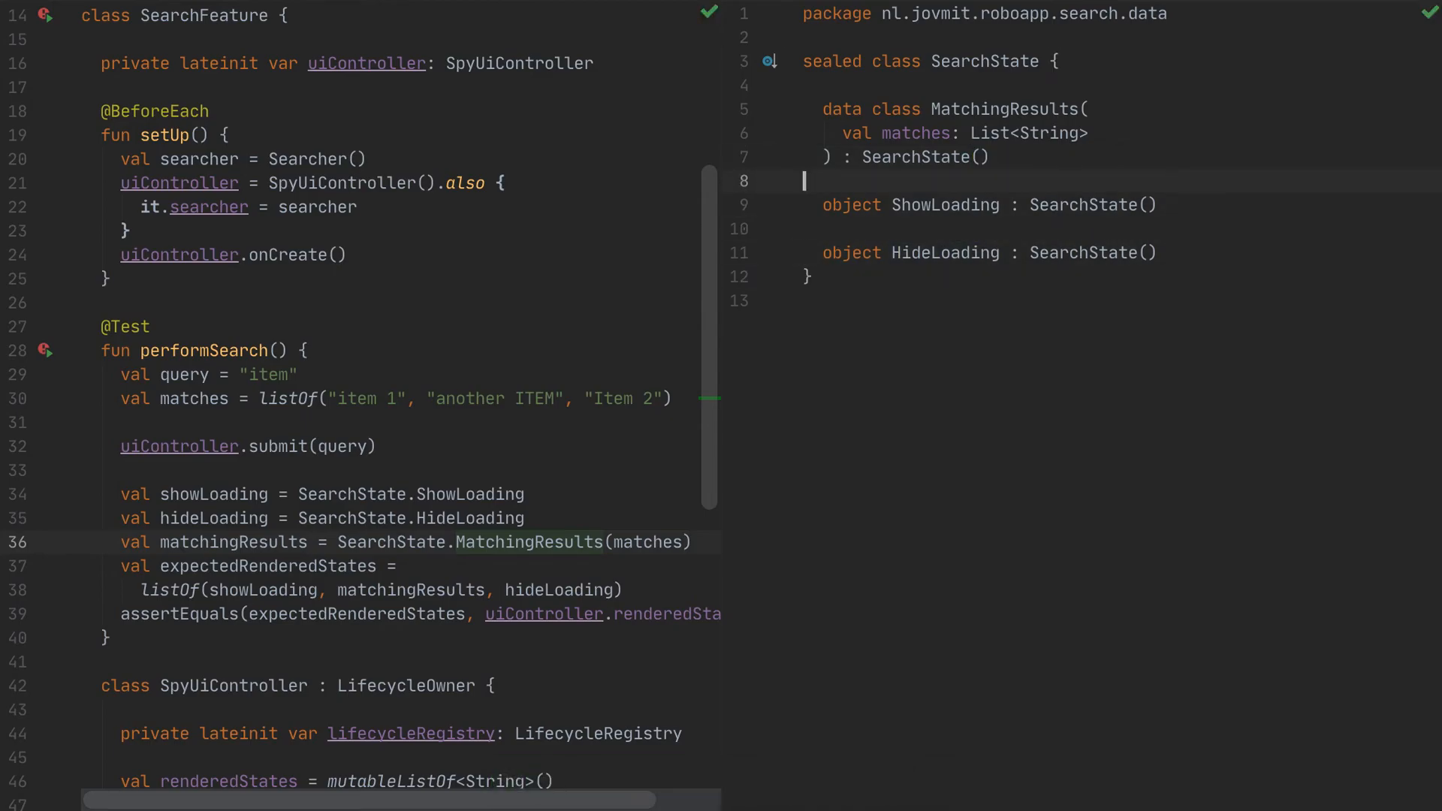
pyautogui.press('Cmd+Alt+L')
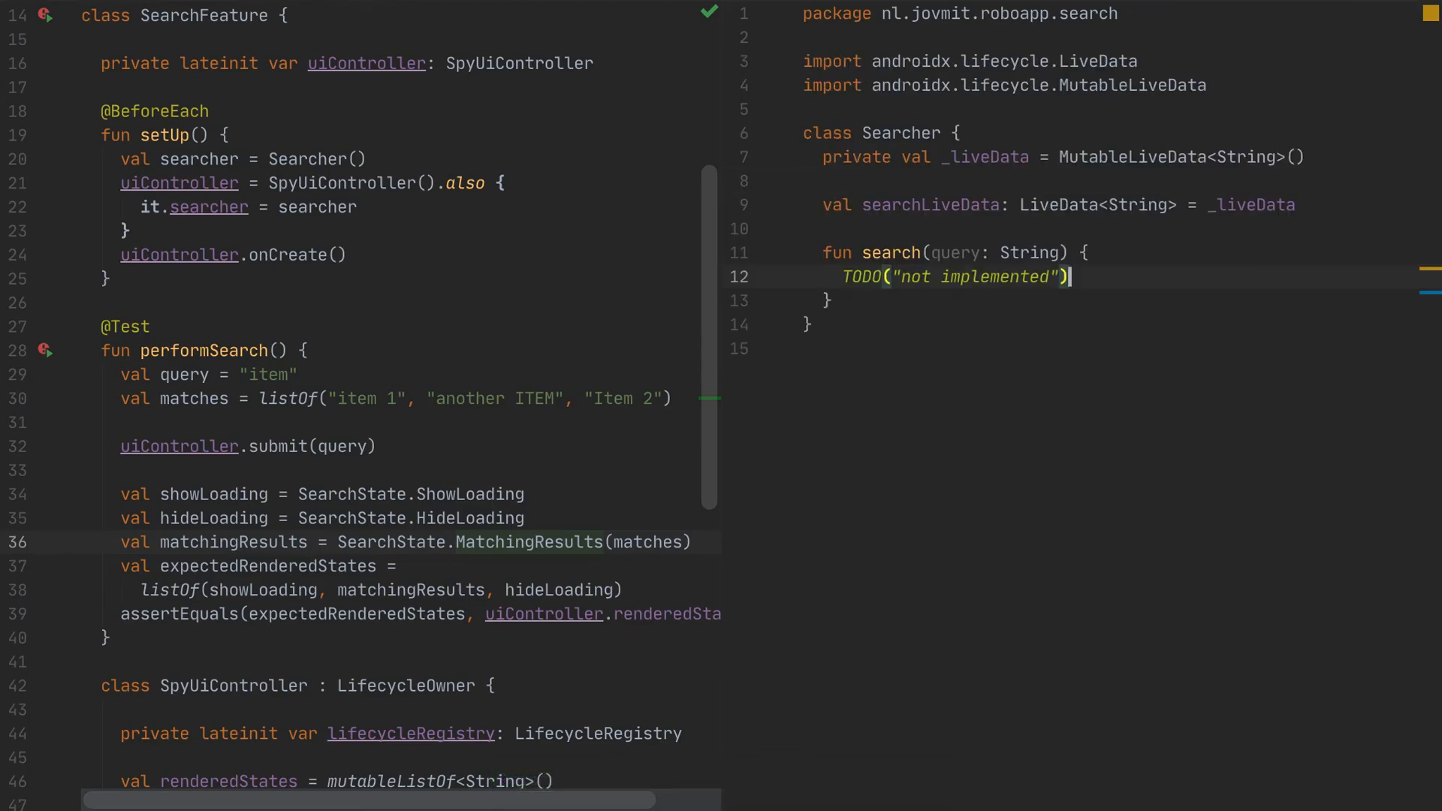
# Step: Retype Searcher's MutableLiveData and LiveData from String to SearchState with its import
pyautogui.click(1216, 158)
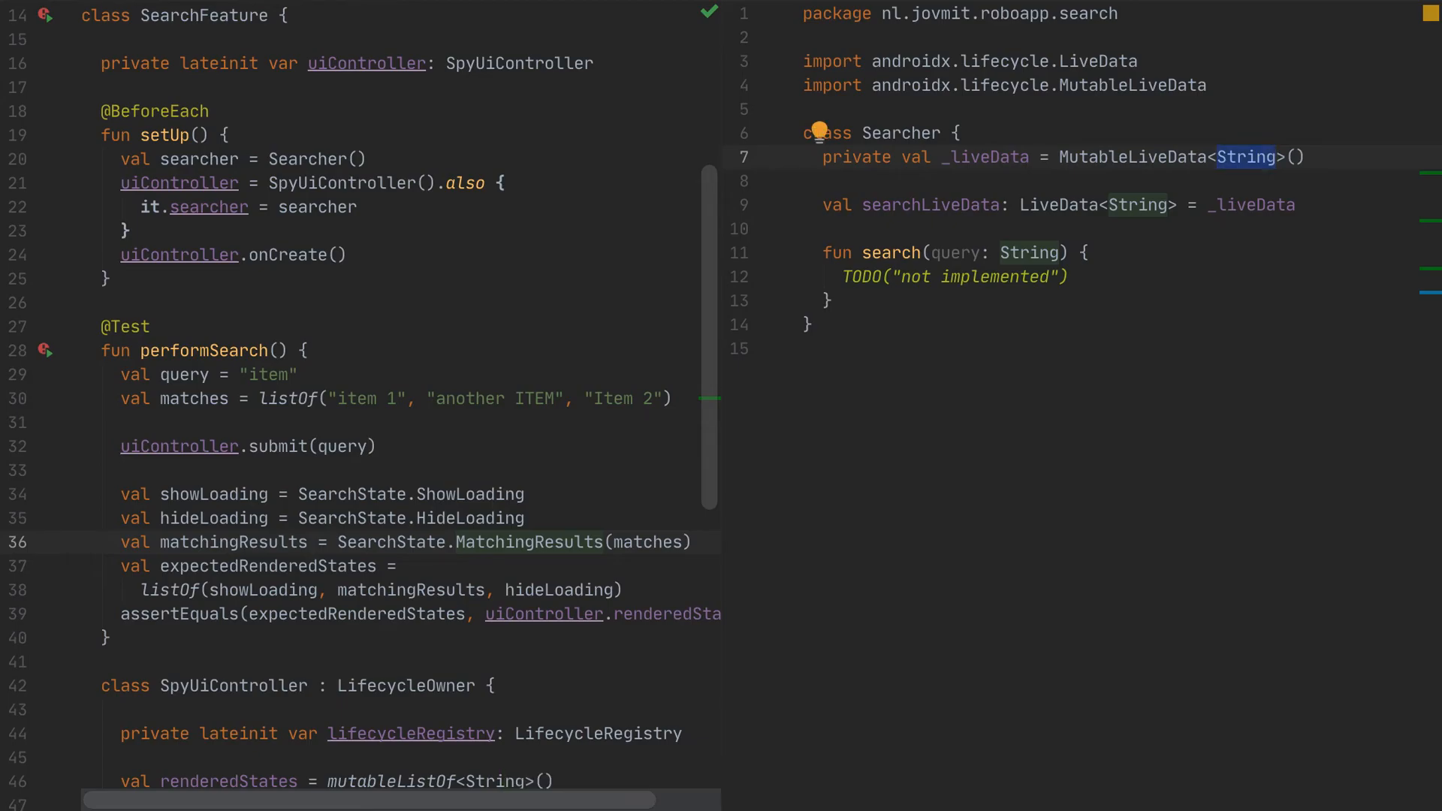
pyautogui.write('SearchState')
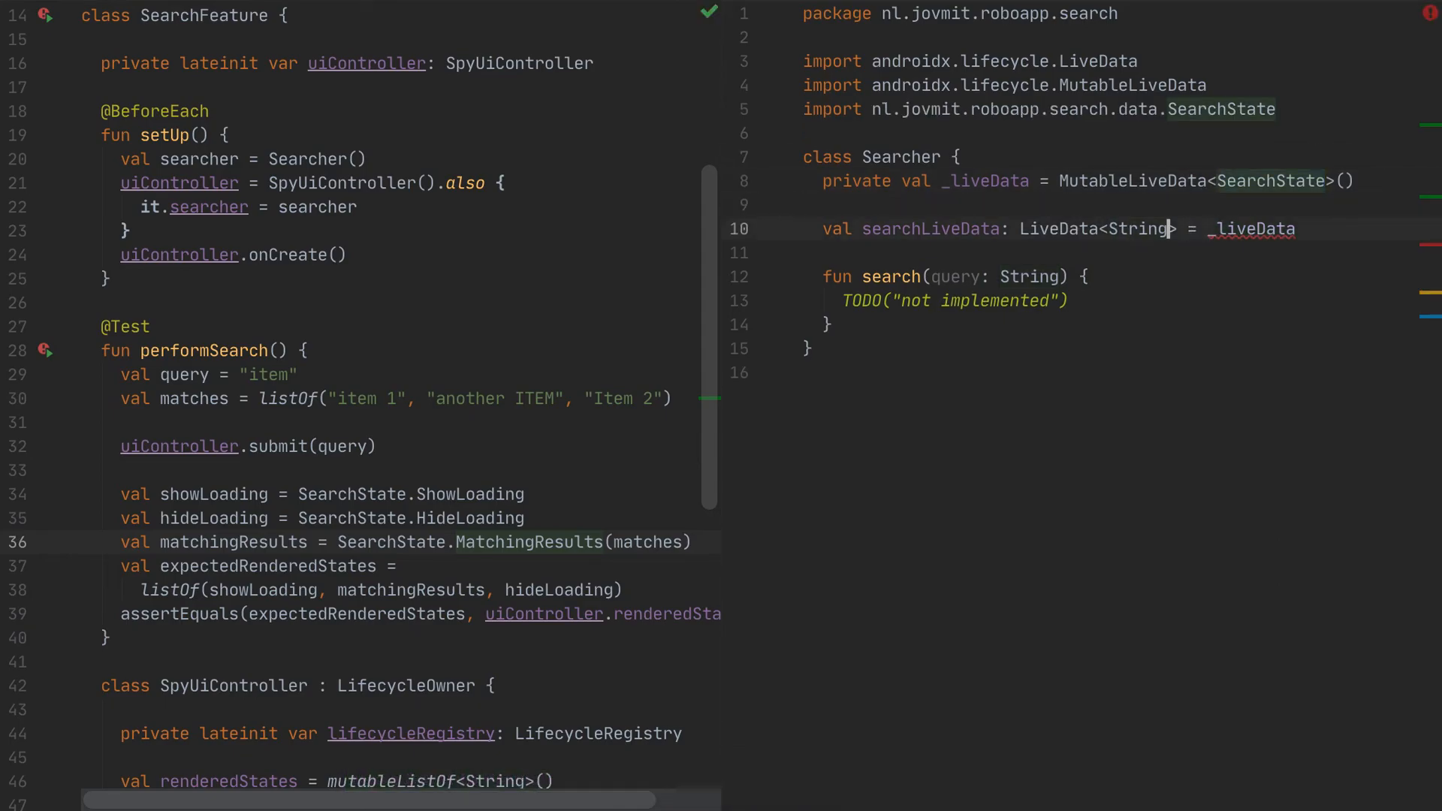
pyautogui.write('SearchState')
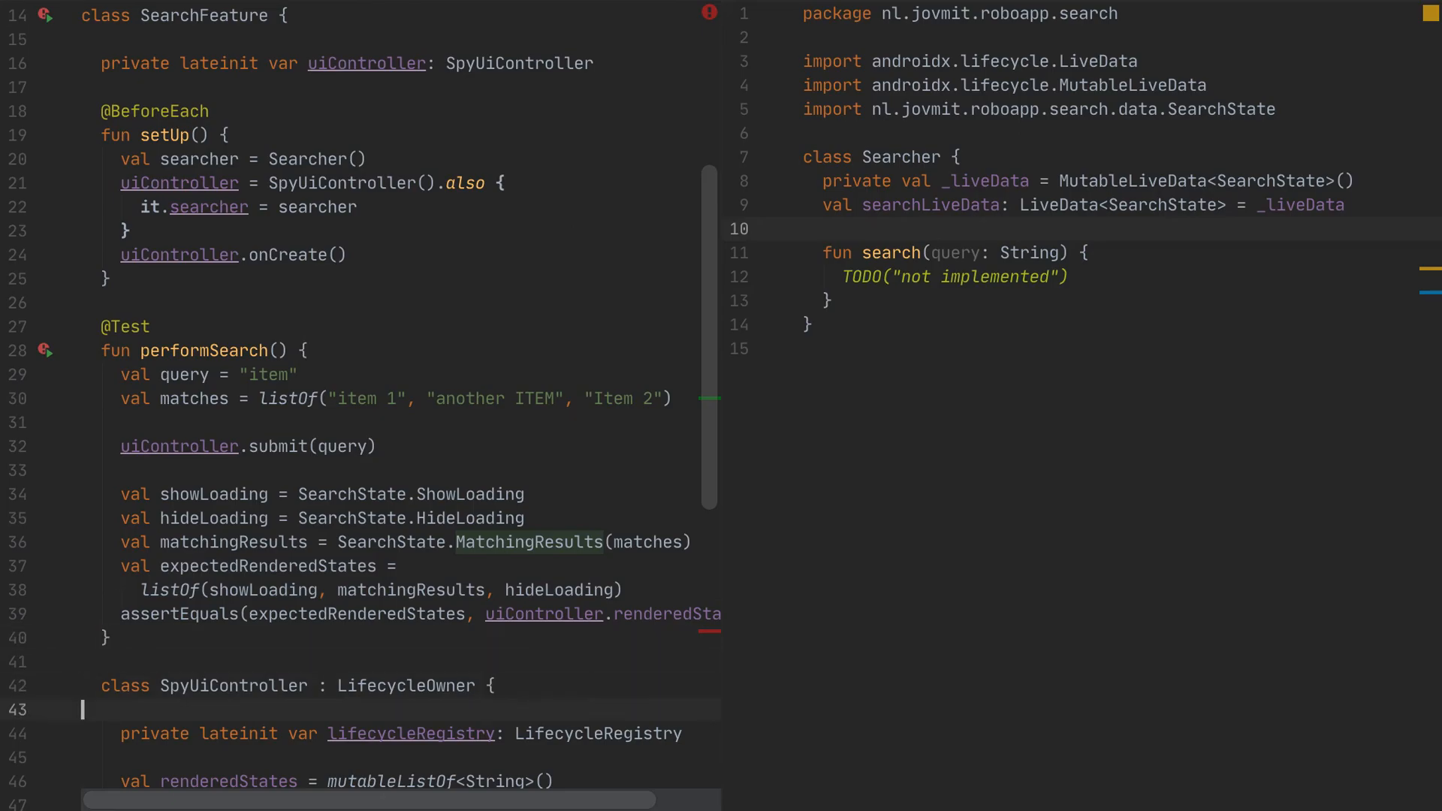
pyautogui.scroll(-3)
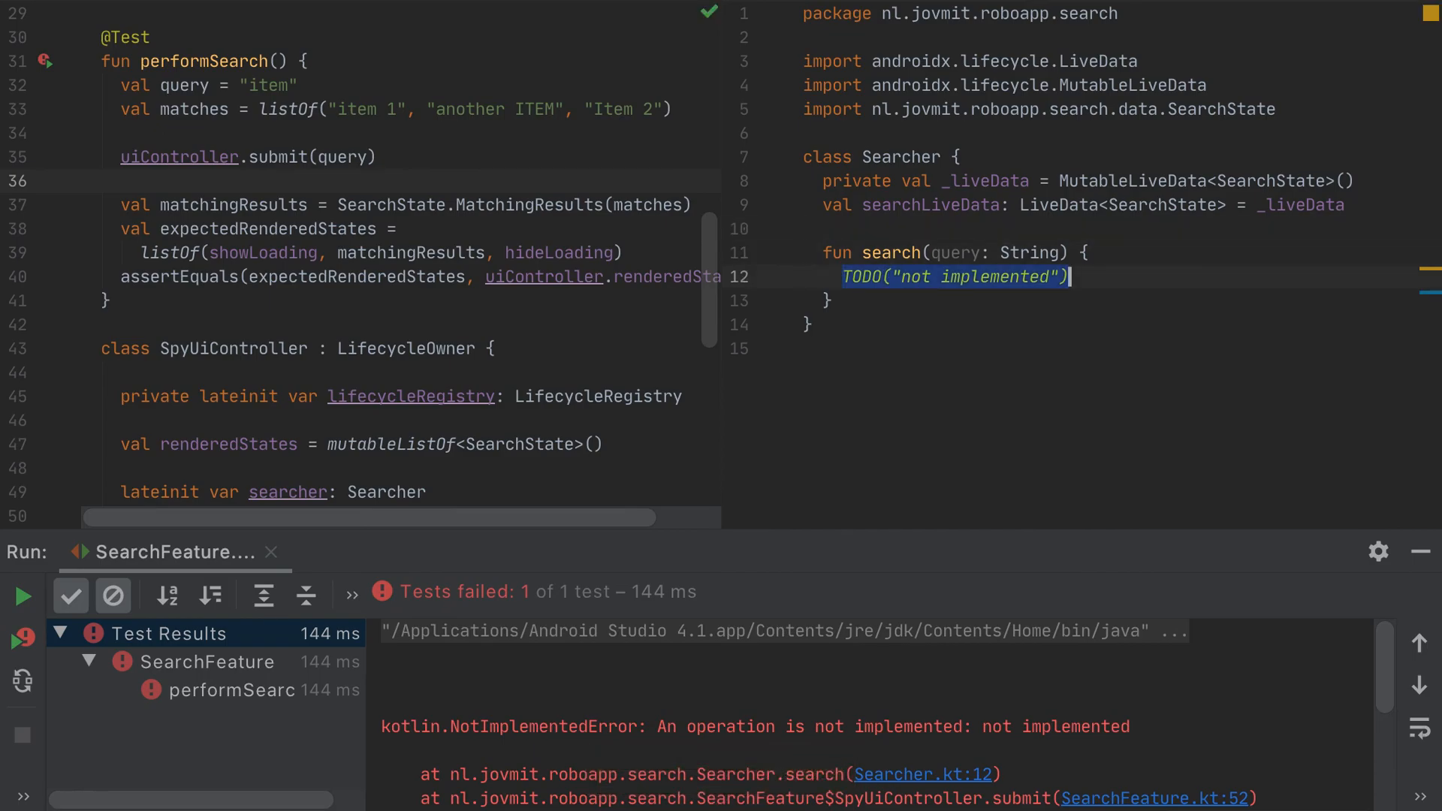
# Step: Comment out the TODO in search and try setting _liveData.value to HideLoading
pyautogui.press('Cmd+/')
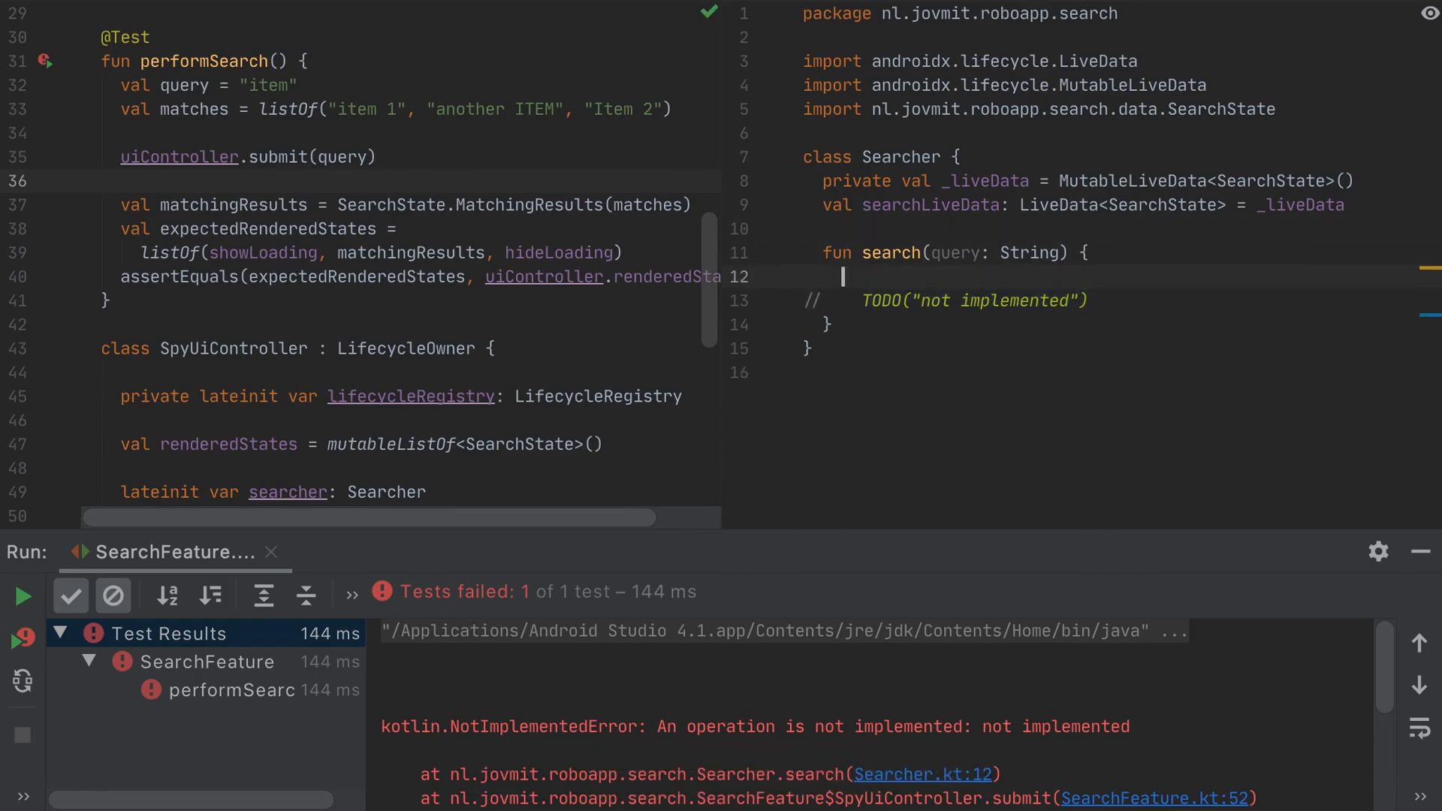
pyautogui.write('_liveData.value =')
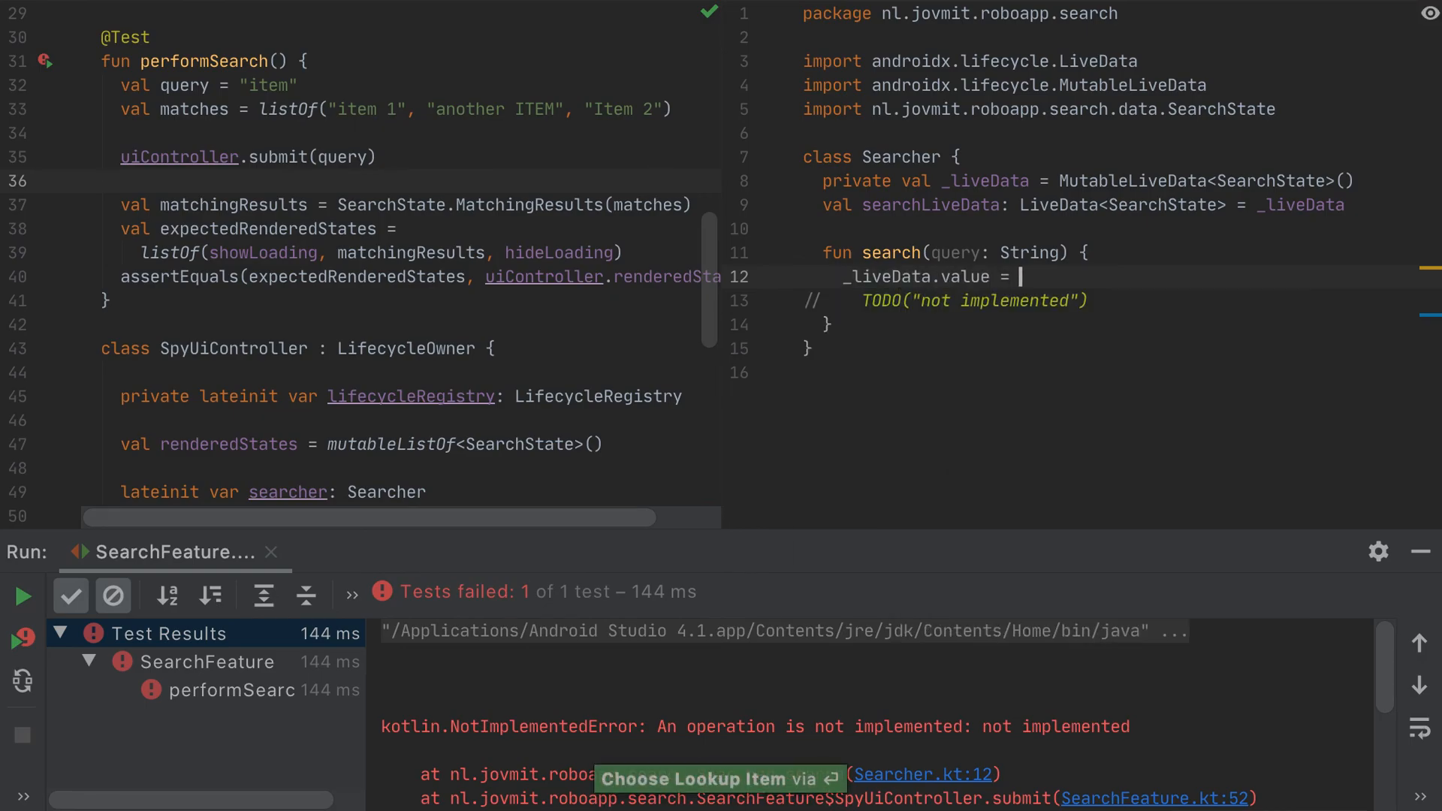
pyautogui.write('HideL')
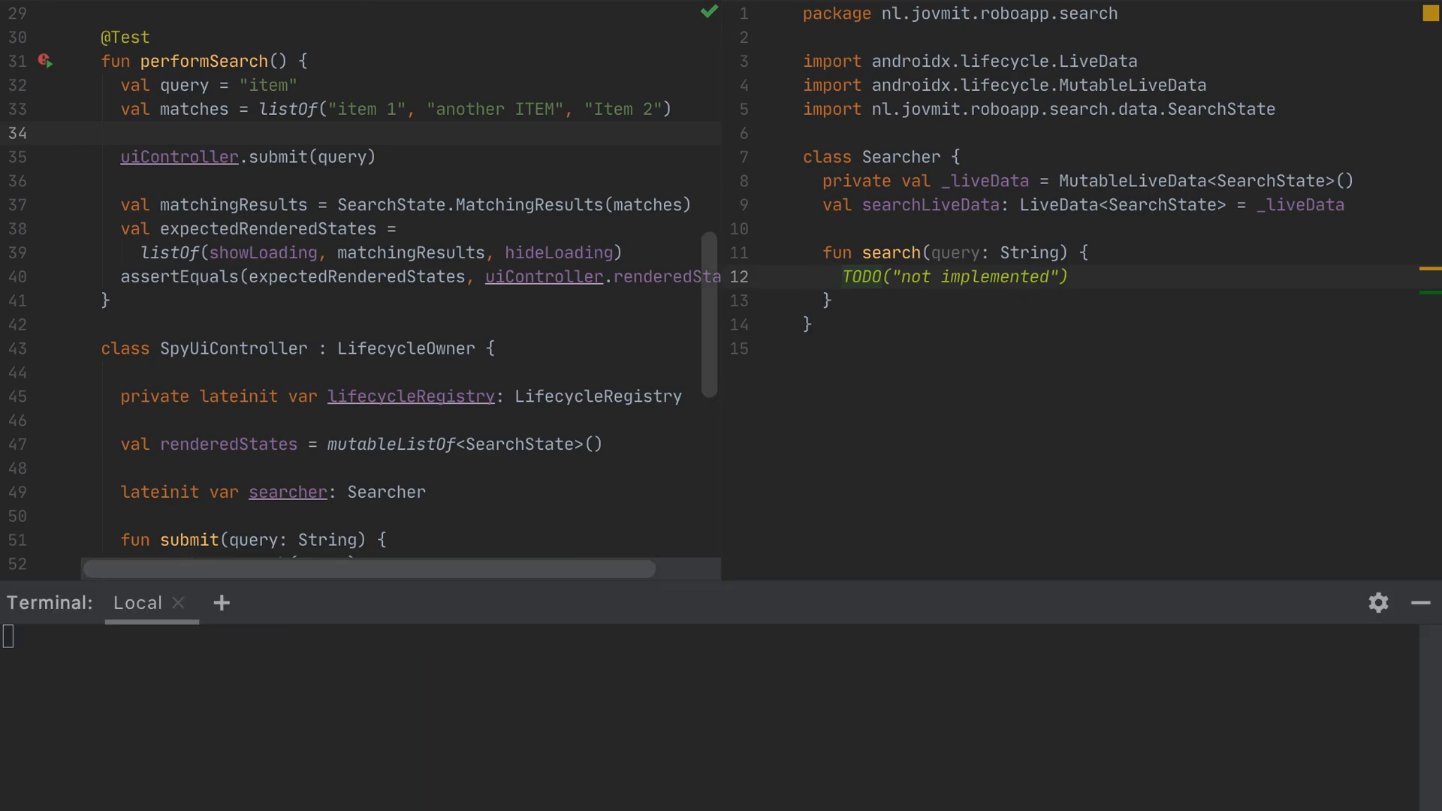
# Step: Run git status, git aa and commit with a "Search feature acceptance" message in the terminal
pyautogui.write('g')
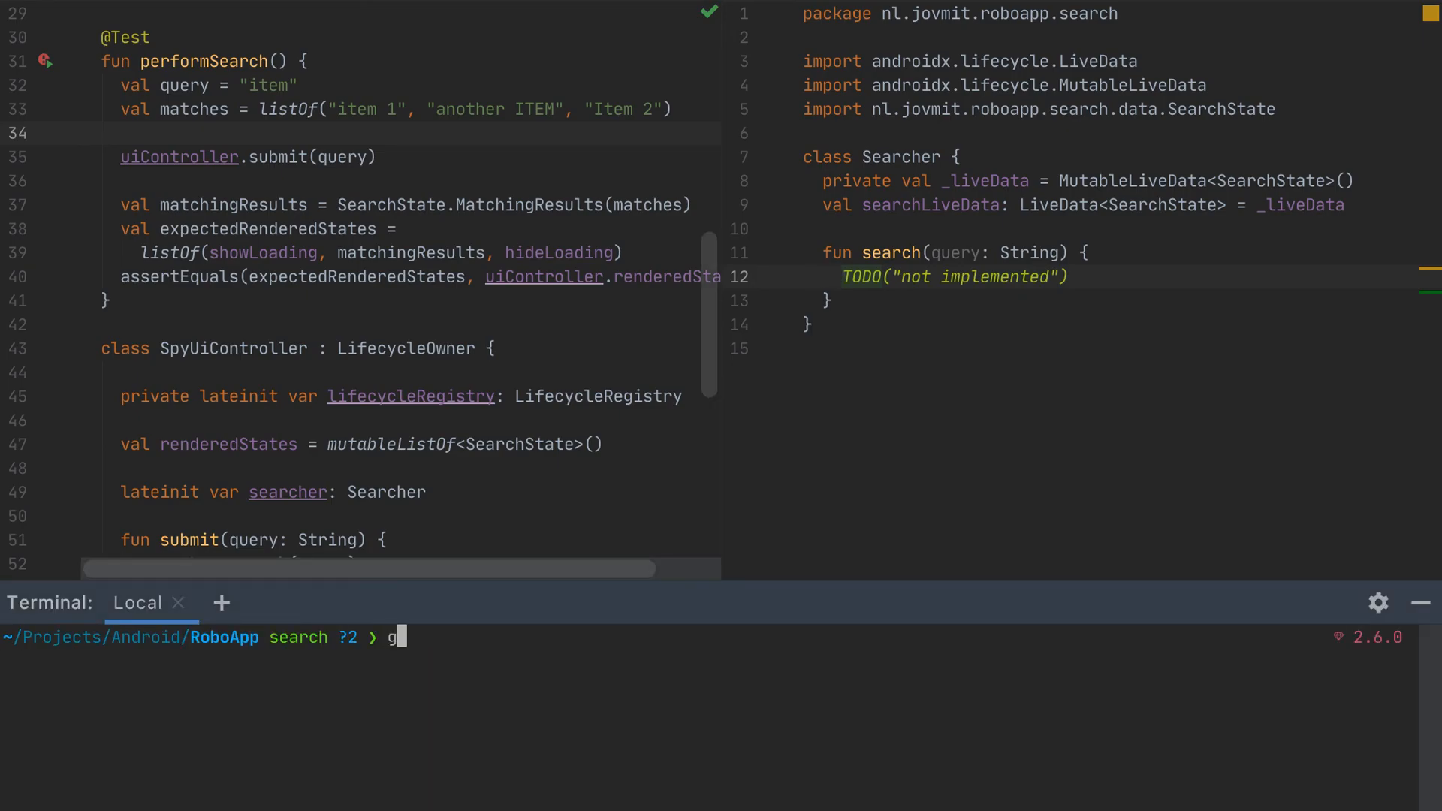
pyautogui.press('Enter')
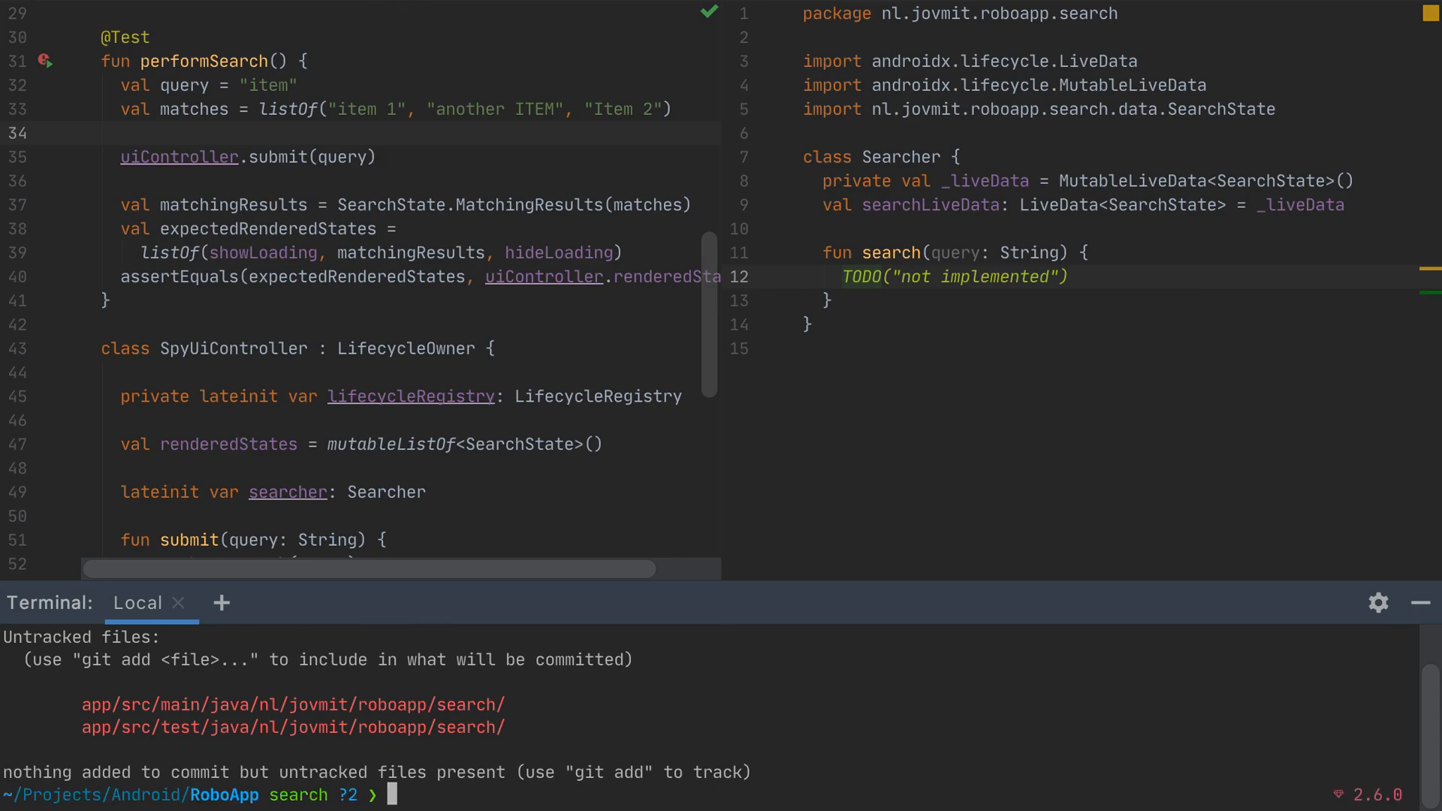
pyautogui.write('git aa')
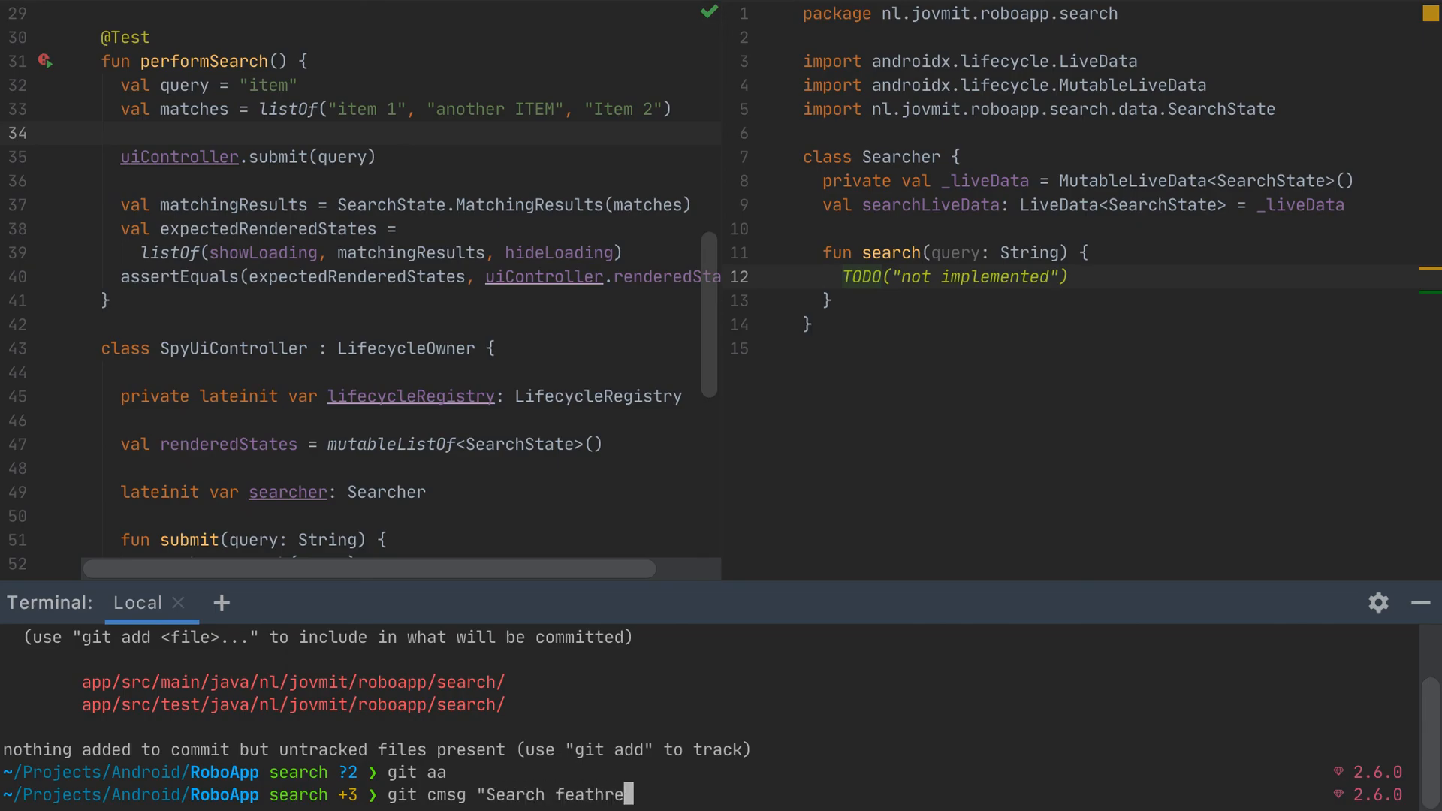
pyautogui.write('feature')
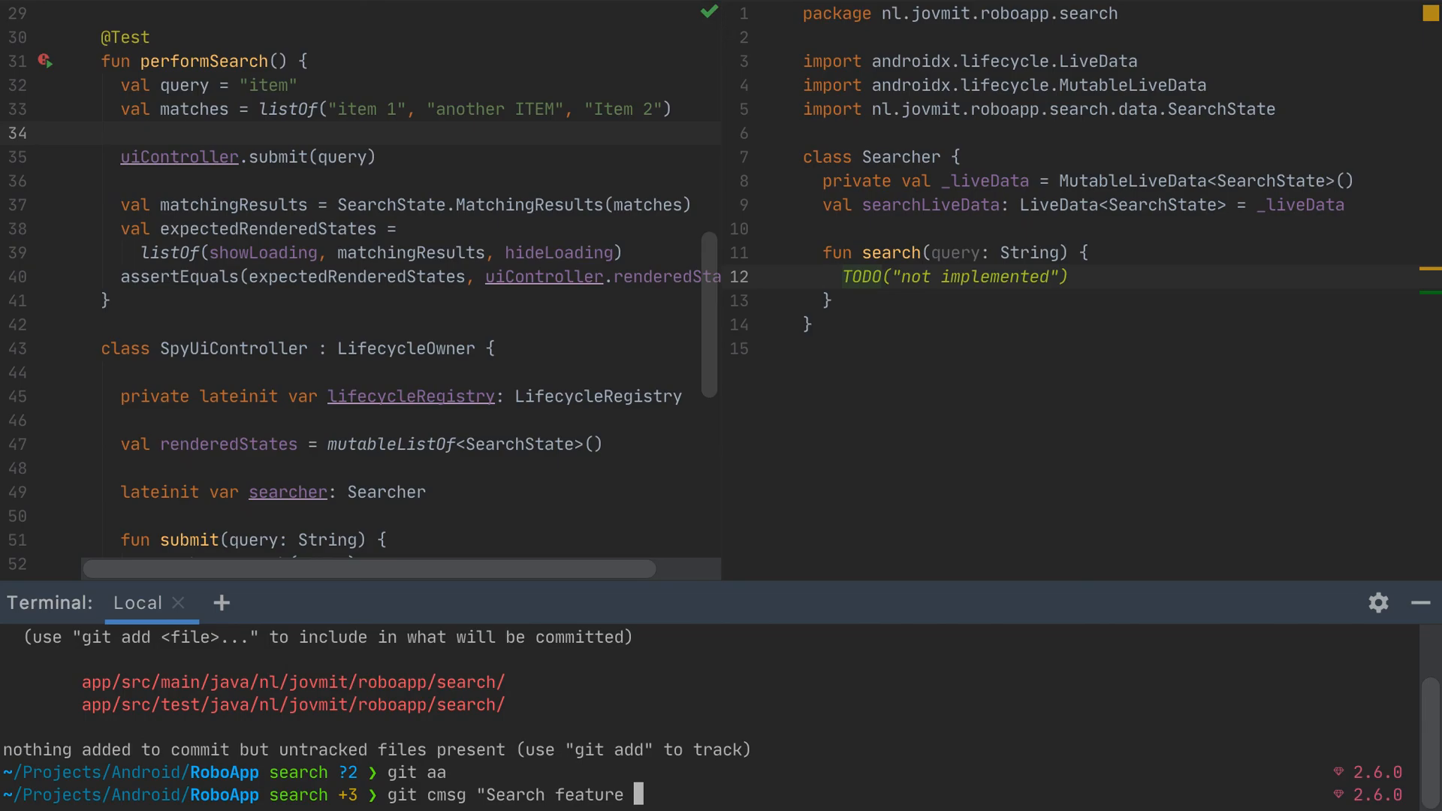
pyautogui.write('acceptance')
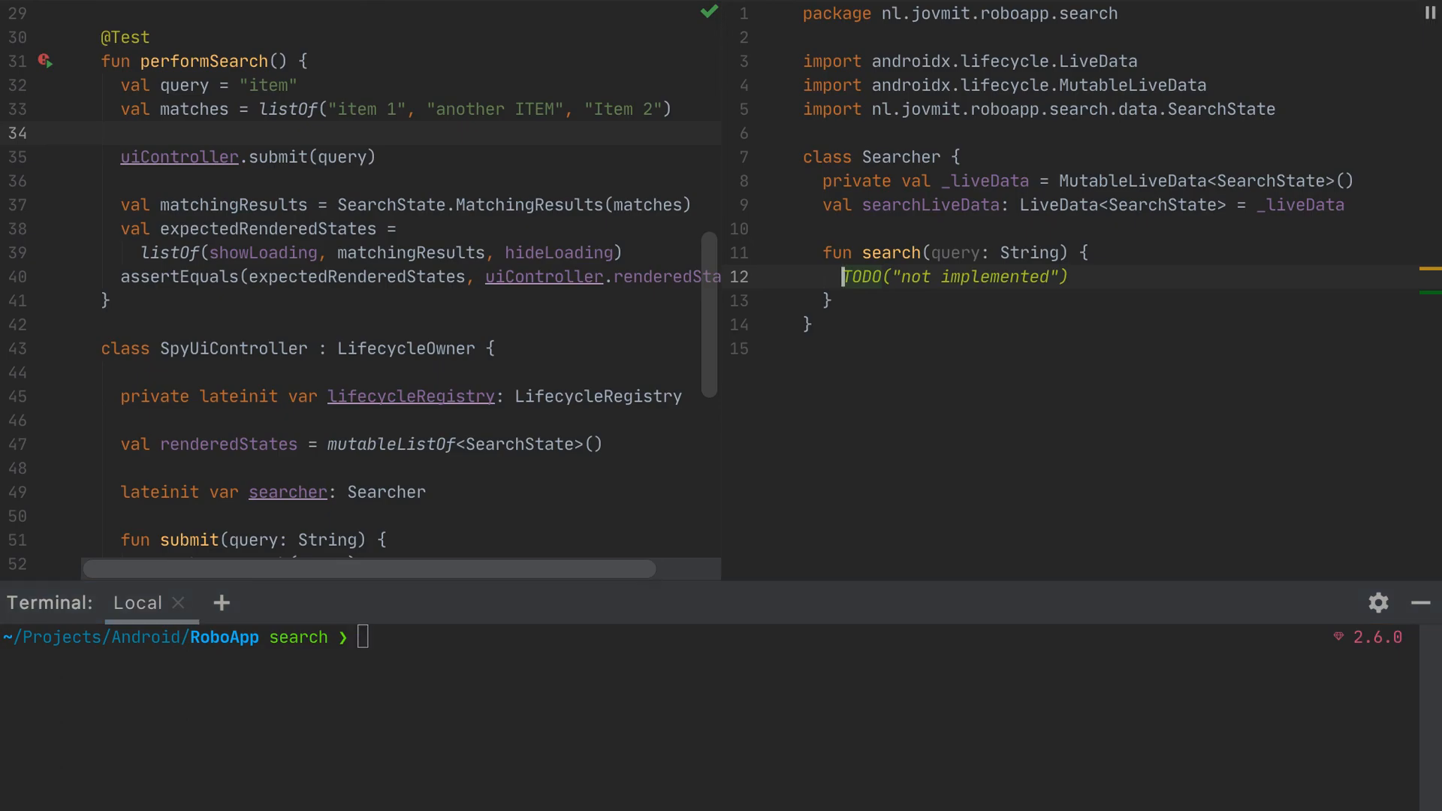
pyautogui.scroll(-3)
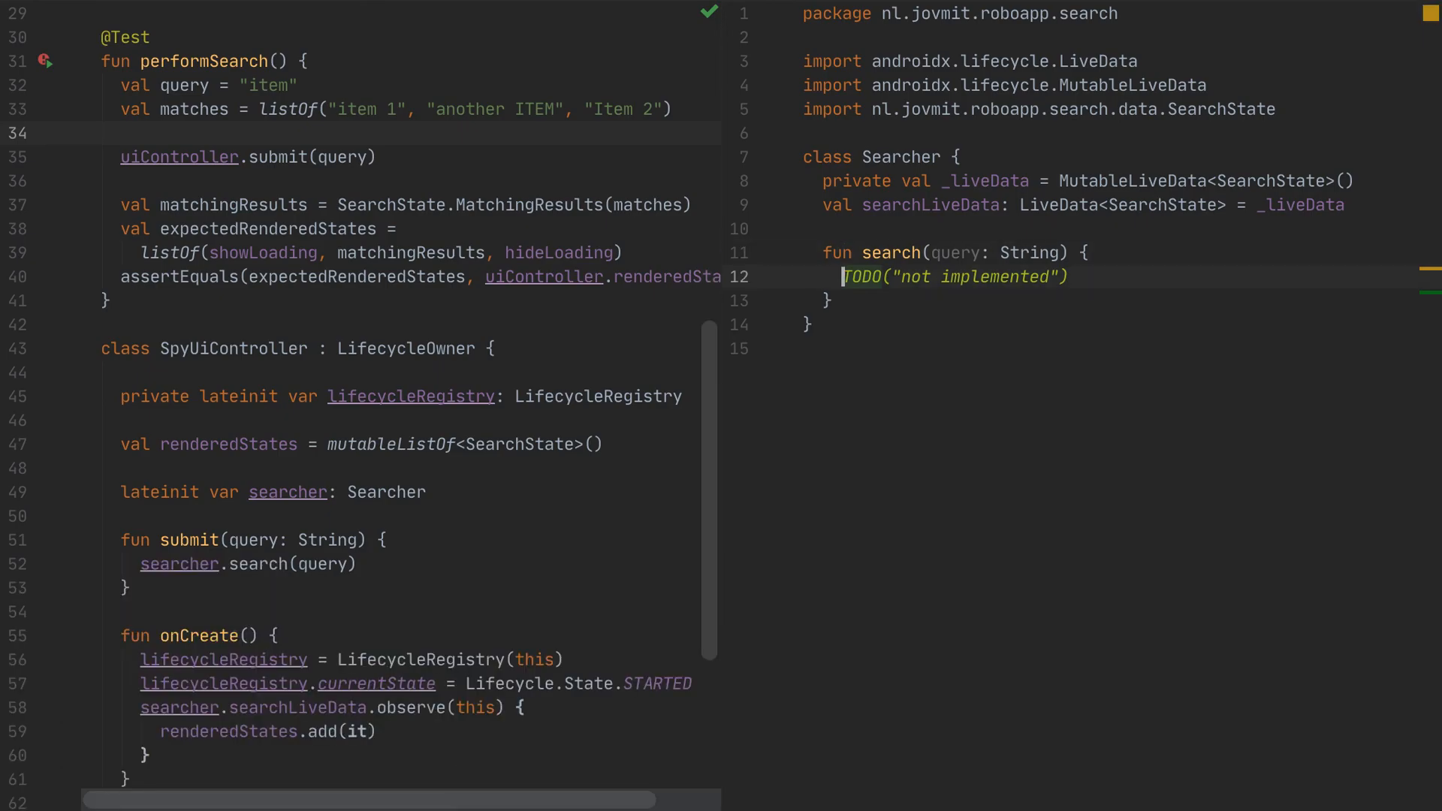